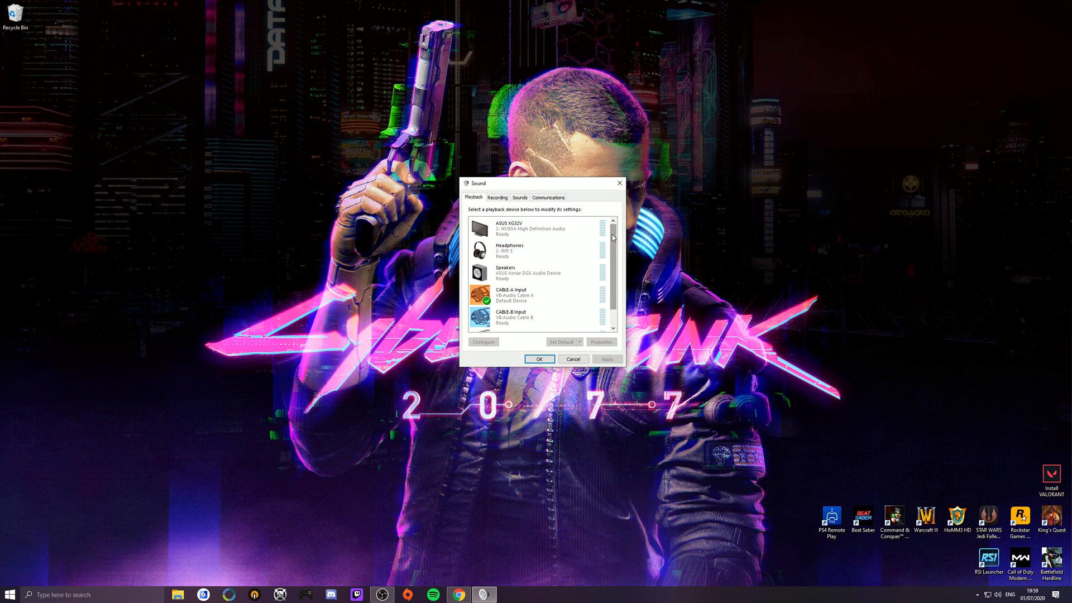
# - Browse the VB-Audio site and look through the Voicemeeter product page
pyautogui.scroll(-3)
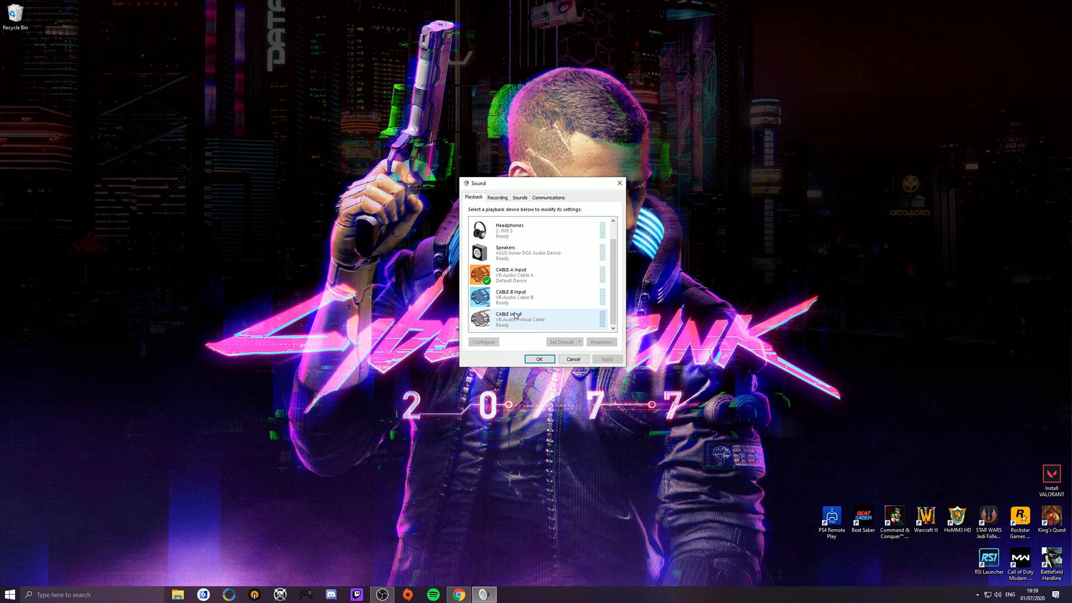
pyautogui.click(527, 274)
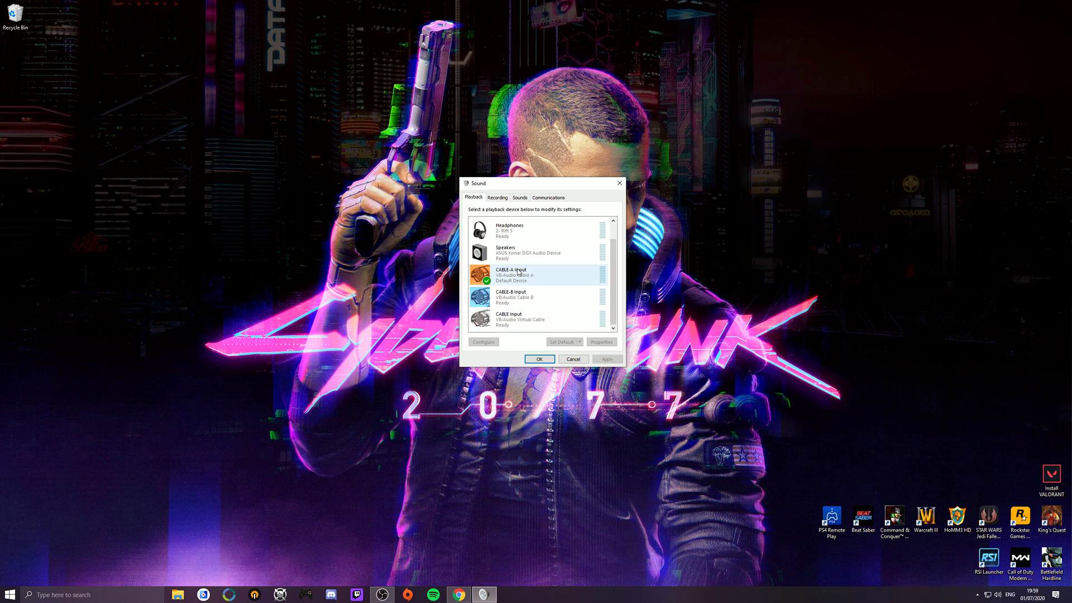
pyautogui.scroll(3)
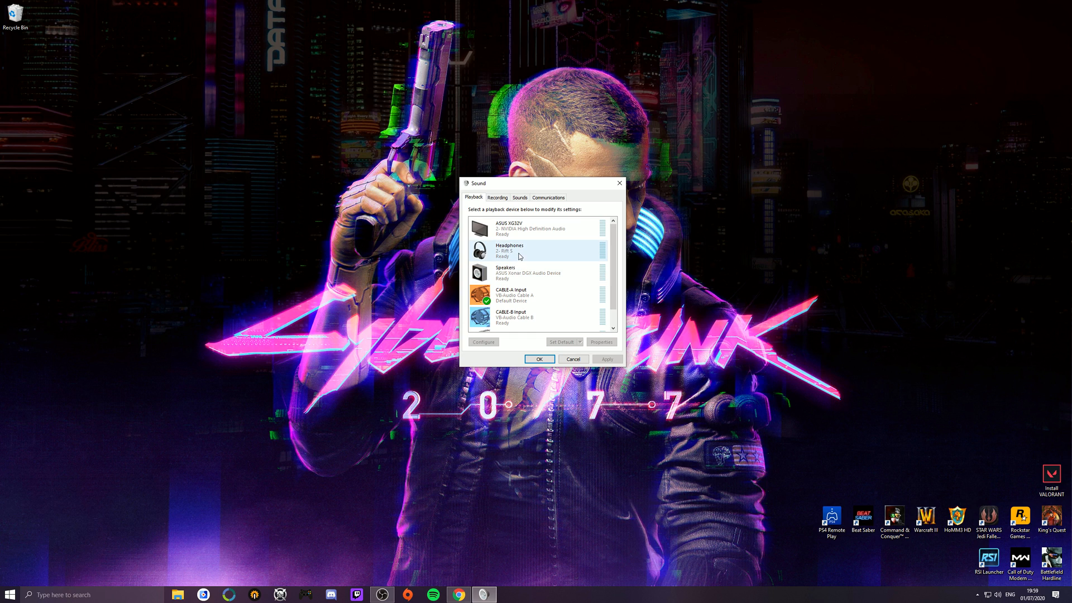
pyautogui.moveTo(522, 251)
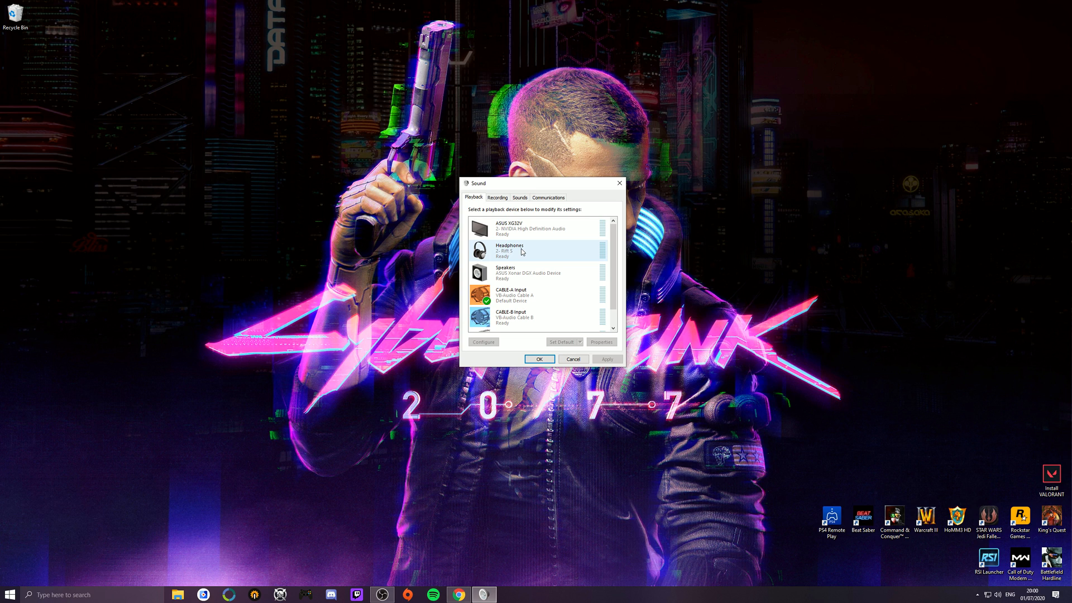
pyautogui.scroll(-3)
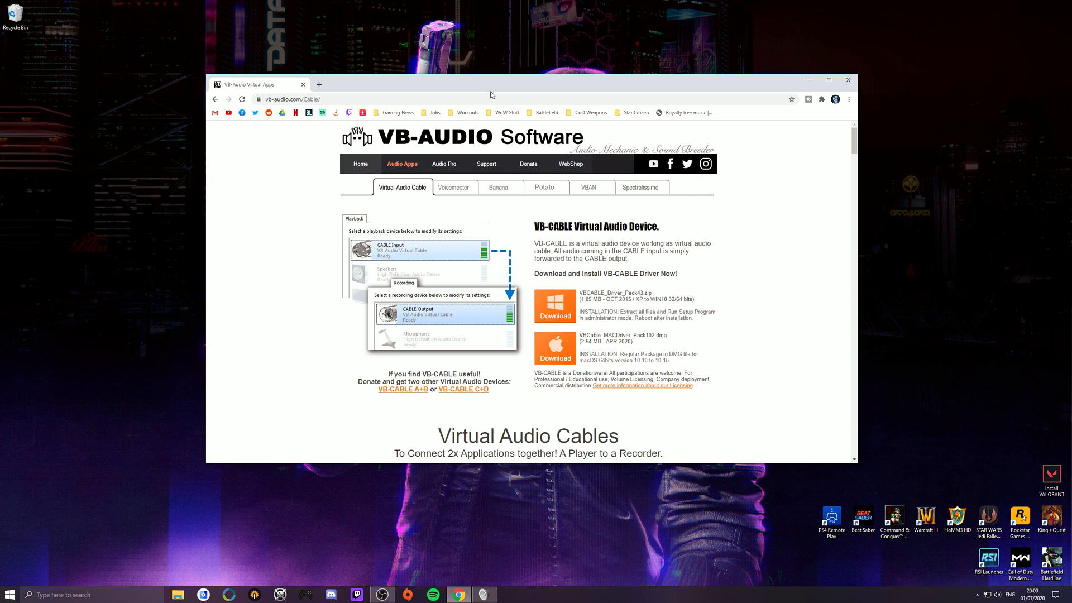
pyautogui.click(453, 186)
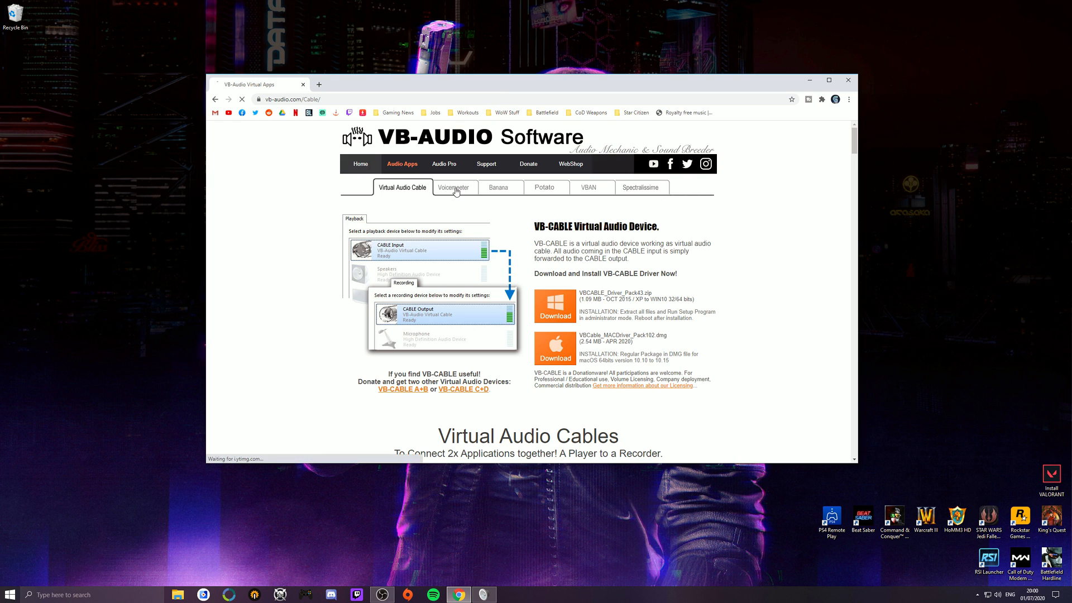
pyautogui.click(453, 186)
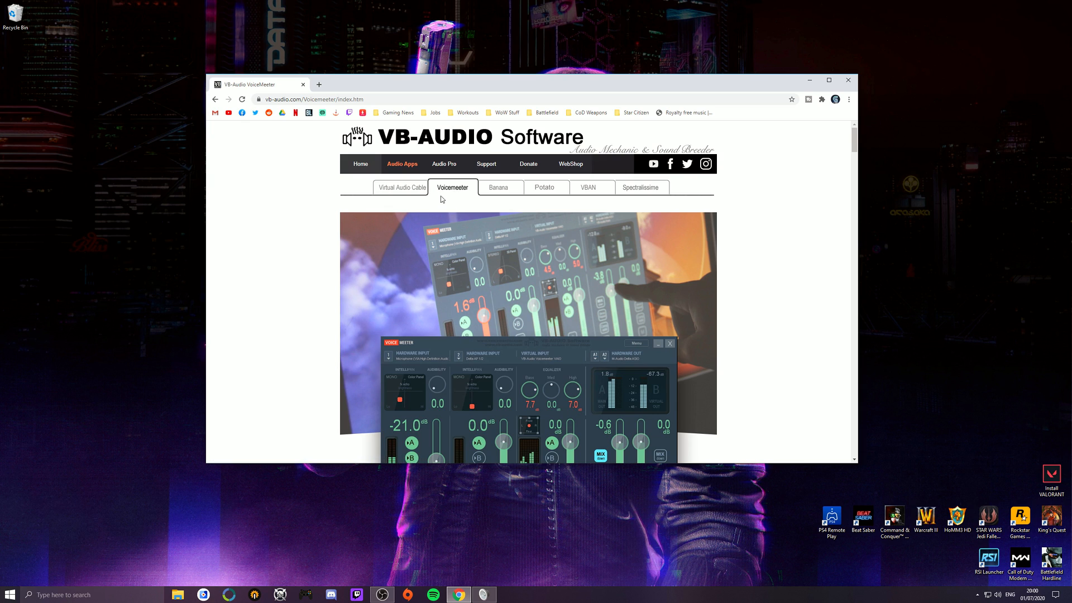
pyautogui.scroll(-3)
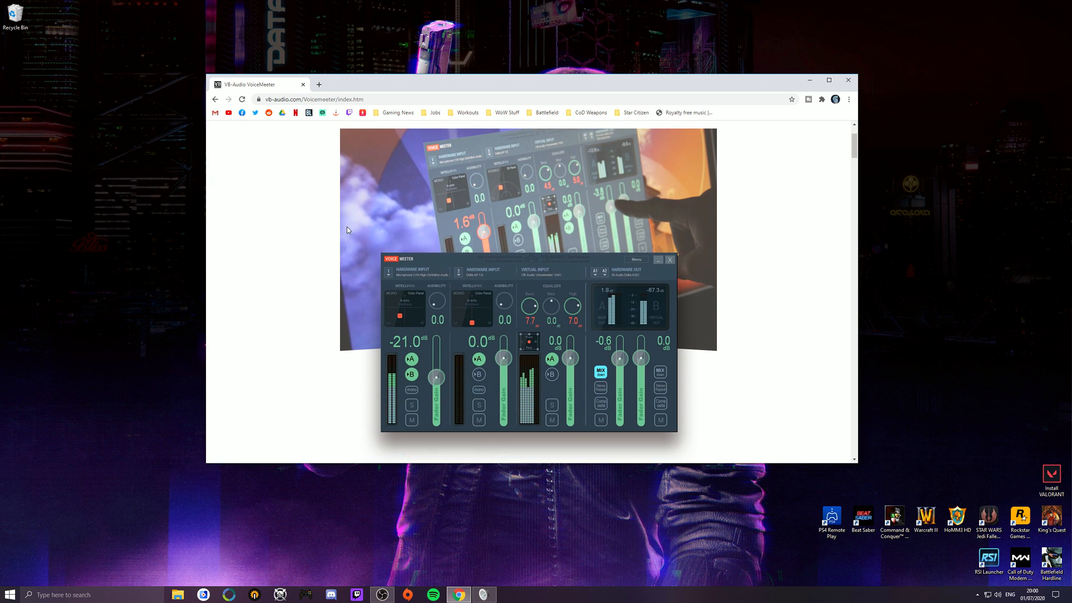
pyautogui.moveTo(336, 256)
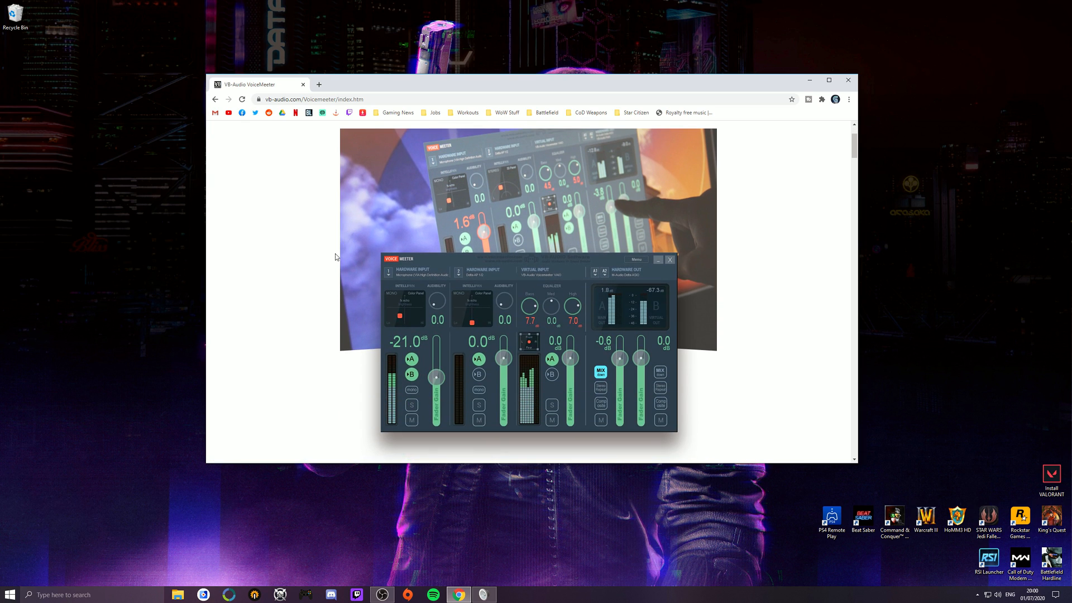
pyautogui.moveTo(323, 273)
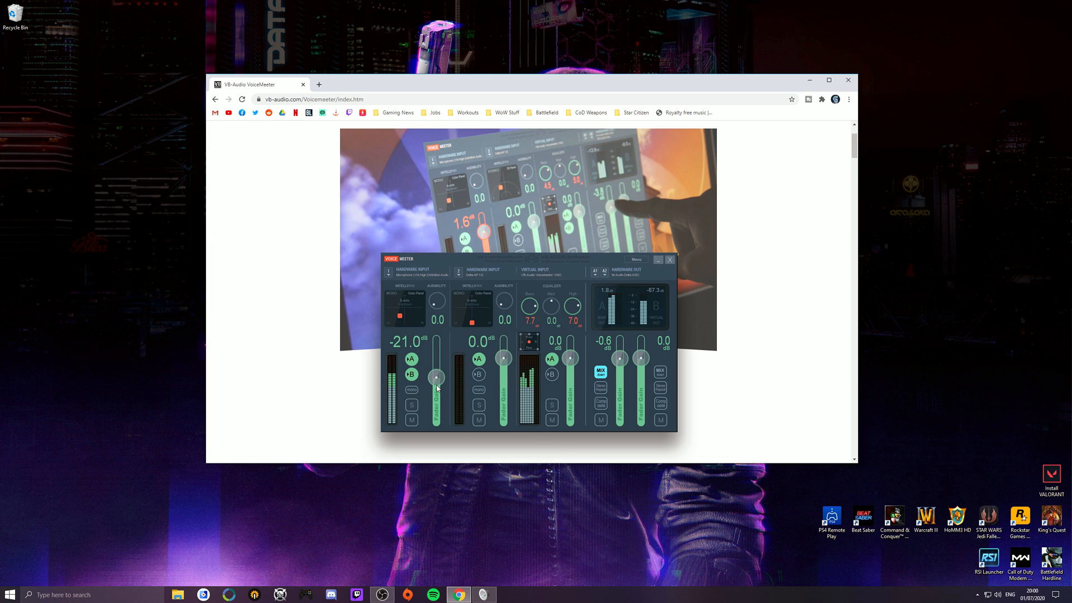
pyautogui.moveTo(438, 372)
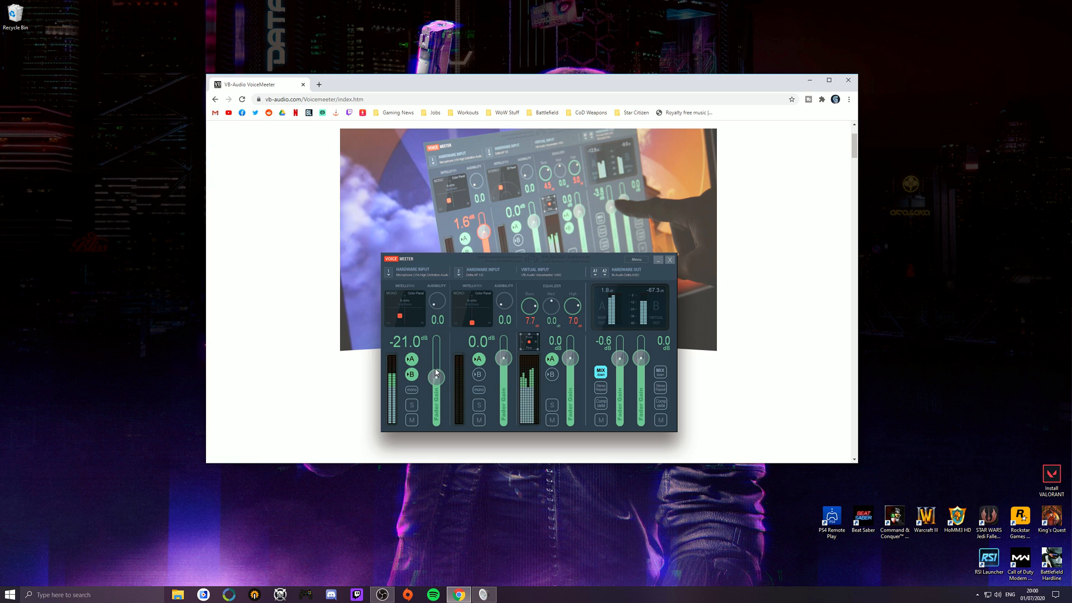
pyautogui.moveTo(435, 360)
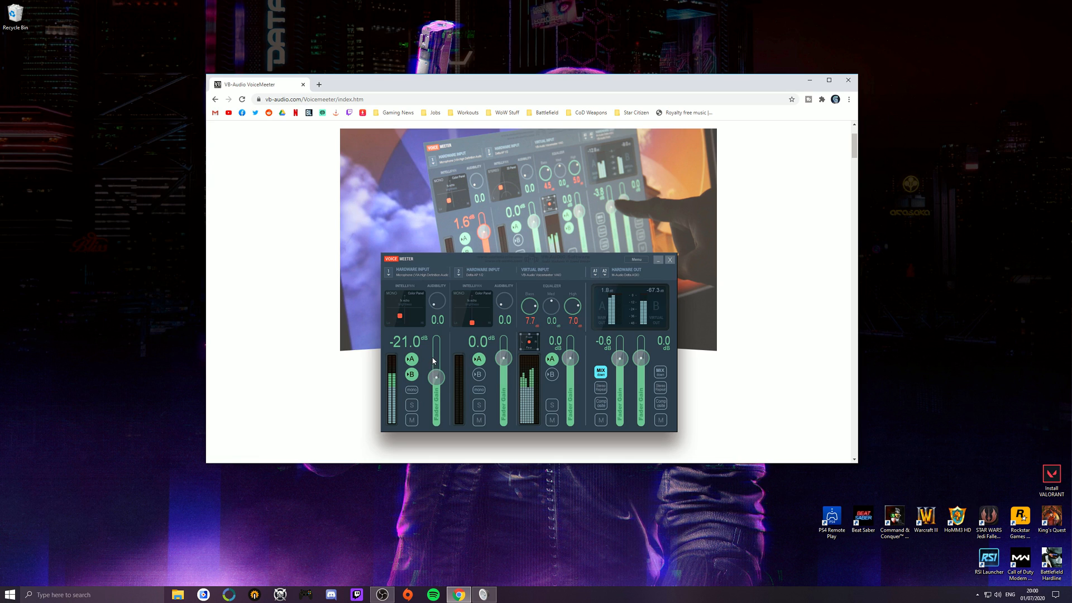
pyautogui.moveTo(432, 359)
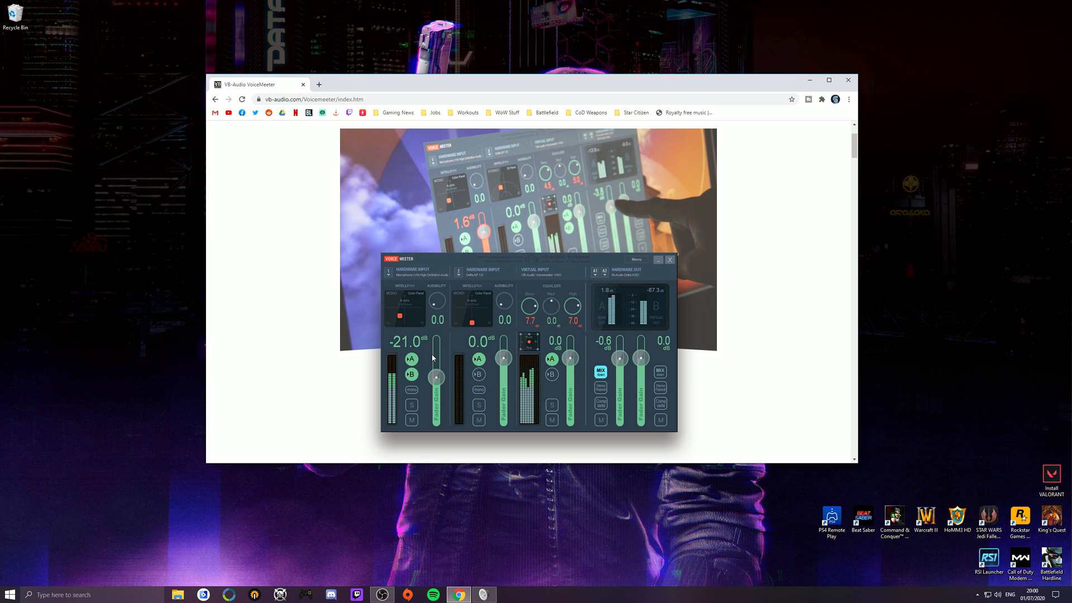
# - Return to the Virtual Audio Cable page and download the Windows VB-CABLE driver pack
pyautogui.scroll(3)
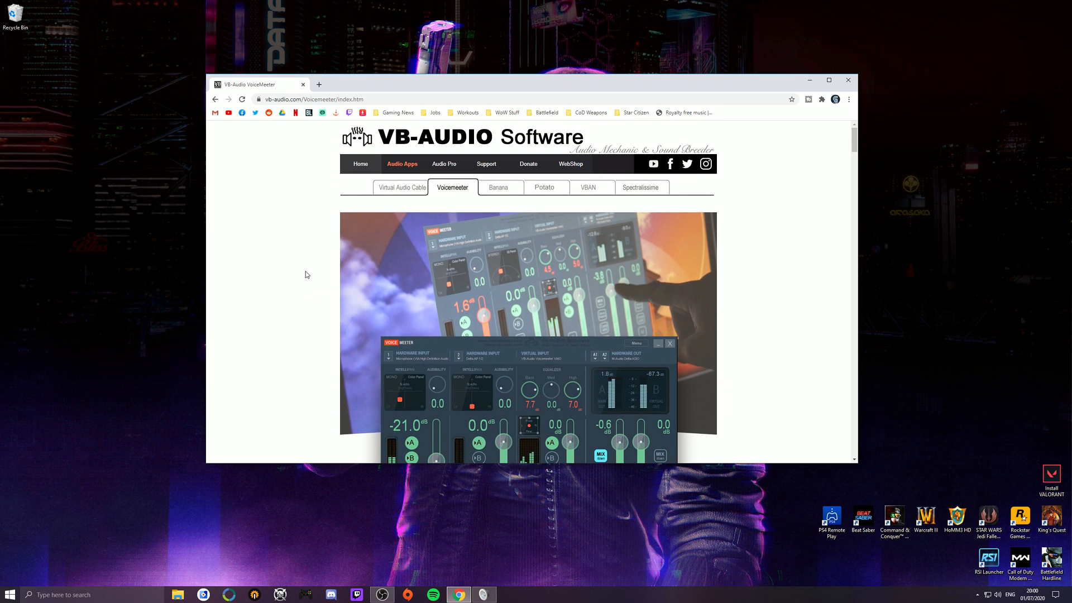
pyautogui.click(401, 186)
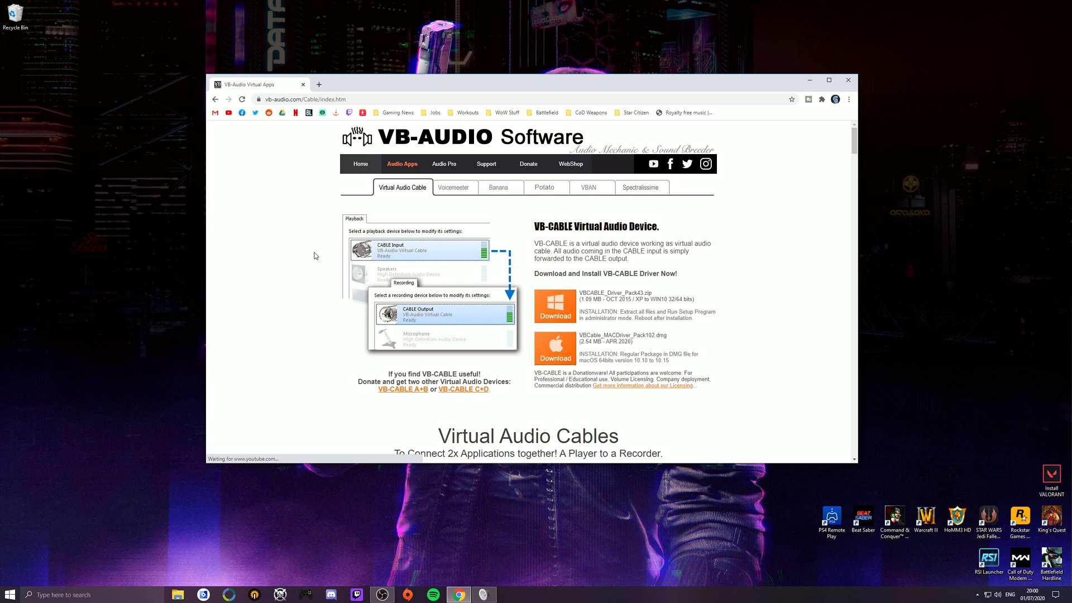
pyautogui.moveTo(336, 262)
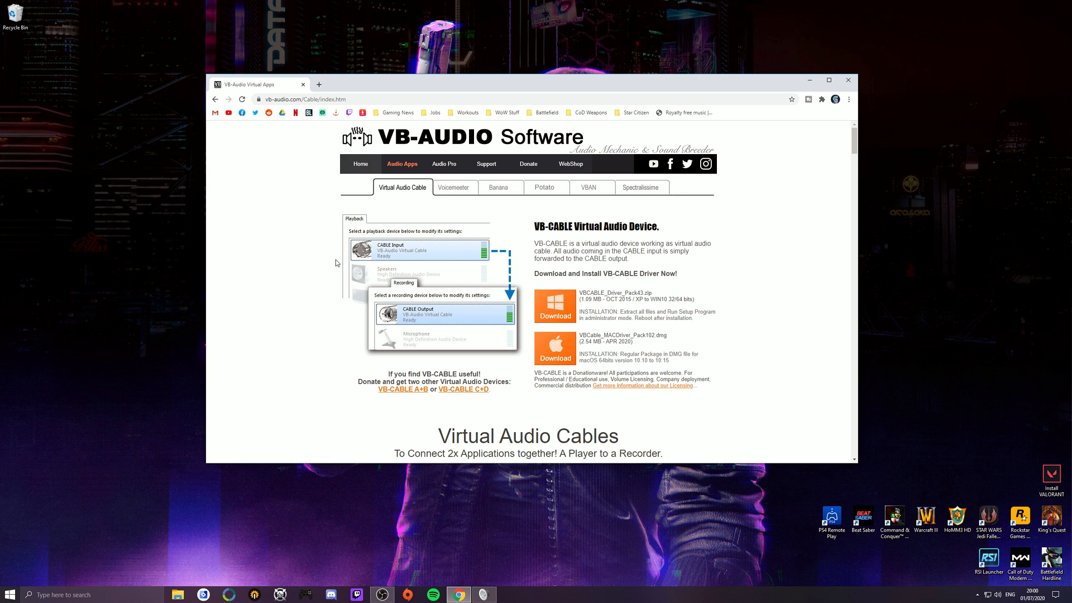
pyautogui.moveTo(407, 253)
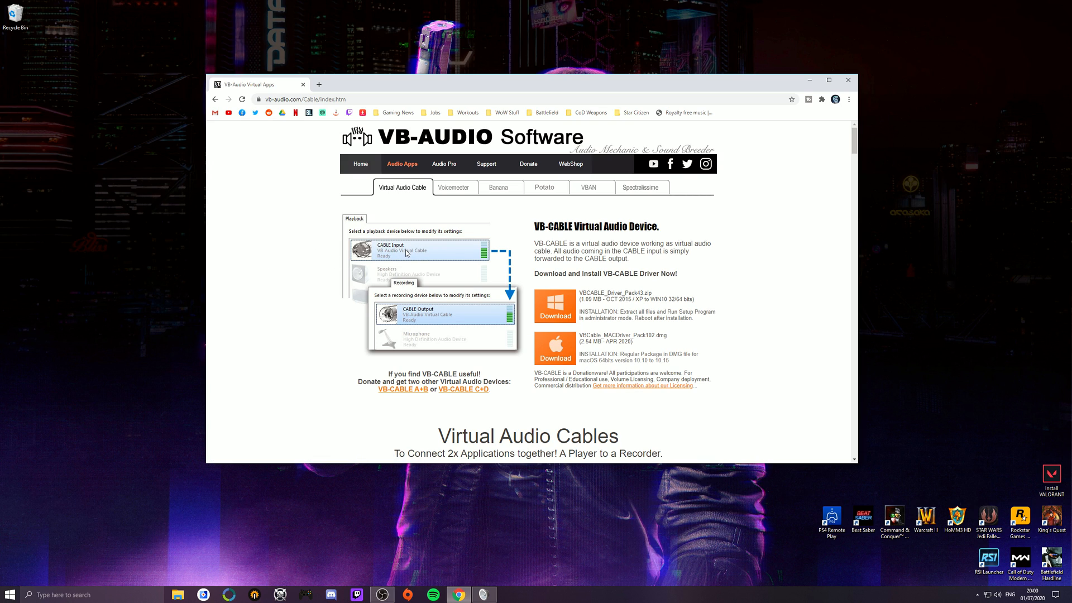
pyautogui.moveTo(519, 280)
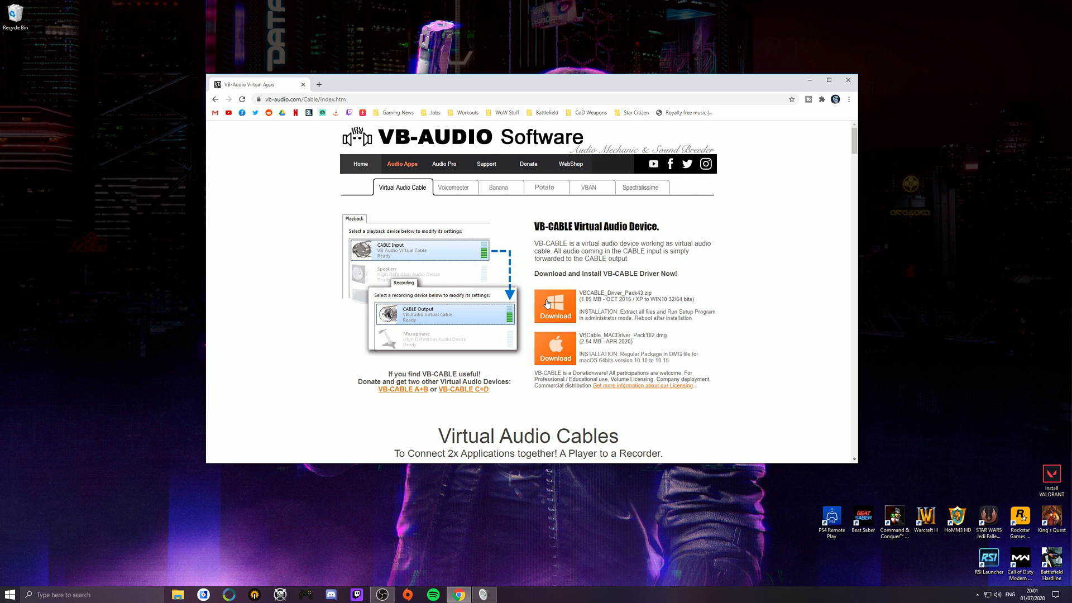
pyautogui.click(554, 306)
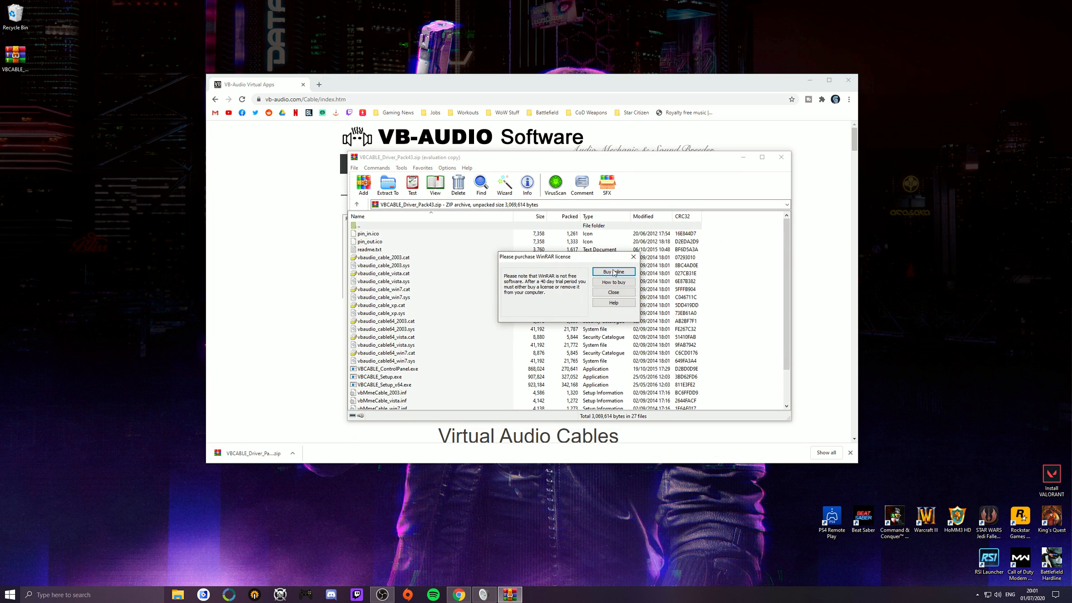
# - Dismiss the WinRAR nag, browse VBCABLE_Driver_Pack43.zip's files, and close the archive
pyautogui.click(613, 292)
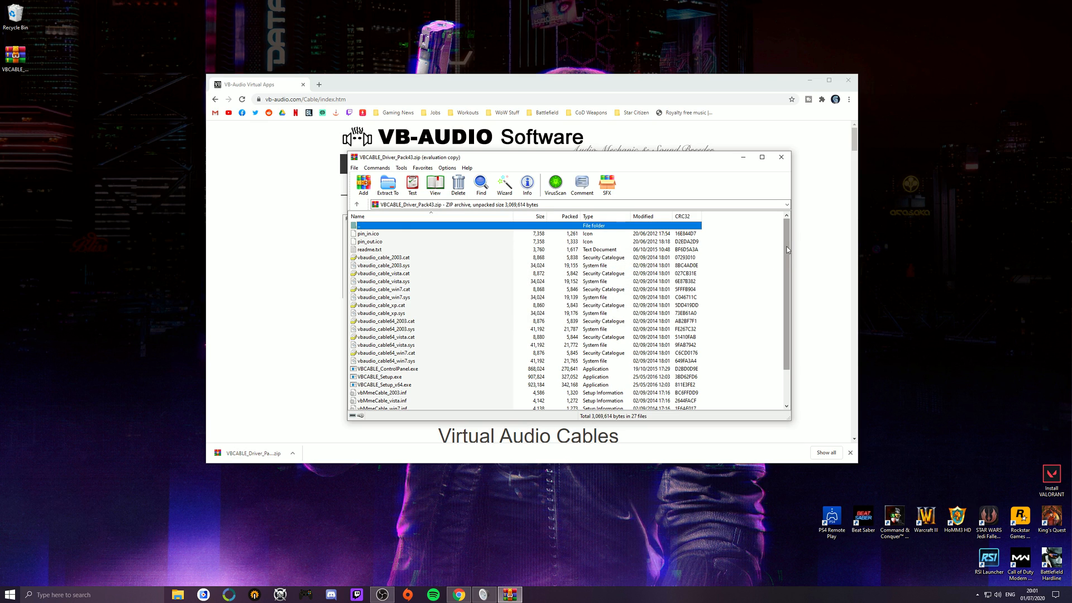
pyautogui.scroll(-3)
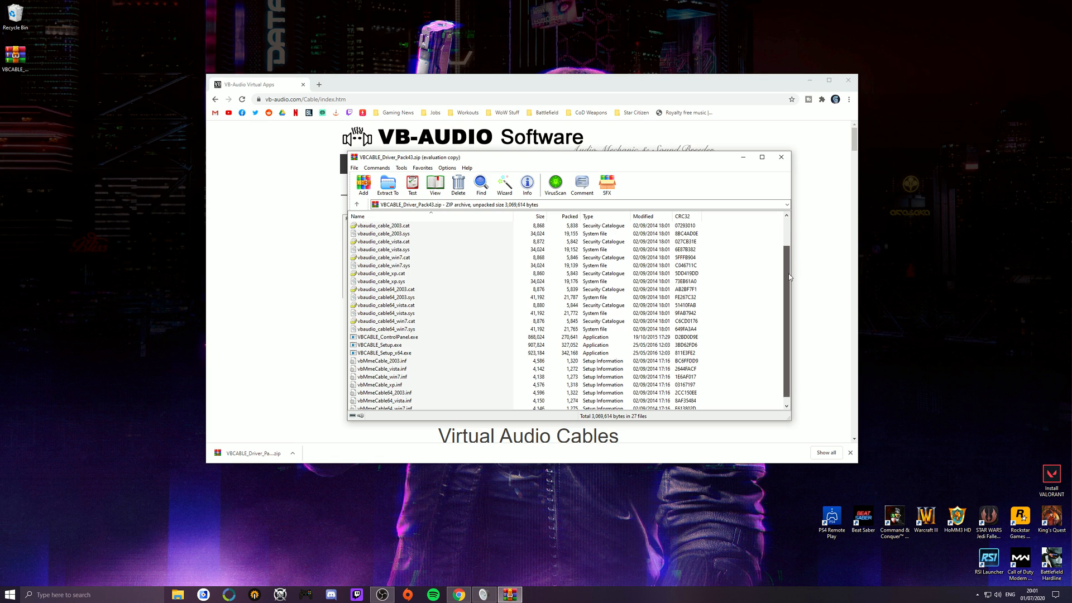
pyautogui.scroll(-3)
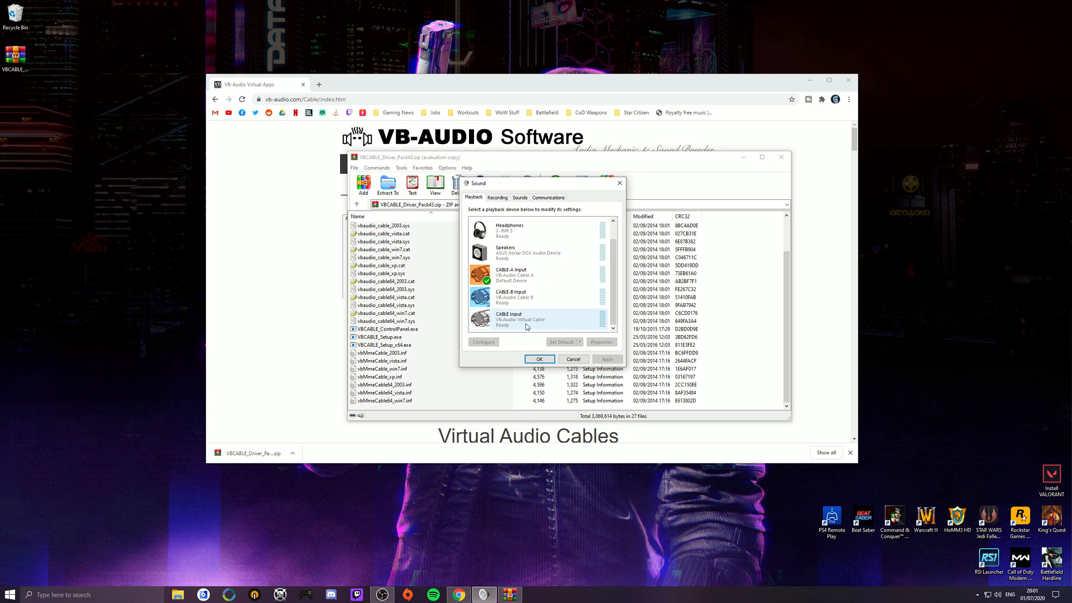
pyautogui.moveTo(524, 327)
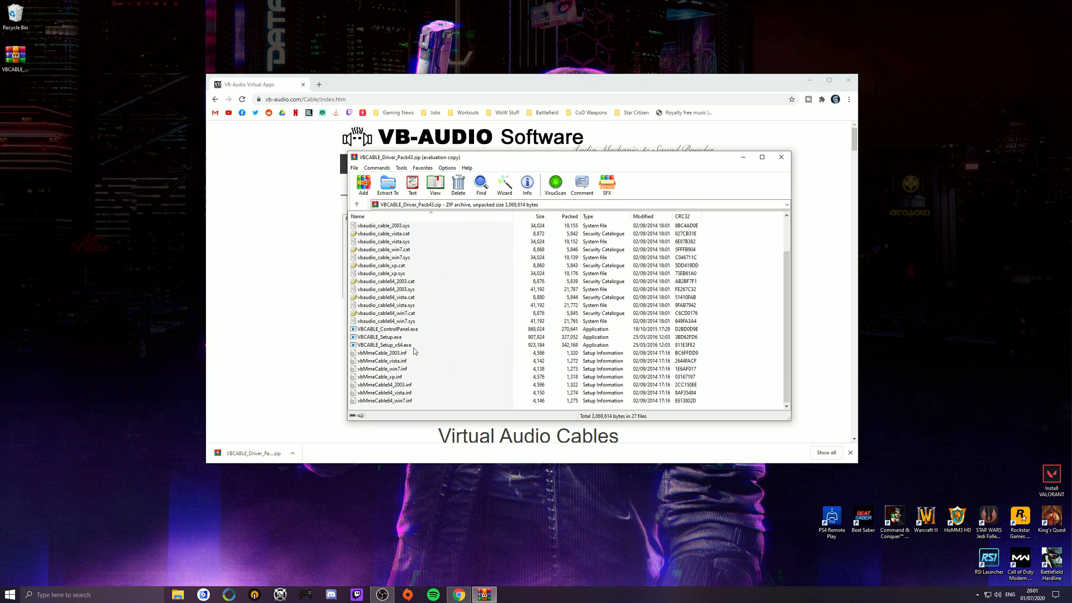
pyautogui.moveTo(438, 328)
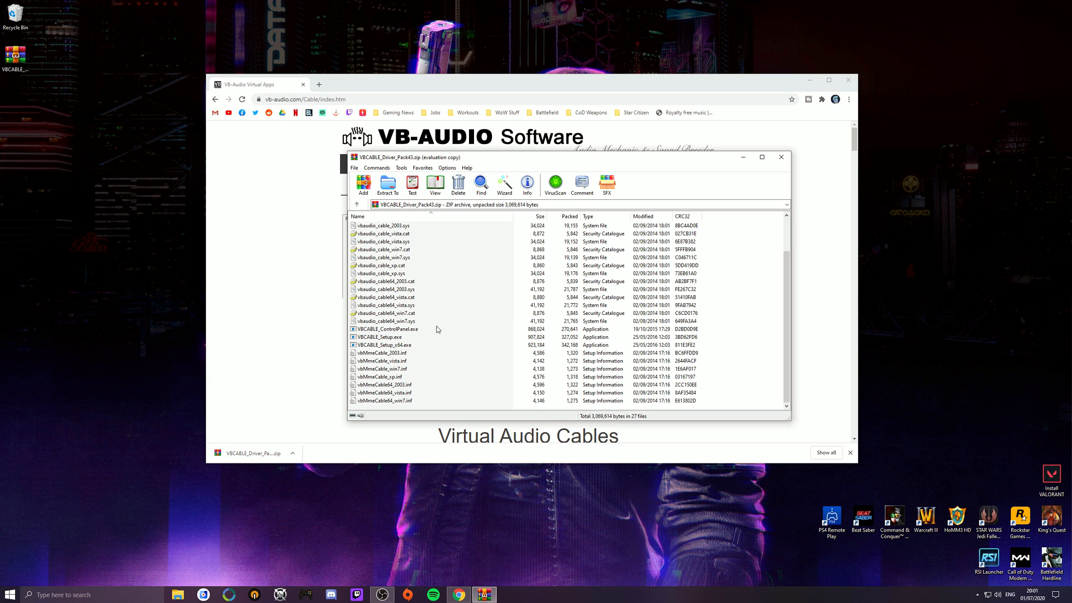
pyautogui.moveTo(436, 330)
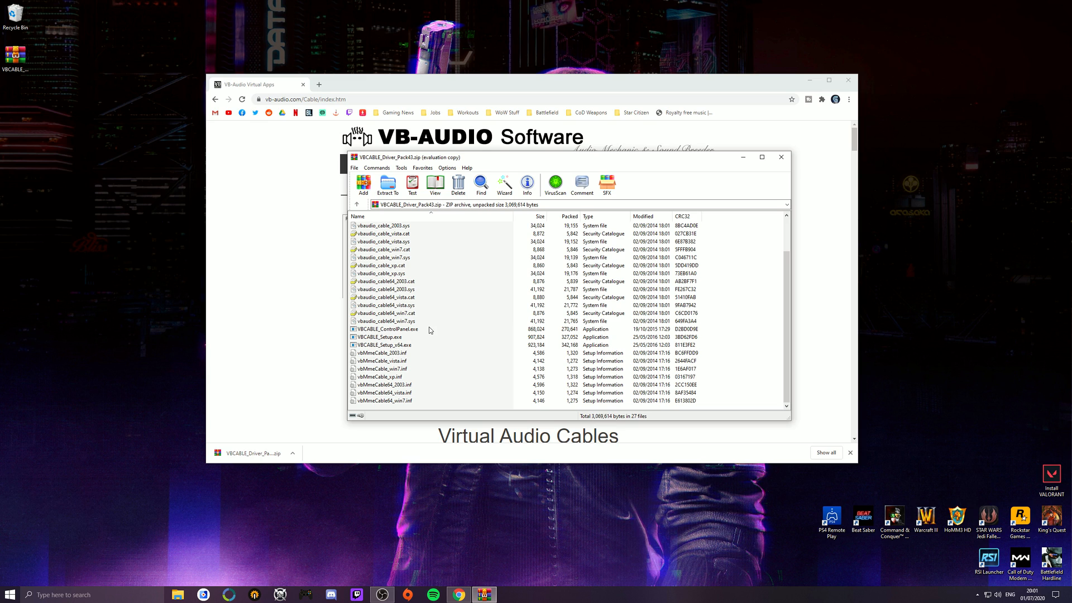
pyautogui.scroll(3)
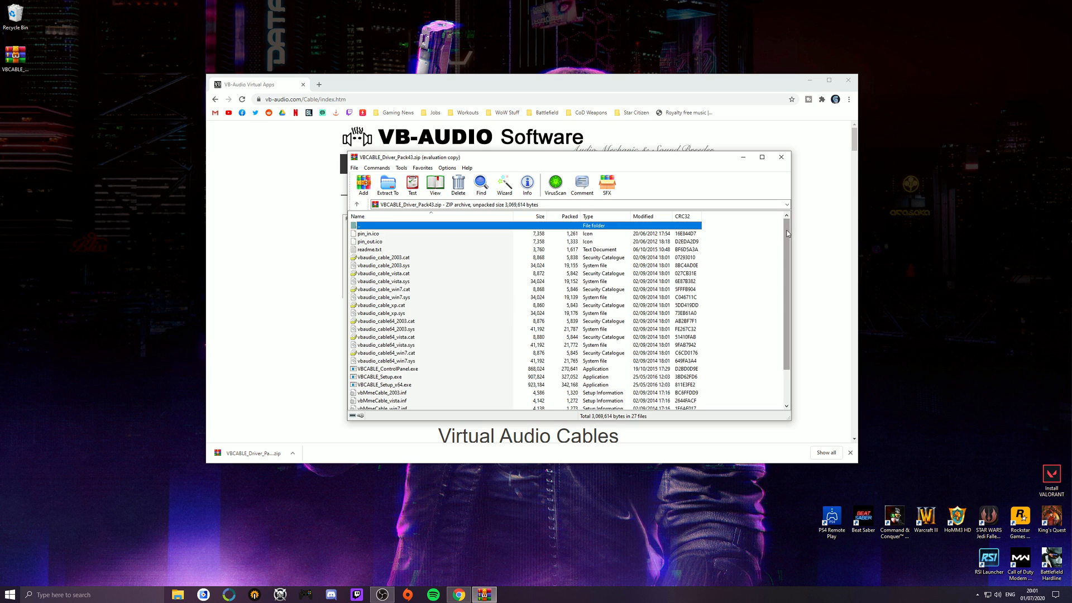
pyautogui.click(780, 157)
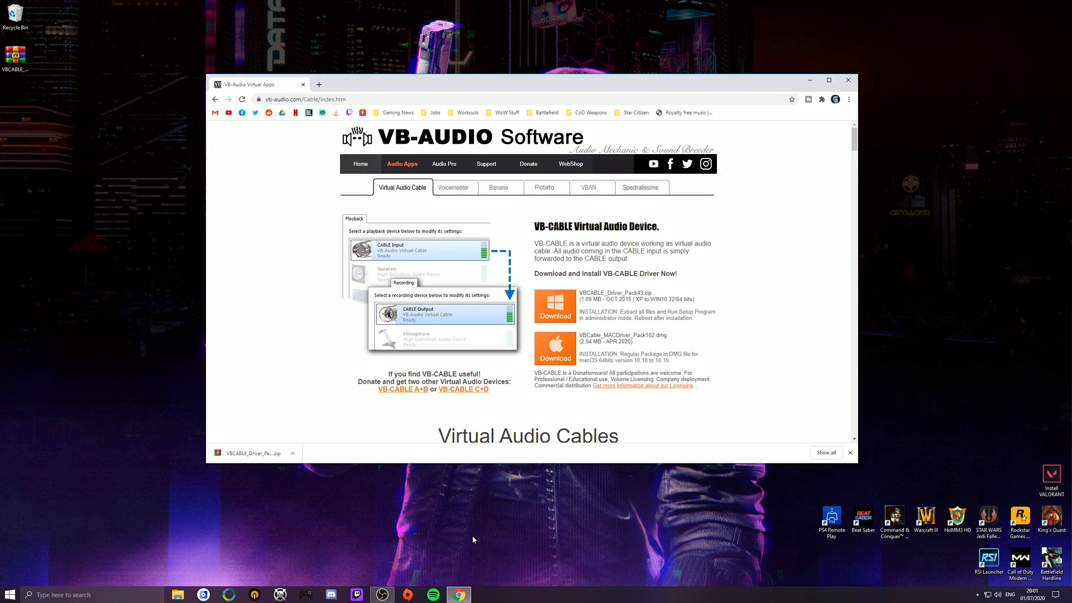
pyautogui.moveTo(415, 319)
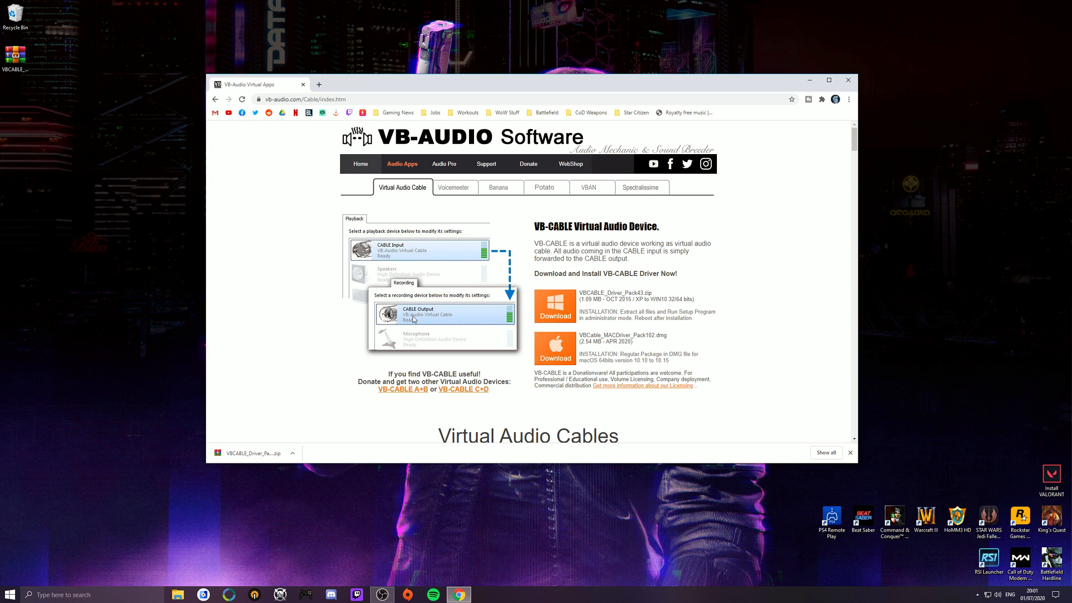
pyautogui.moveTo(401, 389)
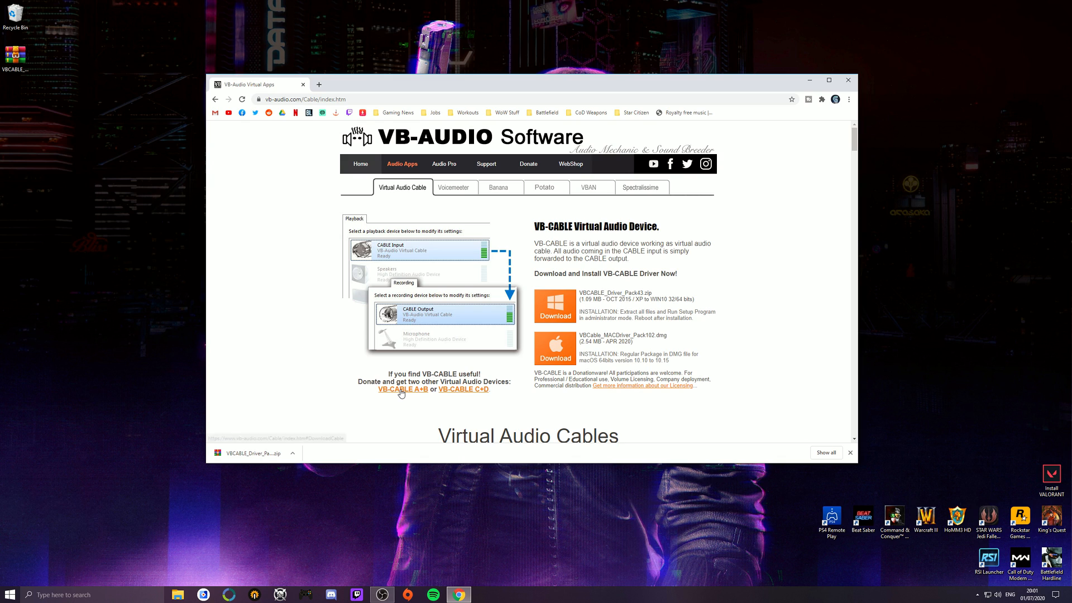
pyautogui.moveTo(455, 395)
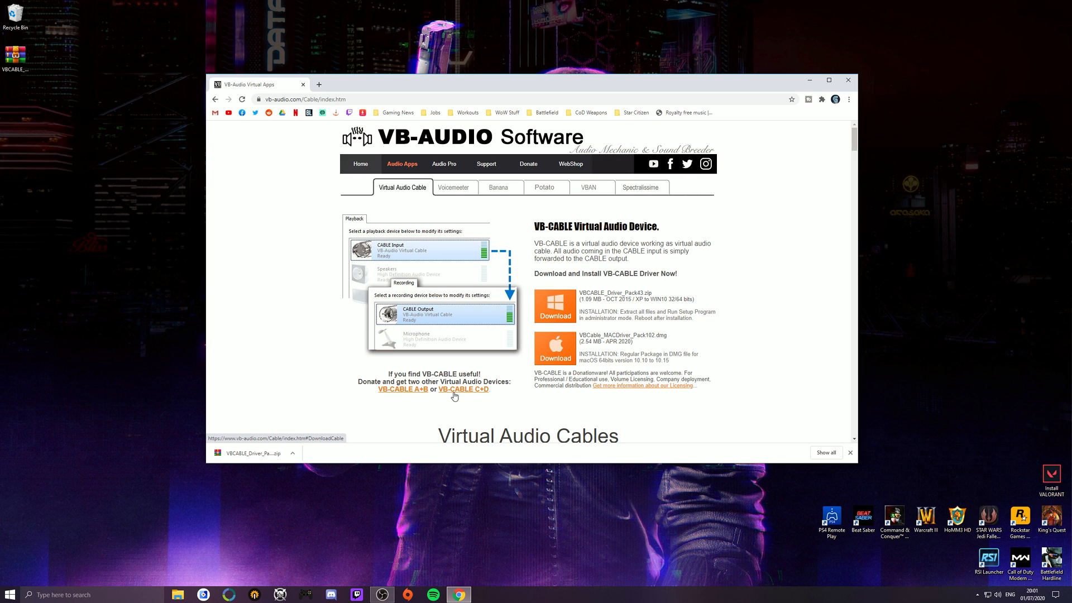
pyautogui.moveTo(403, 392)
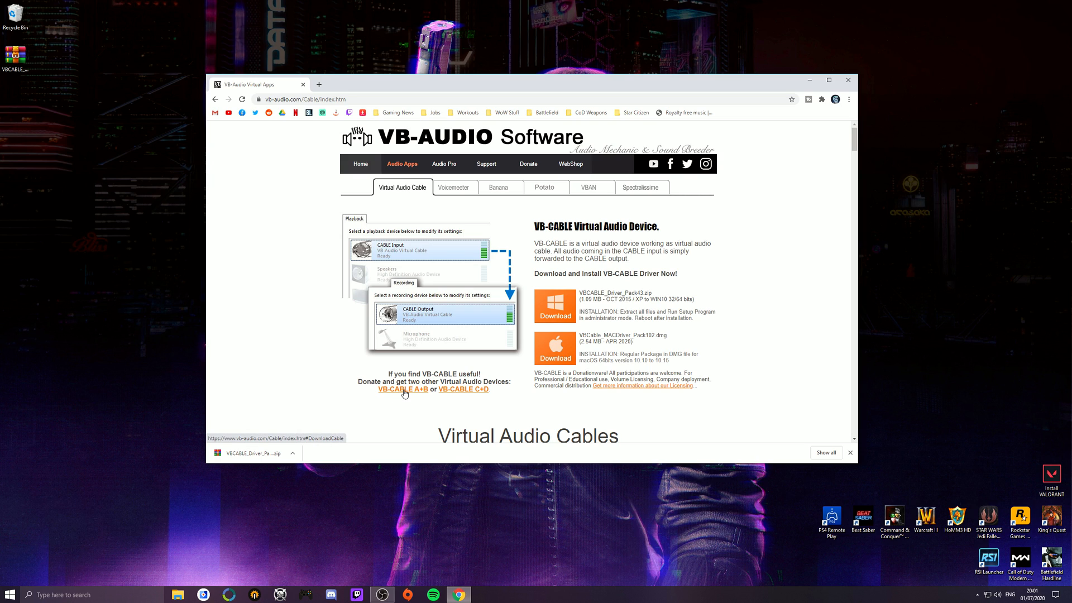
pyautogui.moveTo(420, 394)
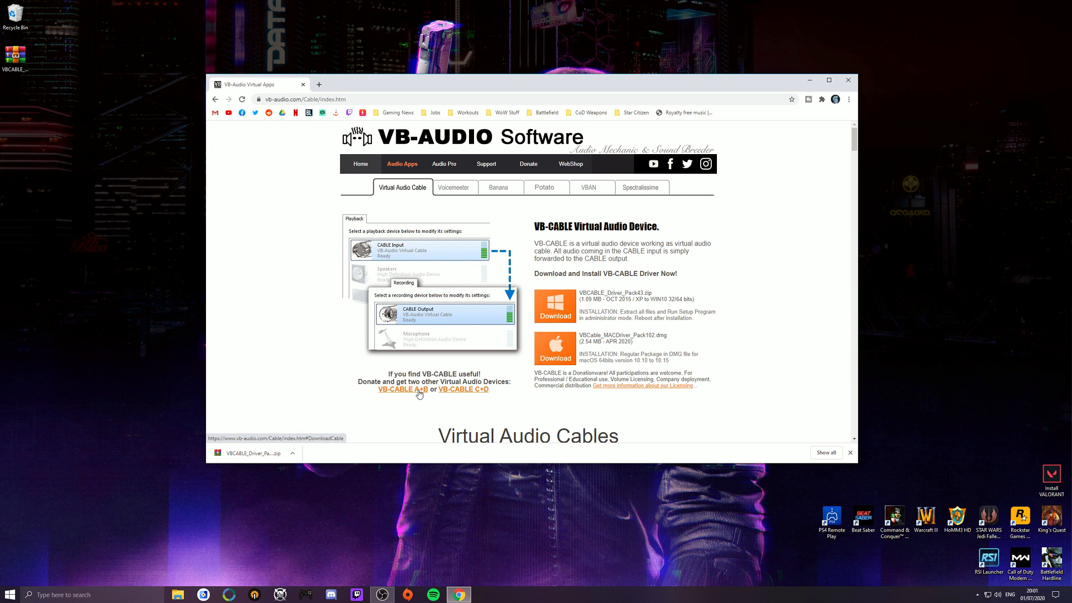
pyautogui.moveTo(462, 392)
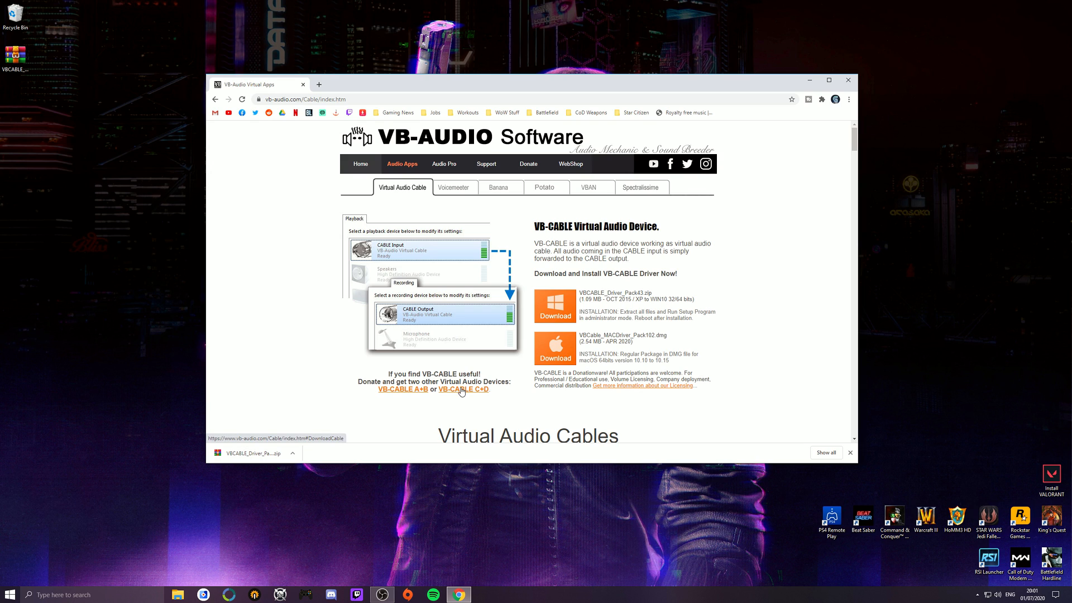
pyautogui.moveTo(408, 393)
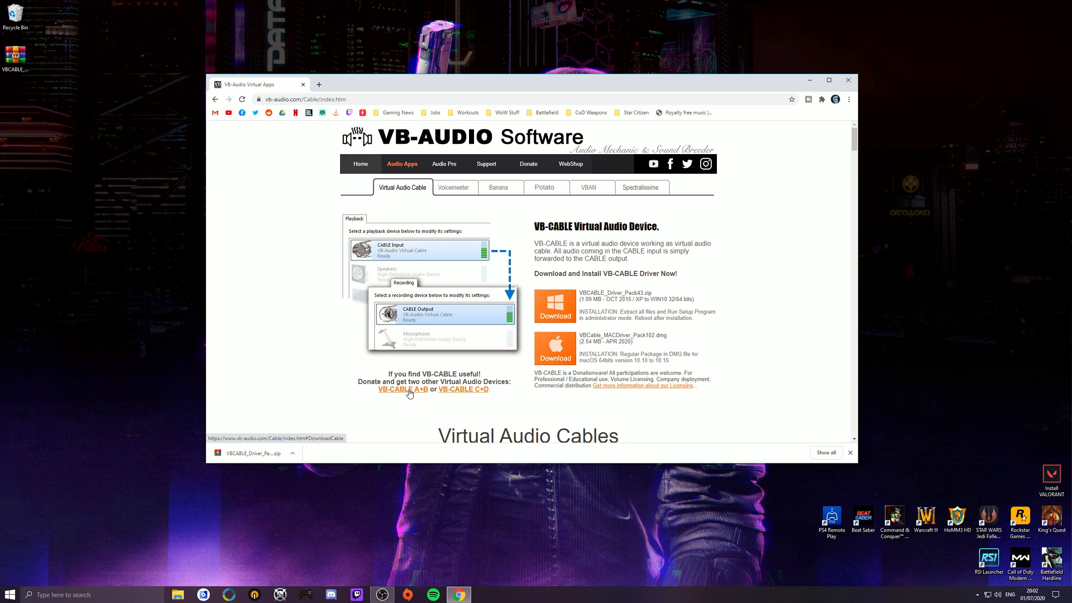
pyautogui.moveTo(396, 401)
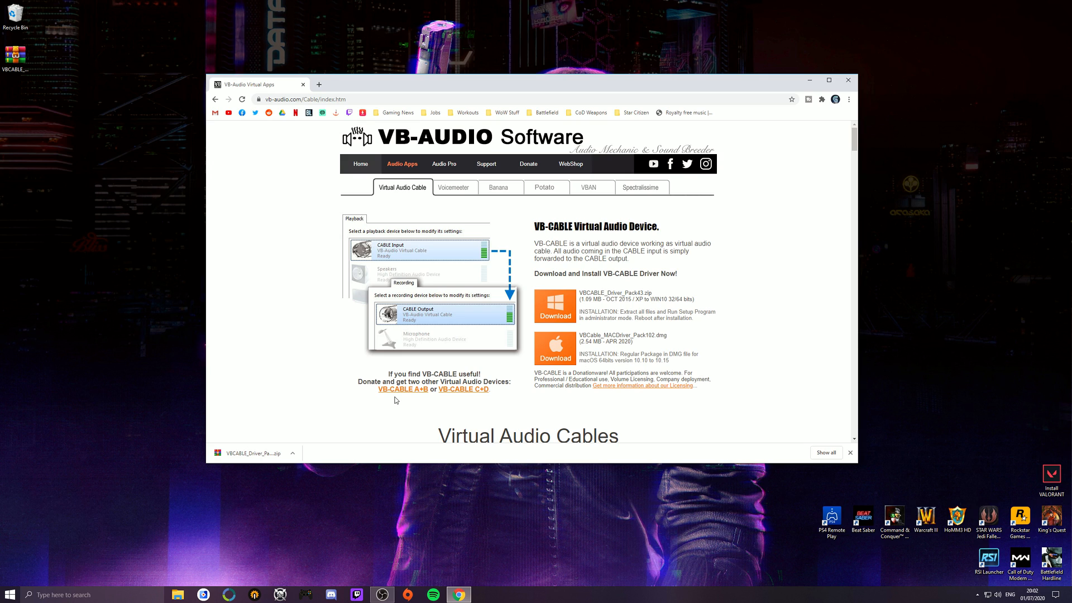
pyautogui.moveTo(390, 407)
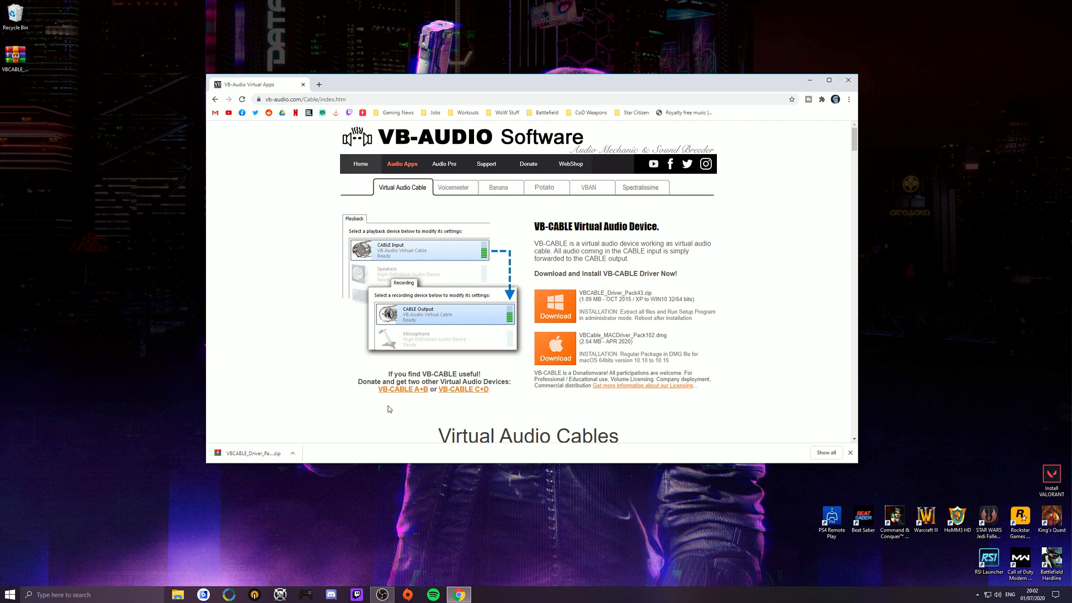
pyautogui.moveTo(389, 404)
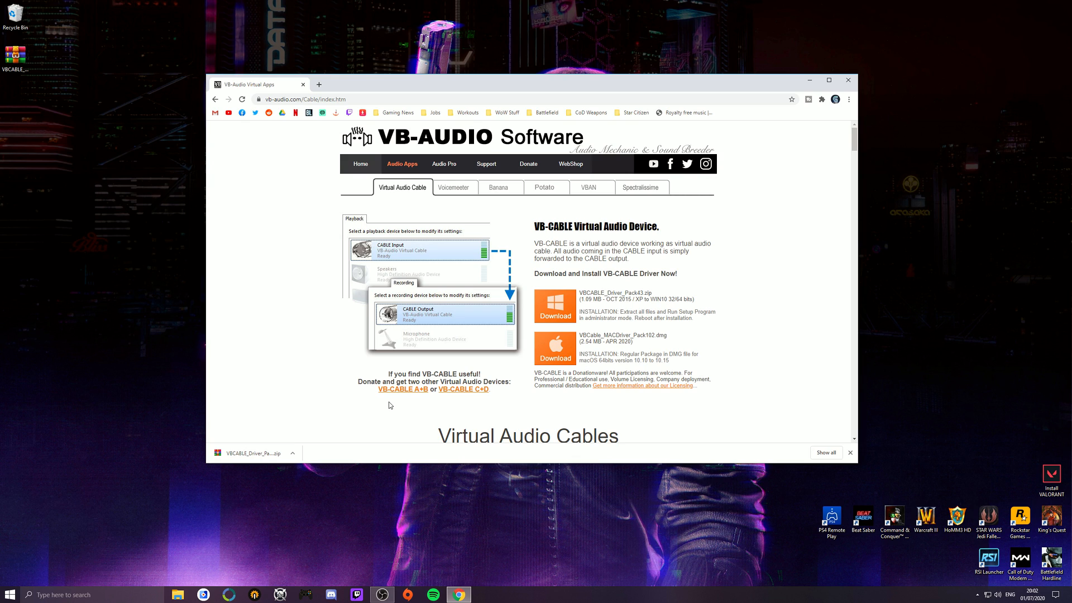
pyautogui.moveTo(423, 396)
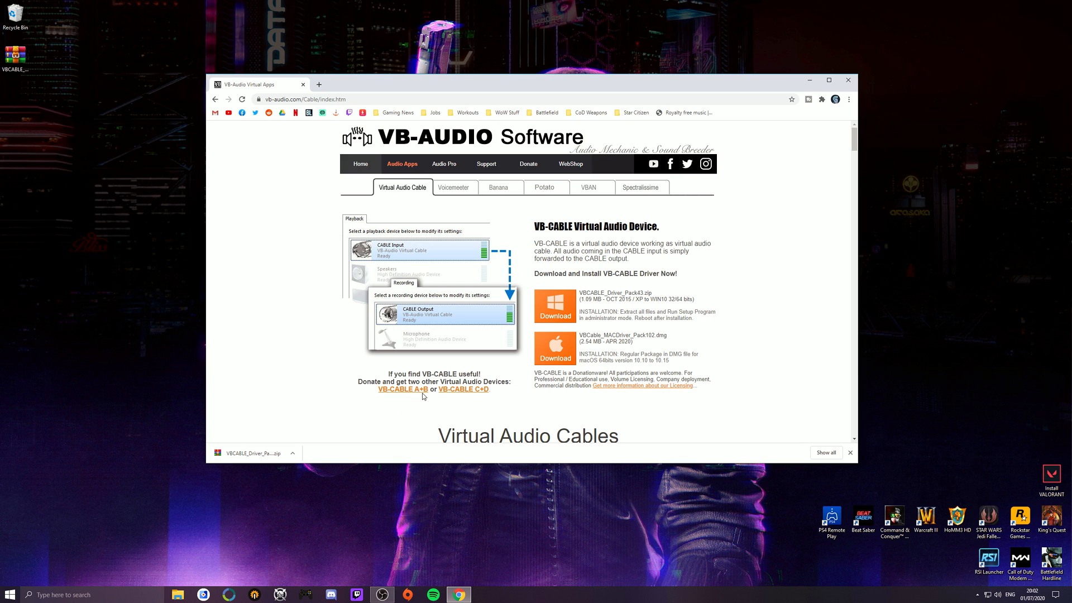
pyautogui.moveTo(417, 390)
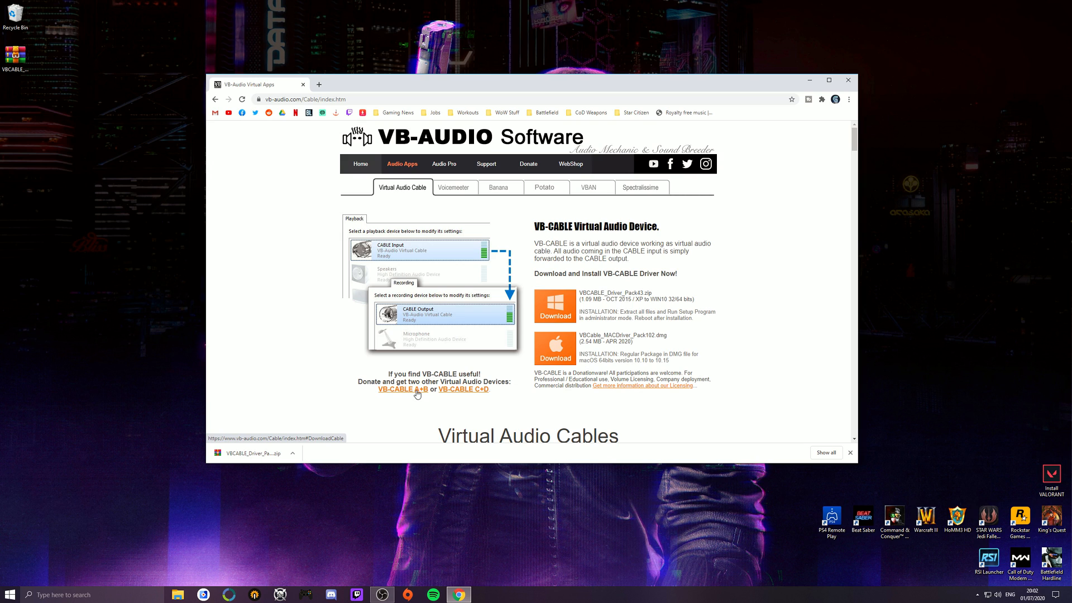
pyautogui.moveTo(423, 322)
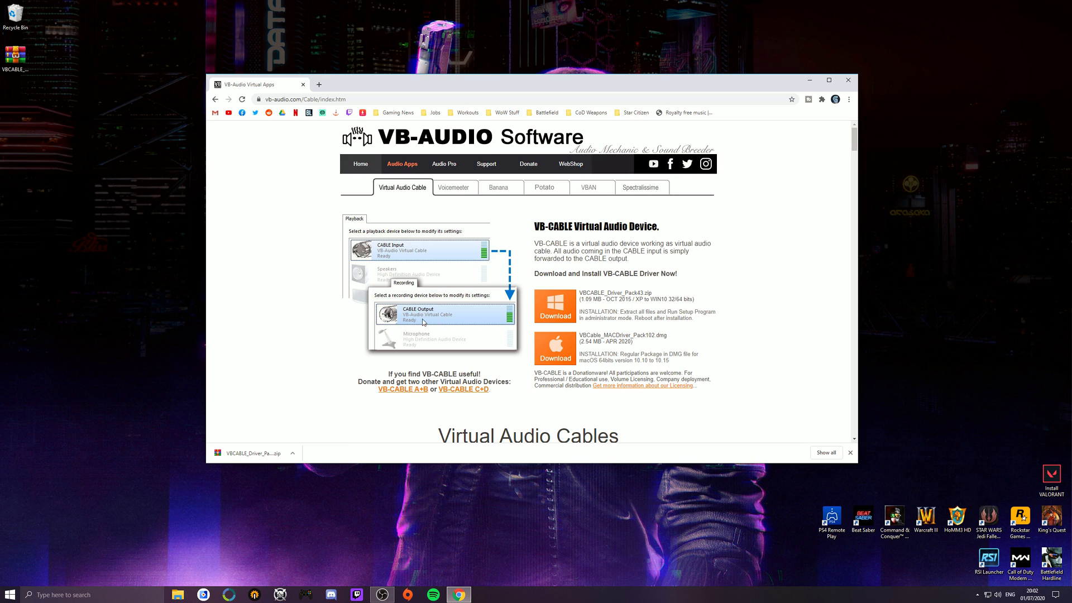
pyautogui.moveTo(437, 323)
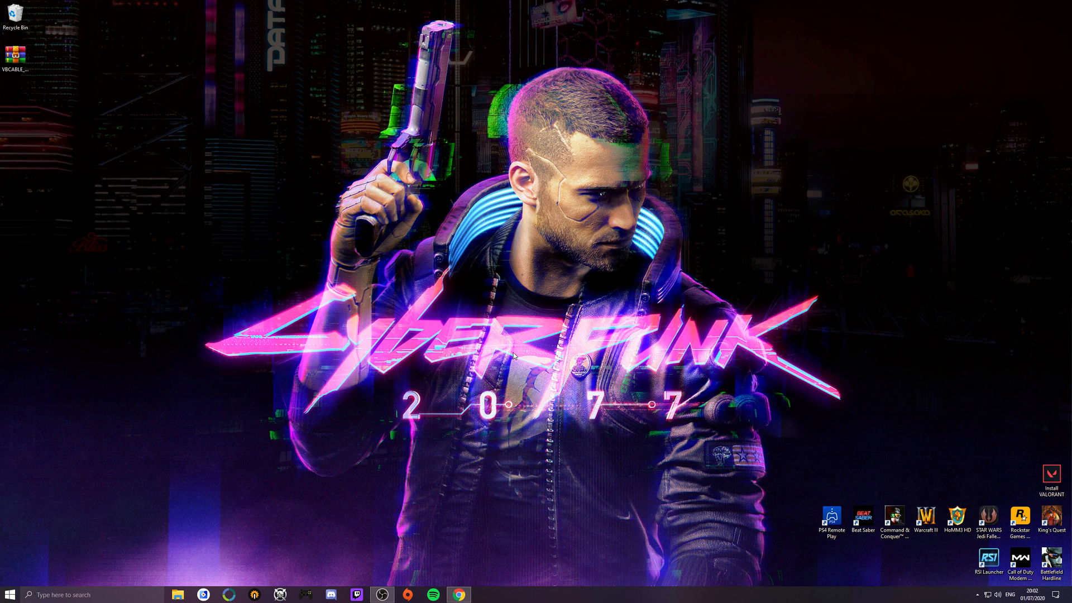
pyautogui.moveTo(459, 582)
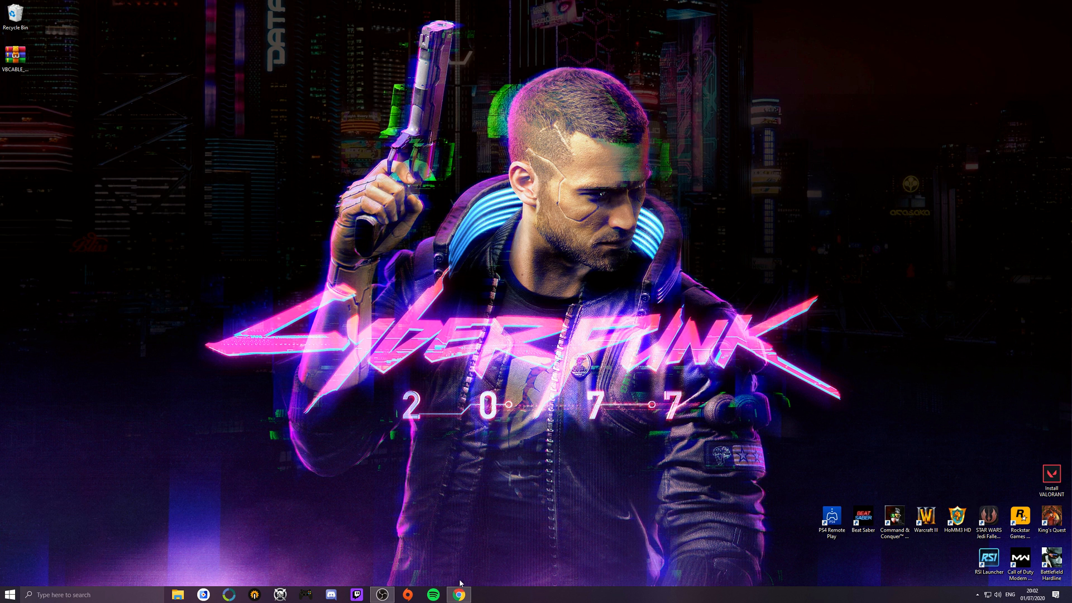
# - Close Windows sound settings and select CABLE-A Input and CABLE-B Input in the playback list
pyautogui.click(484, 594)
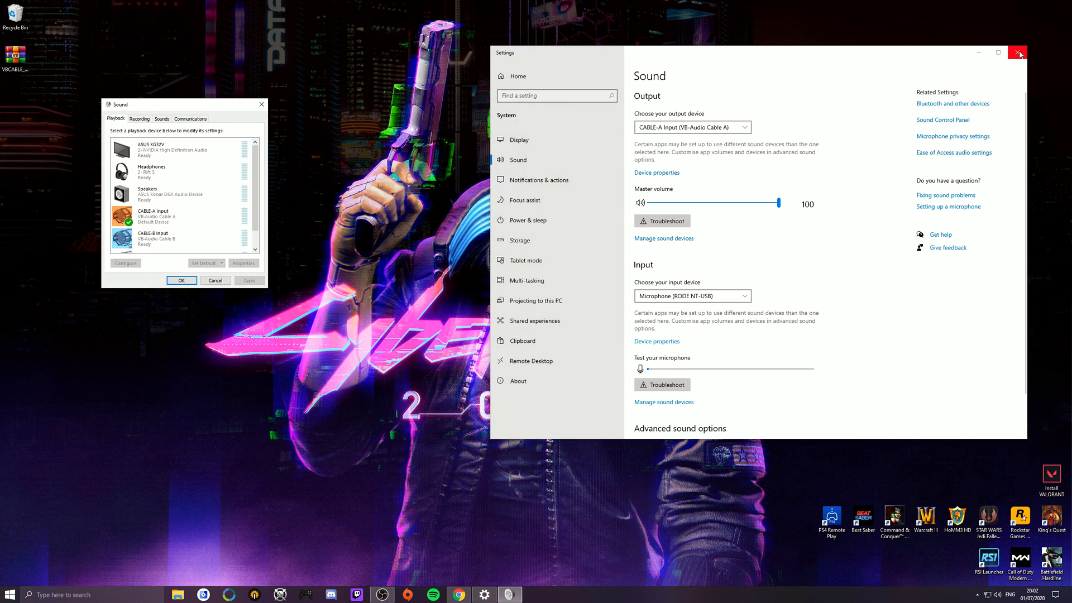
pyautogui.click(1018, 52)
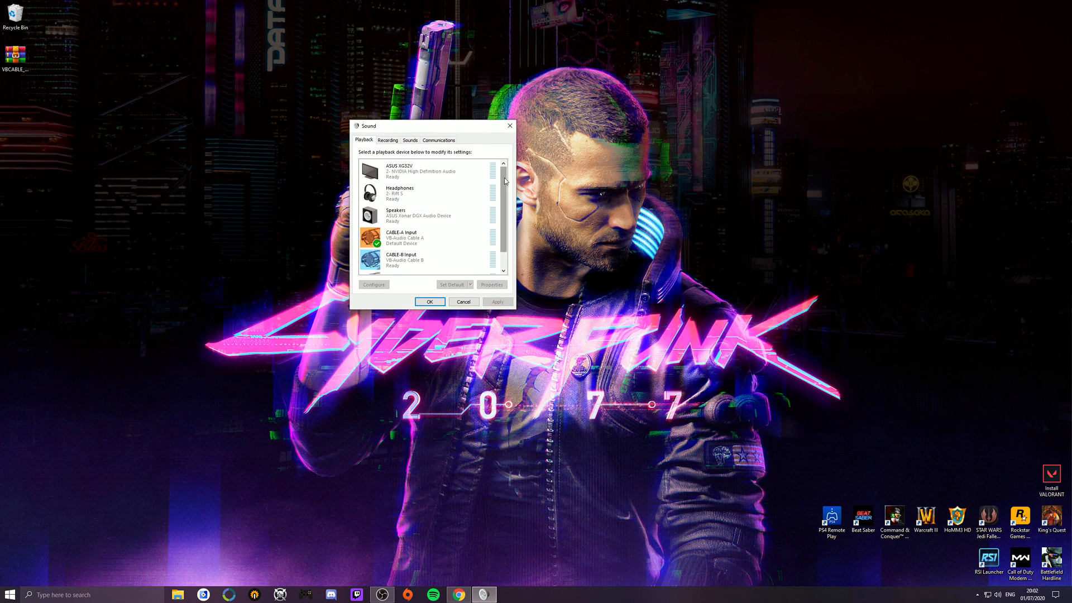
pyautogui.scroll(-3)
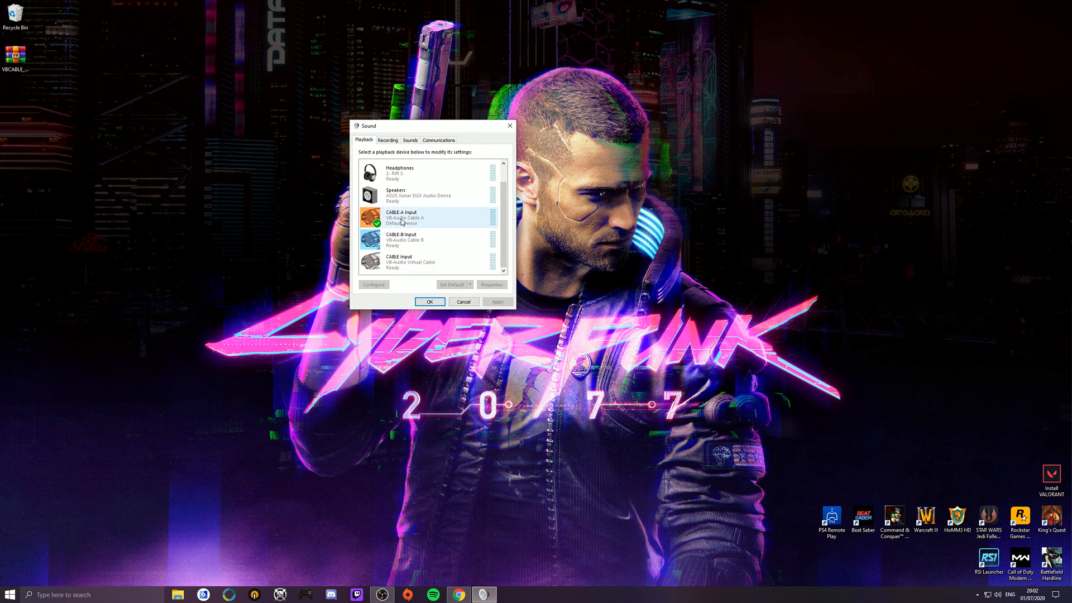
pyautogui.click(402, 240)
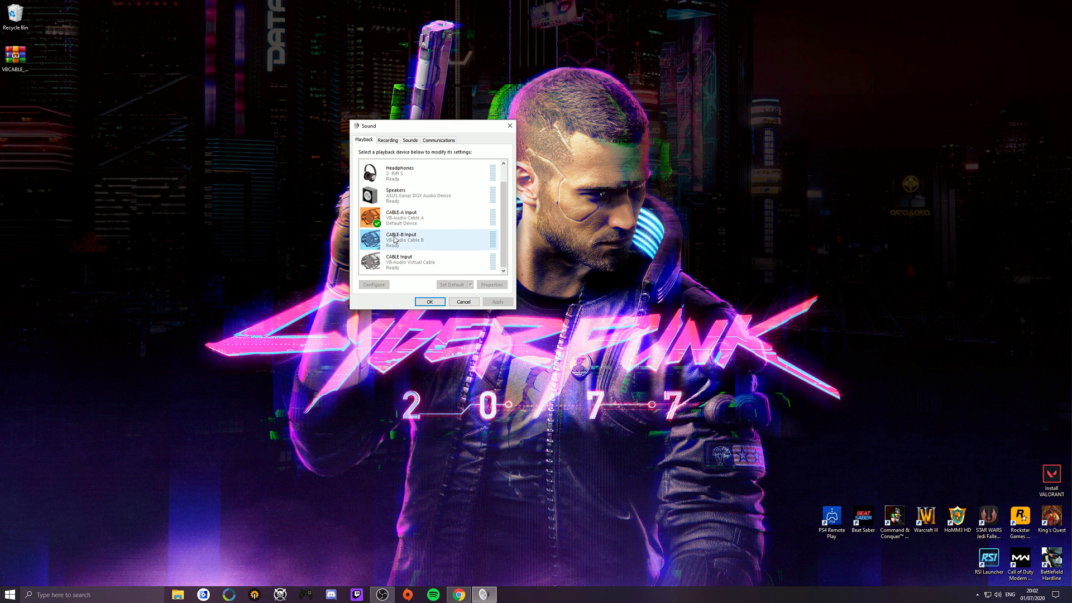
pyautogui.click(410, 217)
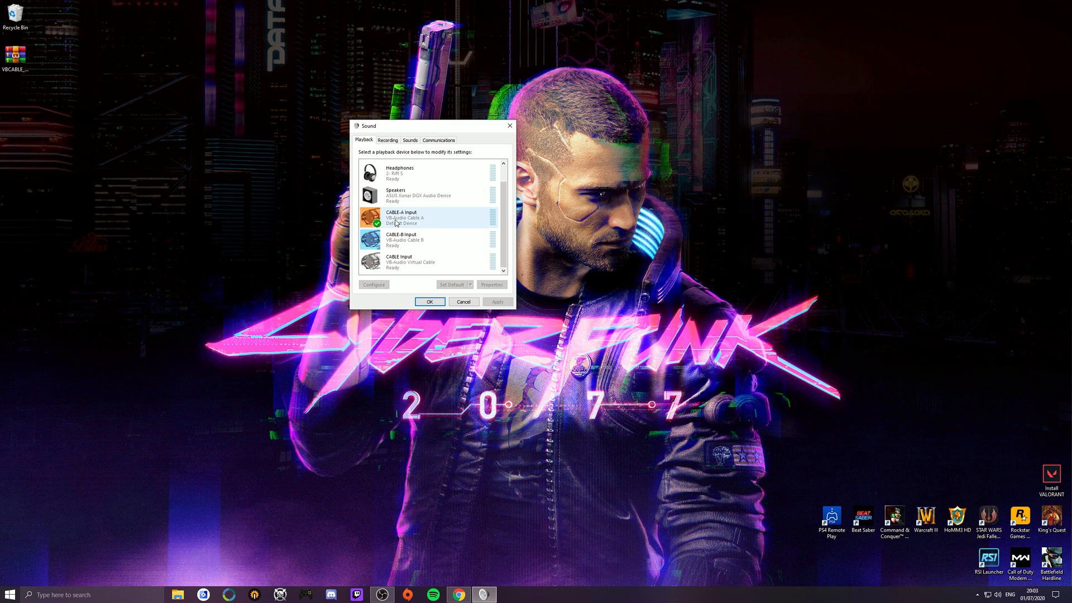
pyautogui.click(410, 239)
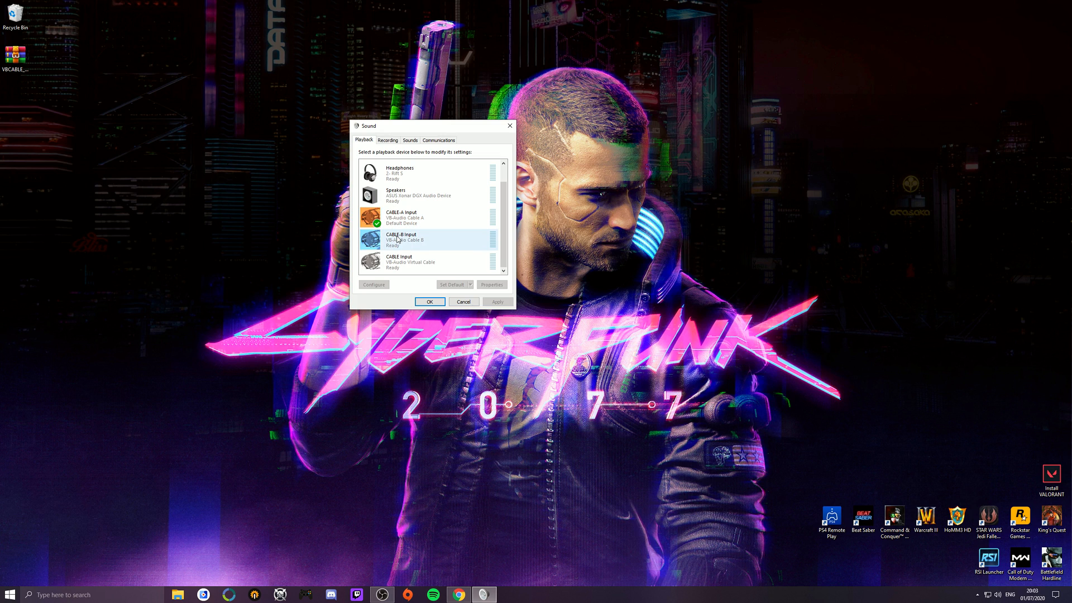
pyautogui.click(410, 261)
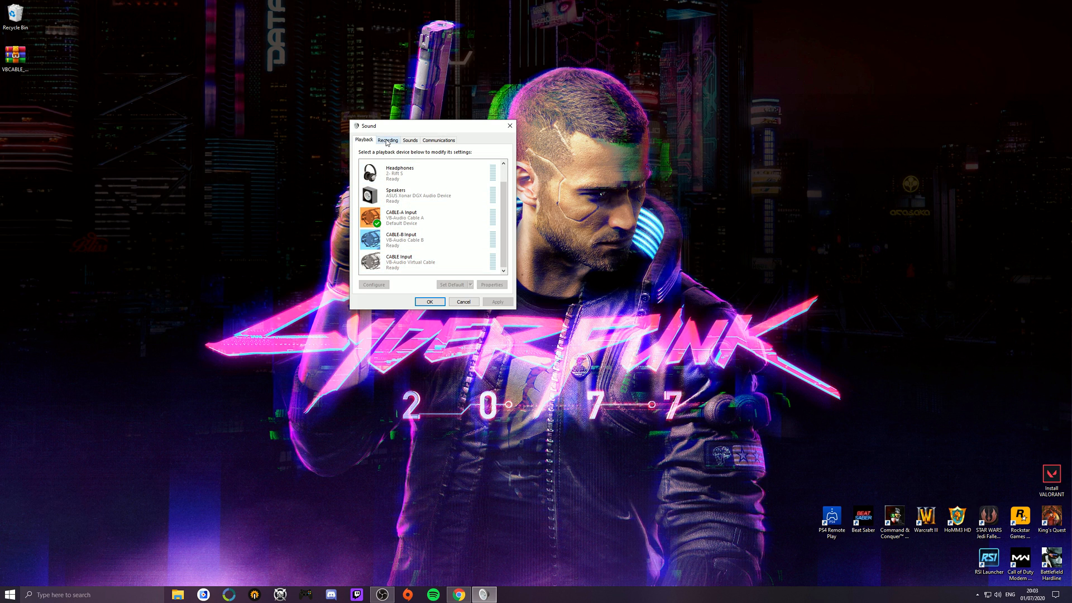
# - Inspect CABLE-A Output's Listen tab and CABLE Output's Levels tab under Recording devices
pyautogui.rightClick(402, 216)
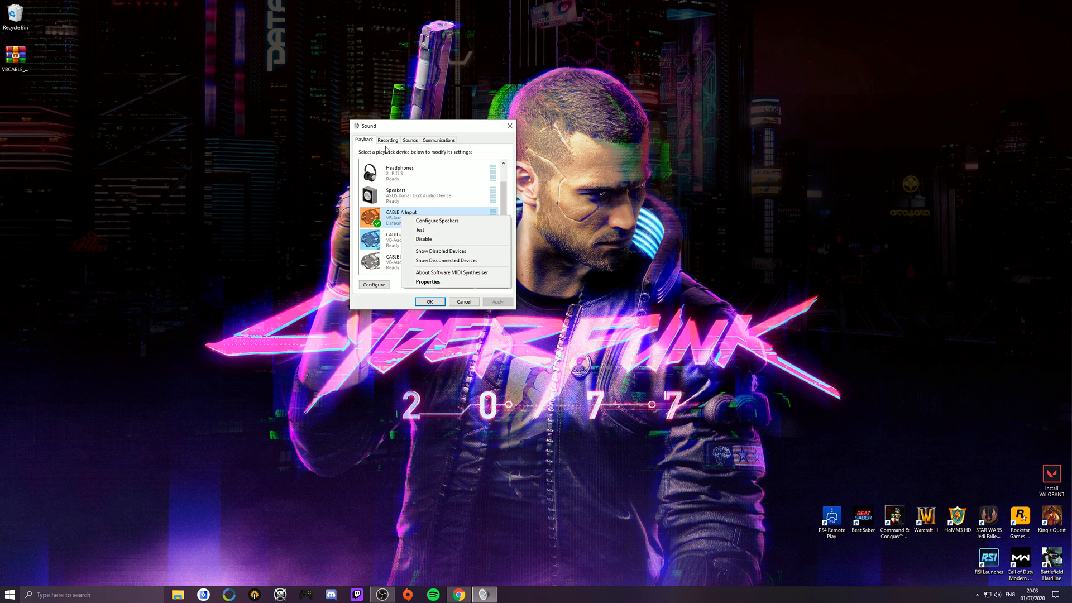
pyautogui.click(387, 141)
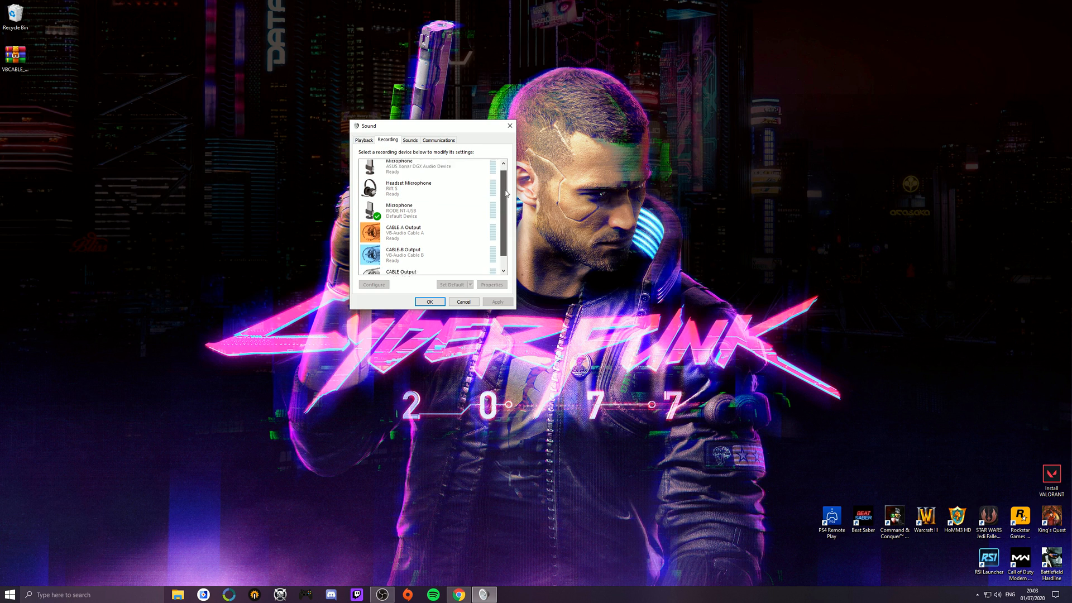
pyautogui.rightClick(403, 217)
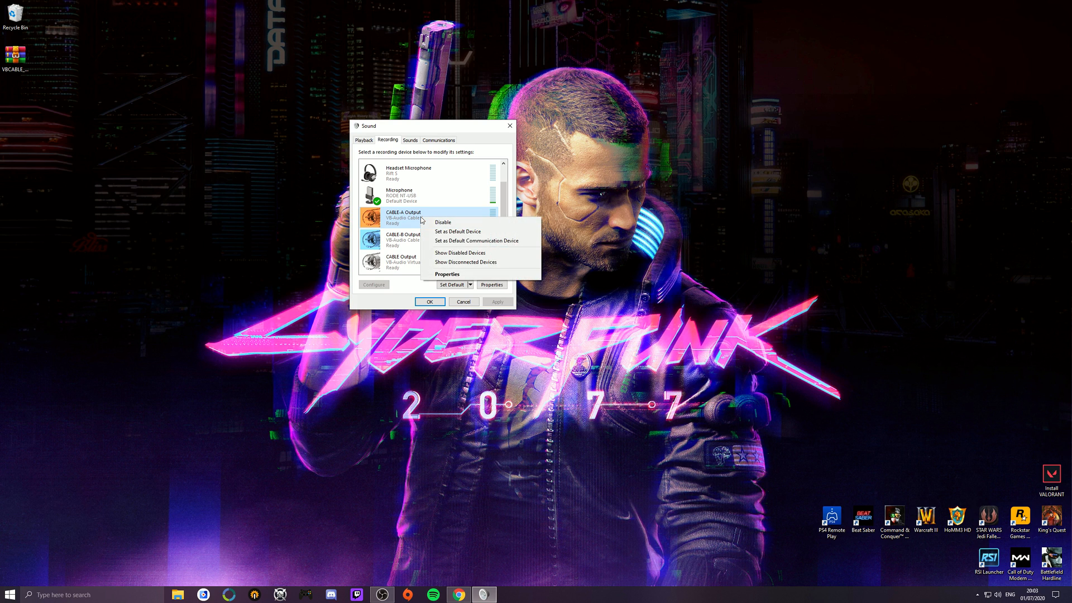
pyautogui.click(446, 274)
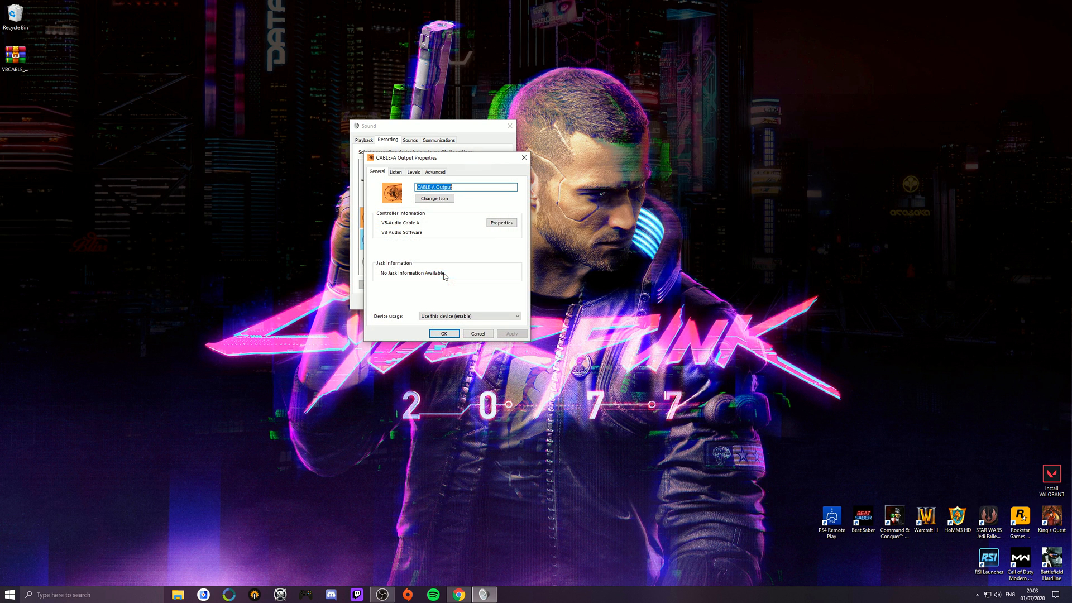
pyautogui.click(395, 171)
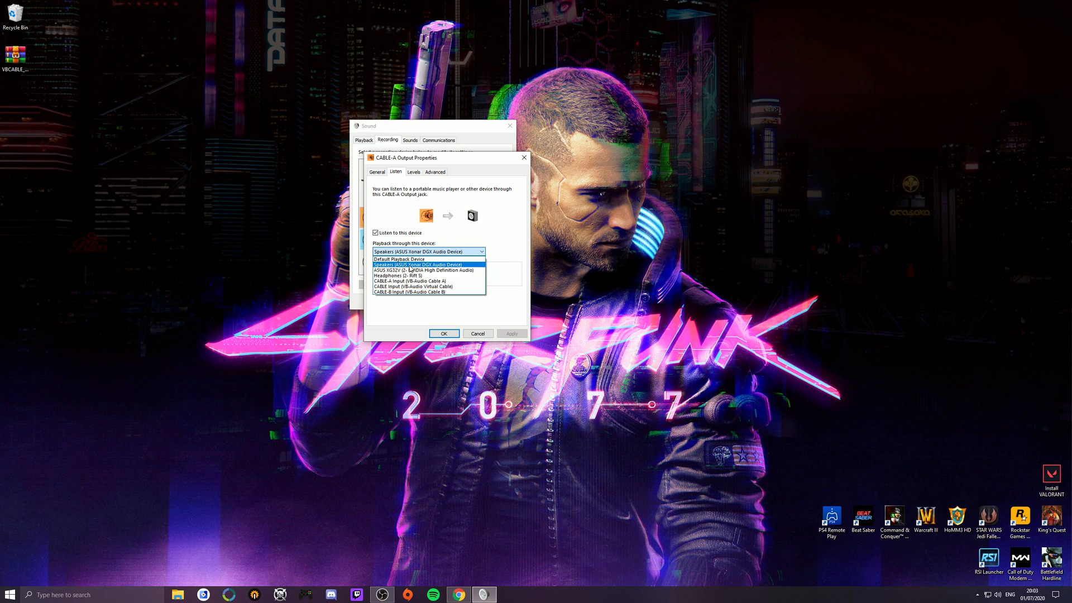
pyautogui.moveTo(445, 266)
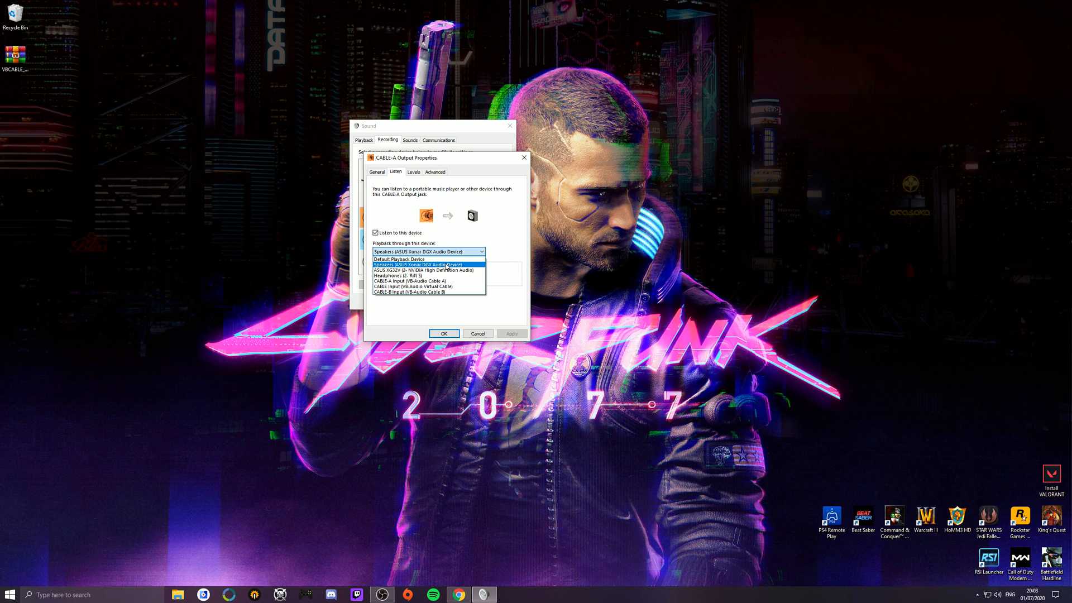
pyautogui.moveTo(456, 269)
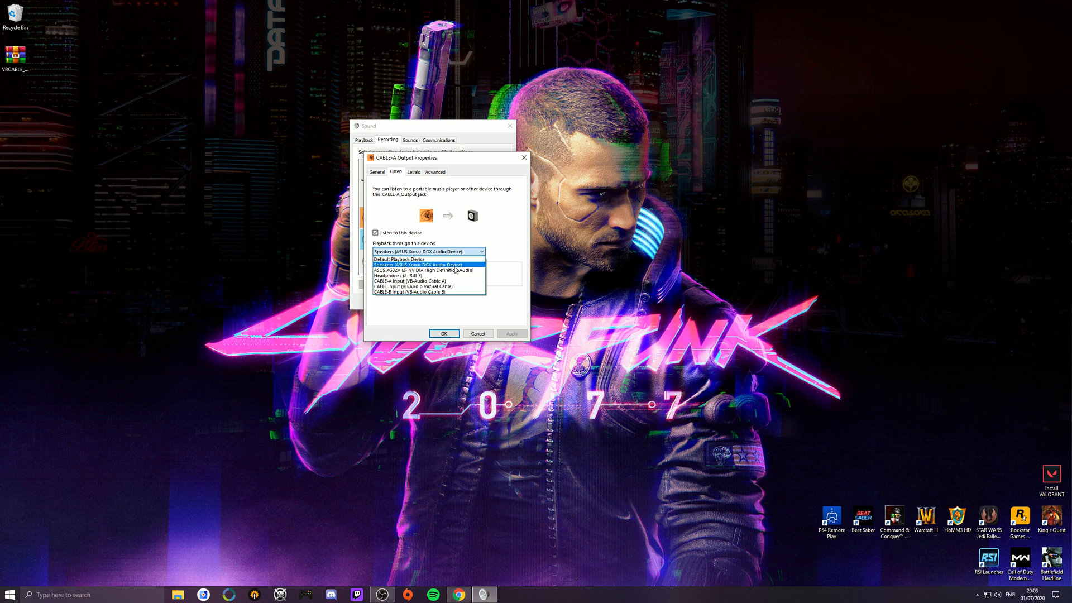
pyautogui.moveTo(400, 259)
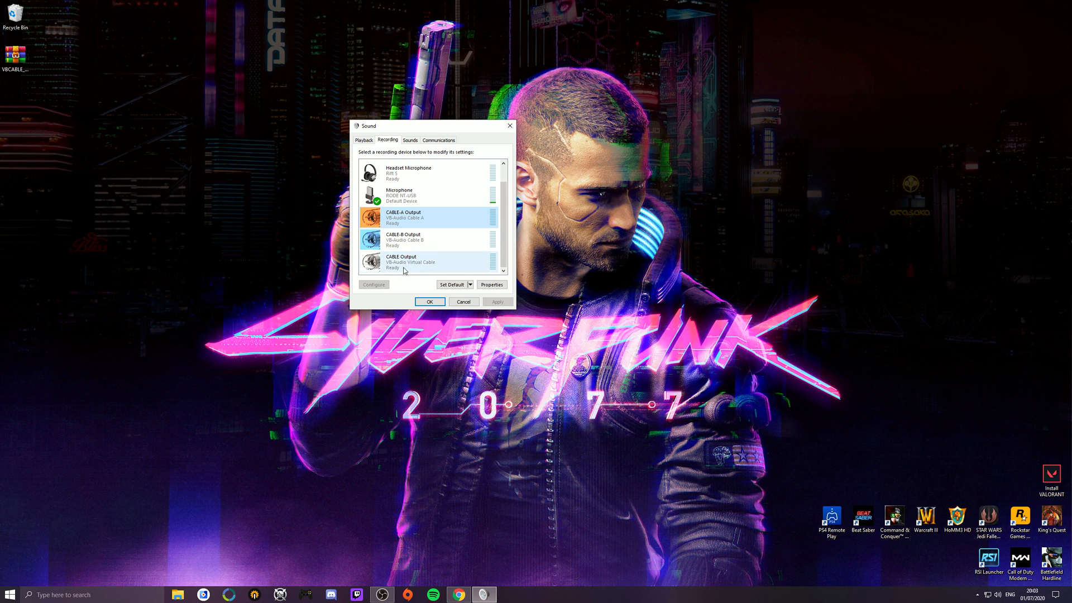
pyautogui.click(491, 284)
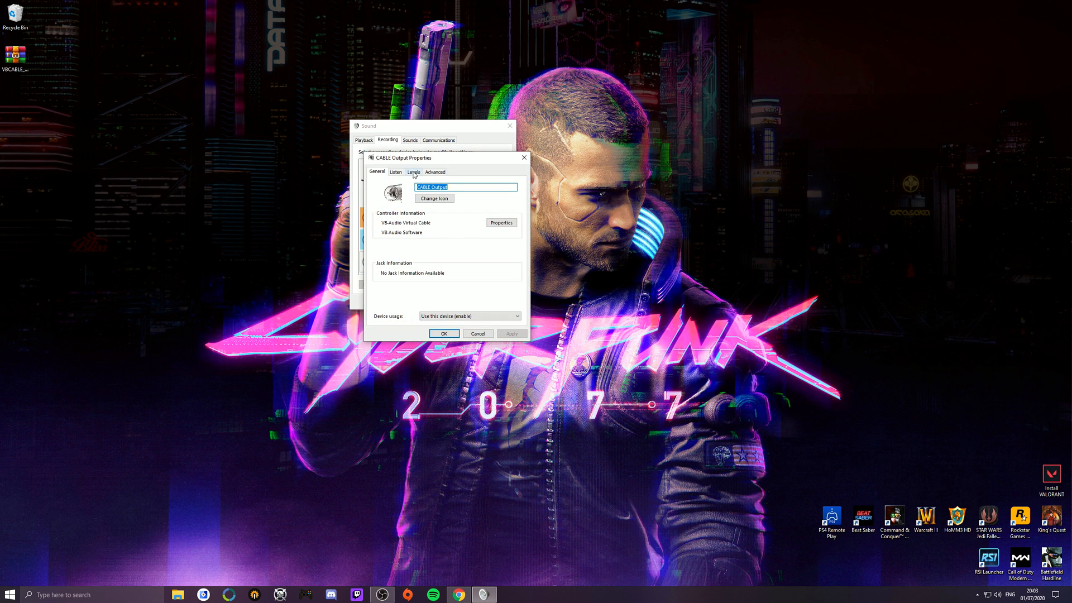
pyautogui.click(396, 171)
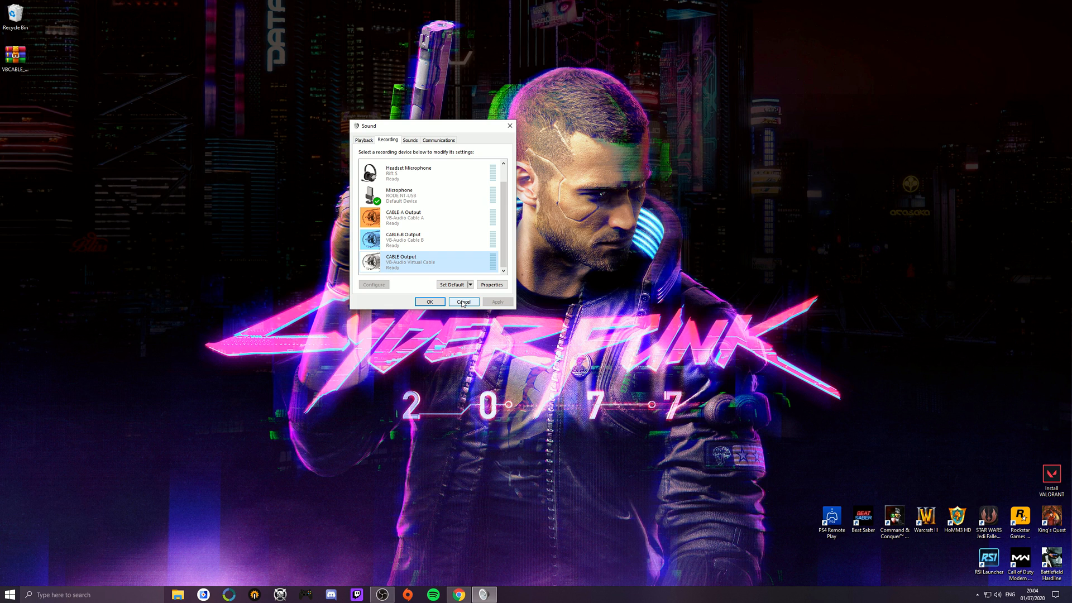
pyautogui.moveTo(363, 141)
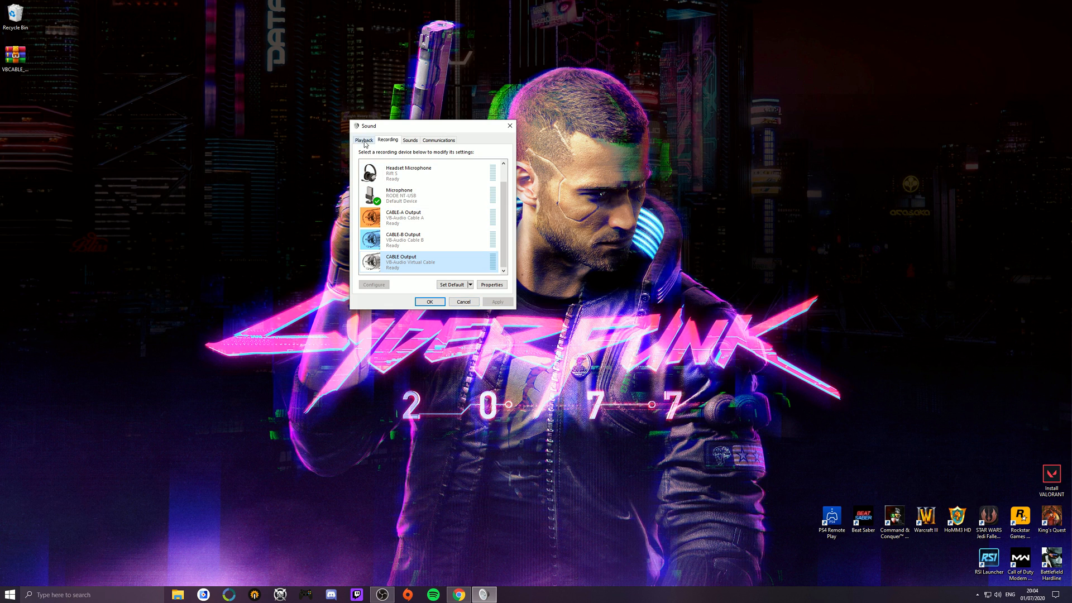
# - Select CABLE-B Input on the Playback list, then bring Discord to the front
pyautogui.click(363, 139)
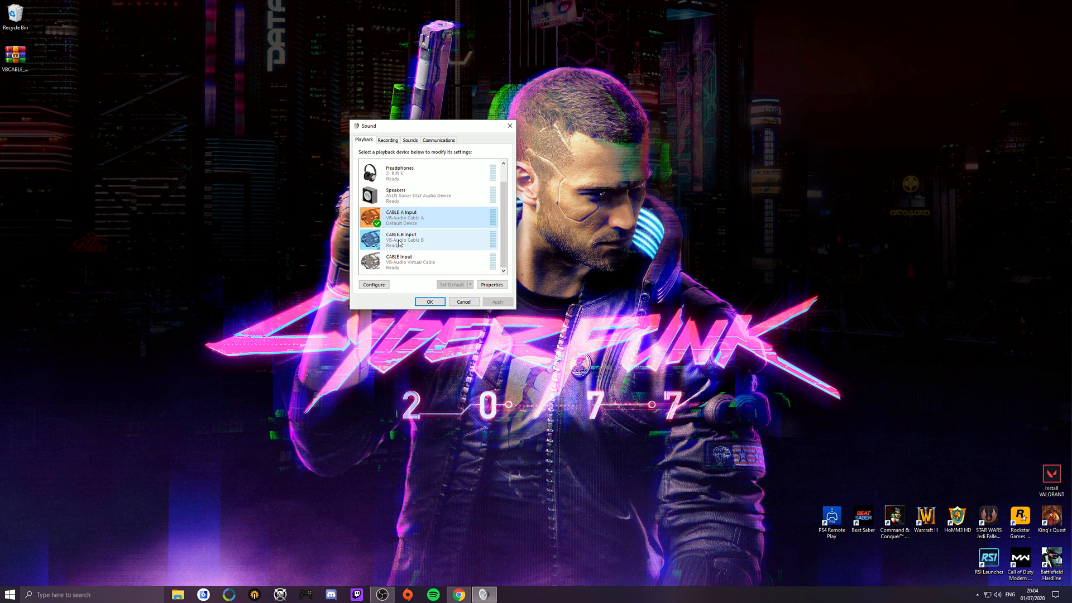
pyautogui.click(410, 217)
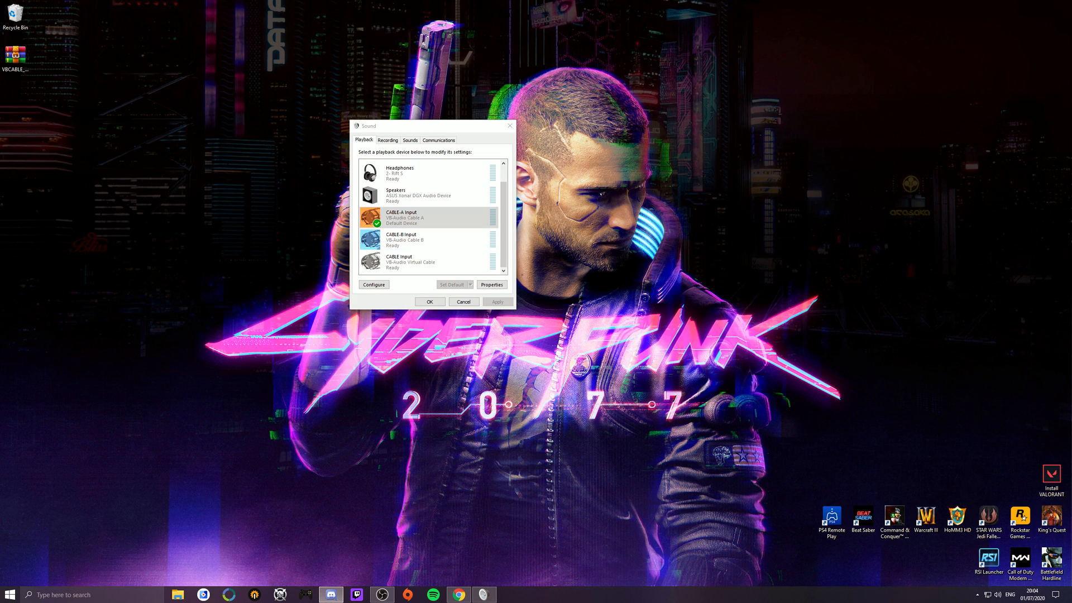
pyautogui.click(331, 594)
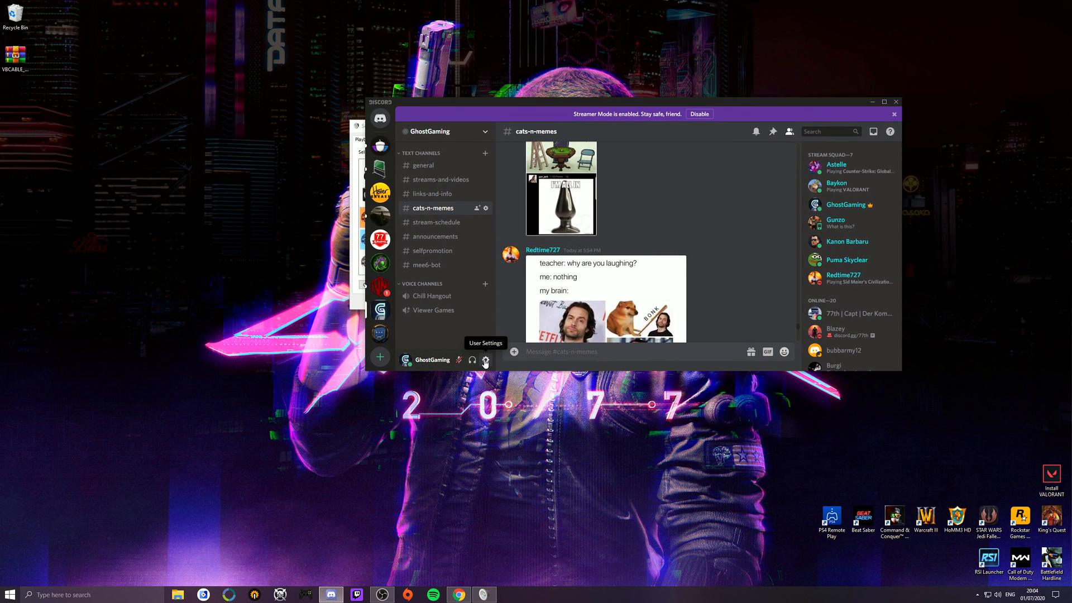
# - Set Discord's Voice & Video output device to CABLE-B Input (VB-Audio Cable B)
pyautogui.click(485, 360)
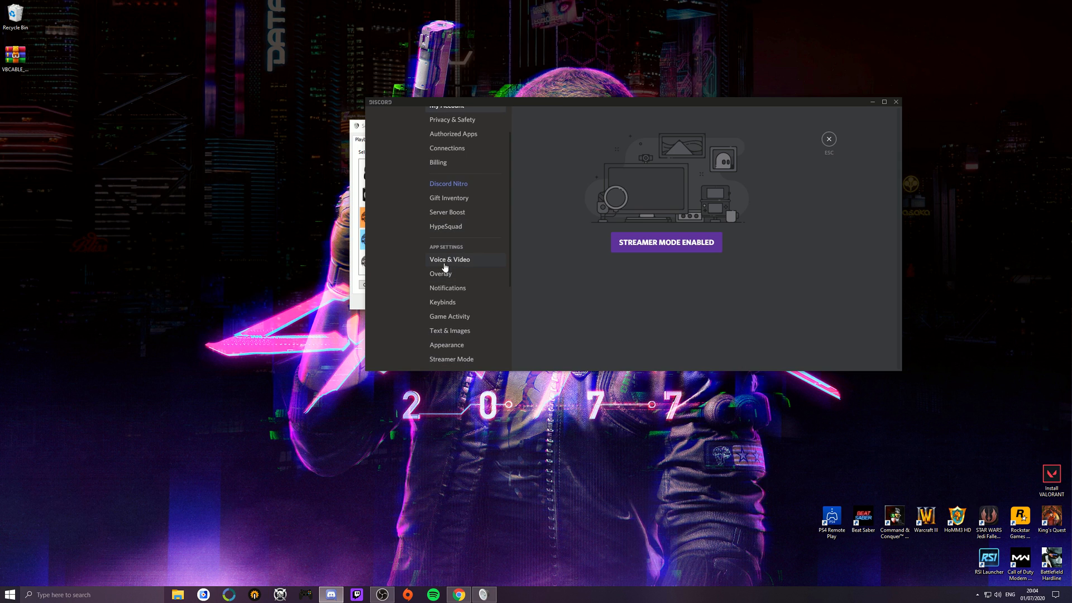
pyautogui.click(448, 259)
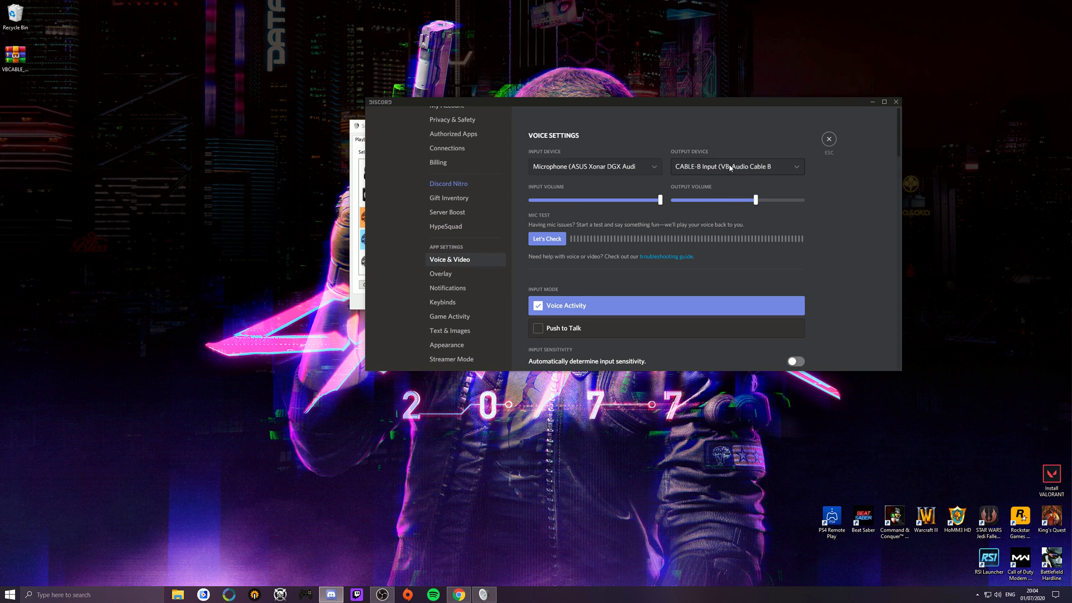
pyautogui.click(736, 166)
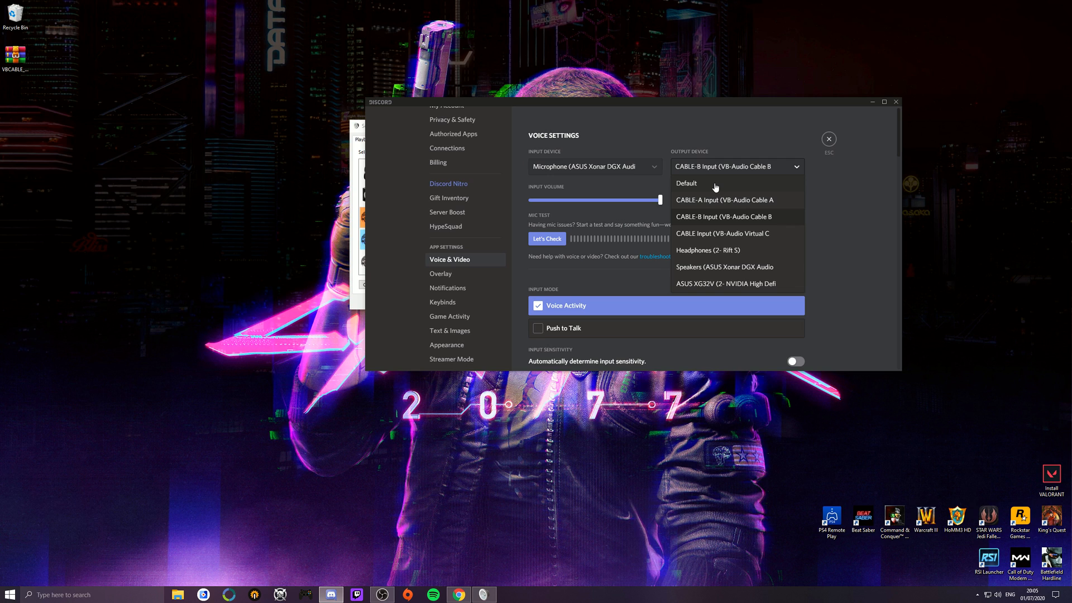
pyautogui.moveTo(719, 220)
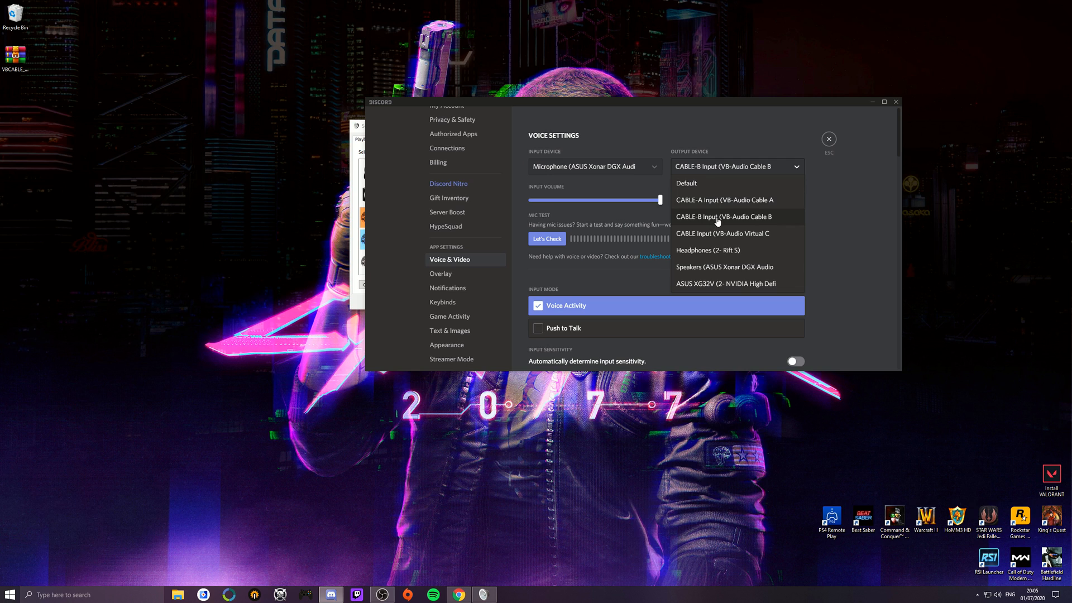
pyautogui.click(827, 139)
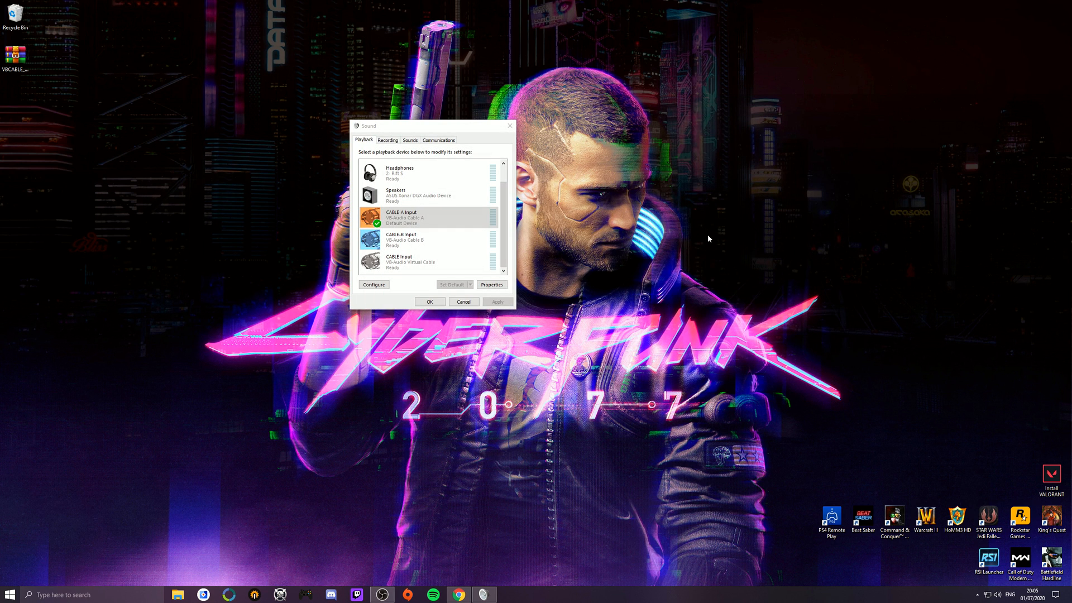
pyautogui.moveTo(543, 492)
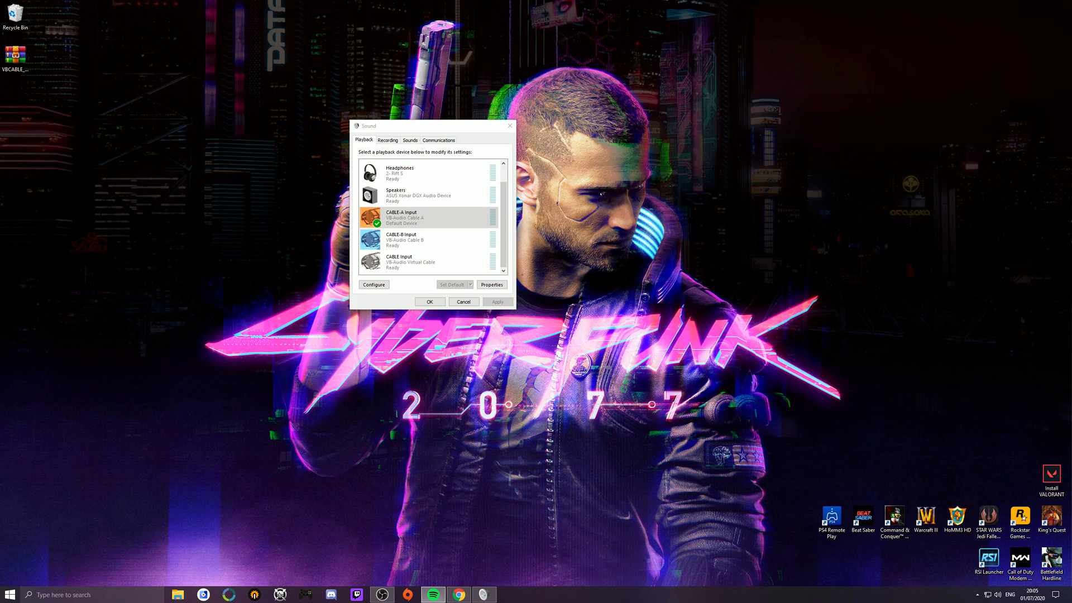
# - Open Spotify's settings, expand Show Advanced Settings, and minimize Spotify
pyautogui.click(433, 593)
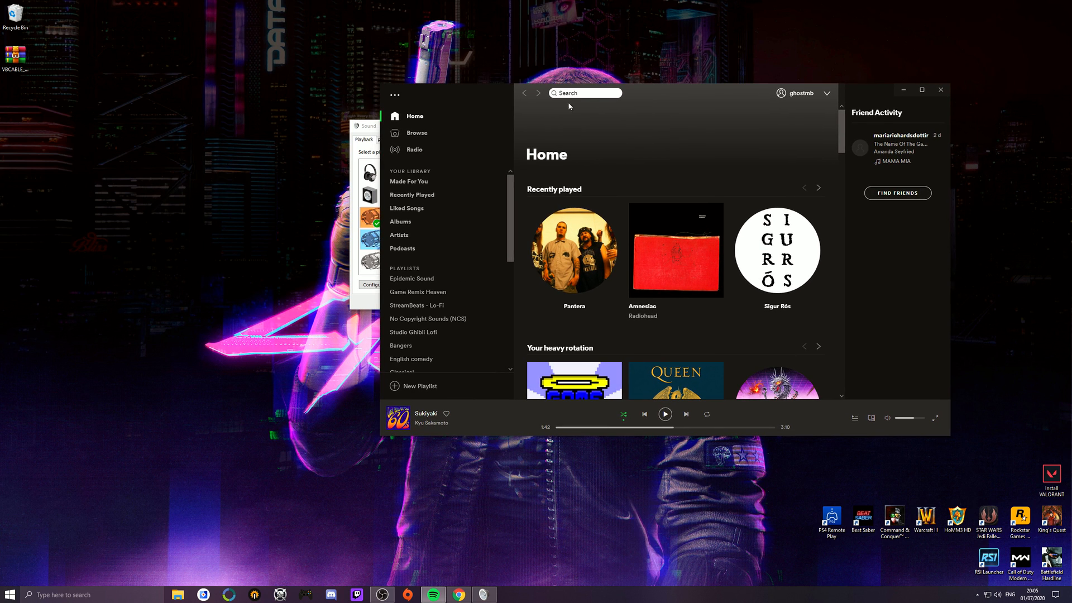
pyautogui.moveTo(829, 94)
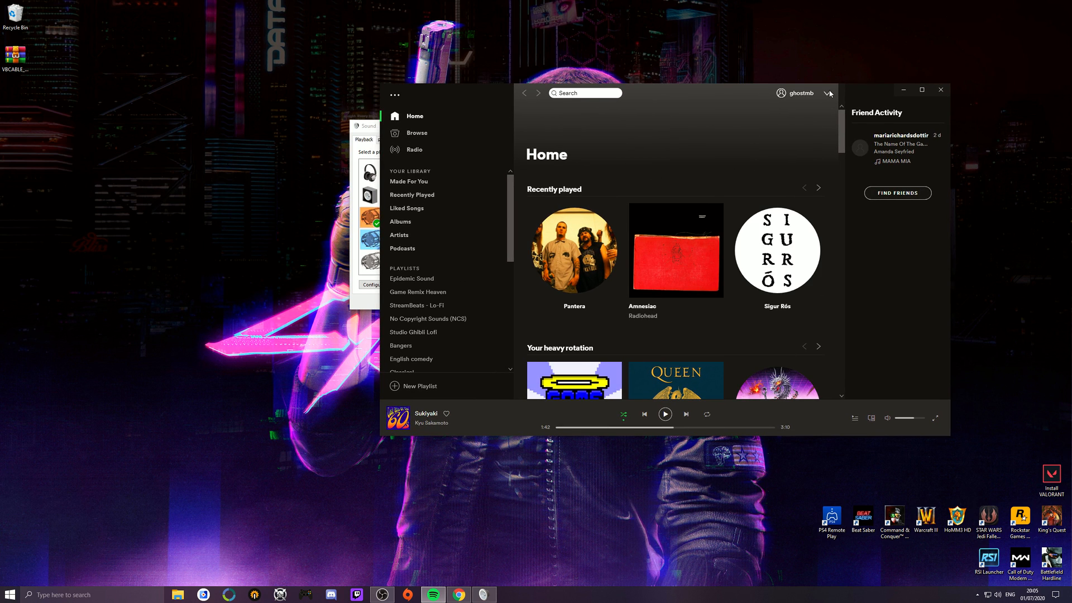
pyautogui.click(827, 93)
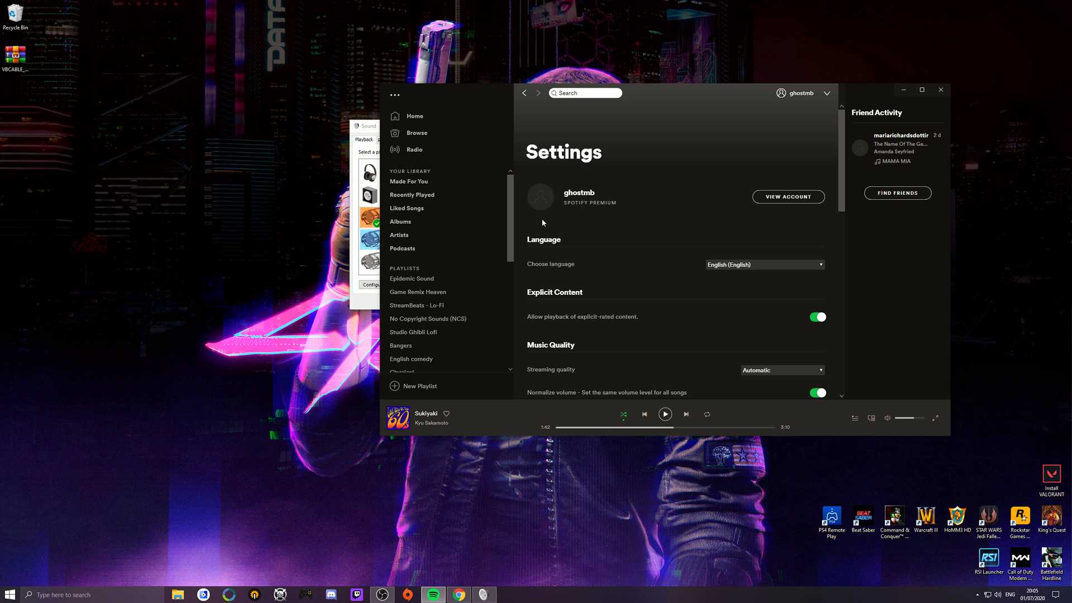
pyautogui.scroll(-3)
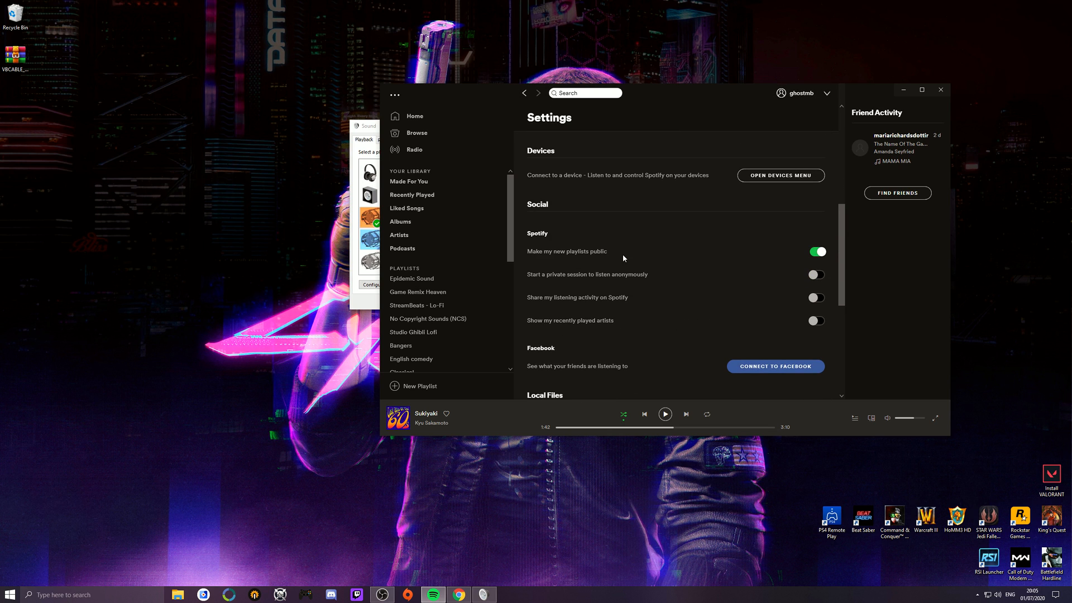
pyautogui.scroll(-3)
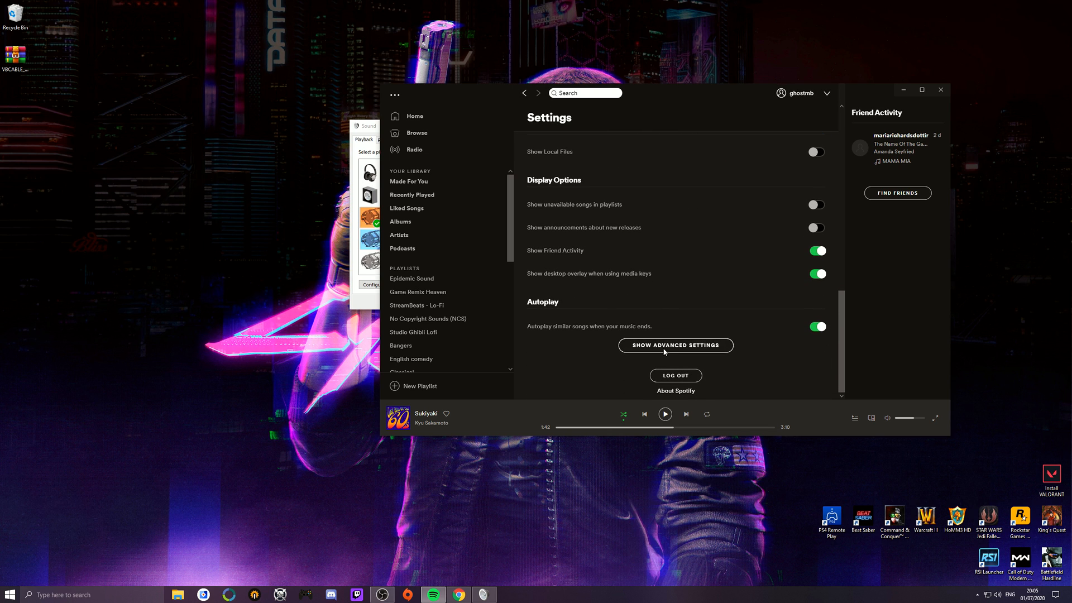
pyautogui.click(675, 344)
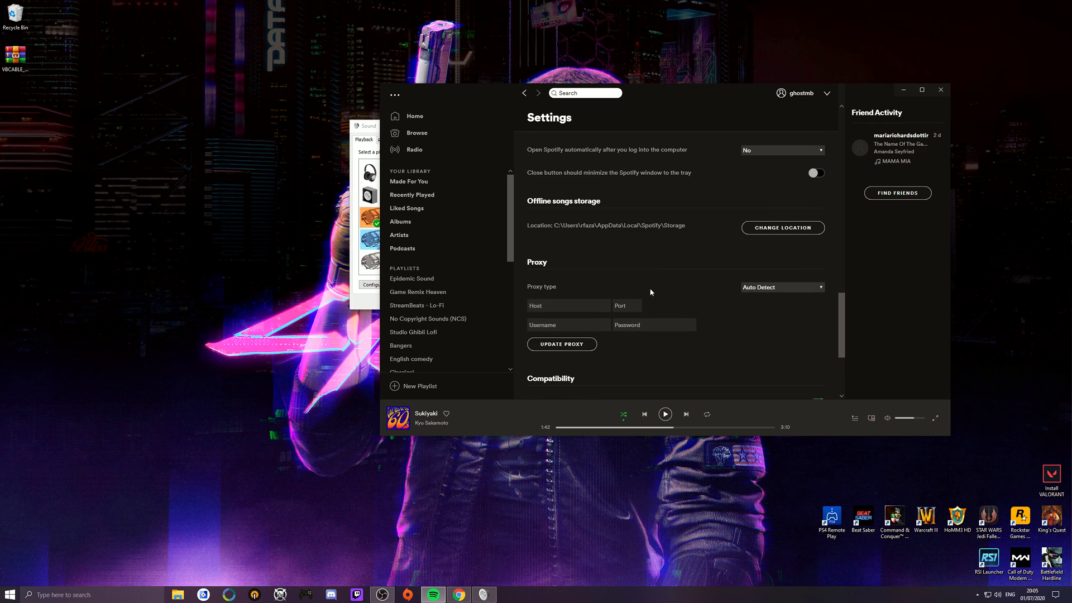
pyautogui.scroll(-3)
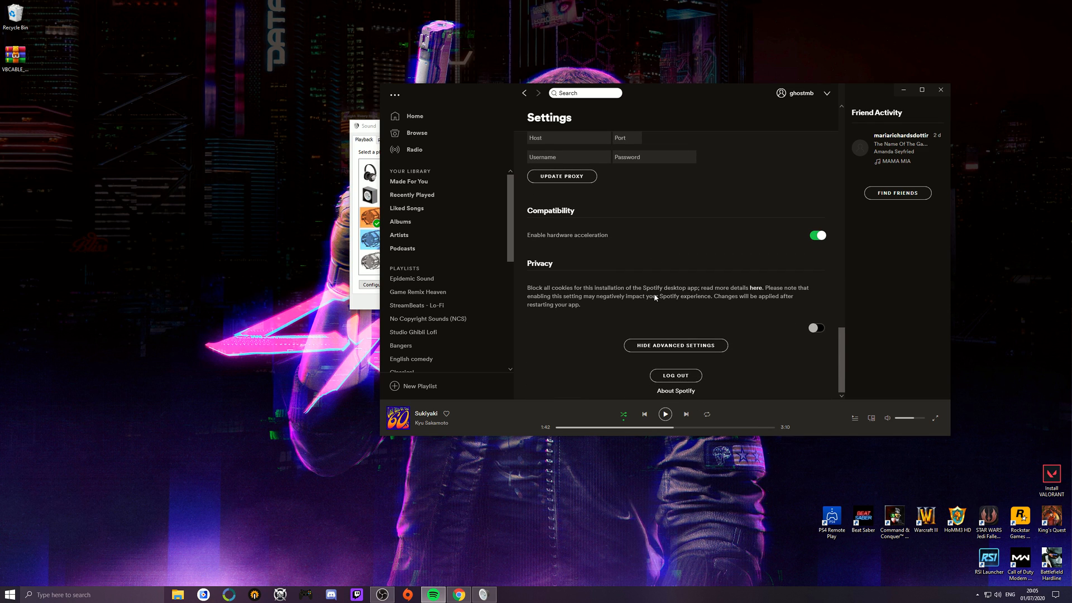
pyautogui.moveTo(903, 90)
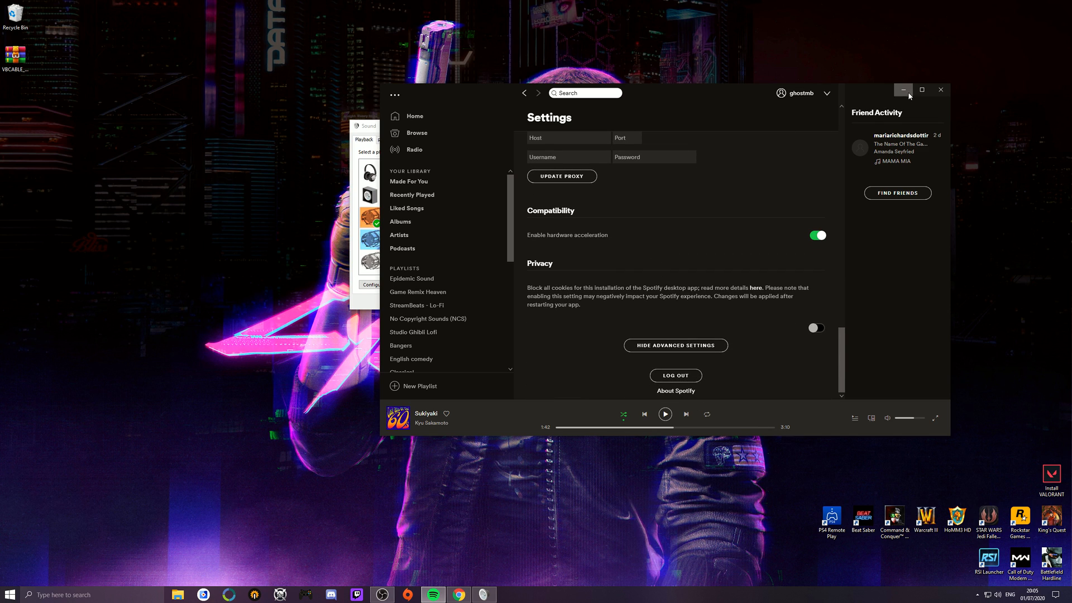
pyautogui.click(902, 90)
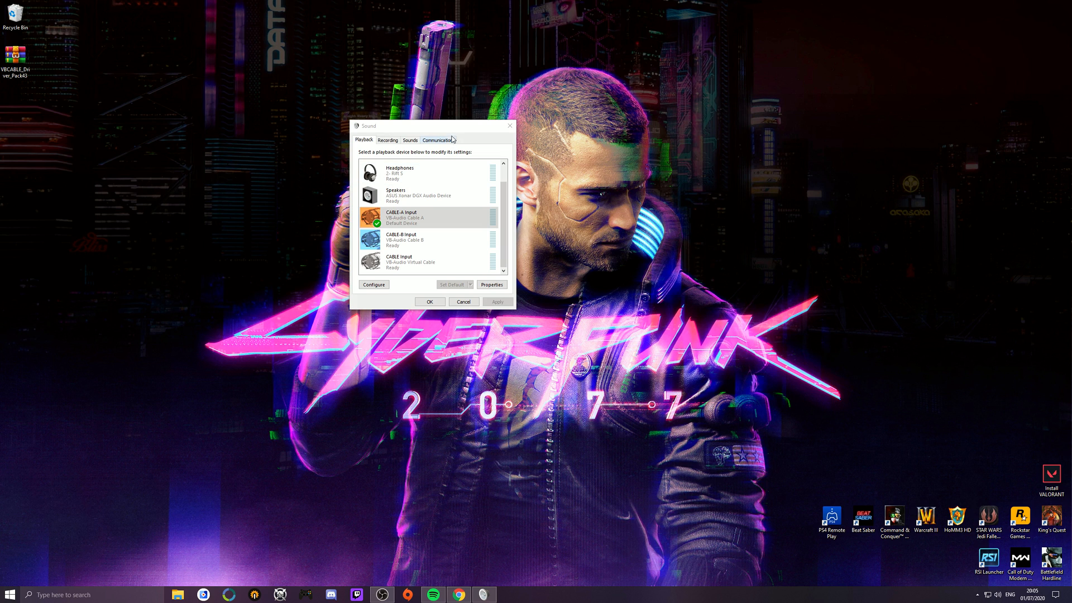
# - Open Sound settings from the taskbar speaker and go to App volume and device preferences
pyautogui.moveTo(430, 125); pyautogui.dragTo(410, 135)
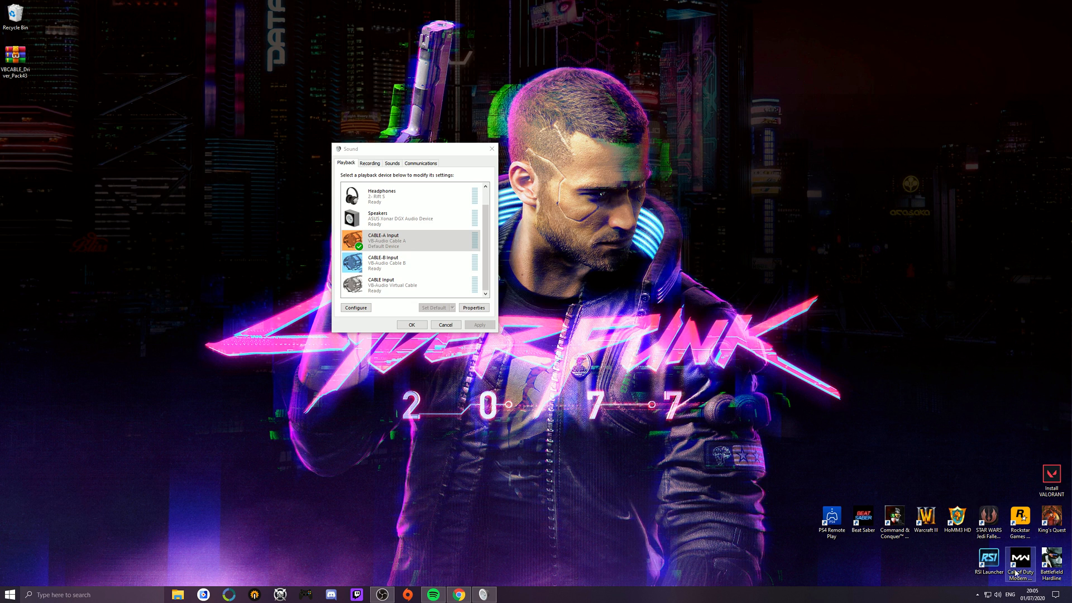
pyautogui.rightClick(1020, 593)
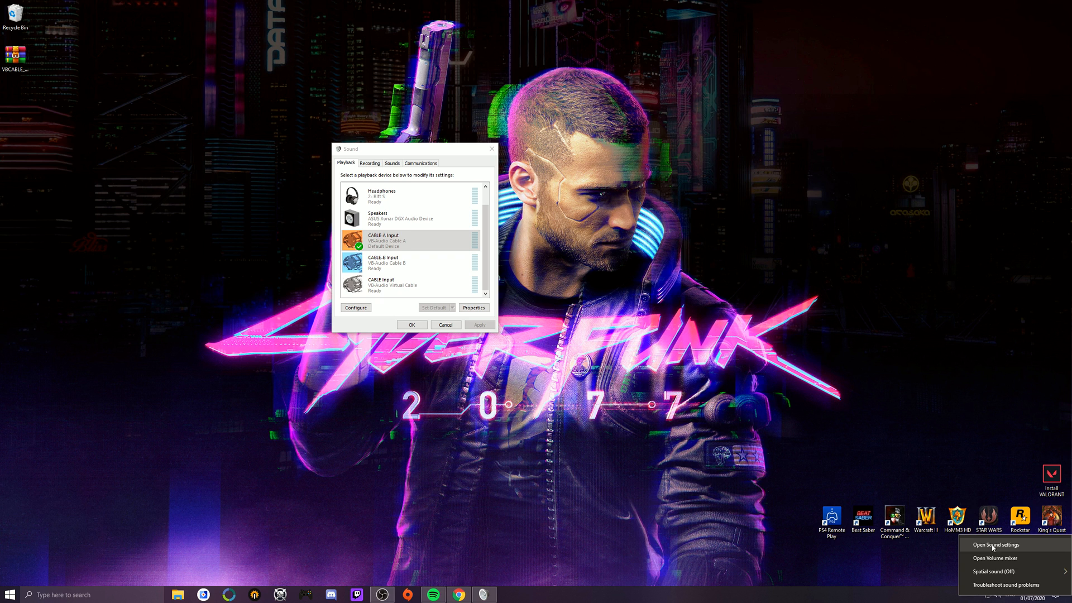
pyautogui.click(998, 544)
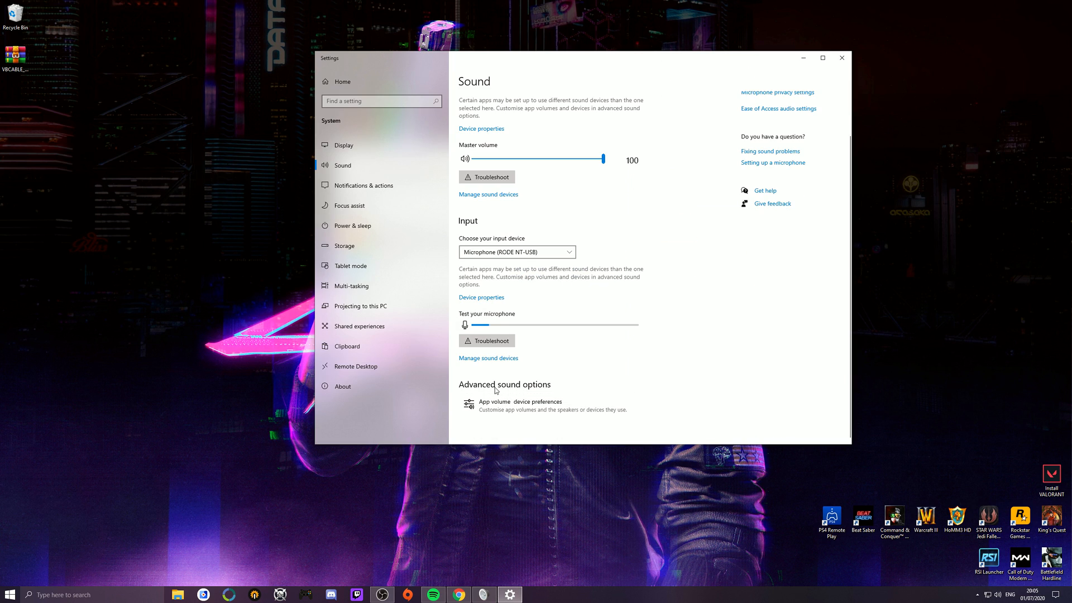
pyautogui.click(504, 401)
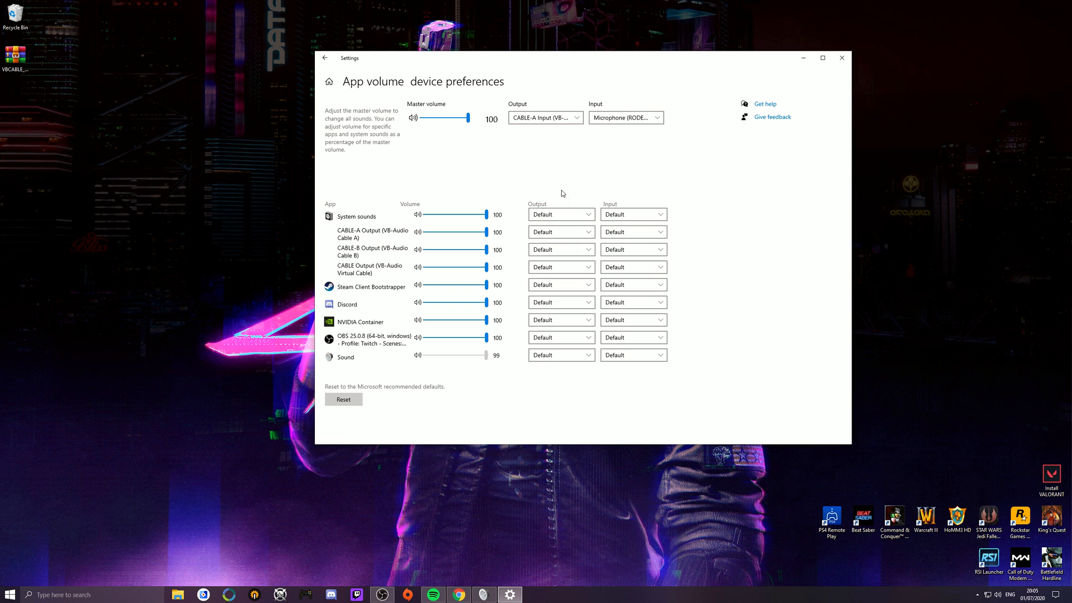
pyautogui.moveTo(360, 346)
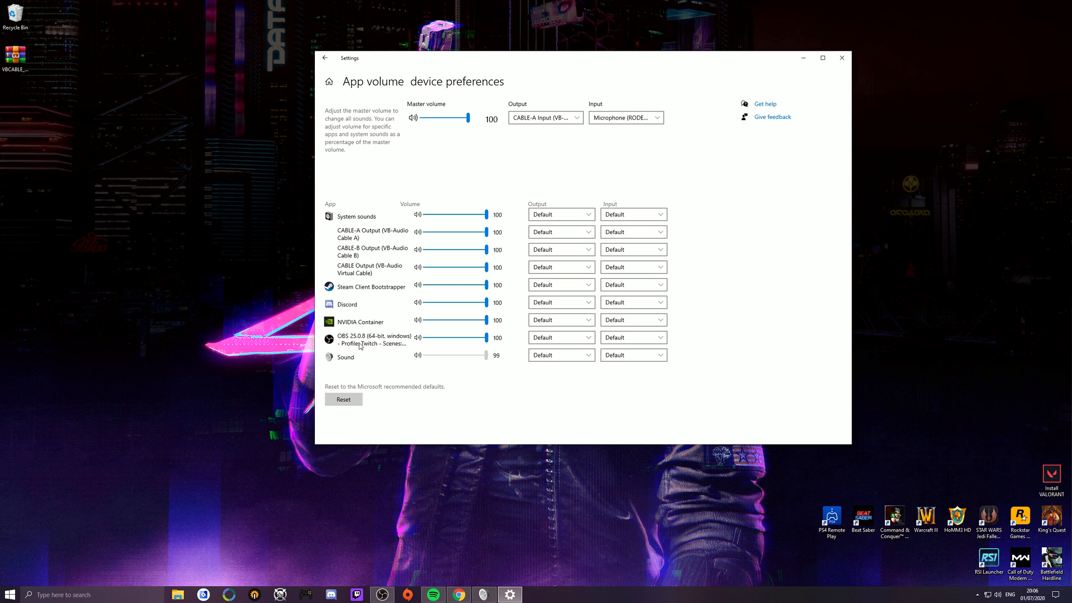
pyautogui.moveTo(566, 201)
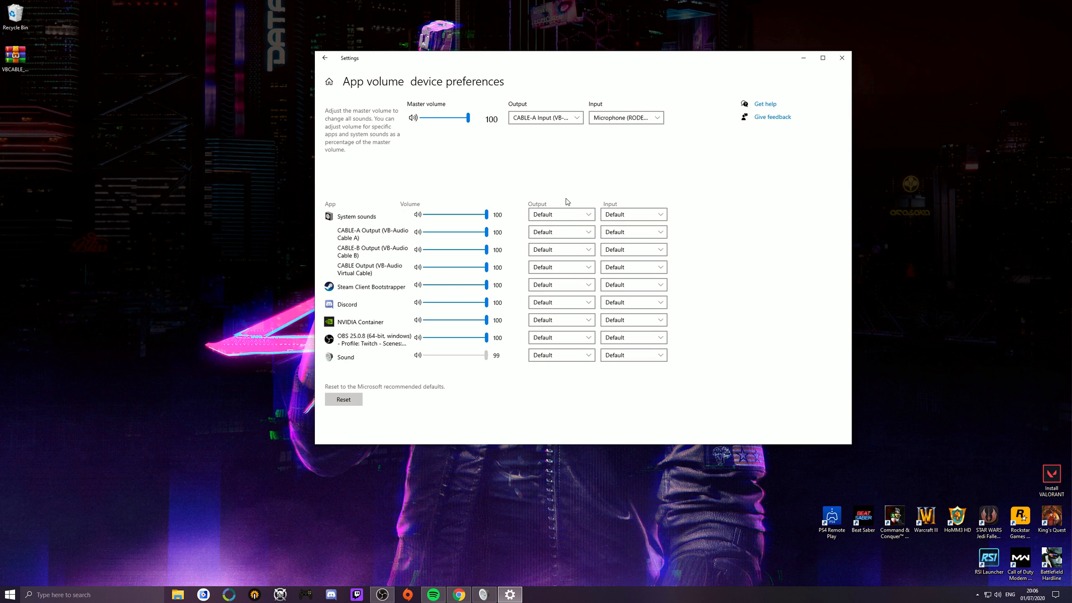
pyautogui.moveTo(418, 408)
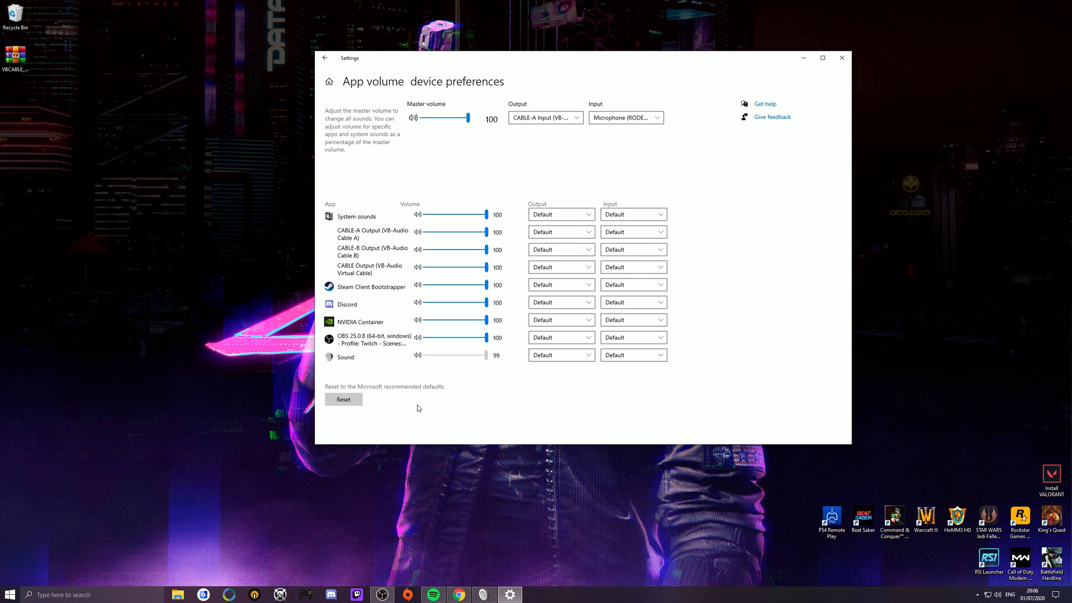
# - Play and pause a song so Spotify appears, route it to CABLE Input, and close Settings
pyautogui.click(433, 594)
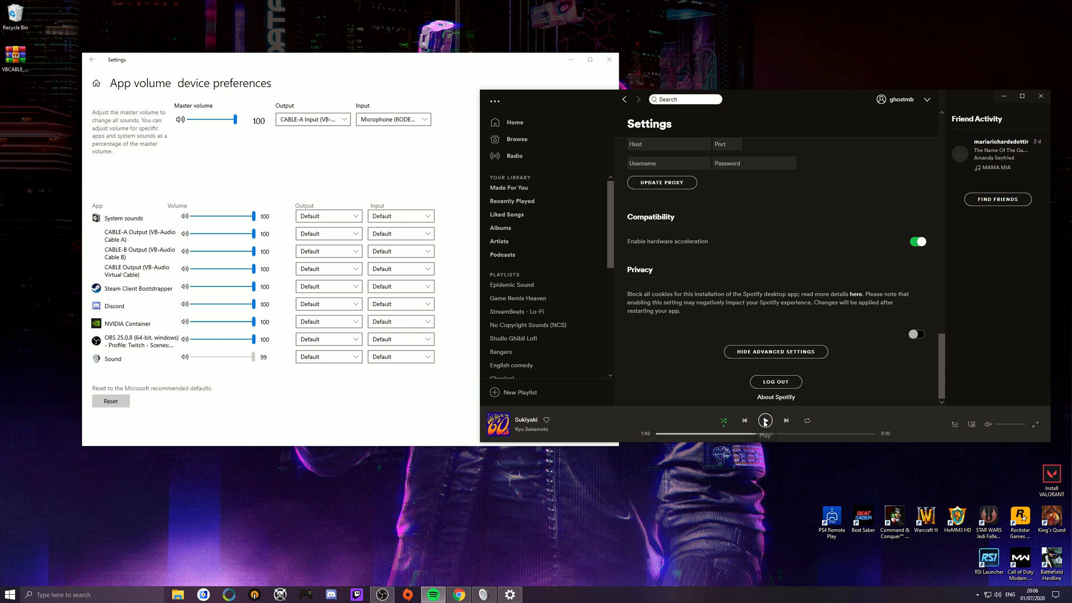
pyautogui.click(764, 420)
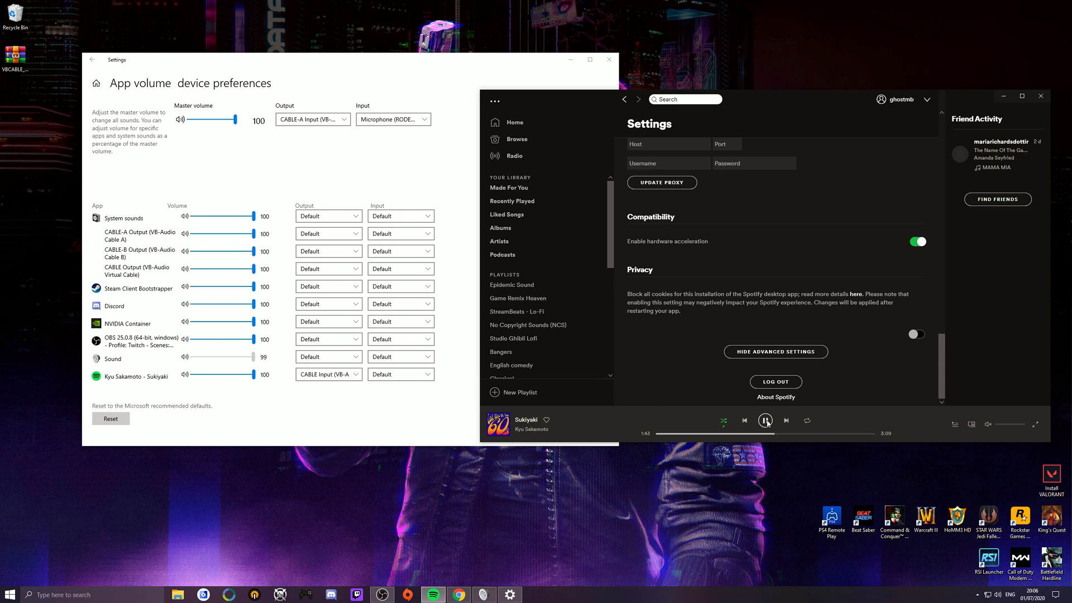
pyautogui.moveTo(765, 421)
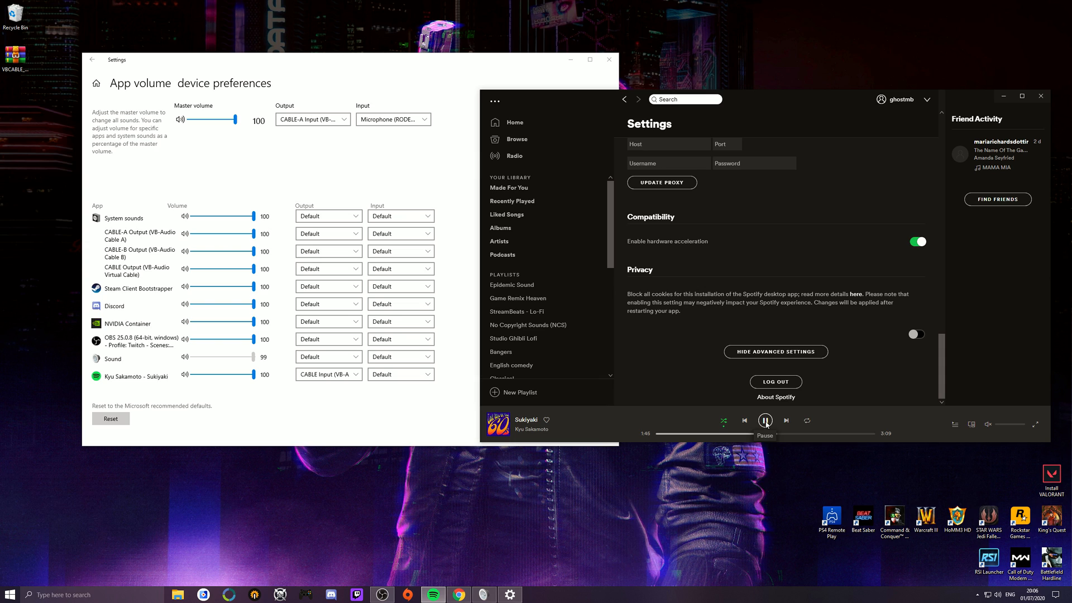
pyautogui.click(765, 421)
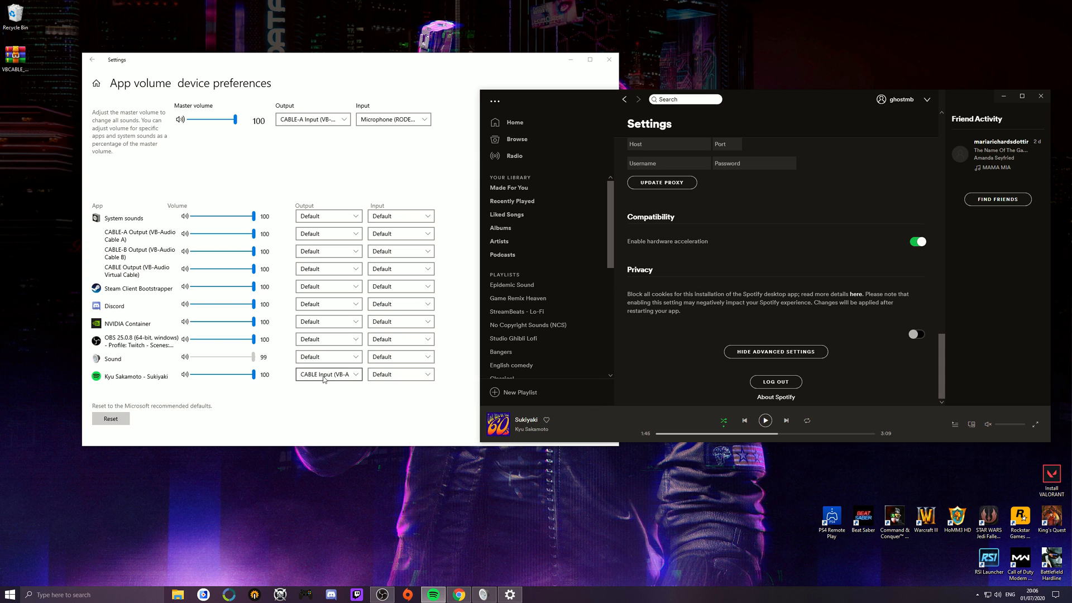
pyautogui.moveTo(350, 380)
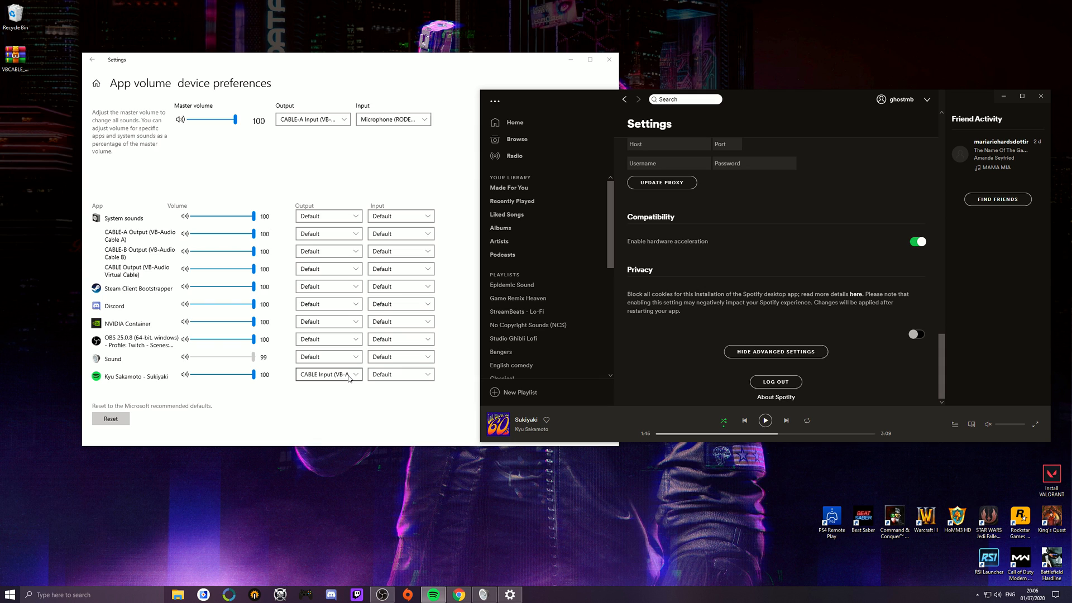
pyautogui.click(356, 374)
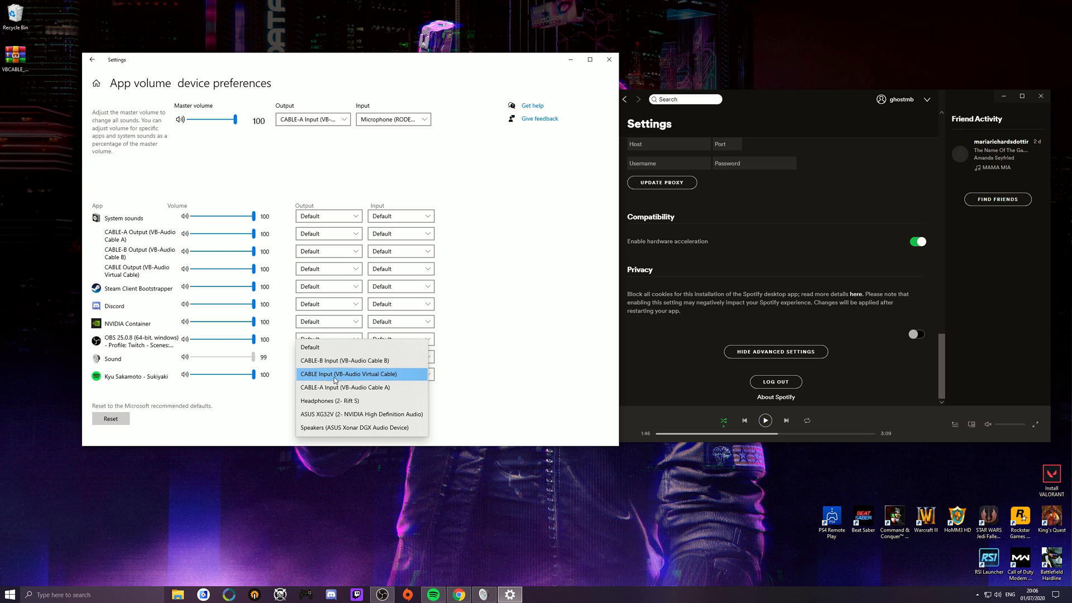
pyautogui.click(348, 374)
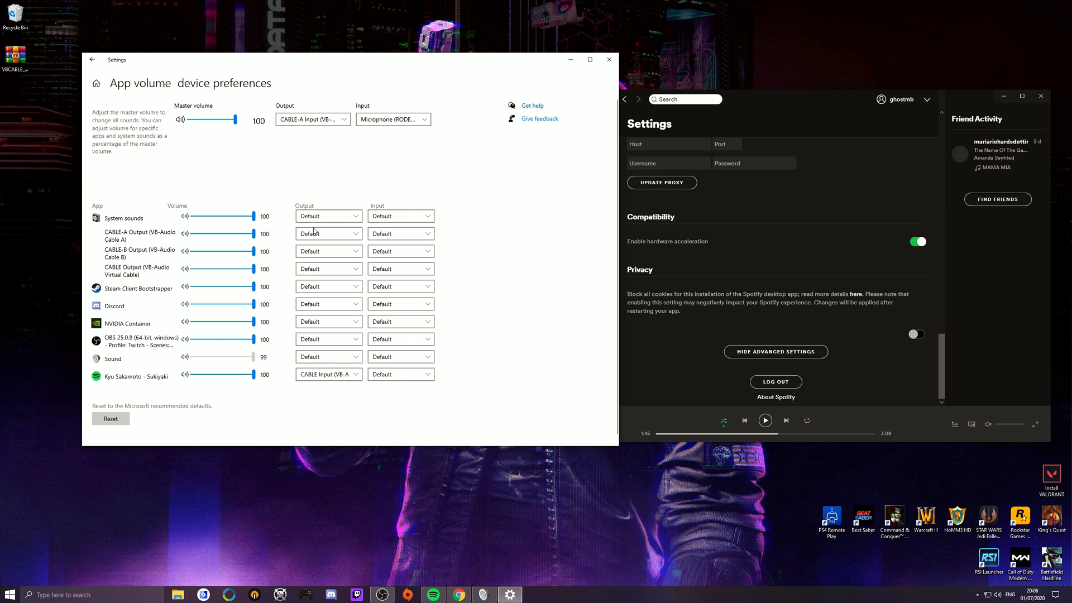
pyautogui.moveTo(328, 338)
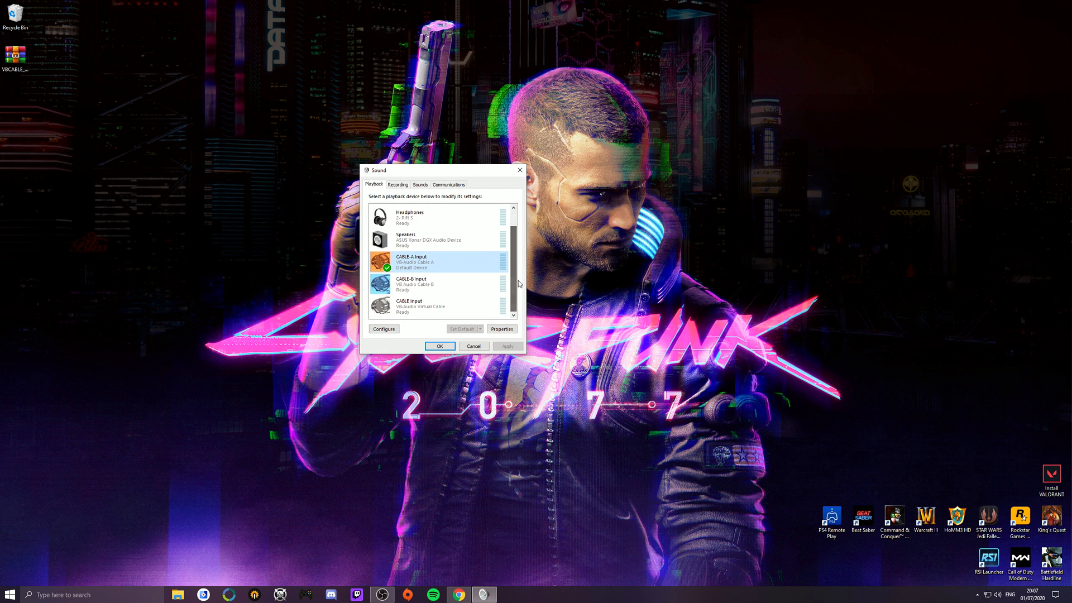
pyautogui.moveTo(490, 288)
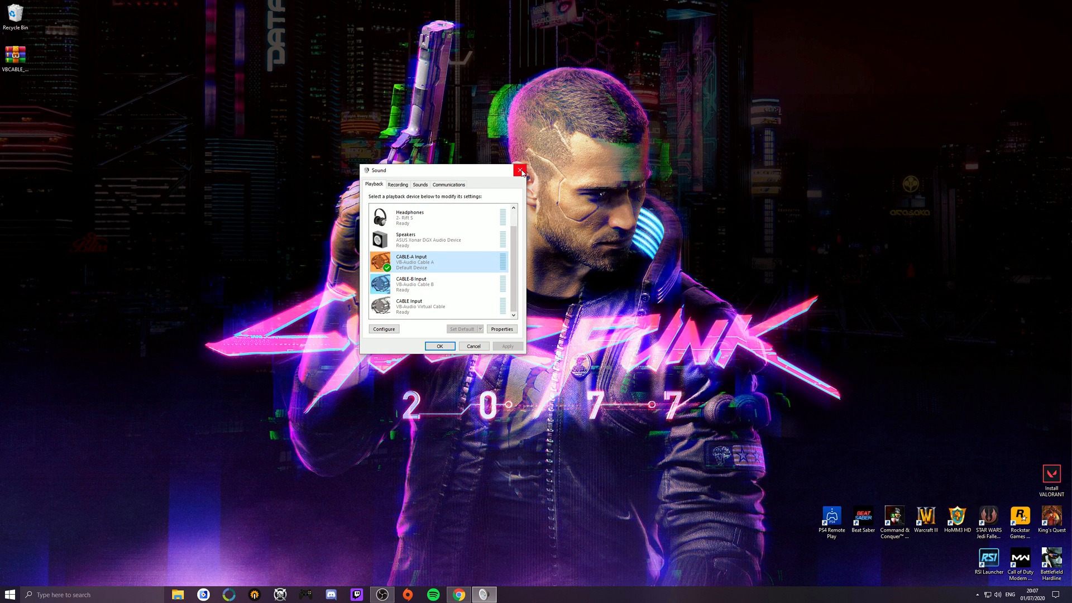
pyautogui.moveTo(521, 169)
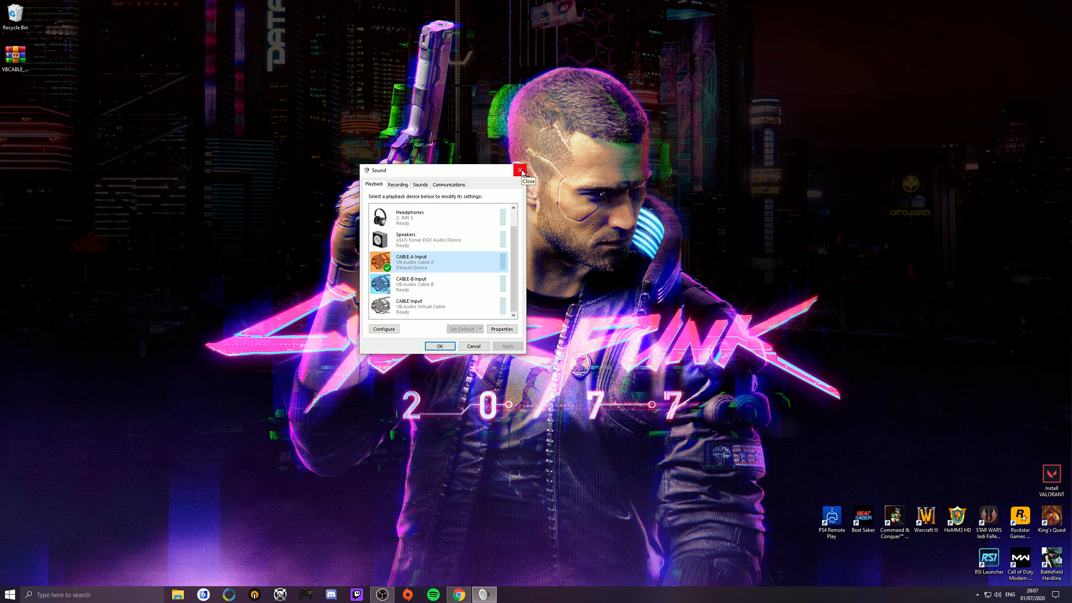
pyautogui.click(520, 170)
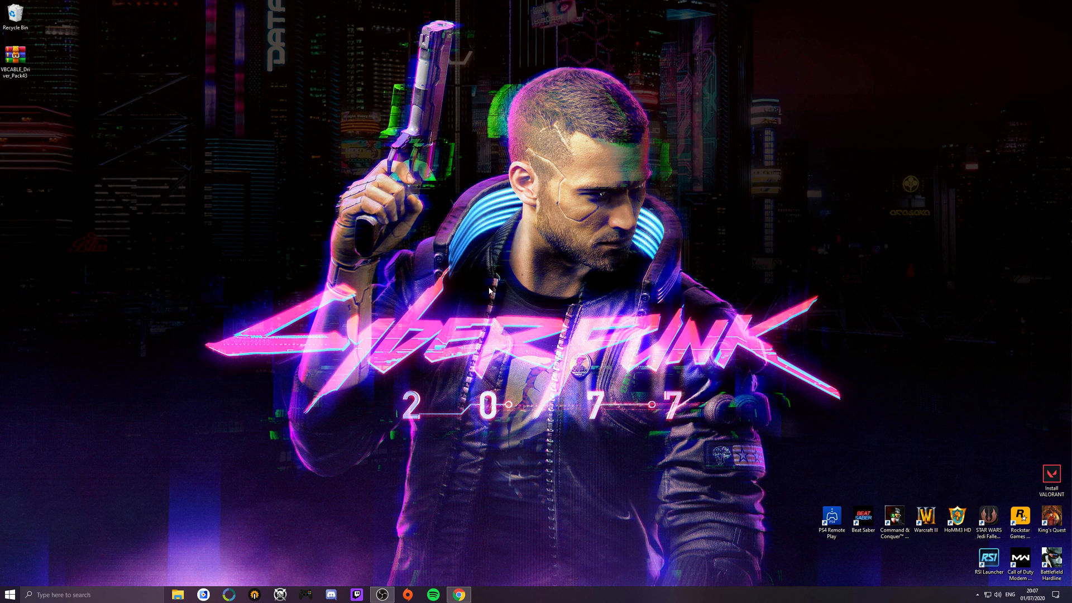
pyautogui.press('alt+z')
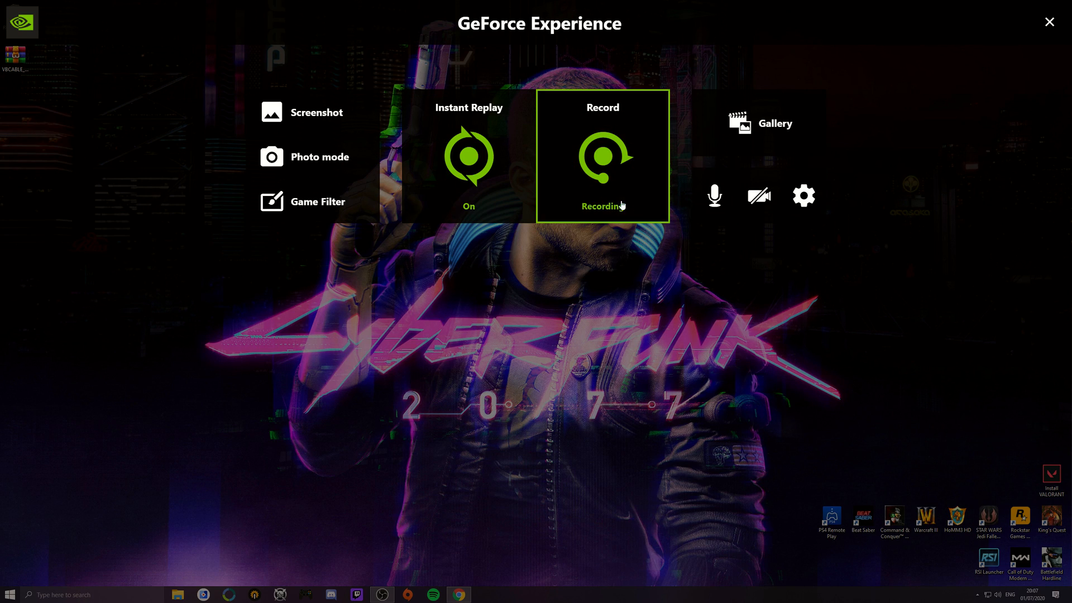
pyautogui.moveTo(804, 195)
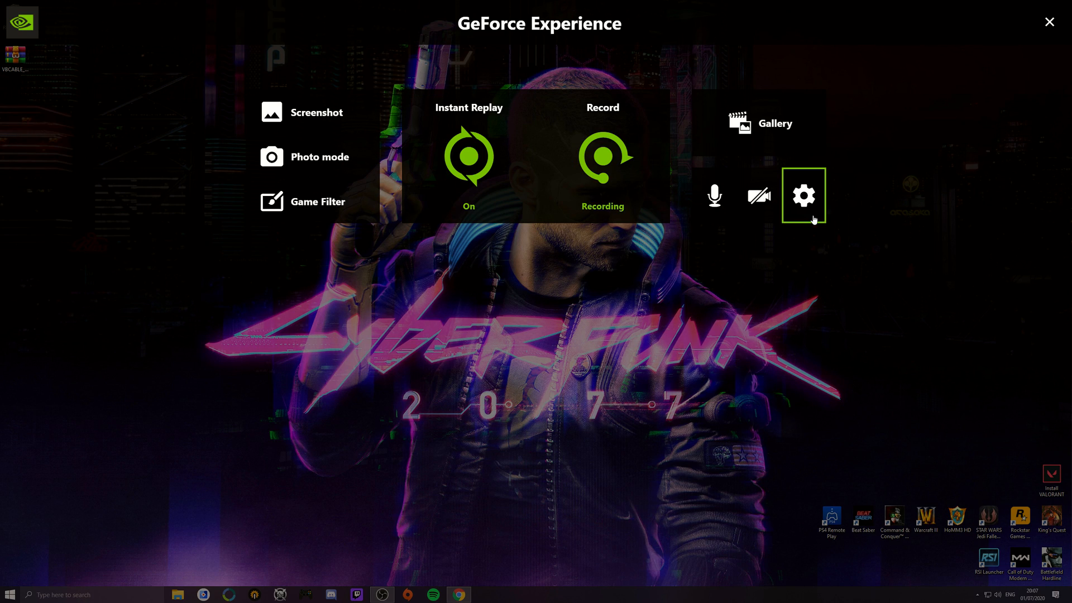
pyautogui.click(803, 195)
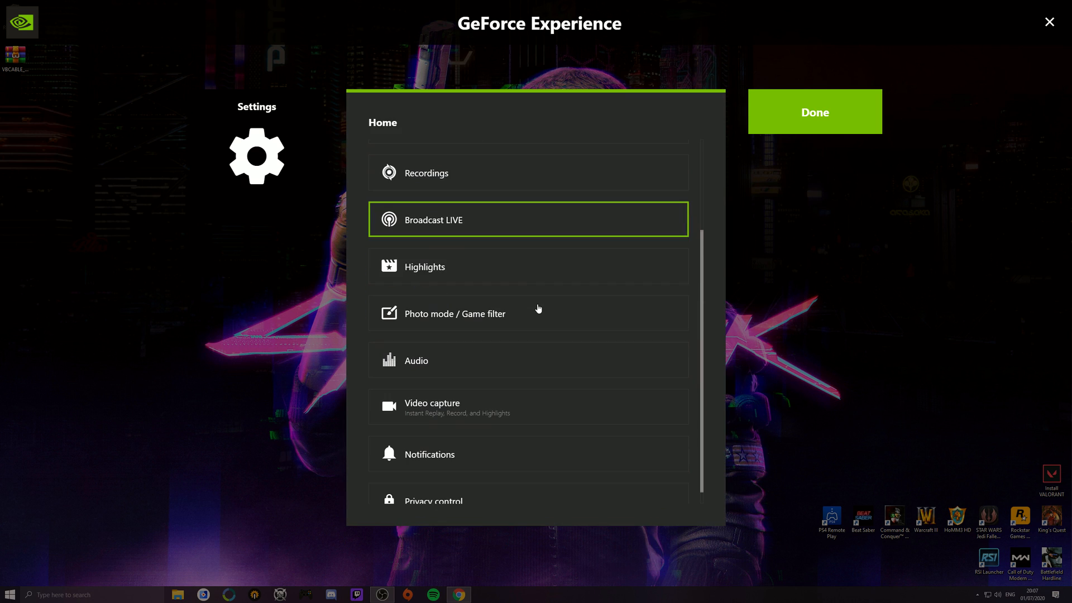
pyautogui.click(417, 360)
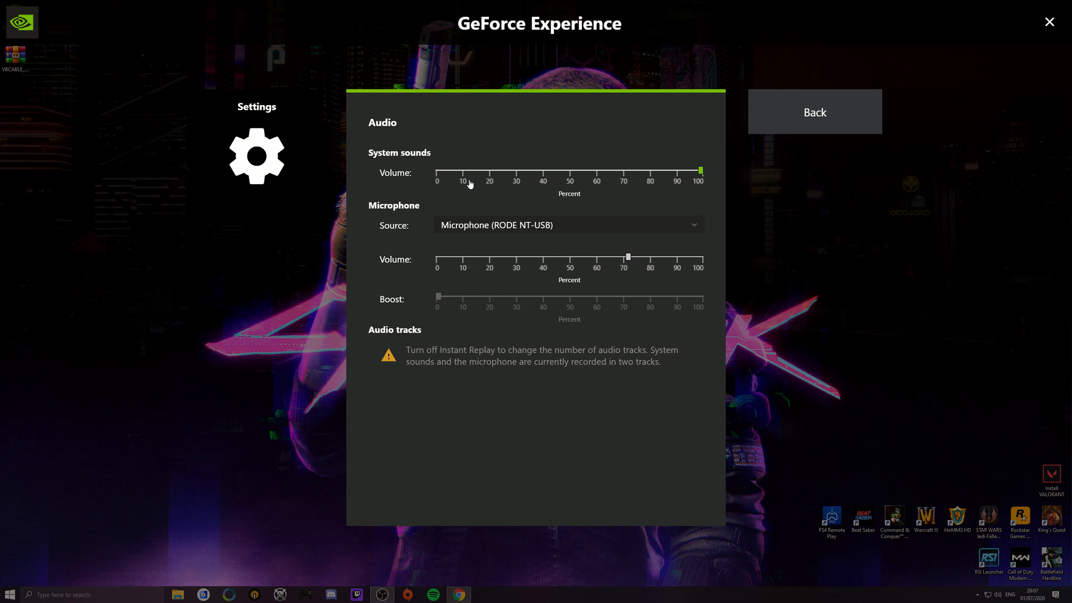
pyautogui.moveTo(457, 179)
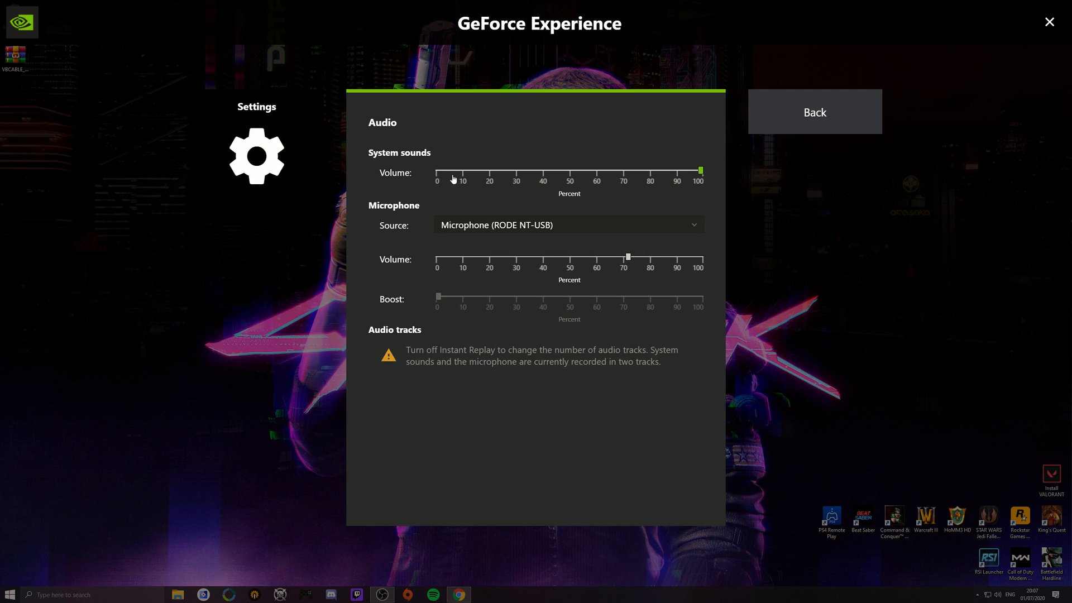
pyautogui.moveTo(586, 176)
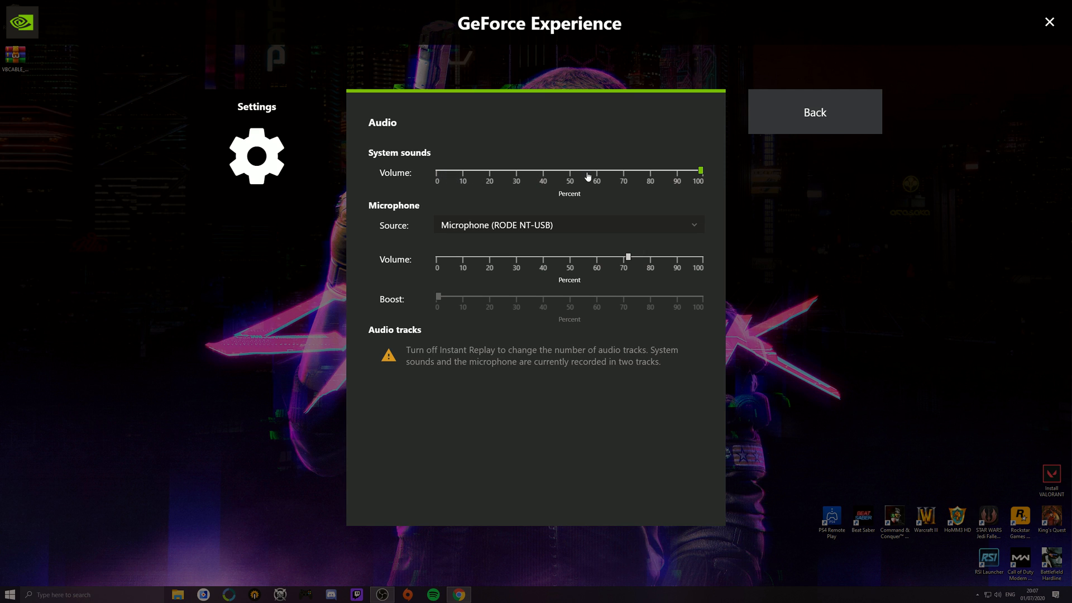
pyautogui.moveTo(472, 176)
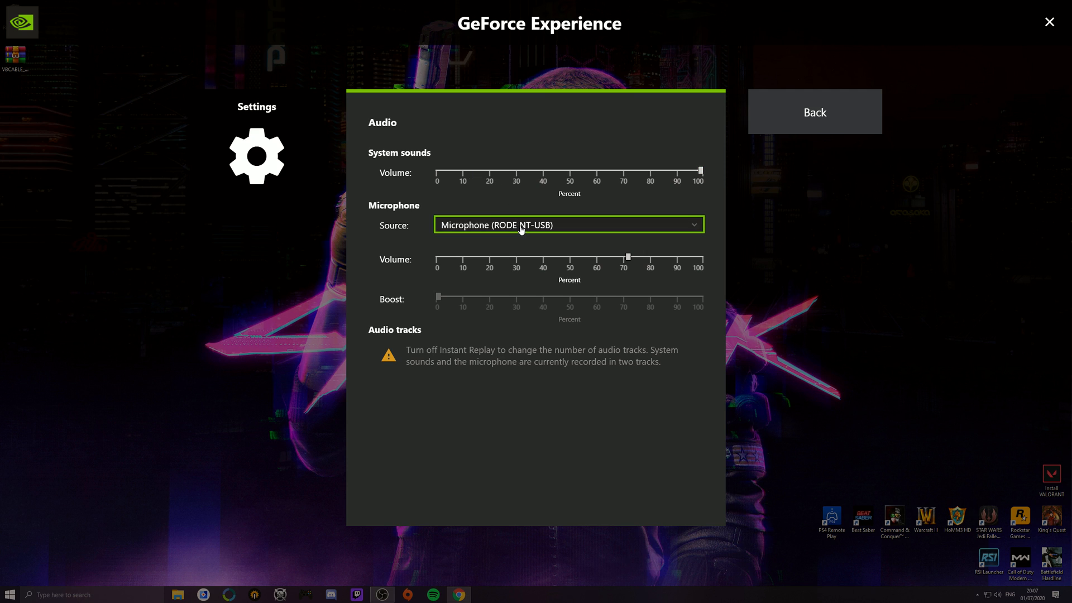
pyautogui.moveTo(496, 231)
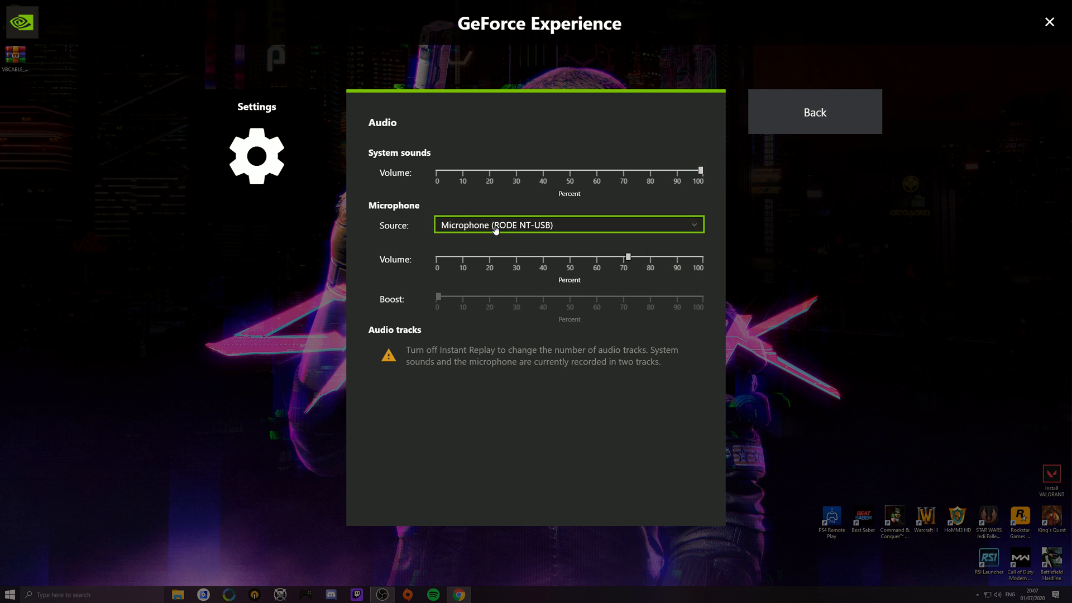
pyautogui.moveTo(527, 230)
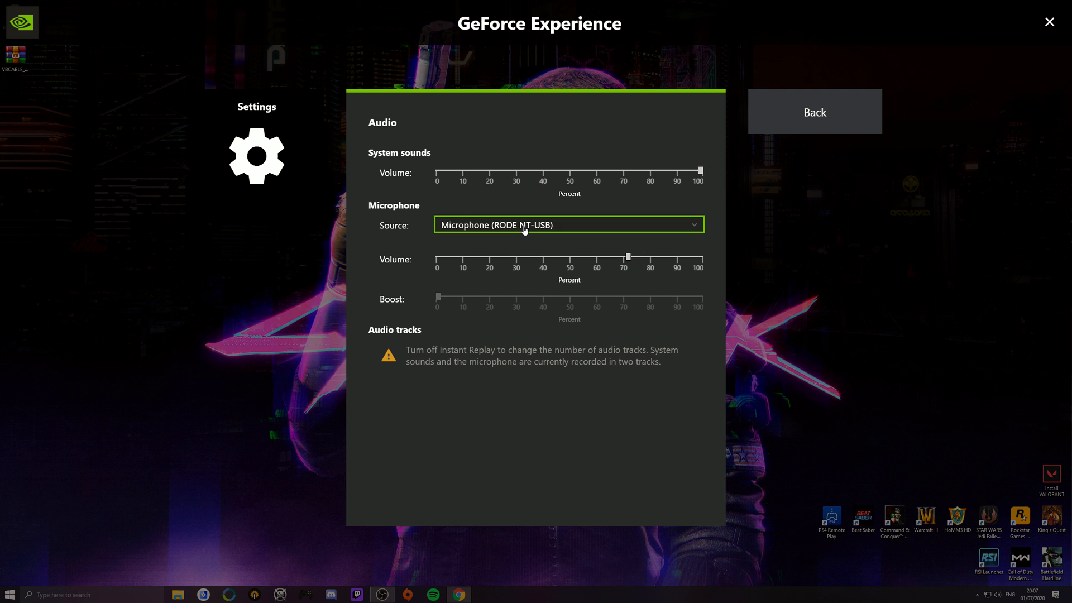
pyautogui.moveTo(781, 126)
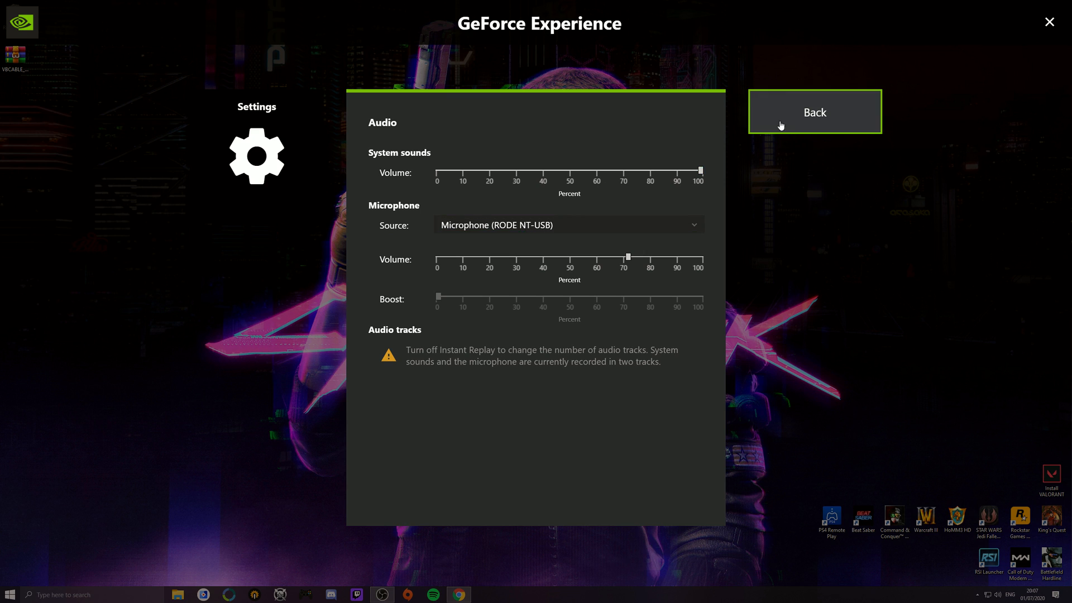
pyautogui.click(813, 112)
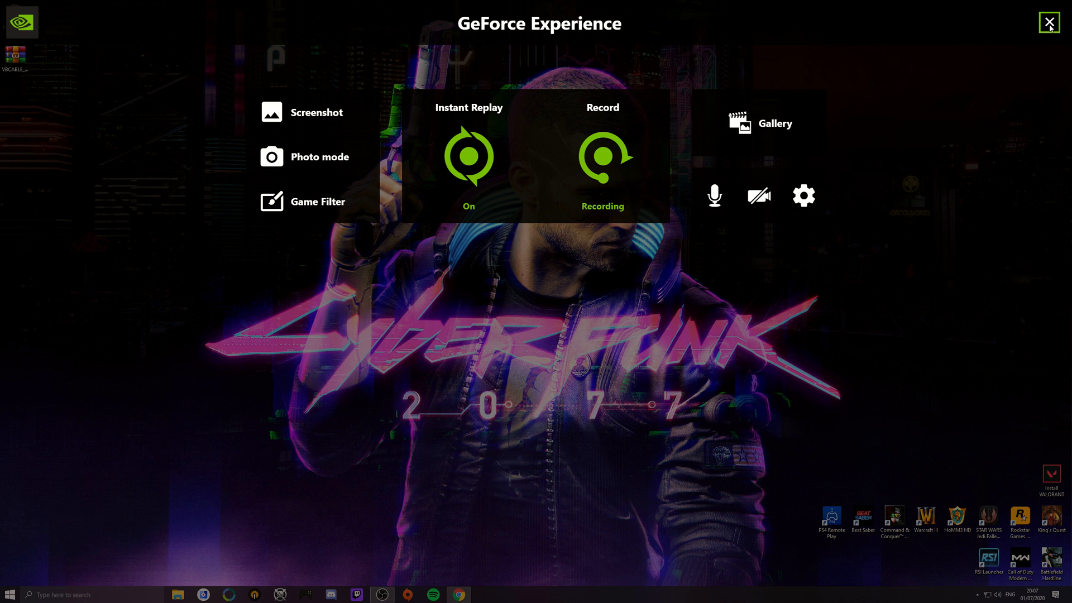
pyautogui.click(1051, 22)
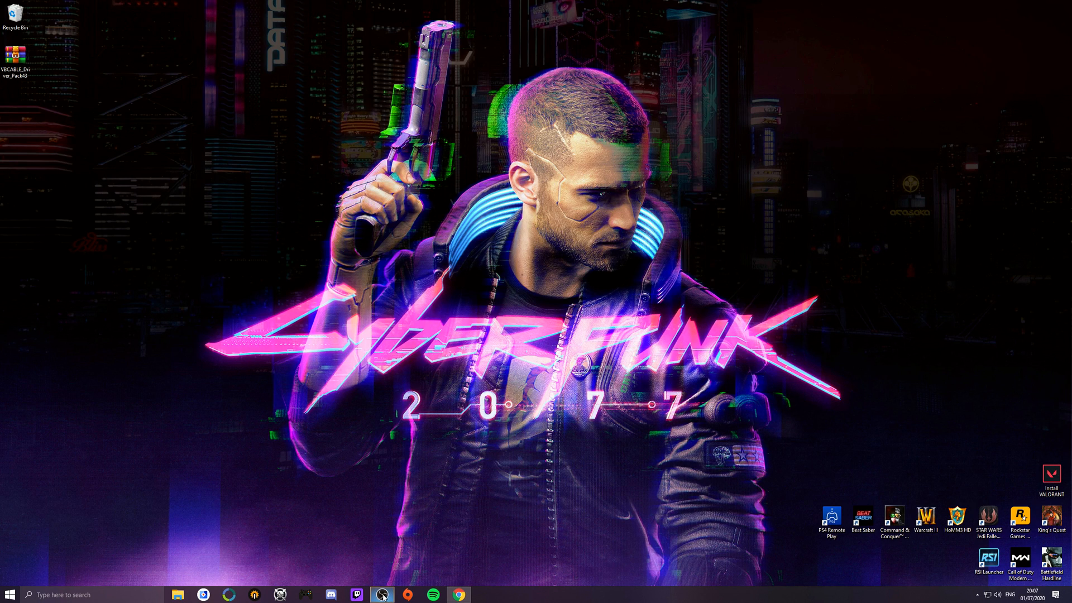
pyautogui.click(382, 594)
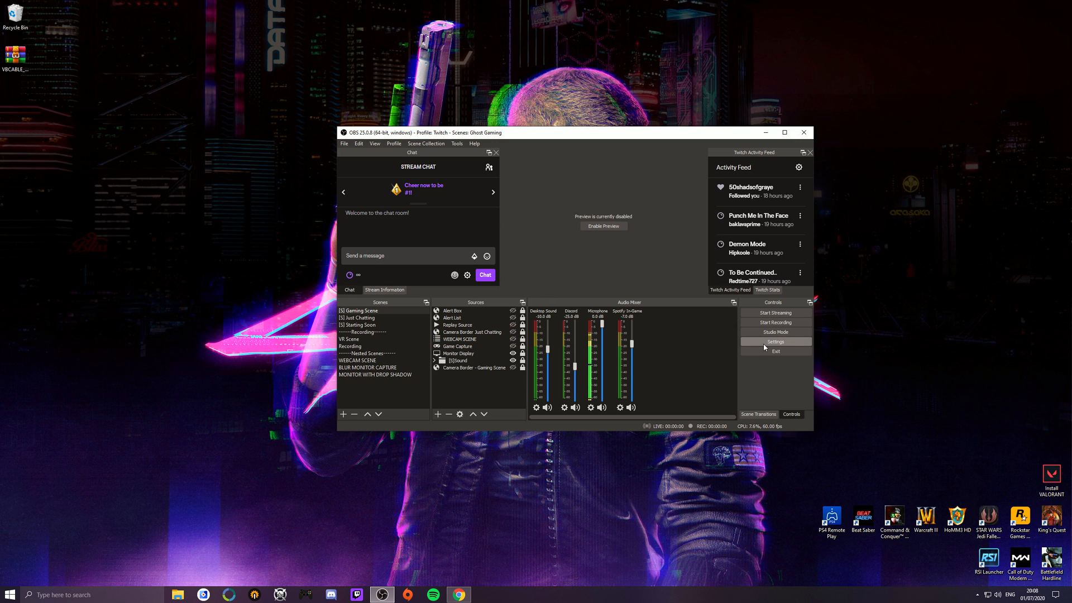
pyautogui.click(776, 341)
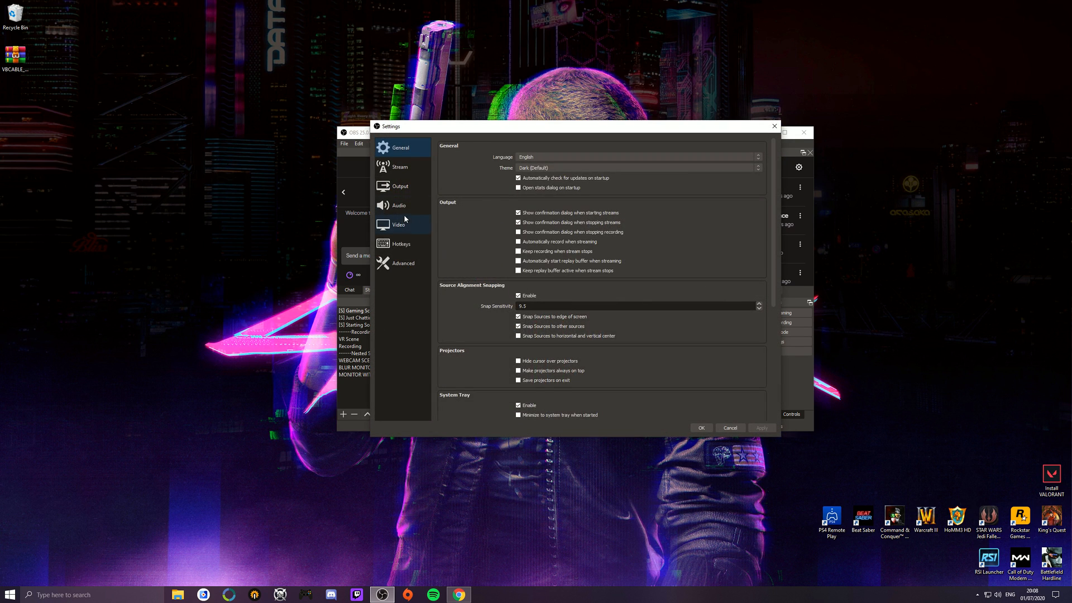
pyautogui.click(397, 205)
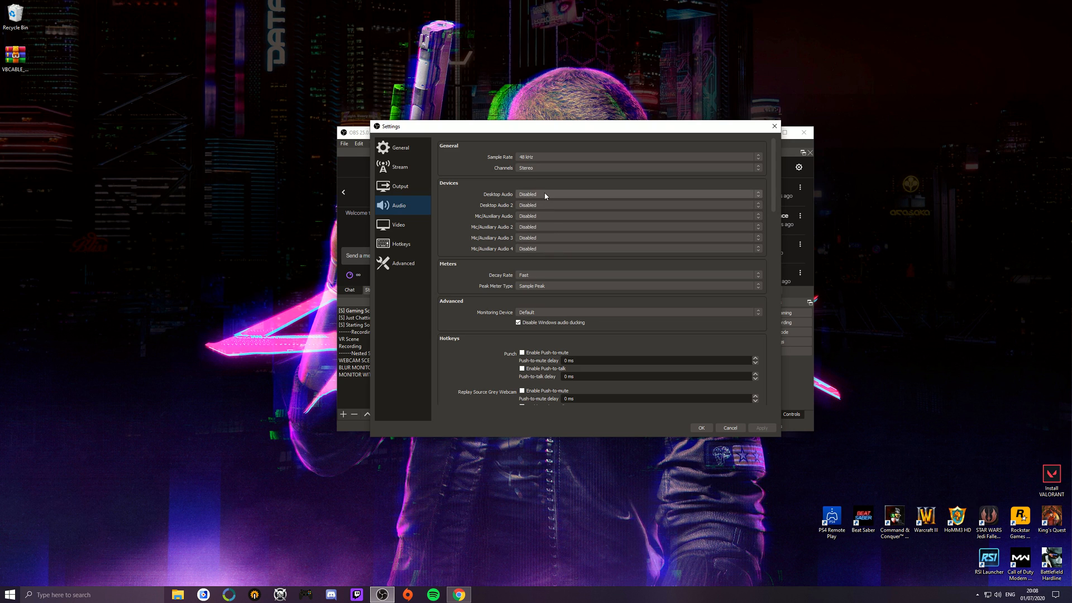
pyautogui.moveTo(550, 226)
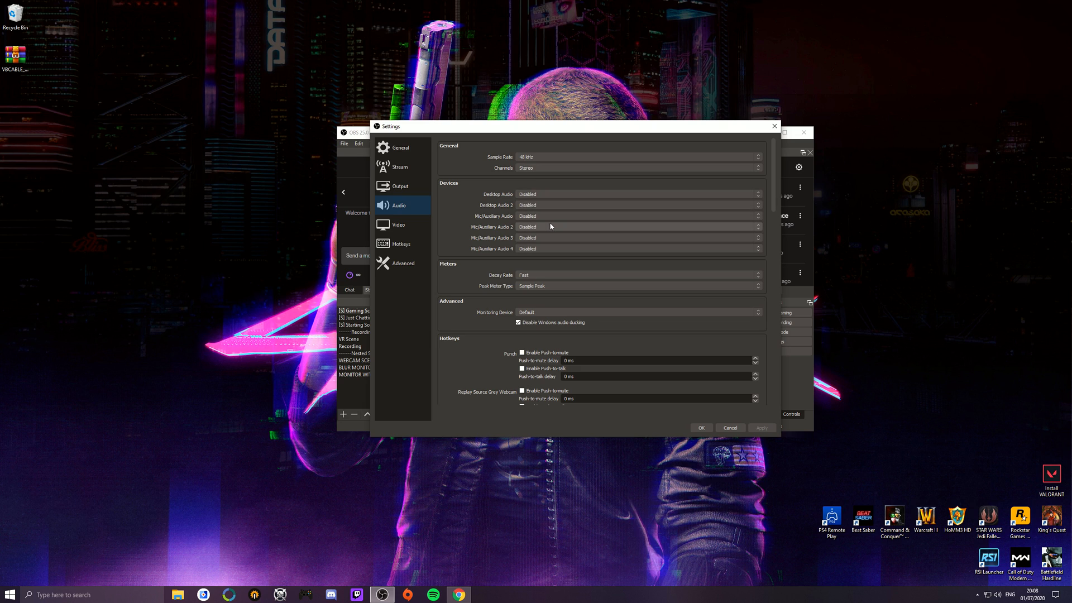
pyautogui.moveTo(551, 234)
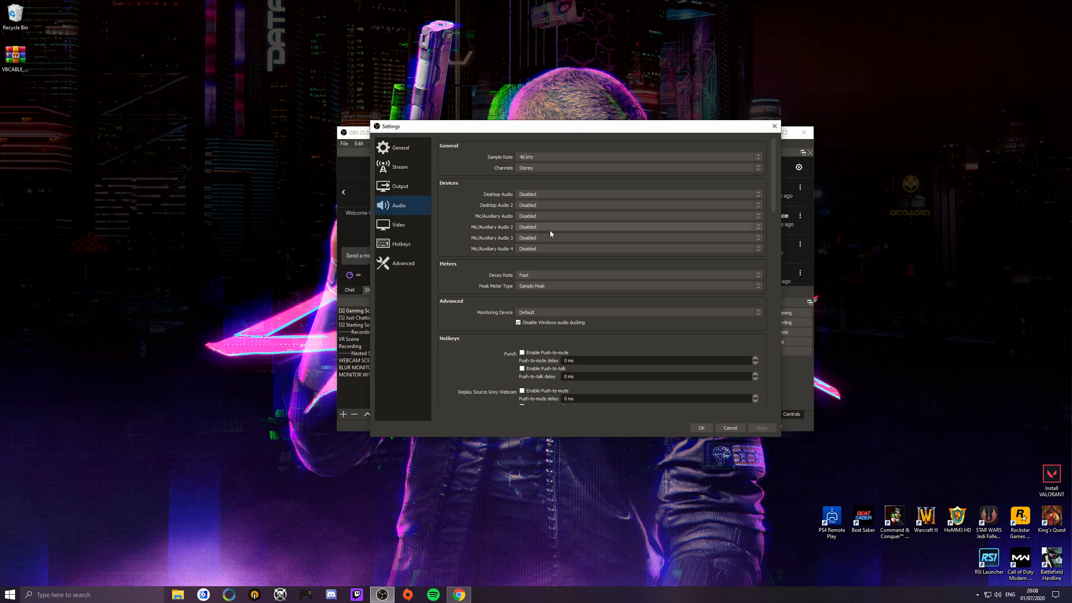
pyautogui.click(728, 427)
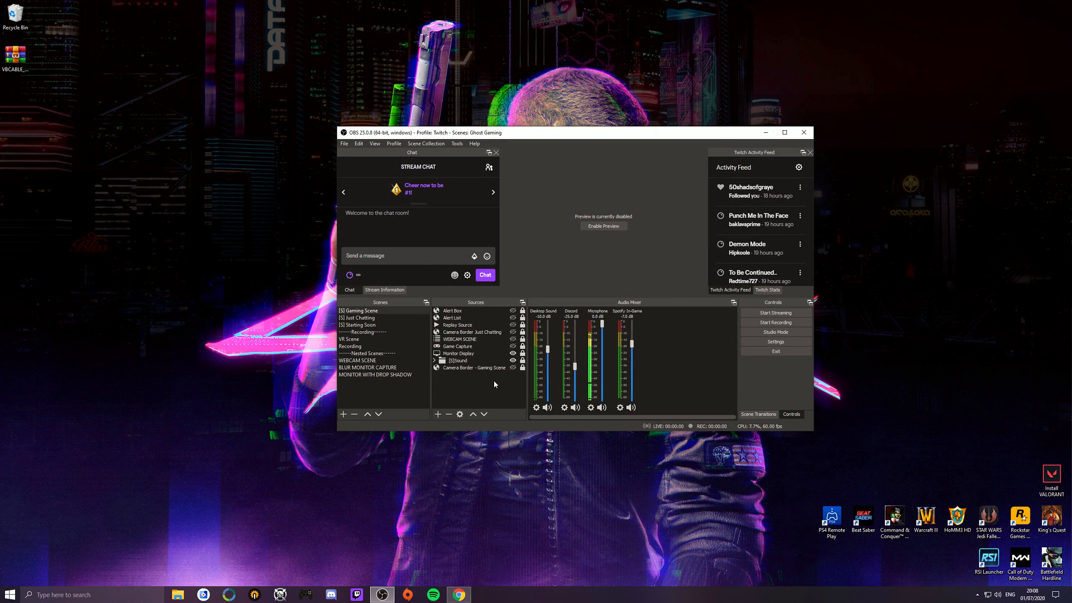
pyautogui.moveTo(487, 381)
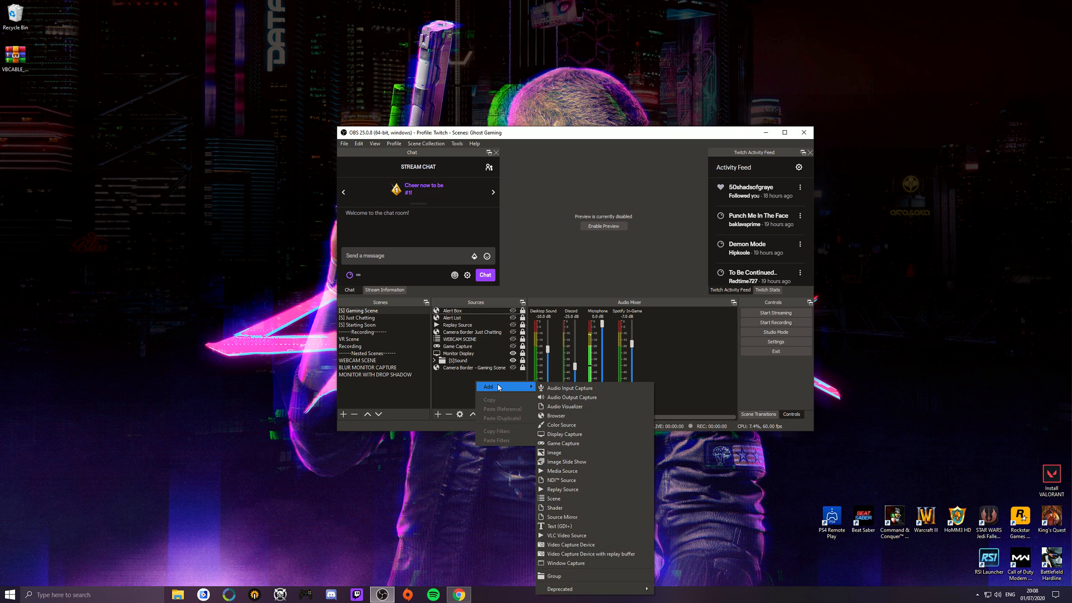
pyautogui.moveTo(569, 387)
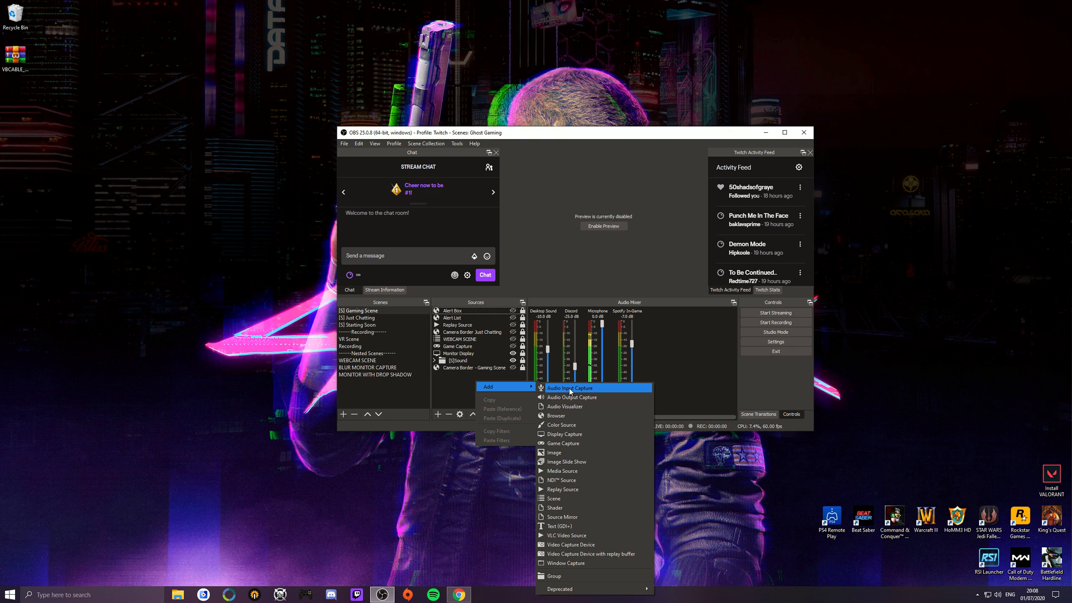
# - Add a 'mic2' Audio Input Capture on Microphone (RODE NT-USB) and select it
pyautogui.click(568, 387)
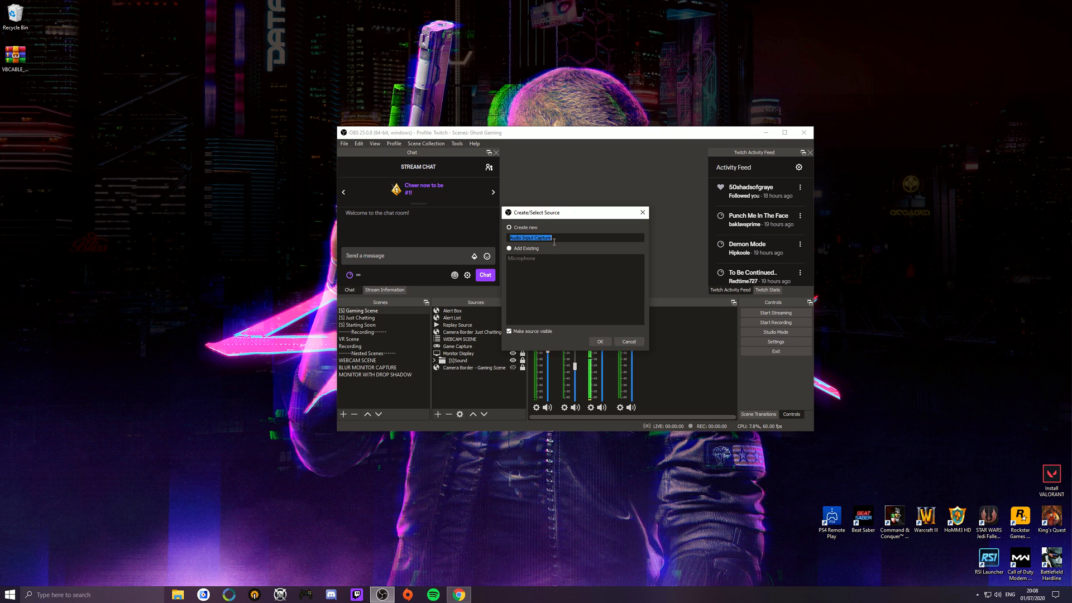
pyautogui.click(599, 341)
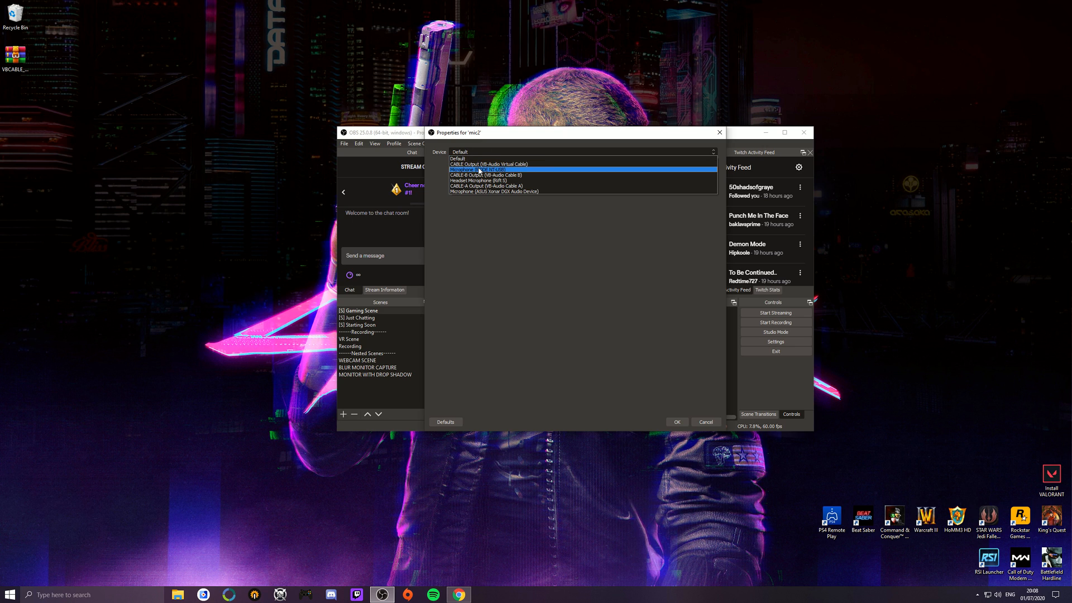
pyautogui.click(471, 170)
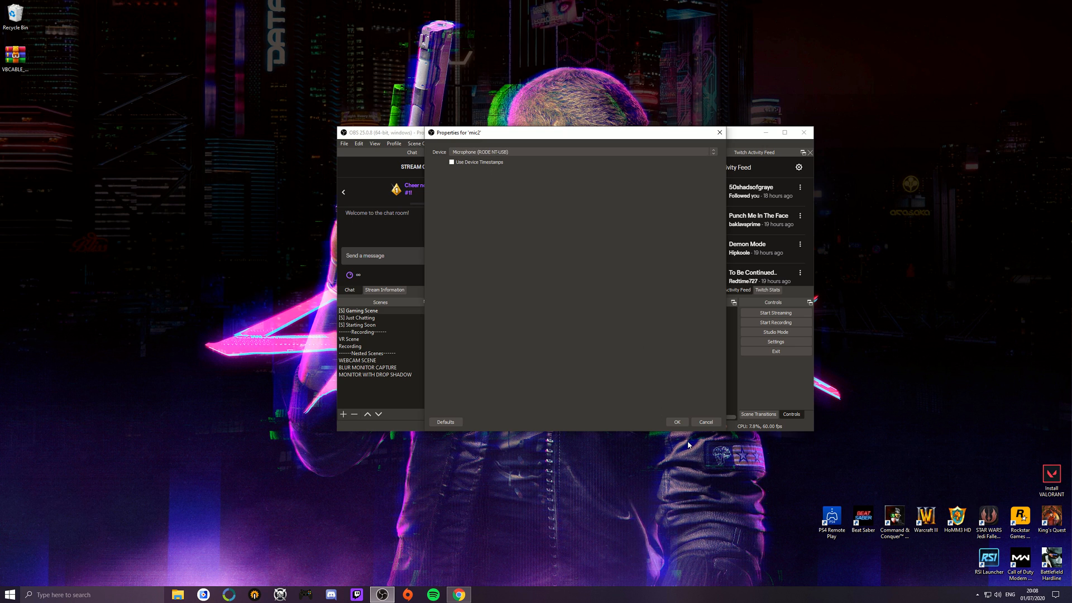
pyautogui.click(676, 422)
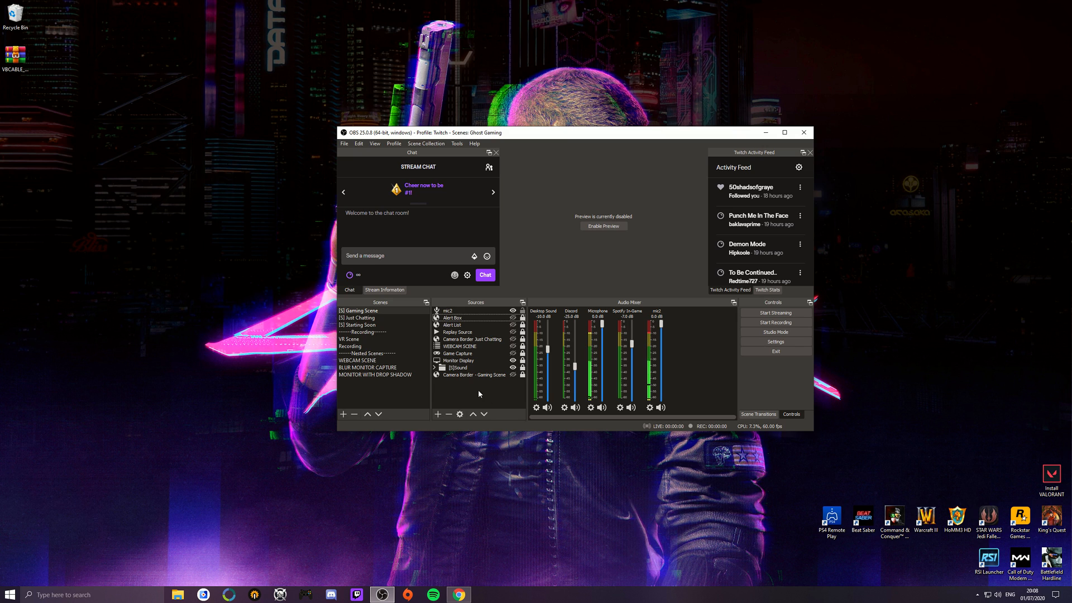
pyautogui.click(448, 311)
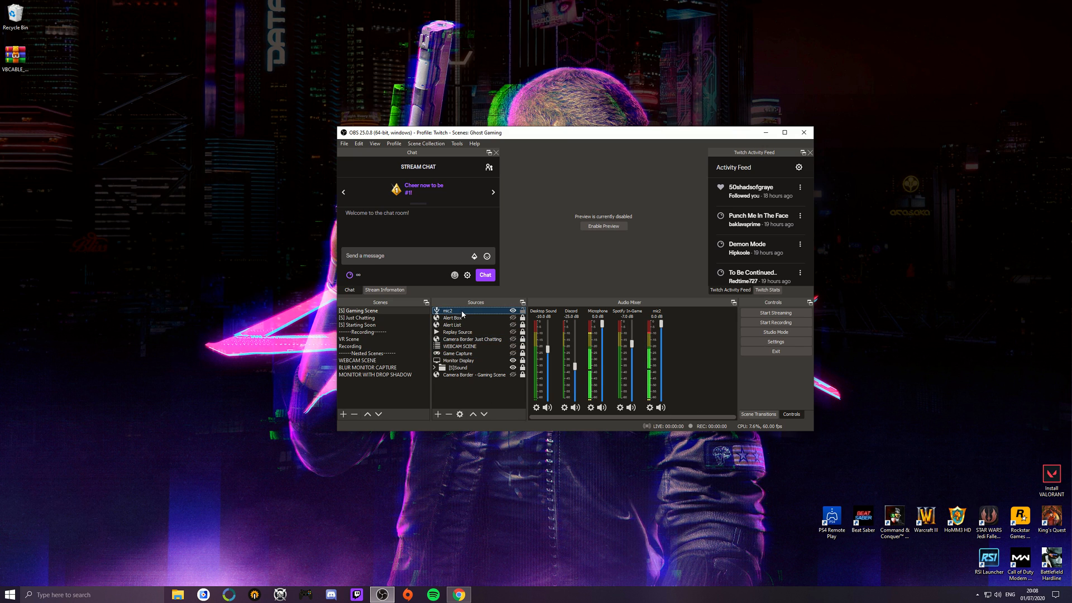
pyautogui.rightClick(447, 311)
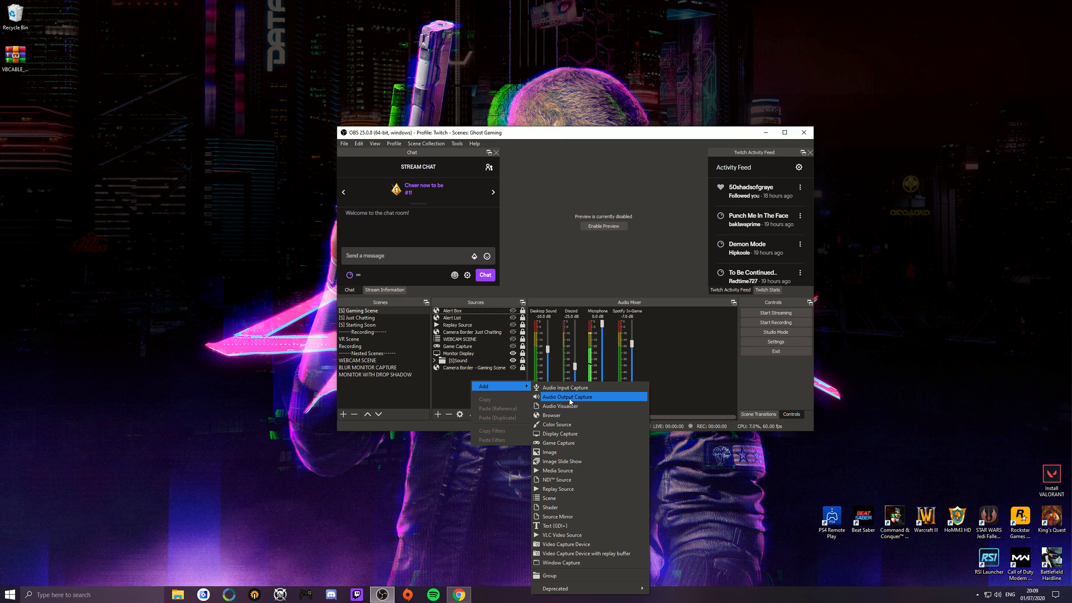
pyautogui.click(566, 397)
pyautogui.write('mu')
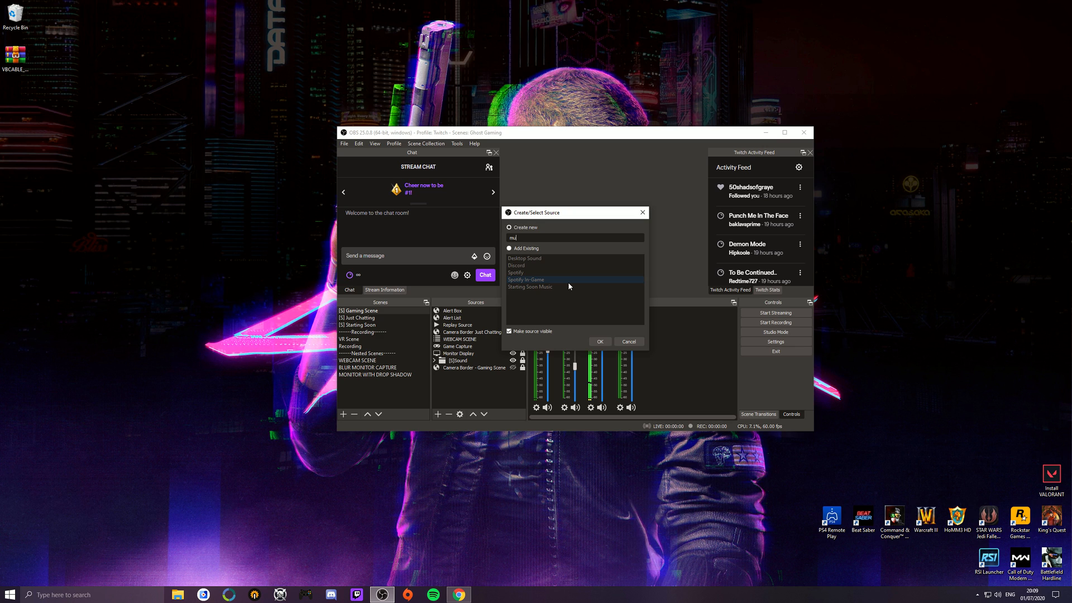
pyautogui.click(599, 341)
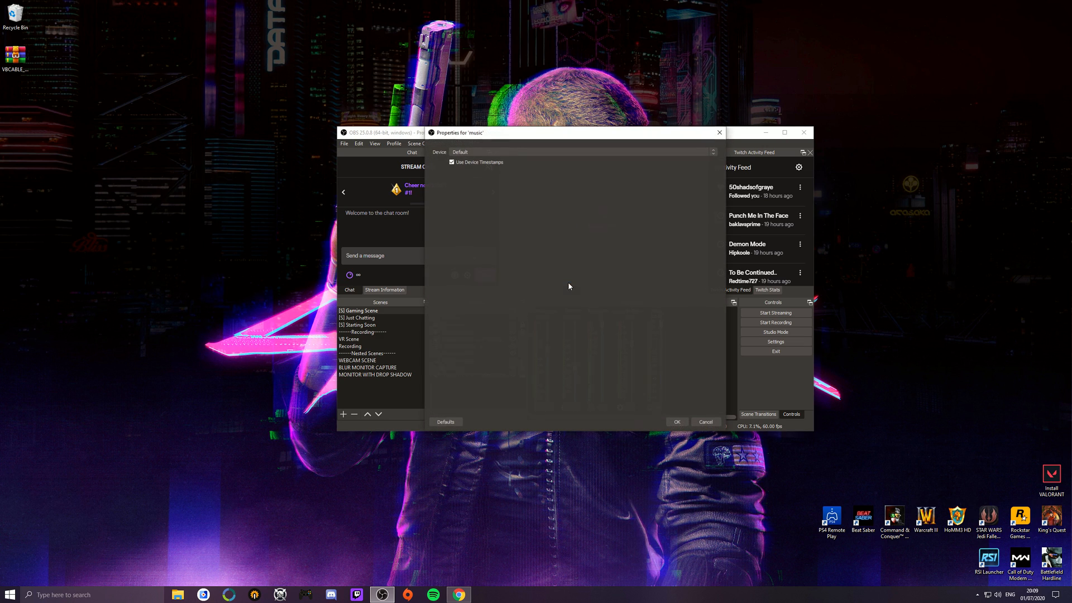
pyautogui.click(711, 152)
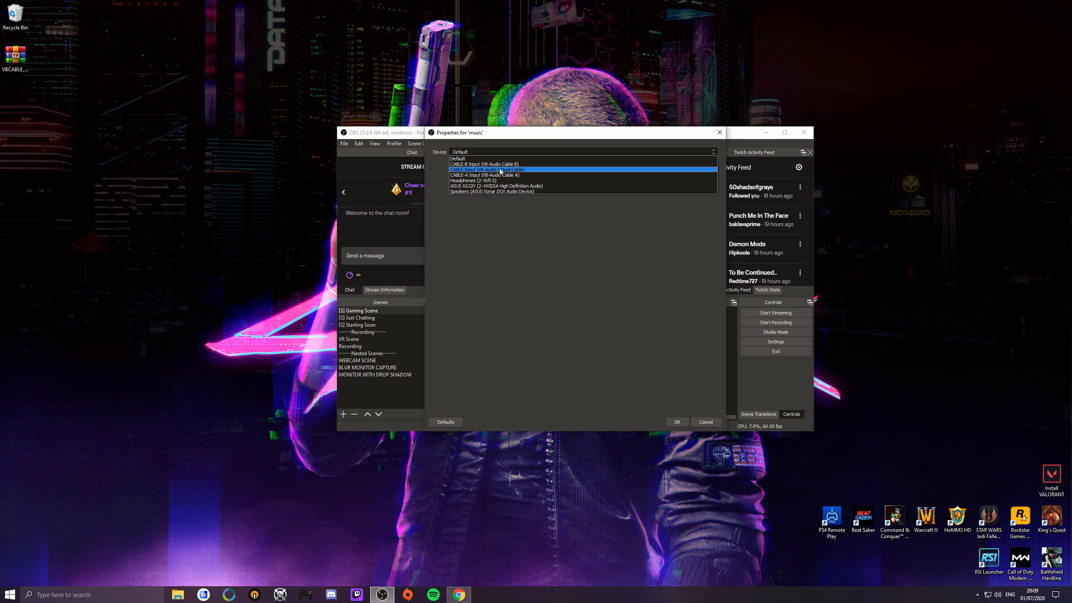
pyautogui.click(485, 170)
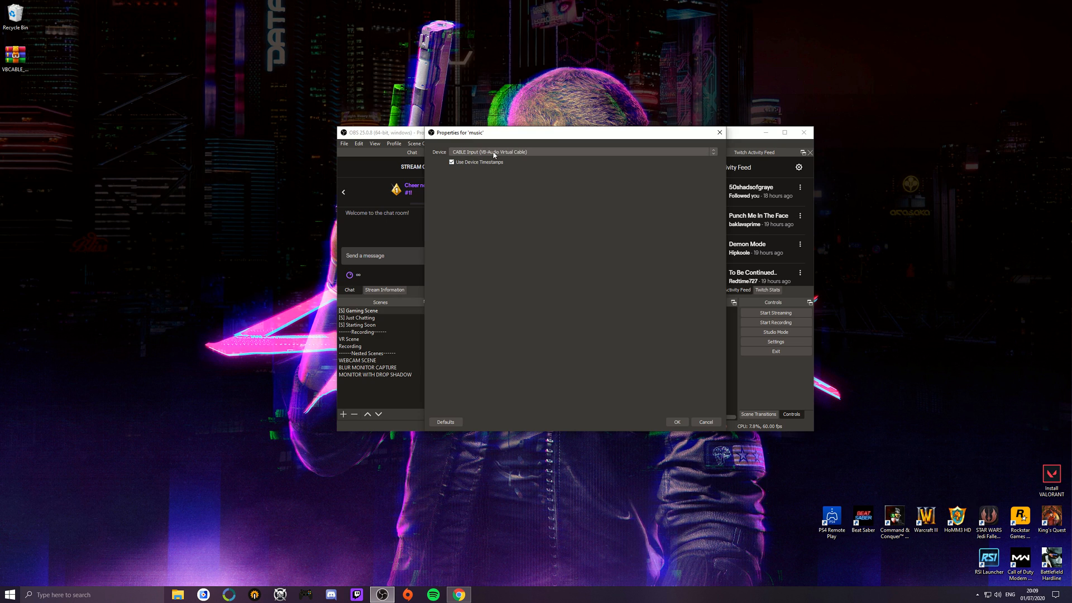
pyautogui.moveTo(497, 156)
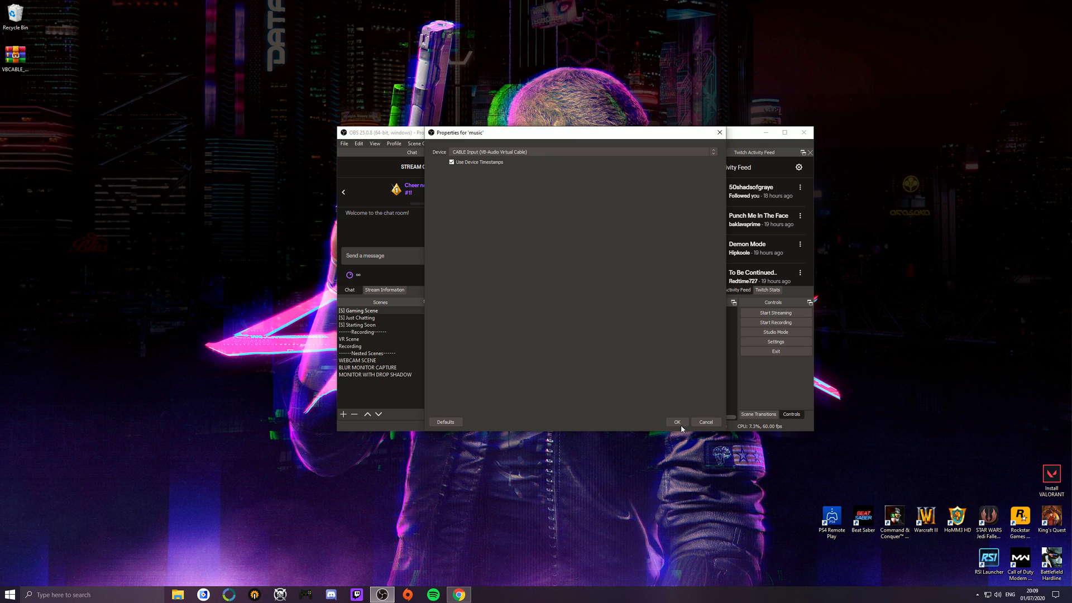
pyautogui.click(675, 422)
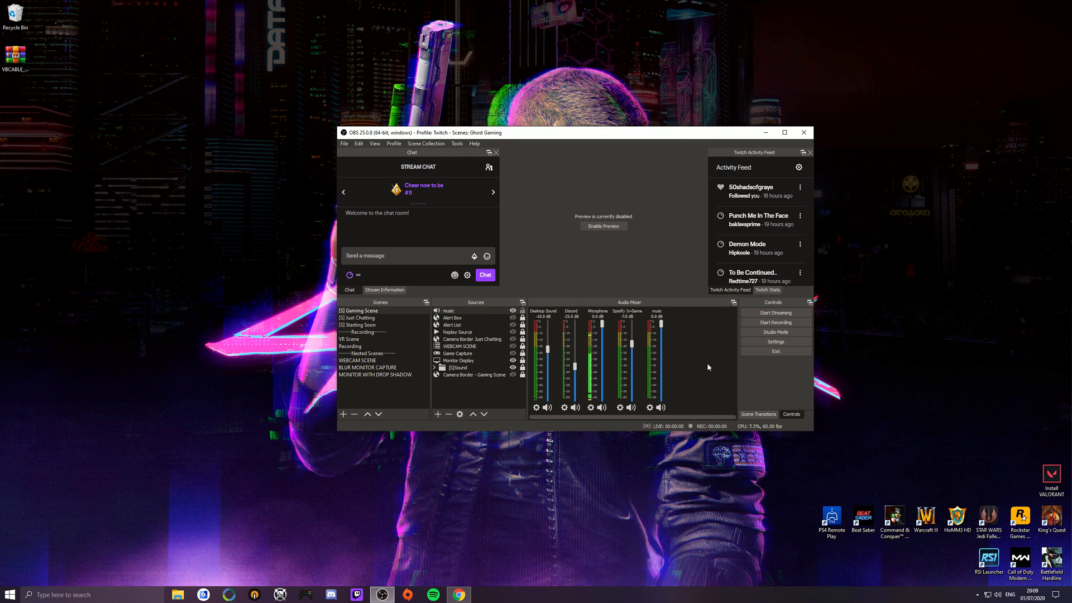
pyautogui.click(449, 311)
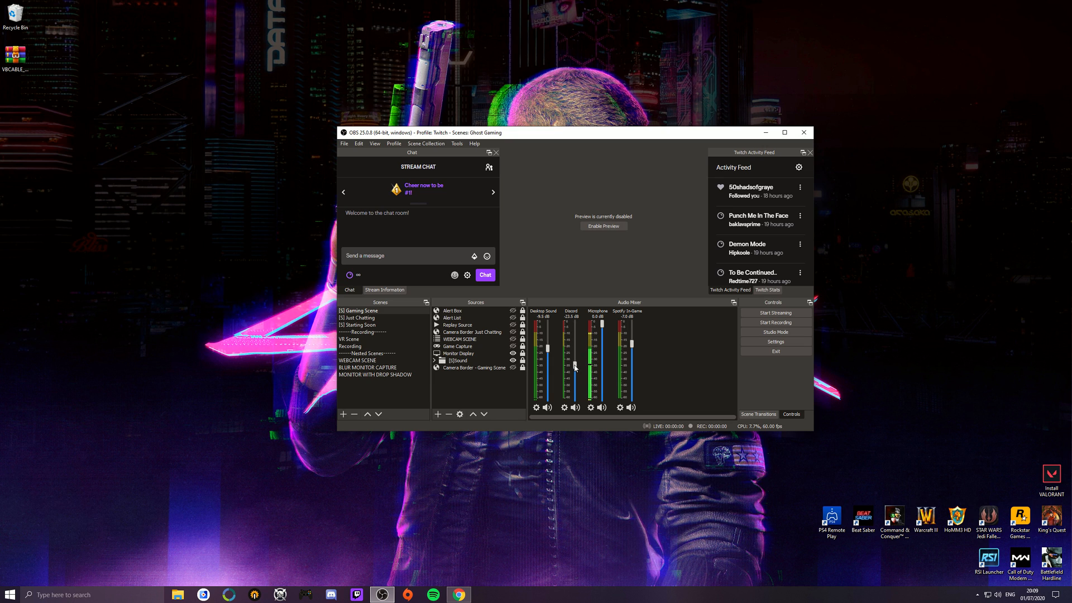
# - View the Discord mixer source's properties, then open Spotify In-Game's properties showing CABLE Input
pyautogui.rightClick(563, 408)
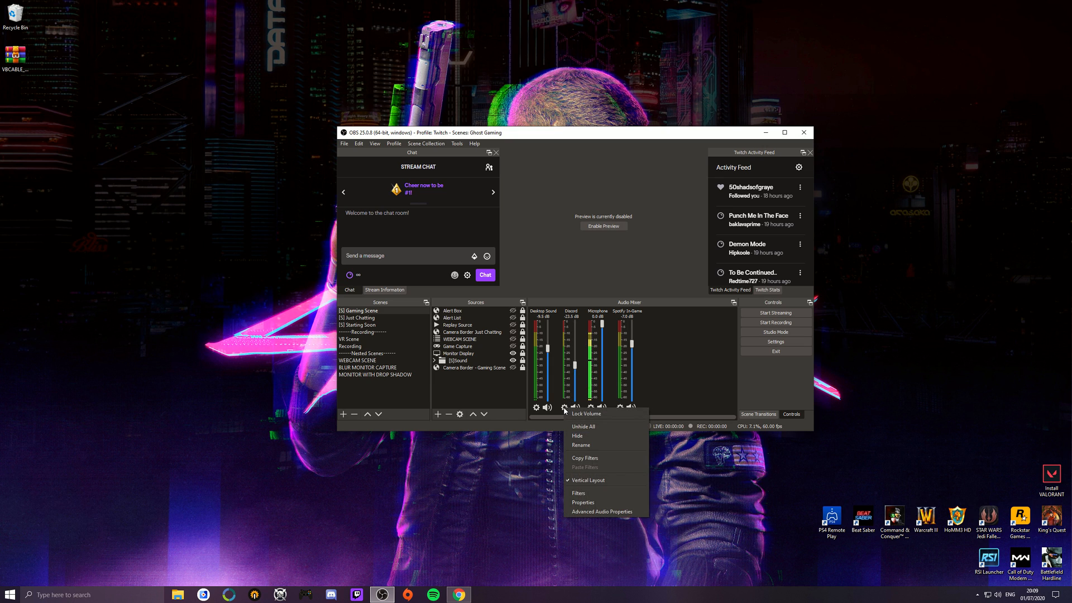
pyautogui.click(582, 502)
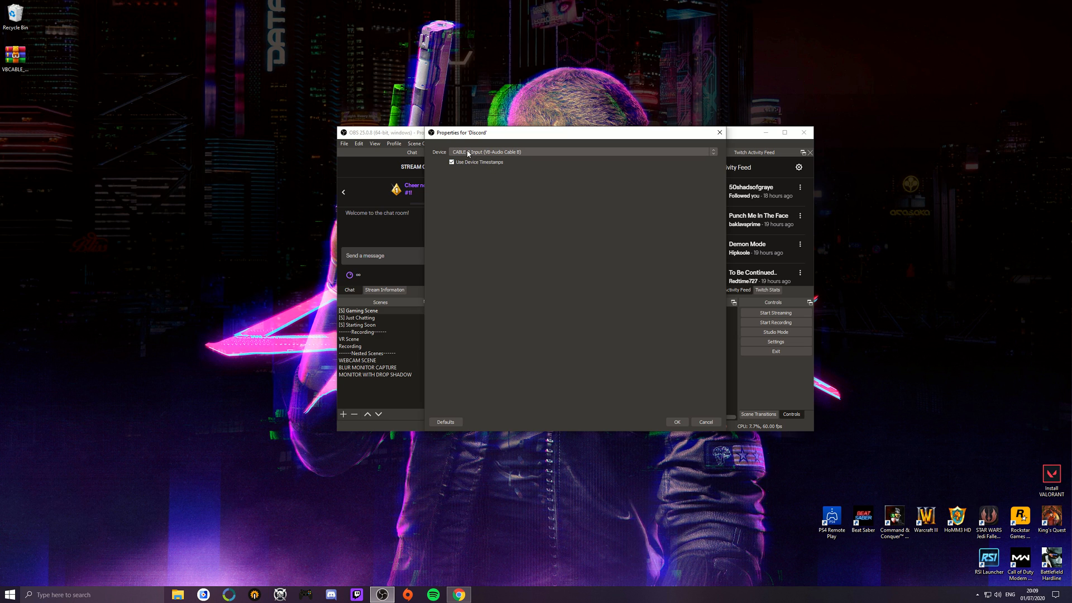
pyautogui.click(675, 422)
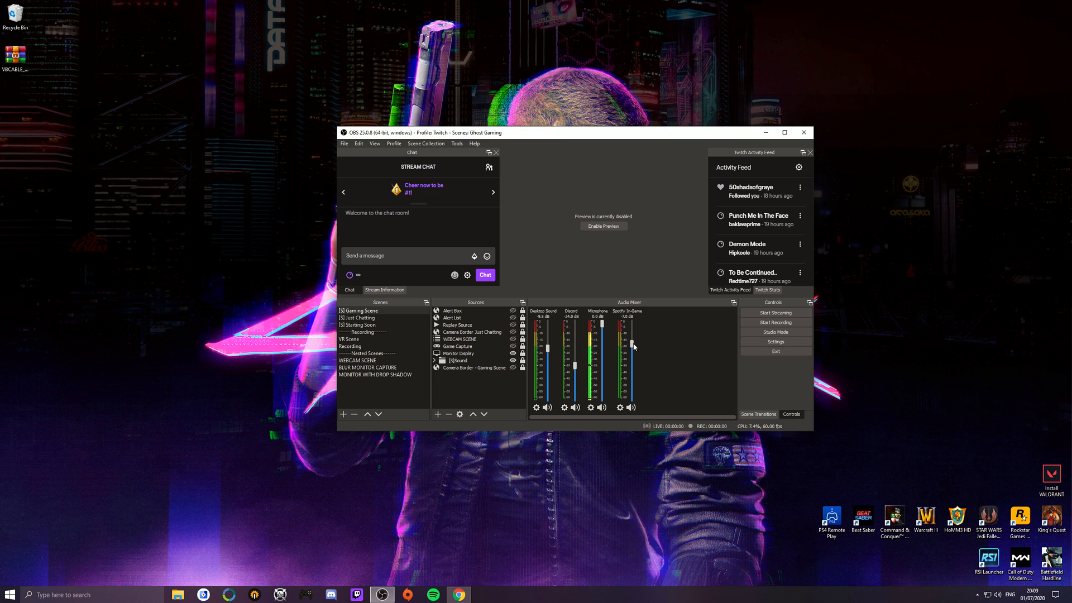
pyautogui.moveTo(620, 408)
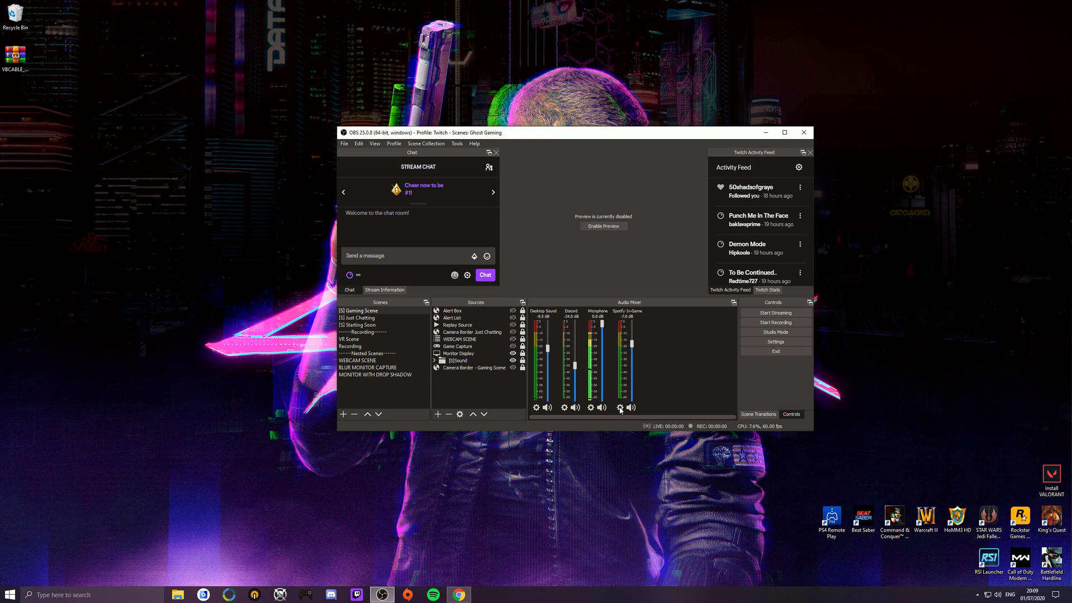
pyautogui.click(620, 408)
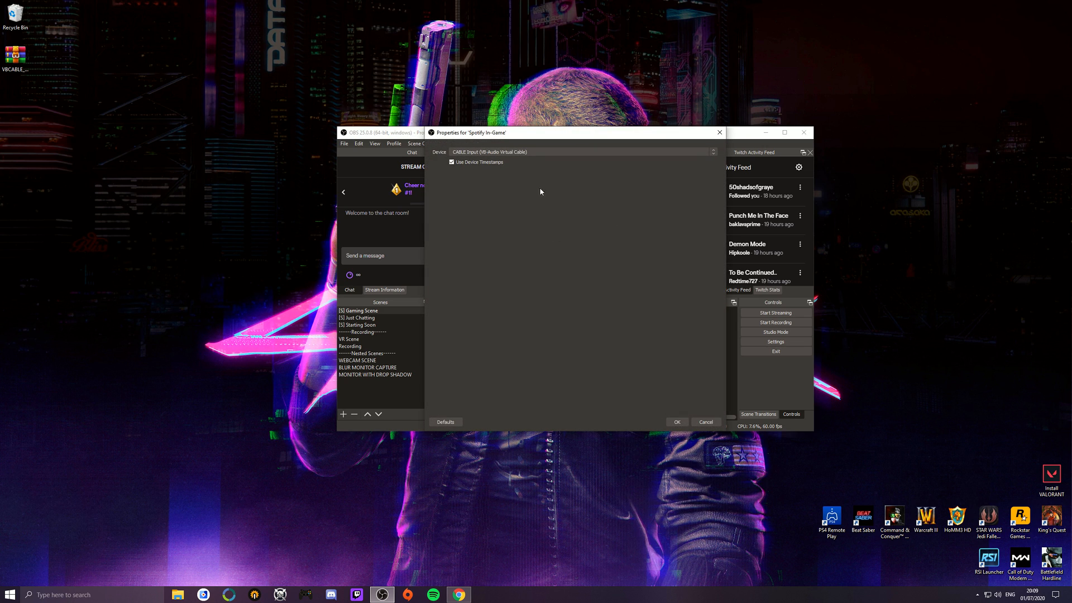
pyautogui.moveTo(706, 422)
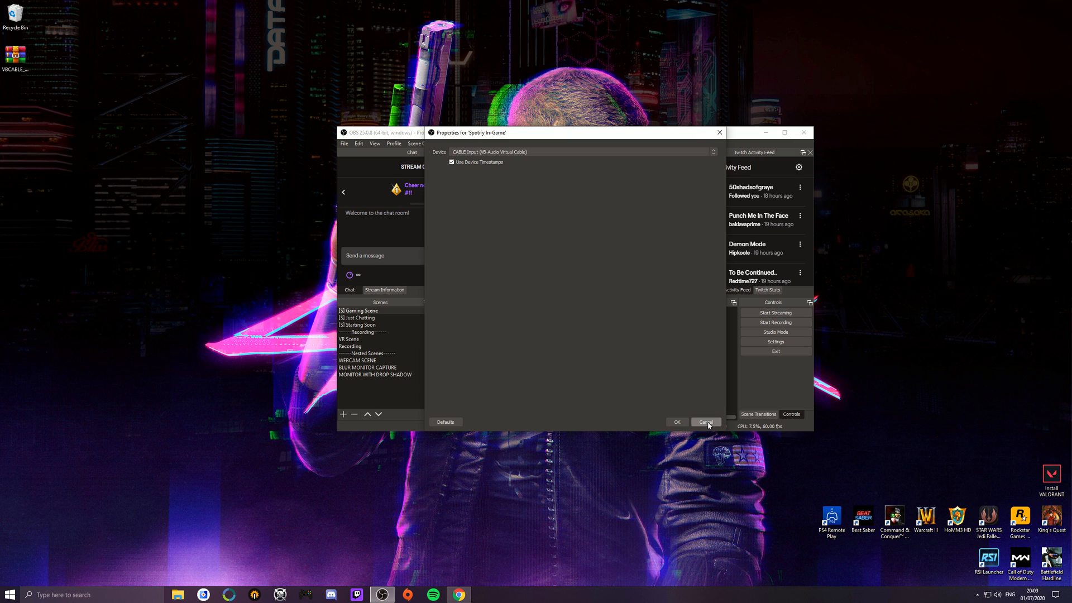
# - Cancel the Spotify In-Game properties, view the Just Chatting and Starting Soon mixers, then open Settings
pyautogui.click(705, 422)
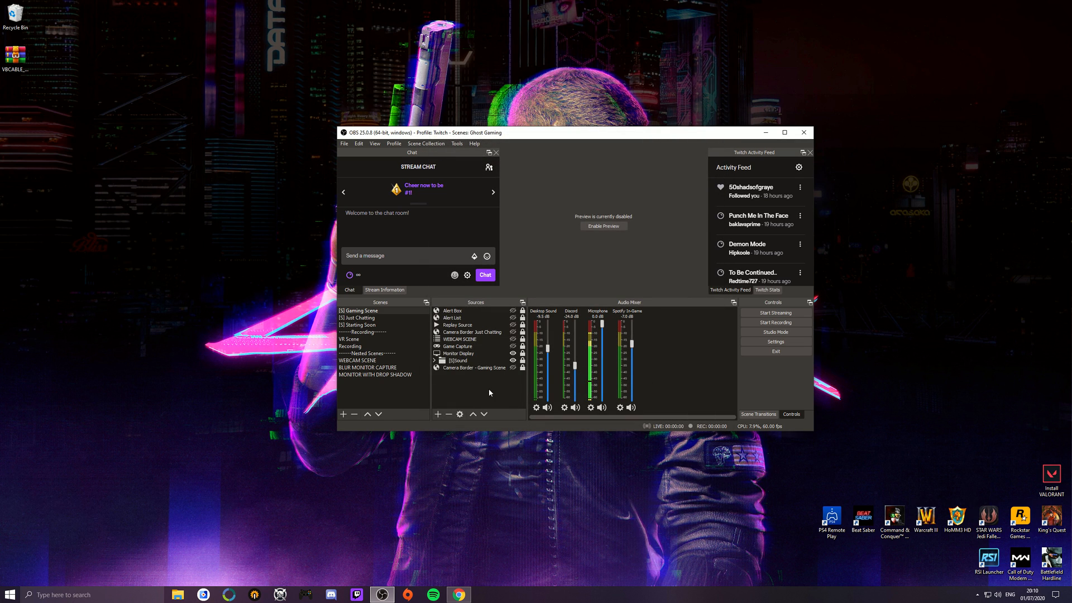
pyautogui.click(471, 368)
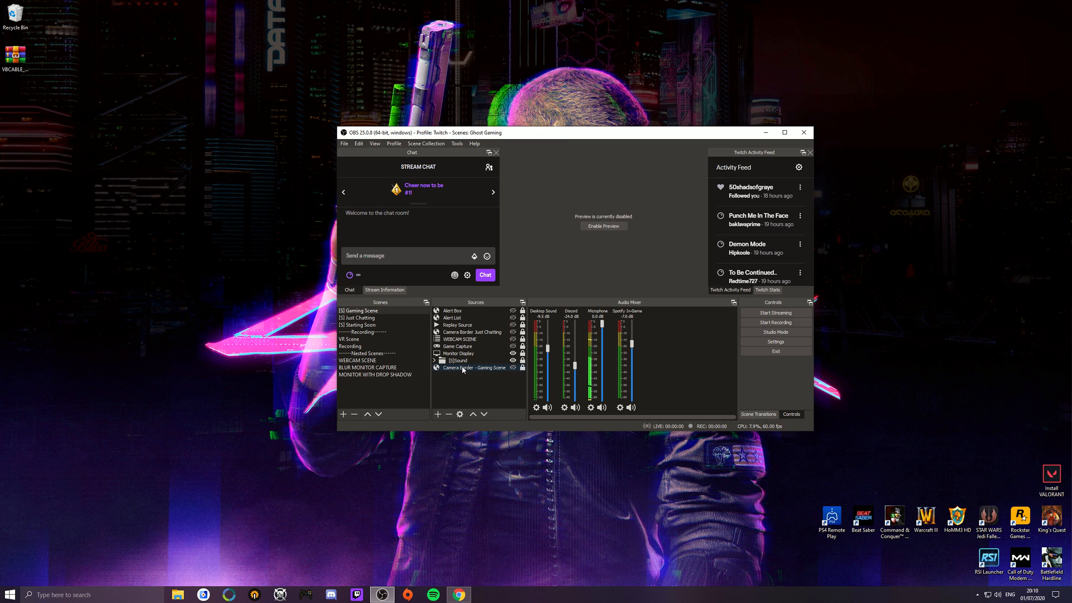
pyautogui.moveTo(774, 342)
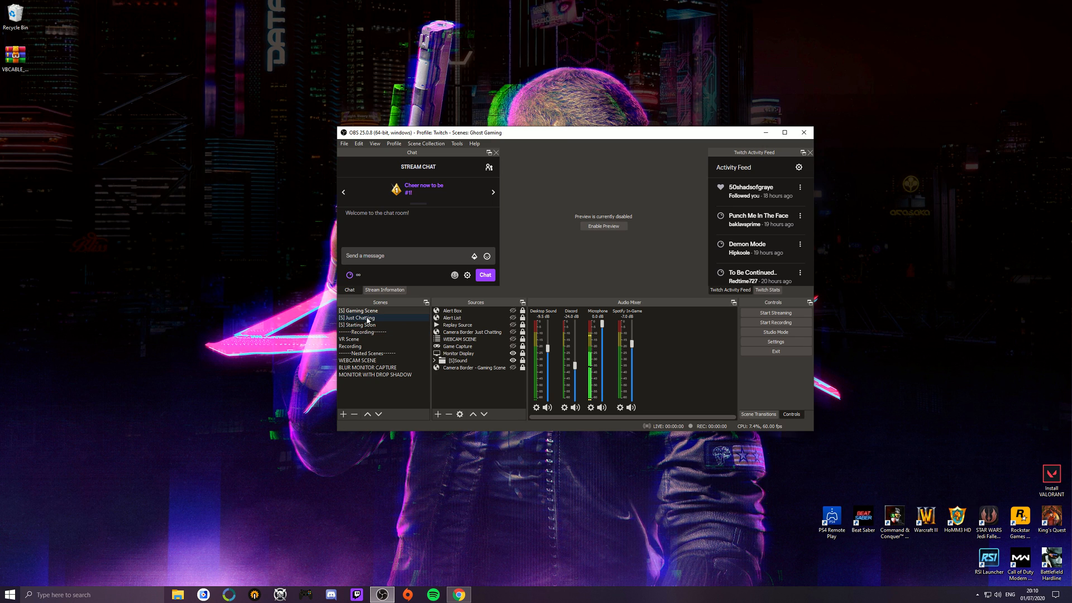
pyautogui.click(358, 317)
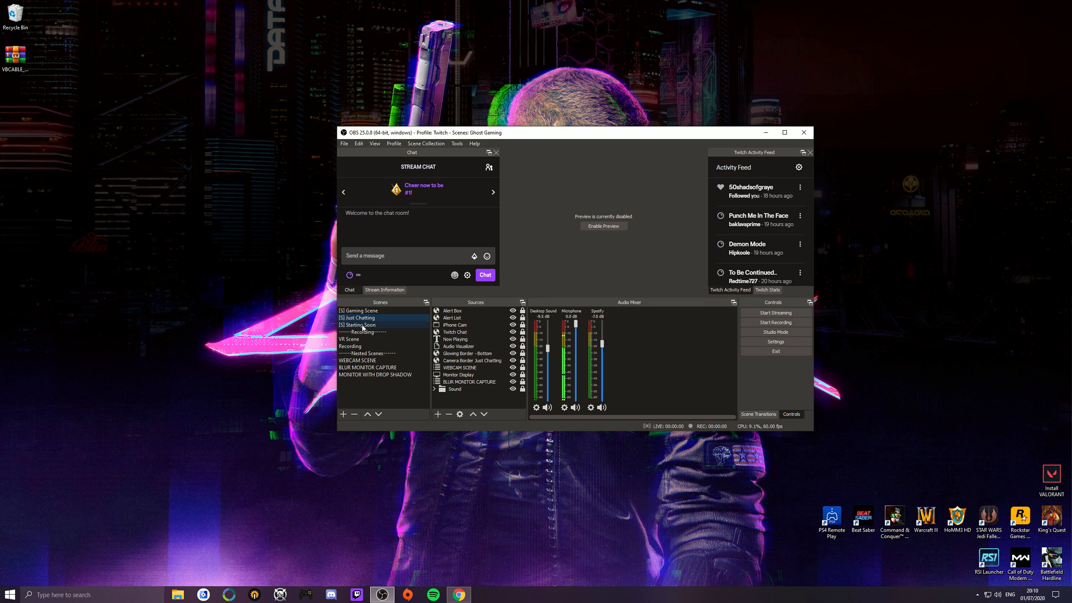
pyautogui.click(358, 325)
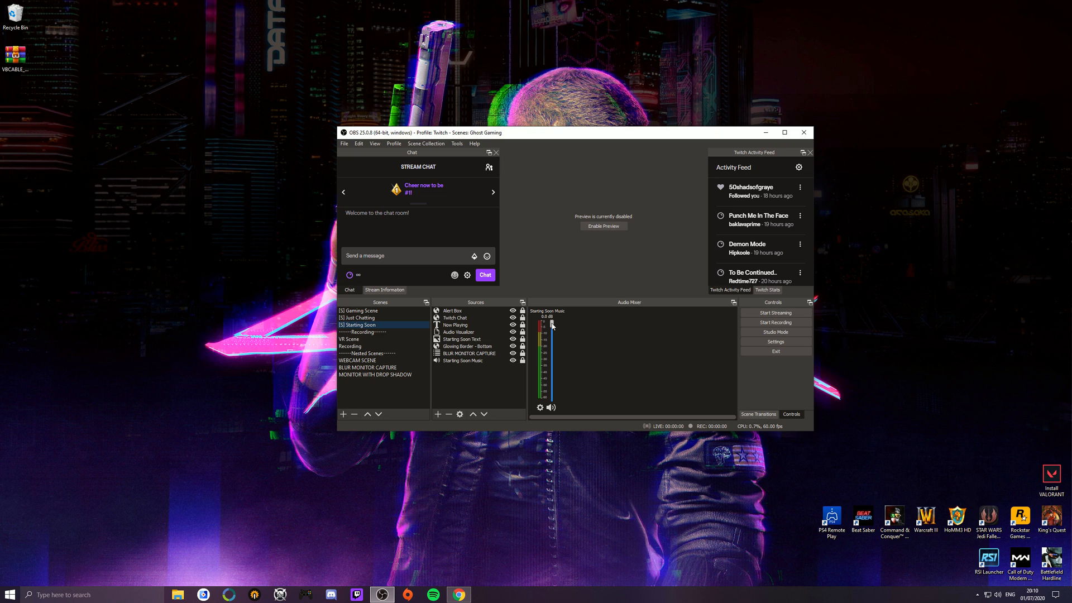
pyautogui.moveTo(554, 326)
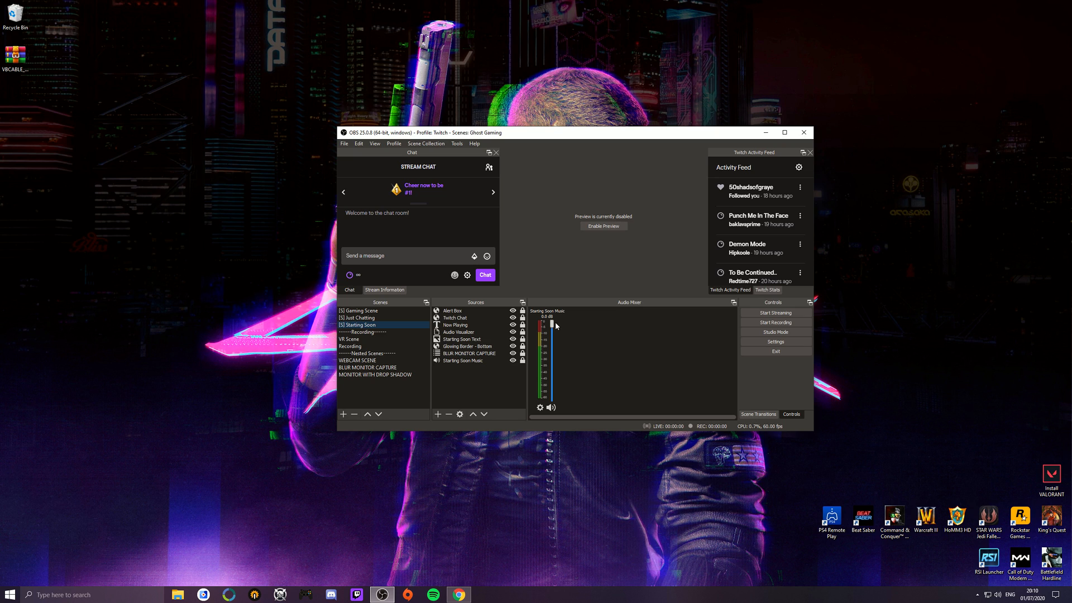
pyautogui.moveTo(539, 341)
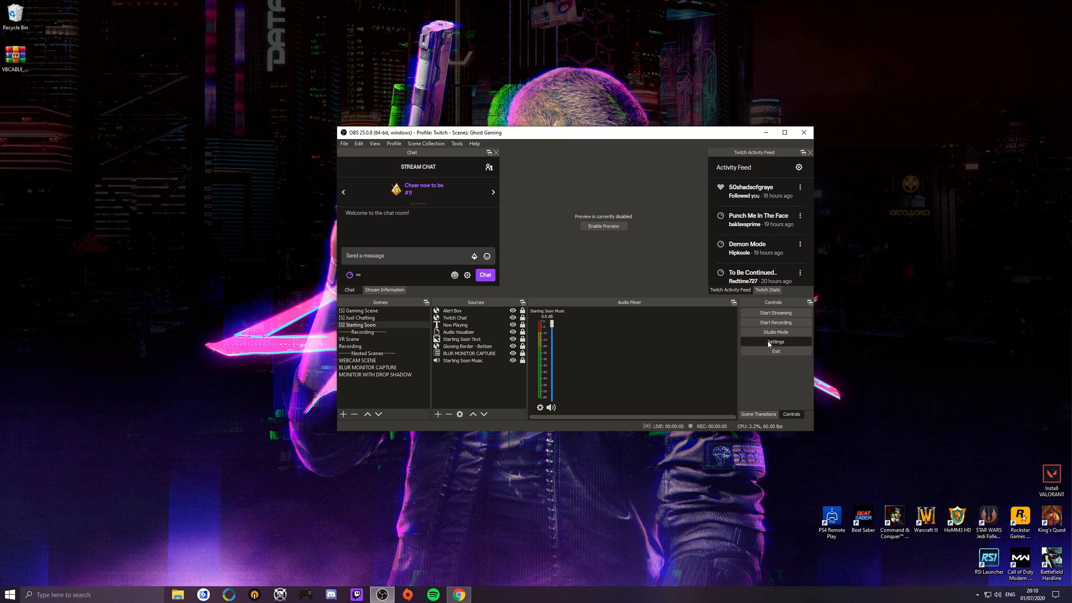
pyautogui.click(775, 341)
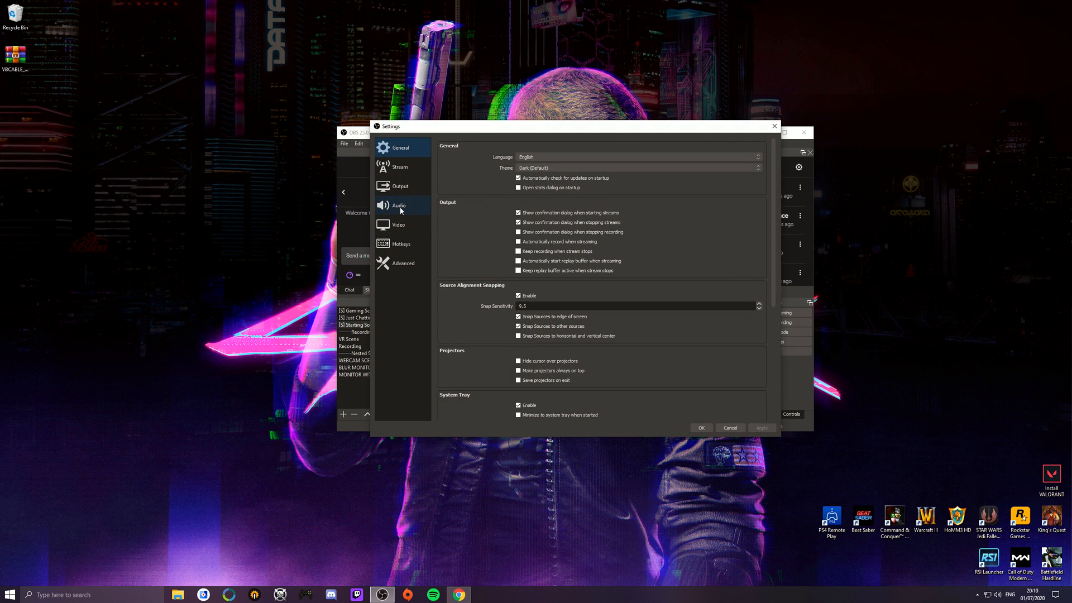
pyautogui.click(398, 205)
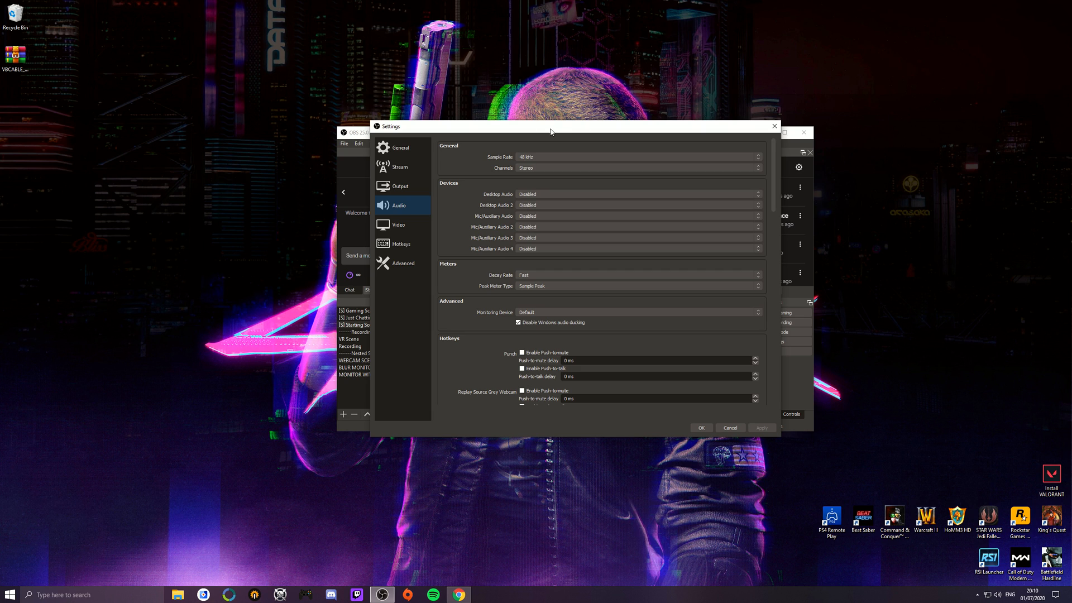
pyautogui.click(824, 173)
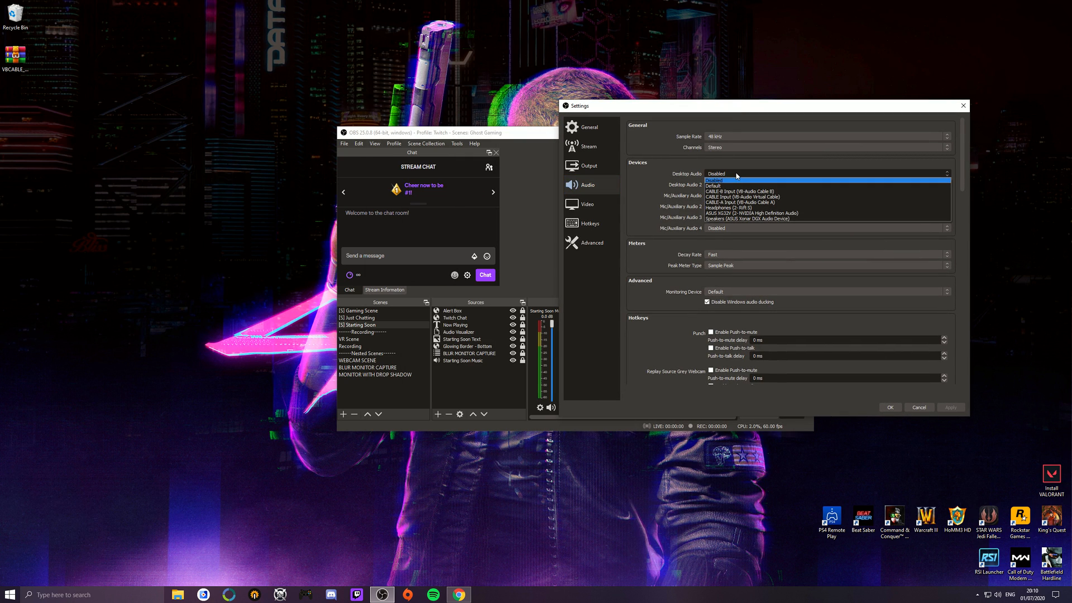
pyautogui.moveTo(750, 181)
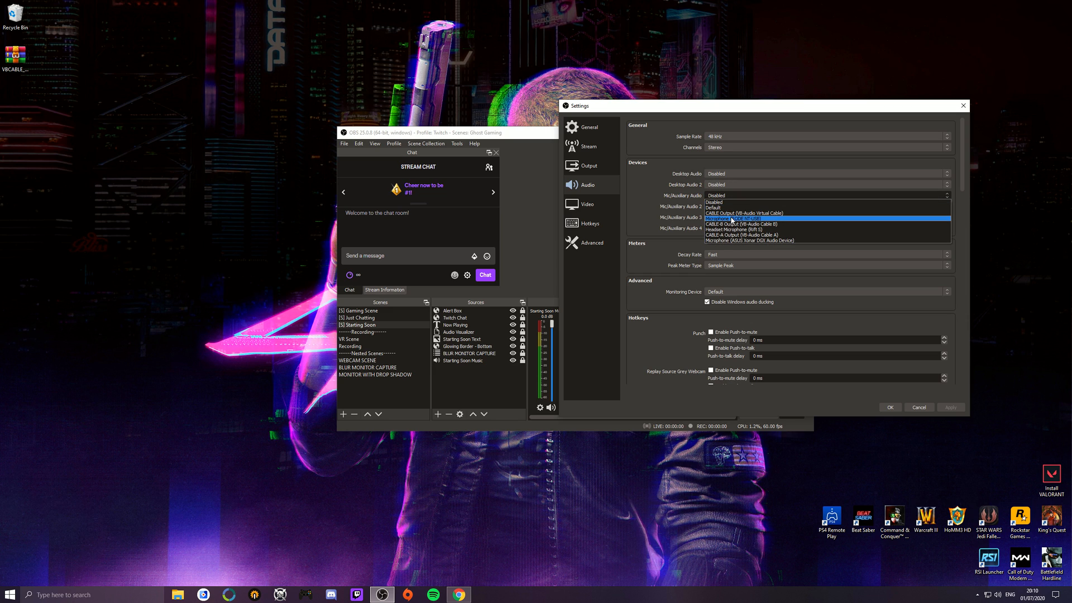
pyautogui.click(745, 219)
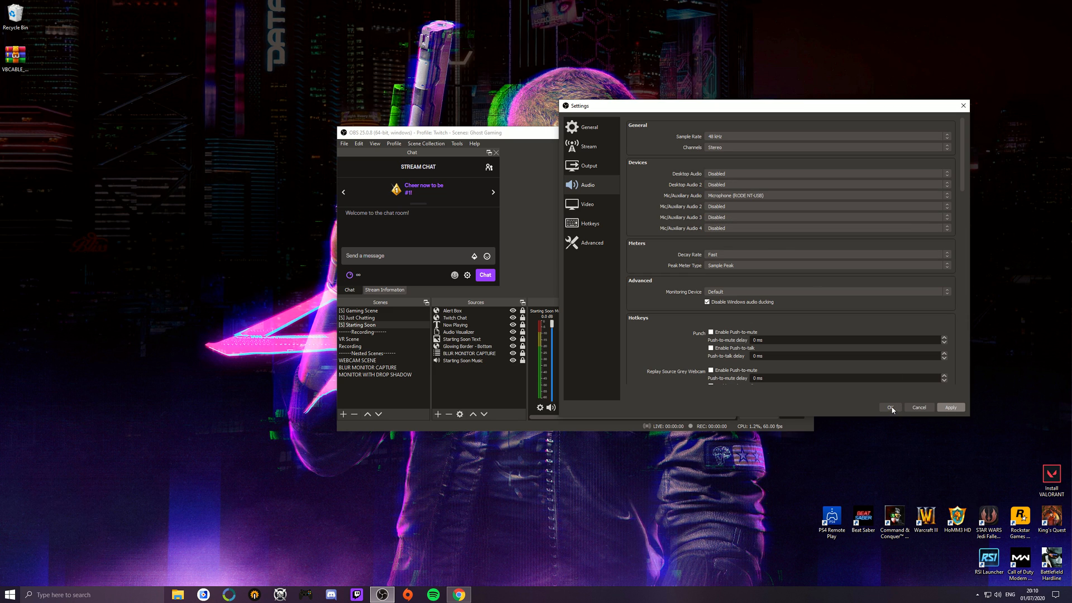
pyautogui.click(889, 408)
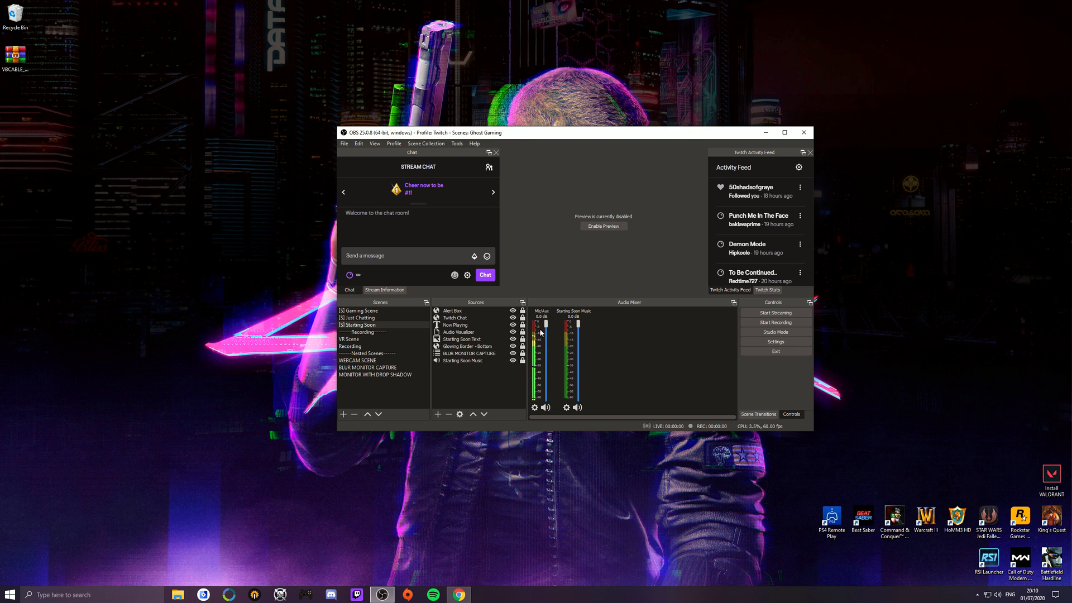
pyautogui.click(359, 318)
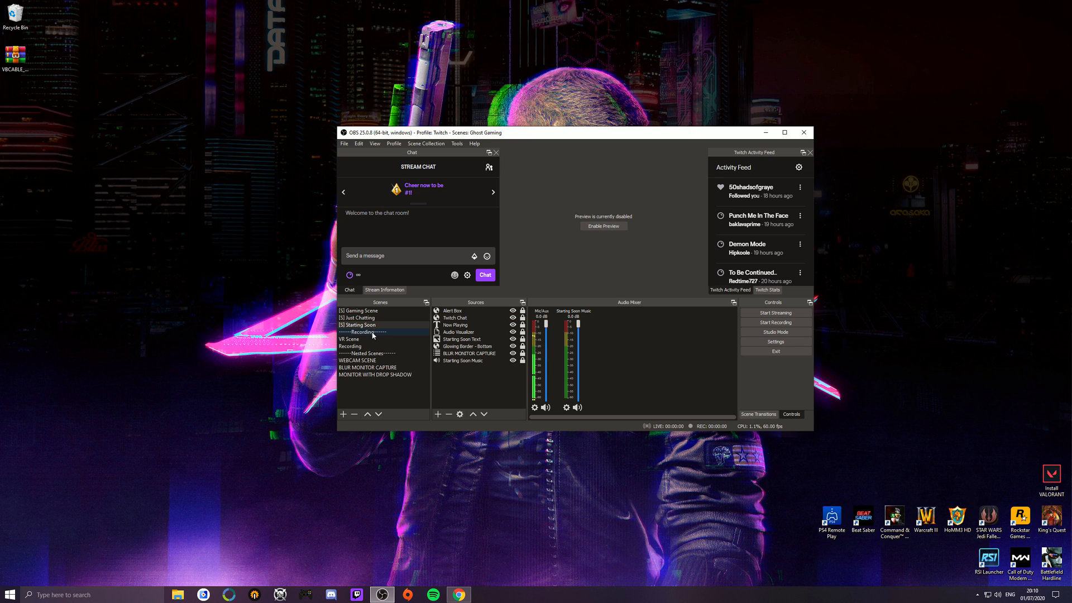
pyautogui.click(348, 339)
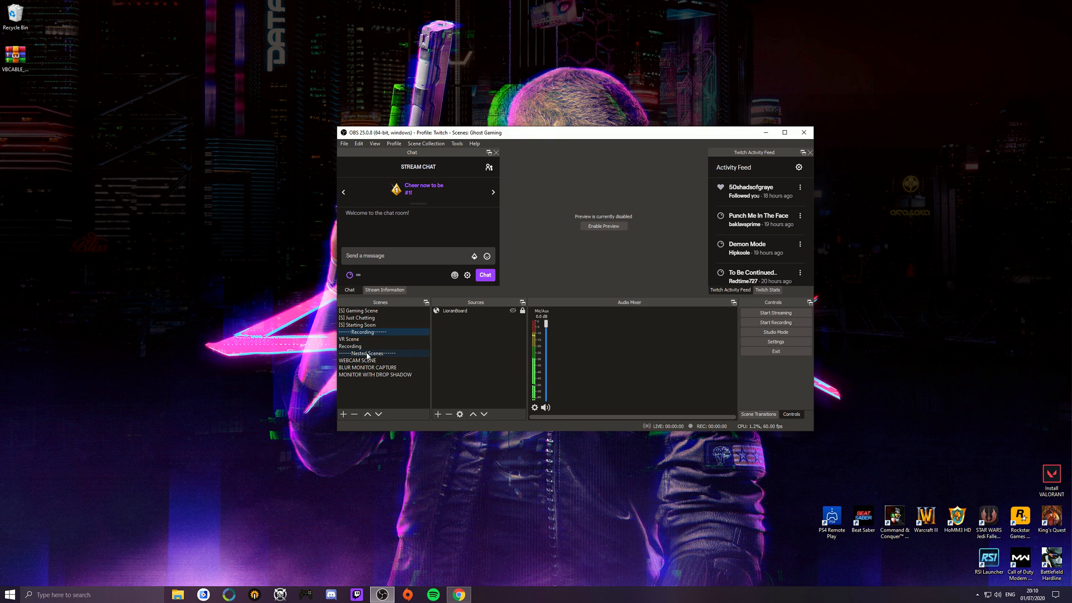
pyautogui.click(367, 352)
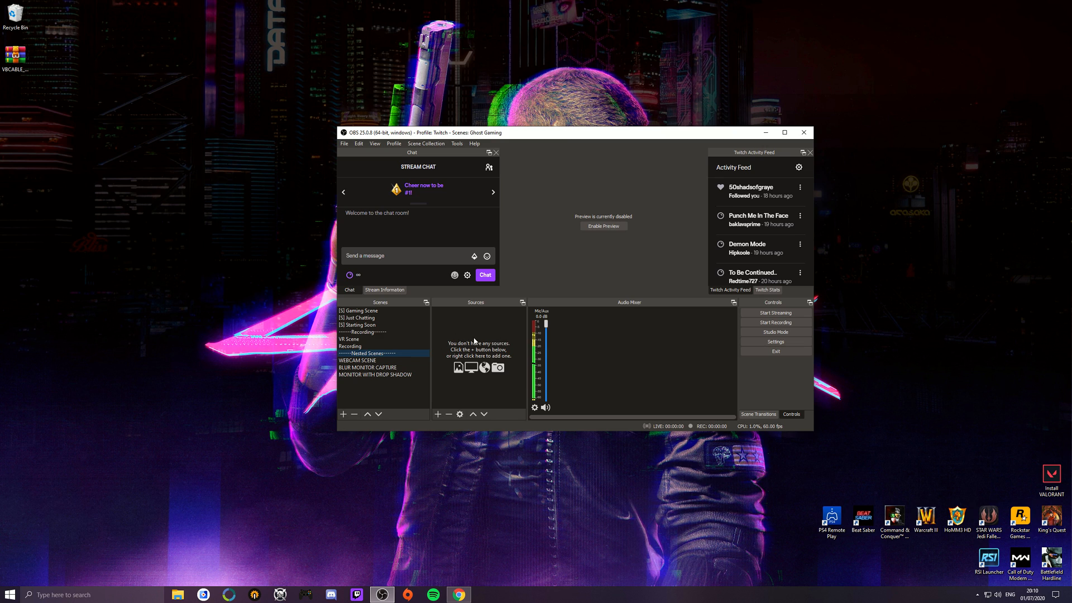
pyautogui.click(350, 339)
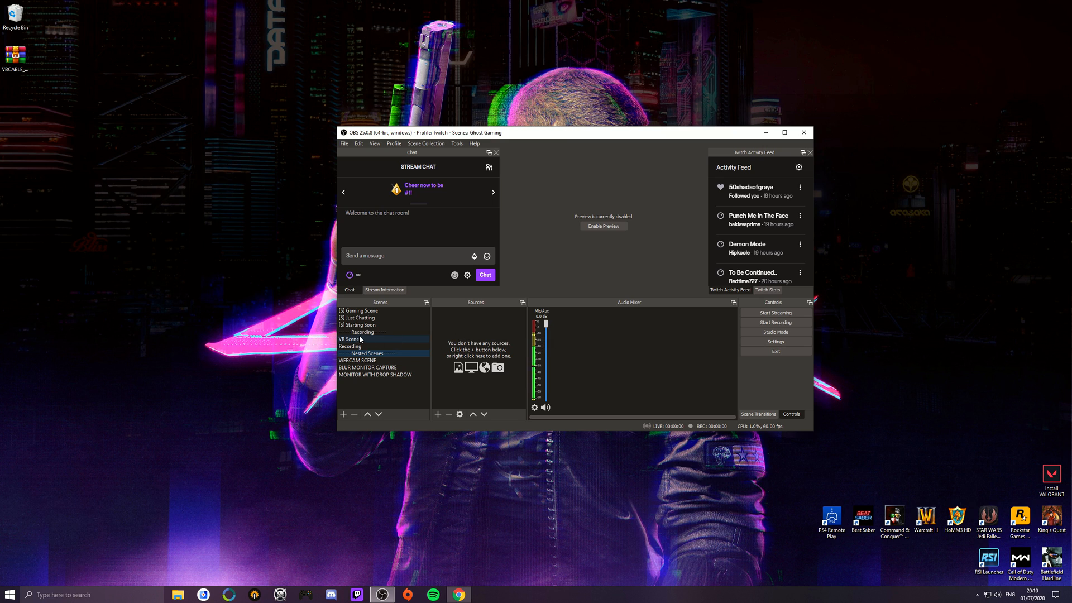
pyautogui.click(369, 352)
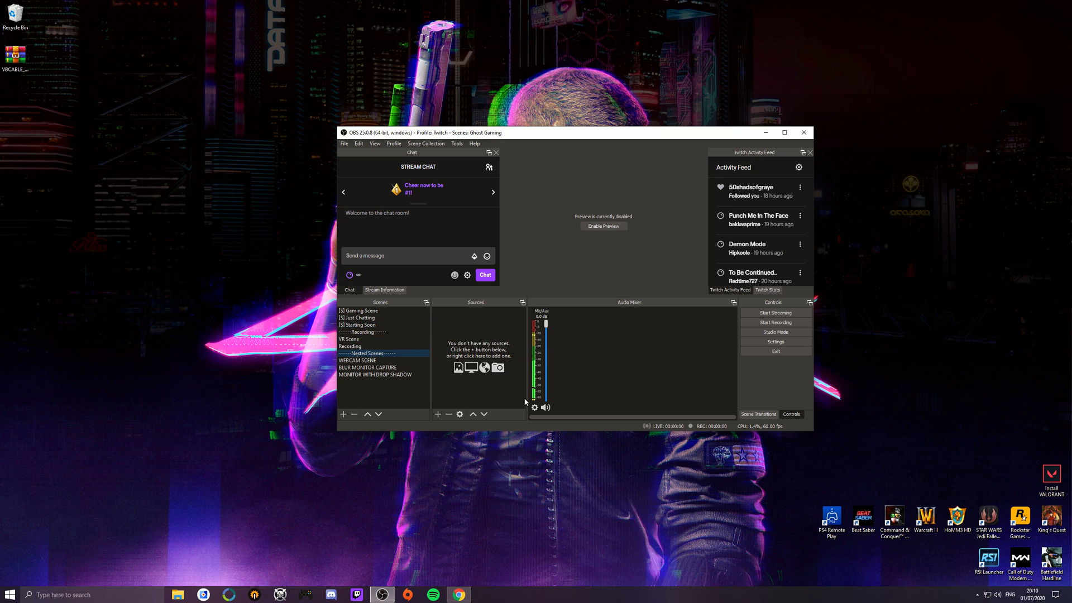
pyautogui.click(775, 341)
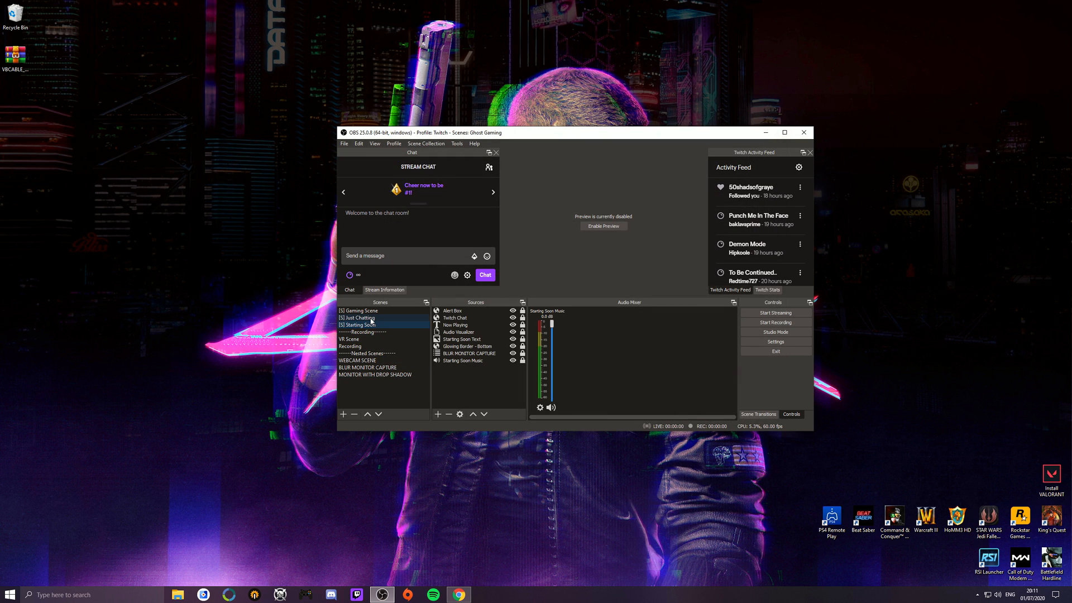
# - Compare mixer sources by switching between Gaming Scene and Just Chatting, then open Settings
pyautogui.click(358, 317)
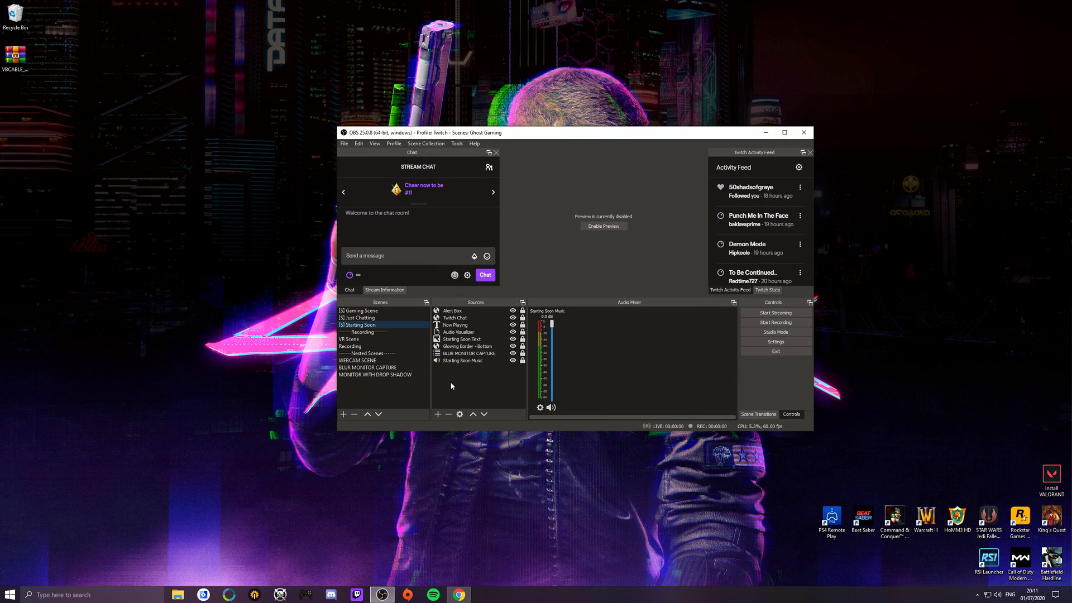
pyautogui.moveTo(460, 370)
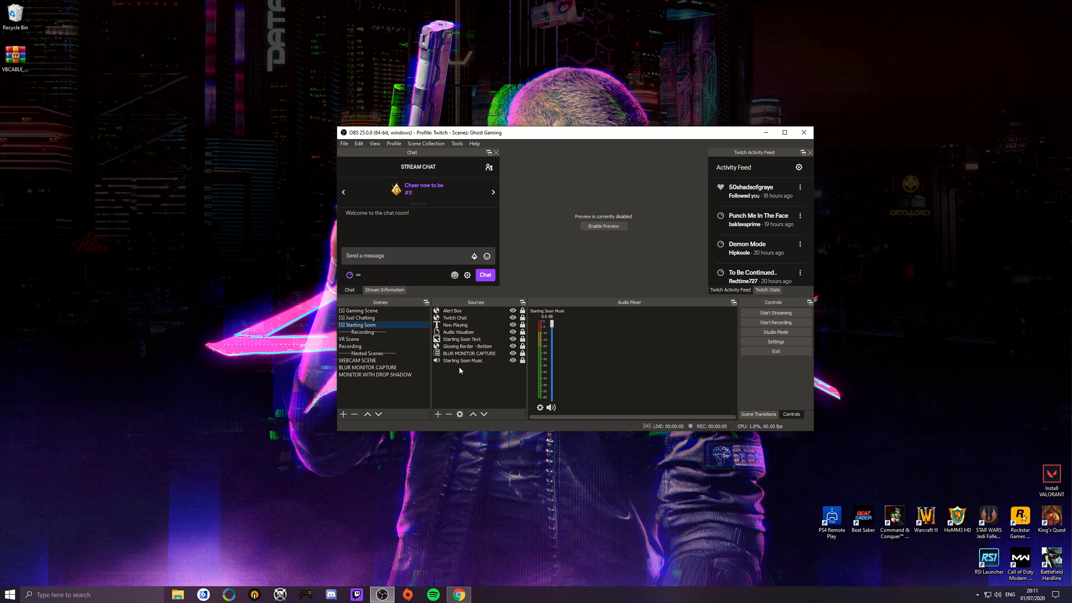
pyautogui.click(455, 317)
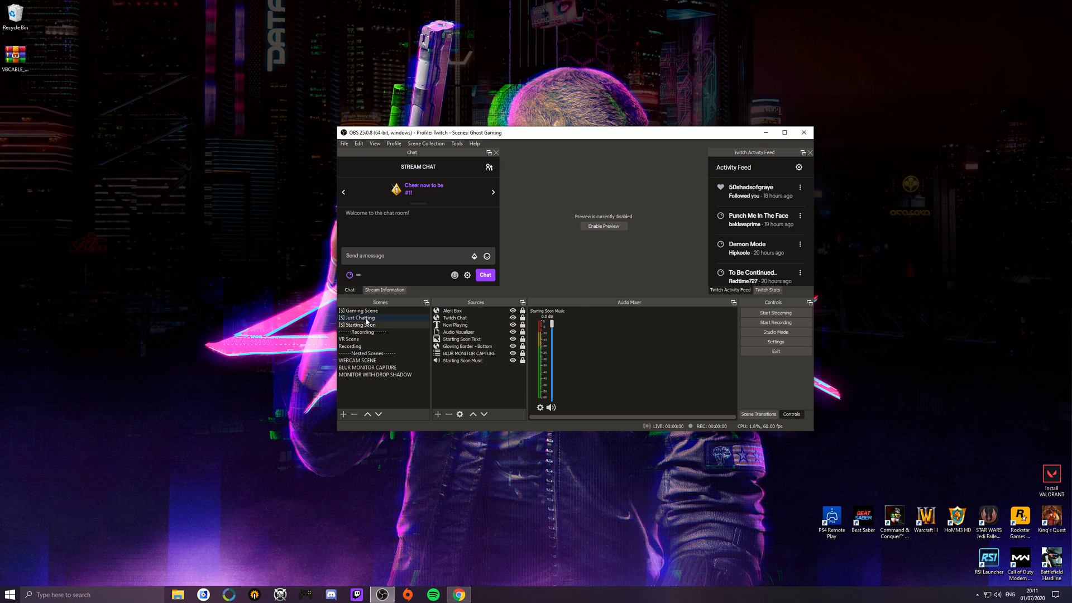
pyautogui.click(358, 317)
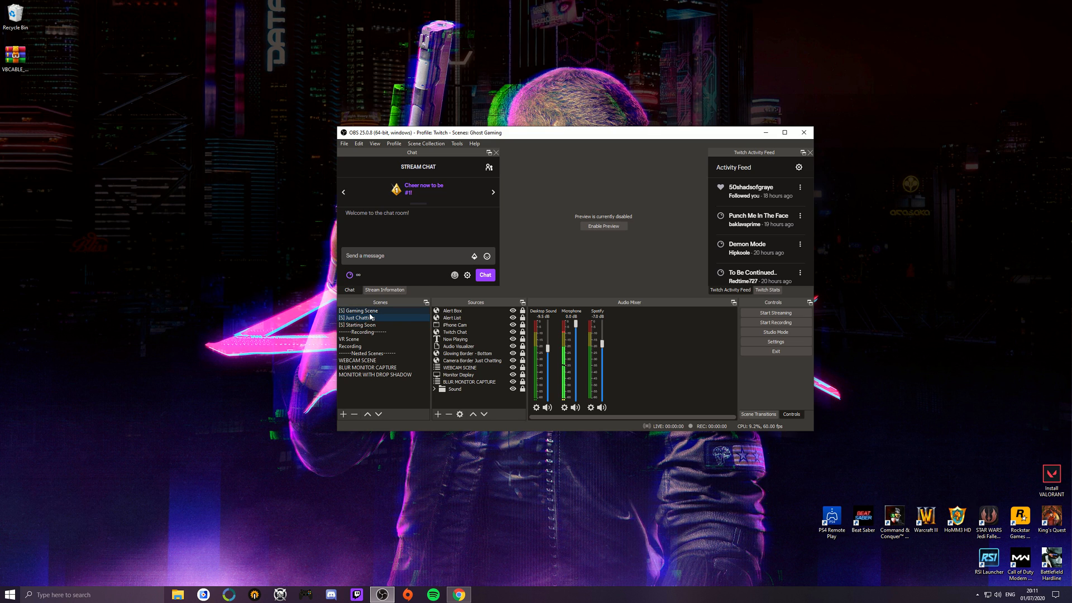
pyautogui.click(358, 310)
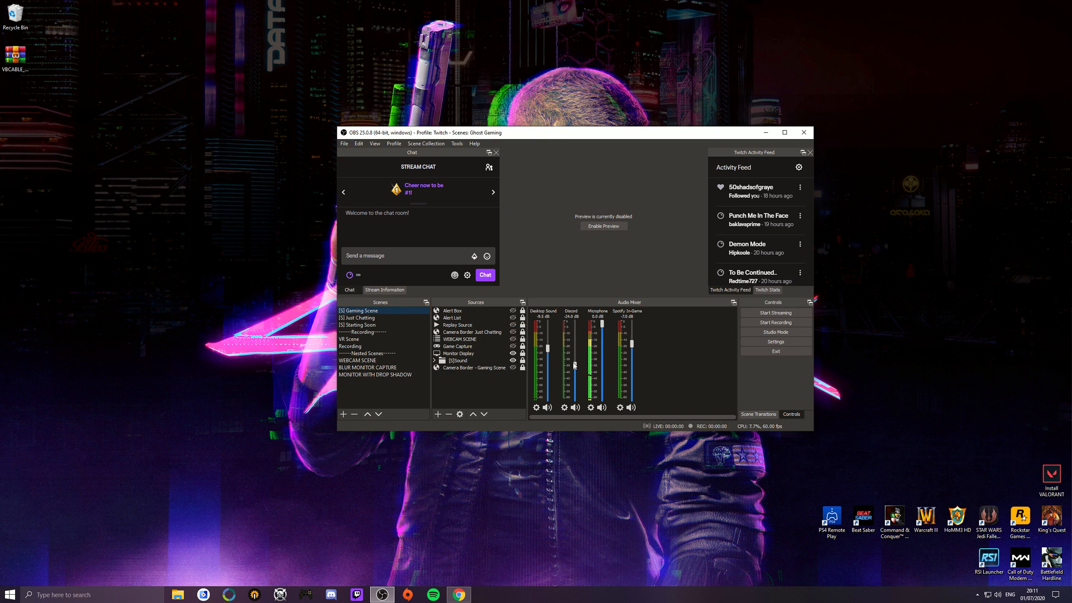
pyautogui.click(357, 317)
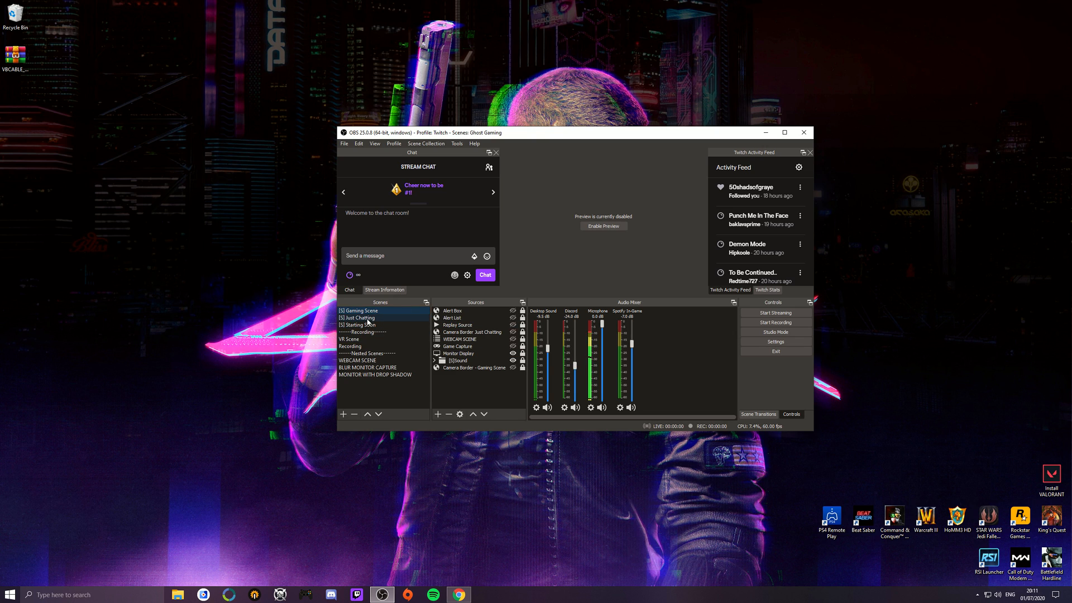
pyautogui.click(356, 317)
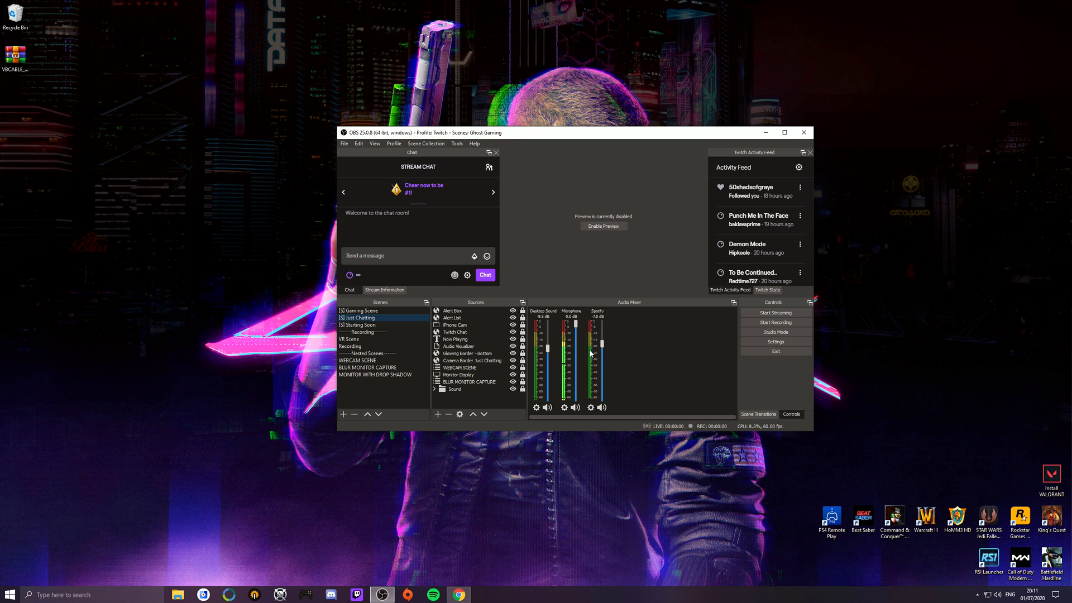
pyautogui.moveTo(451, 398)
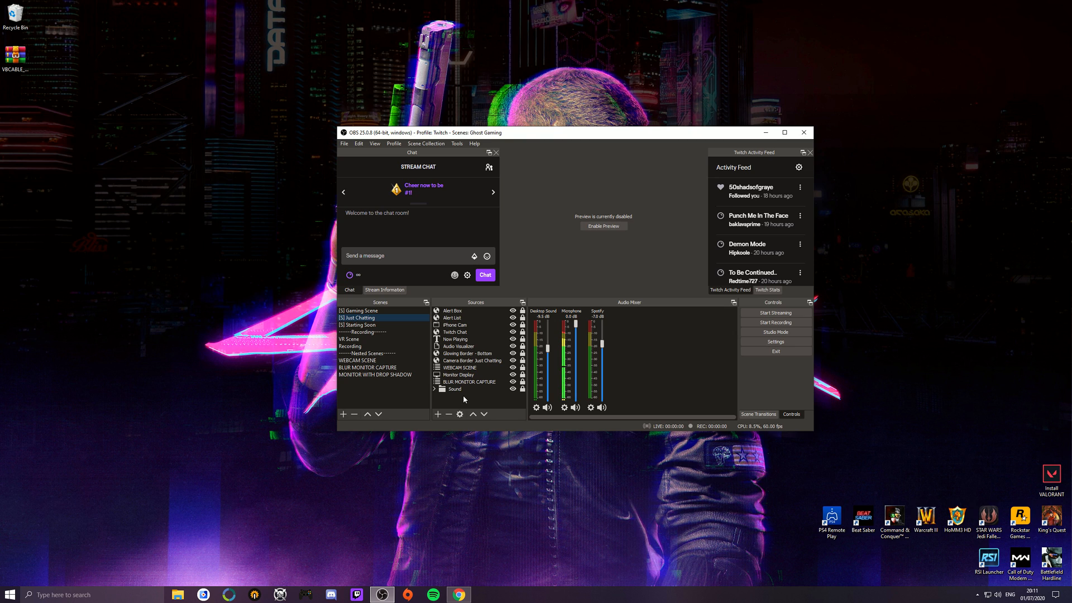
pyautogui.moveTo(775, 322)
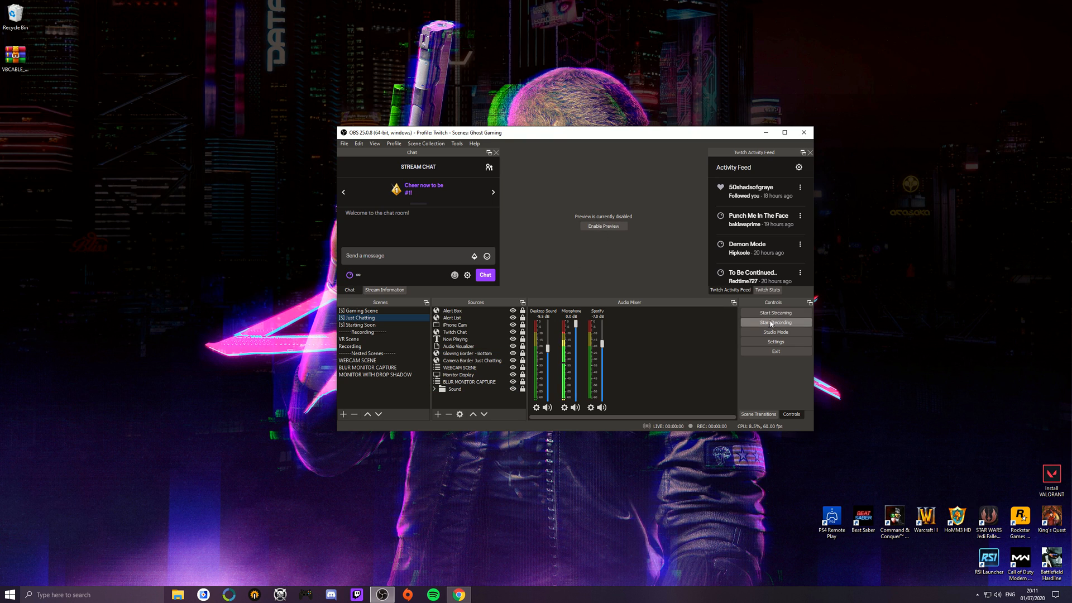
pyautogui.moveTo(775, 345)
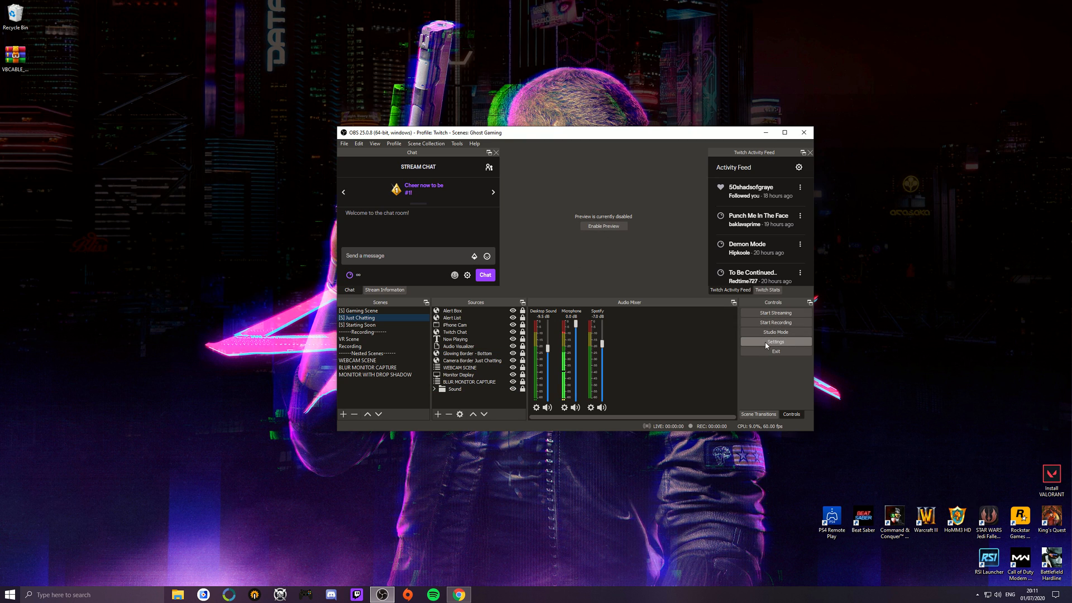
pyautogui.click(776, 341)
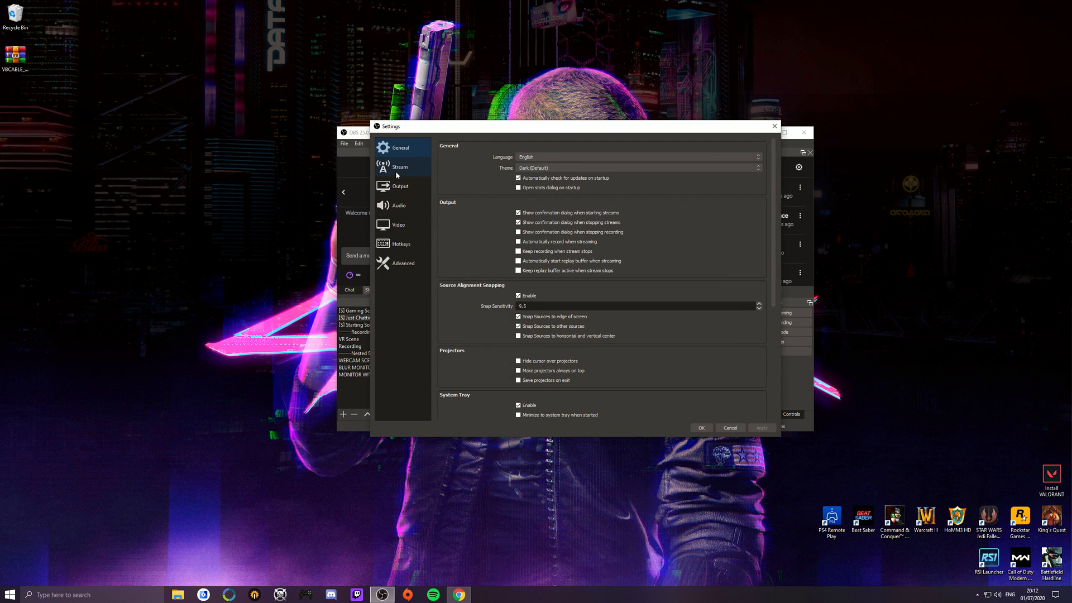
# - Enable recording audio tracks 1–4 under Output > Recording and confirm with OK
pyautogui.click(399, 186)
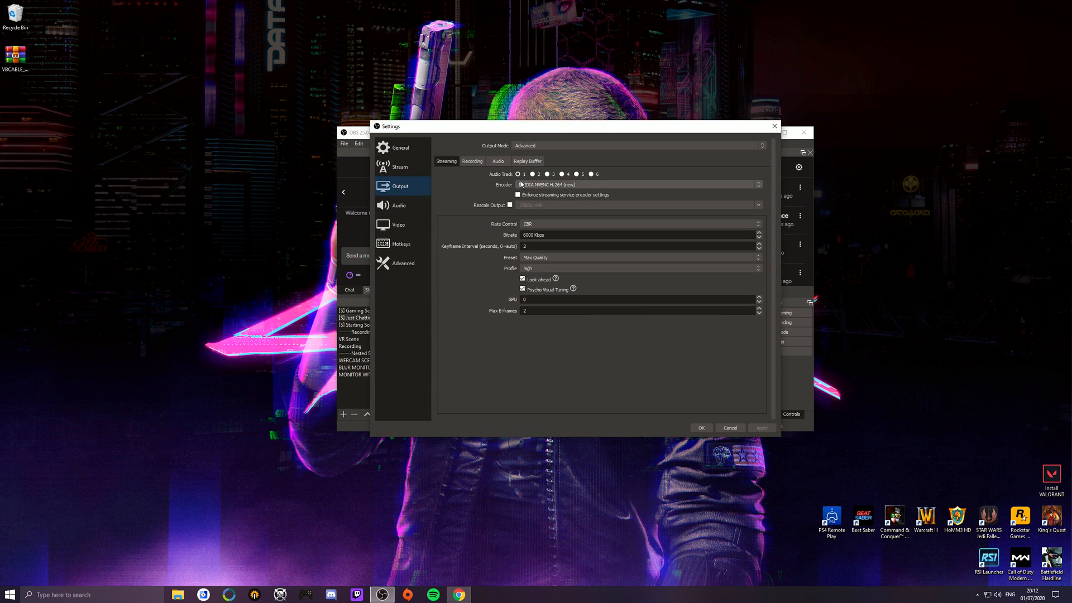
pyautogui.click(518, 174)
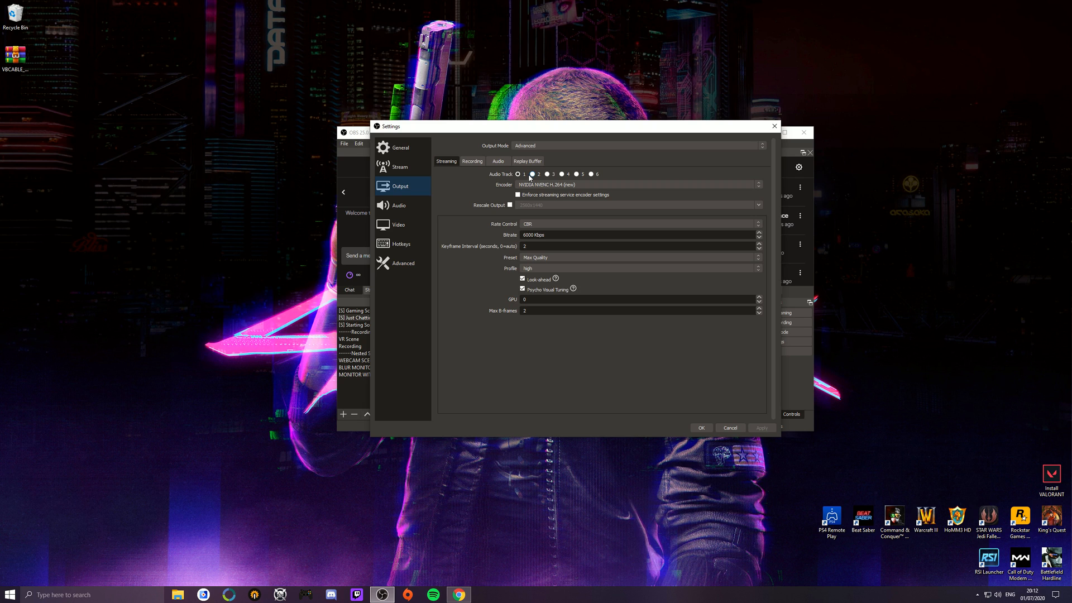
pyautogui.click(471, 161)
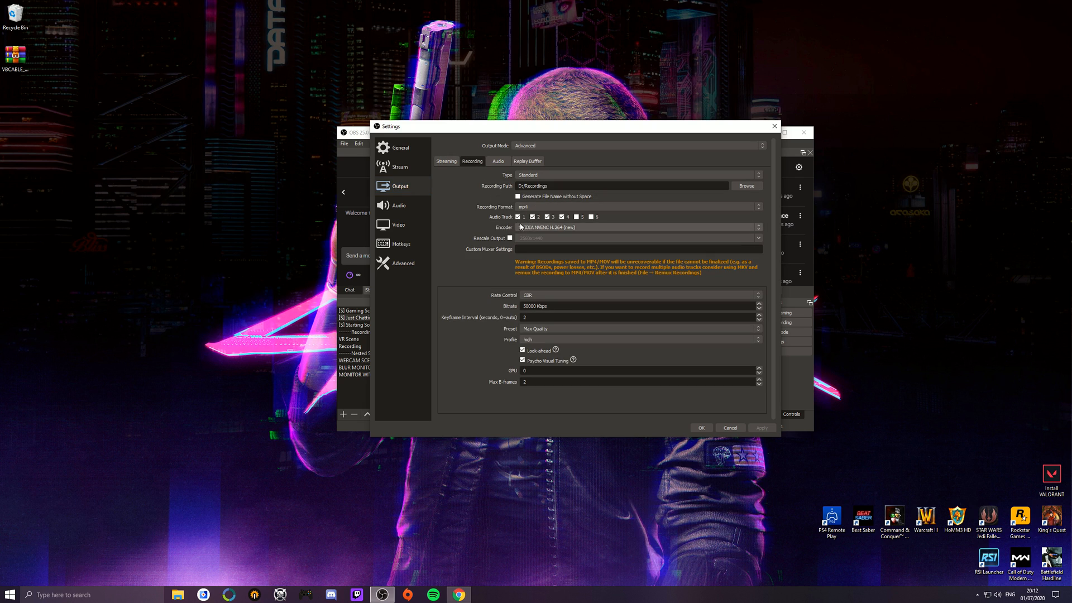
pyautogui.click(549, 217)
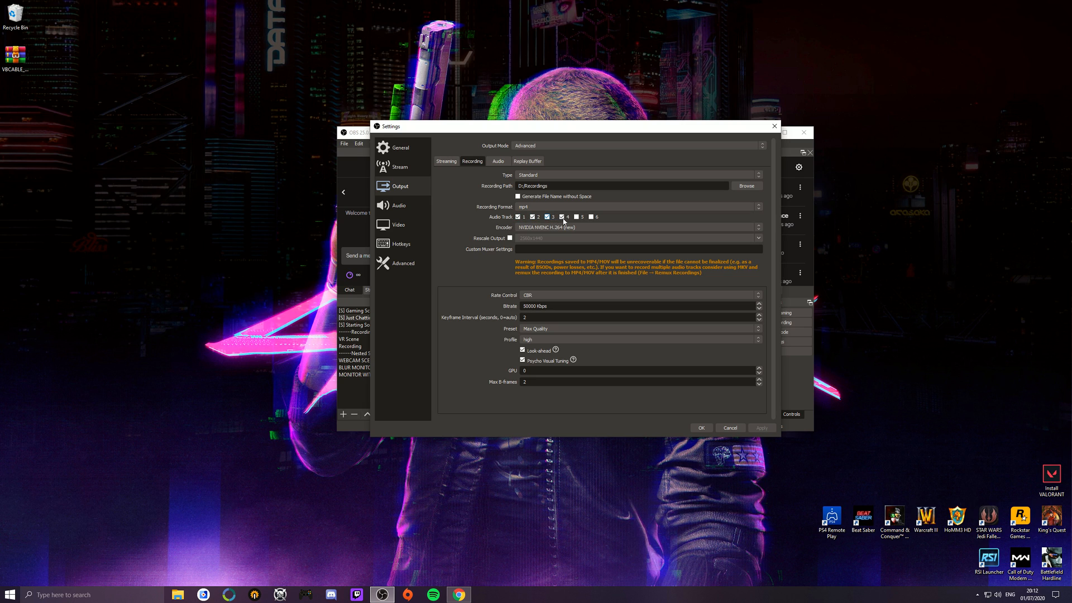
pyautogui.click(551, 217)
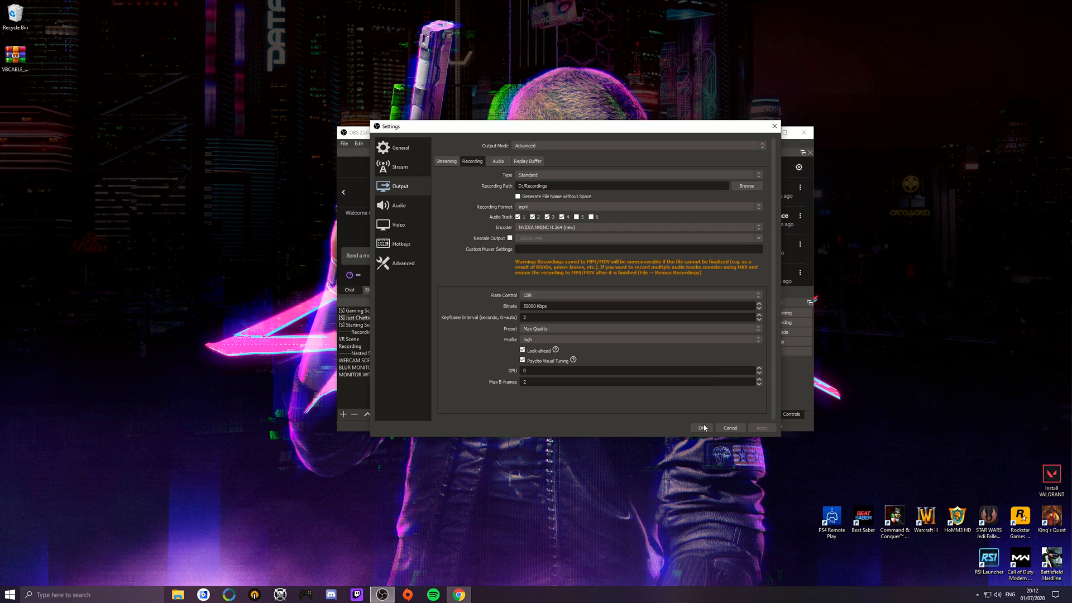
pyautogui.click(700, 428)
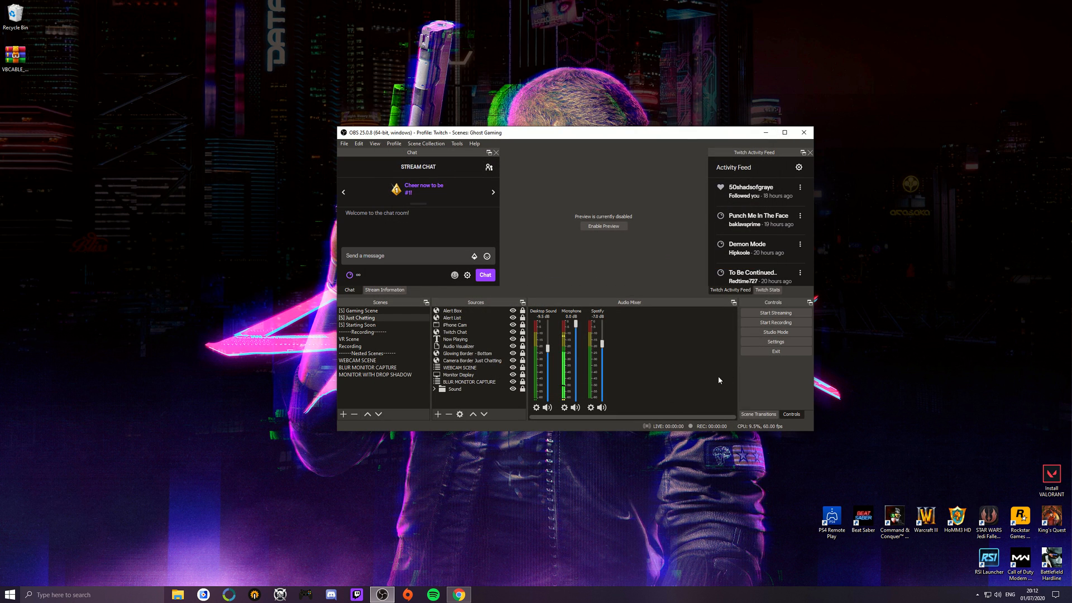
# - In Gaming Scene's Advanced Audio Properties, give each source a distinct track and raise Discord to -15.7 dB
pyautogui.click(358, 310)
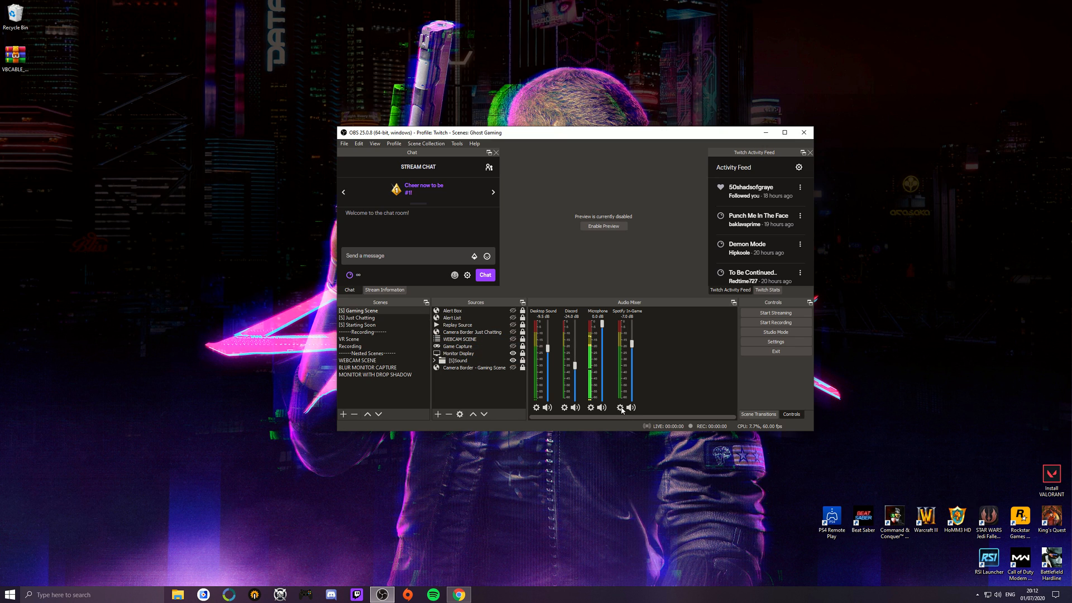
pyautogui.rightClick(621, 408)
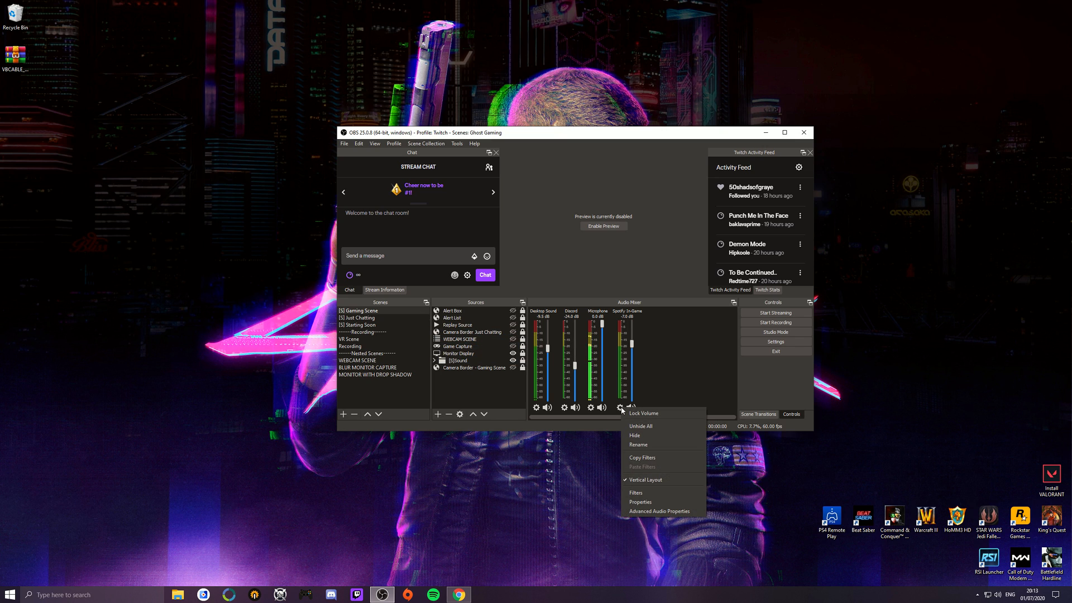
pyautogui.moveTo(659, 511)
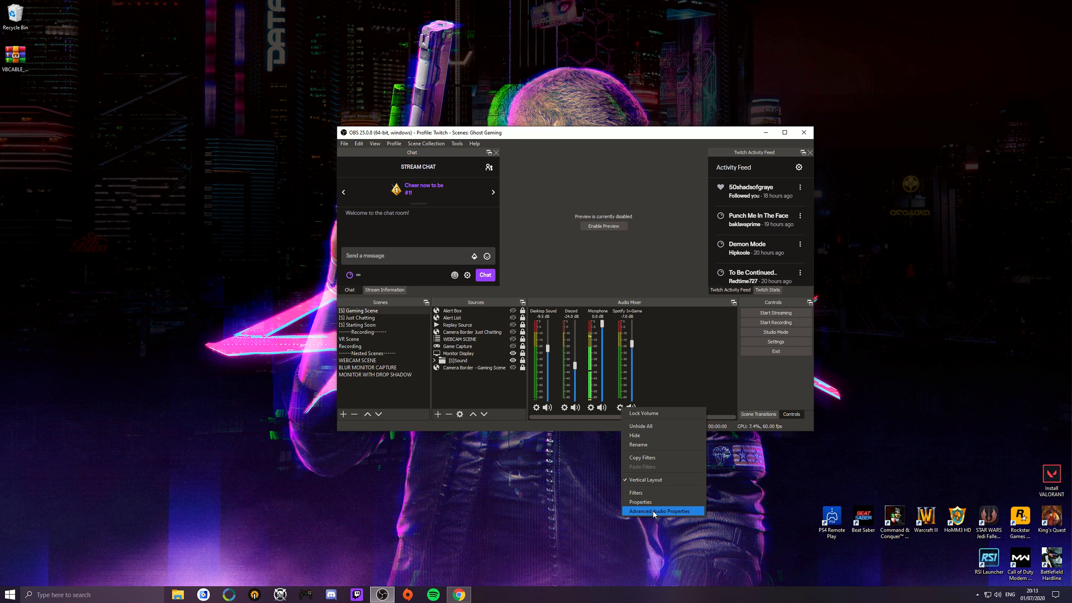
pyautogui.click(661, 511)
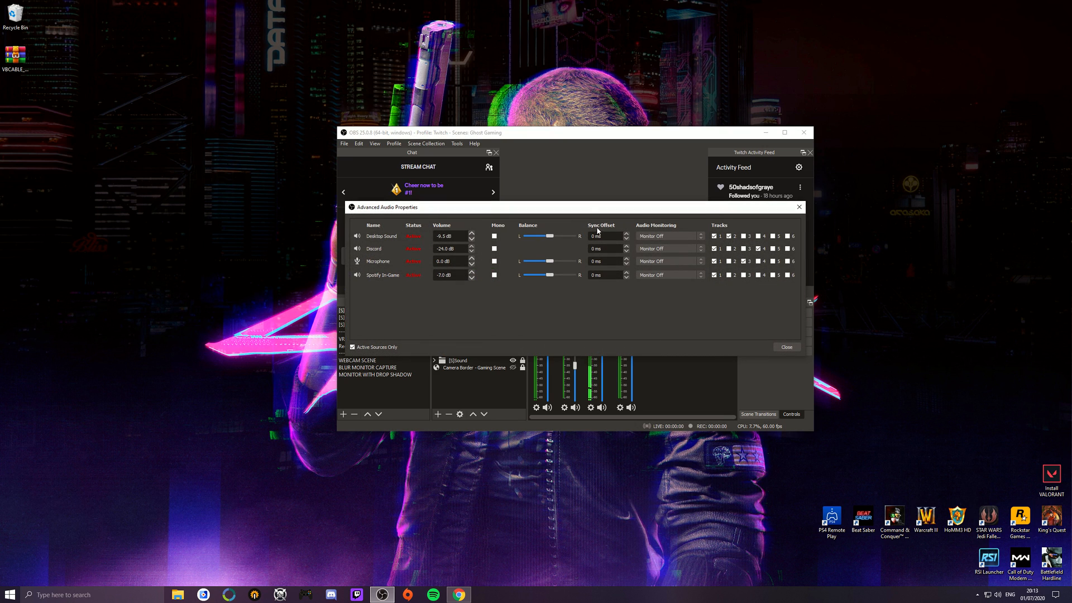
pyautogui.moveTo(383, 207); pyautogui.dragTo(383, 211)
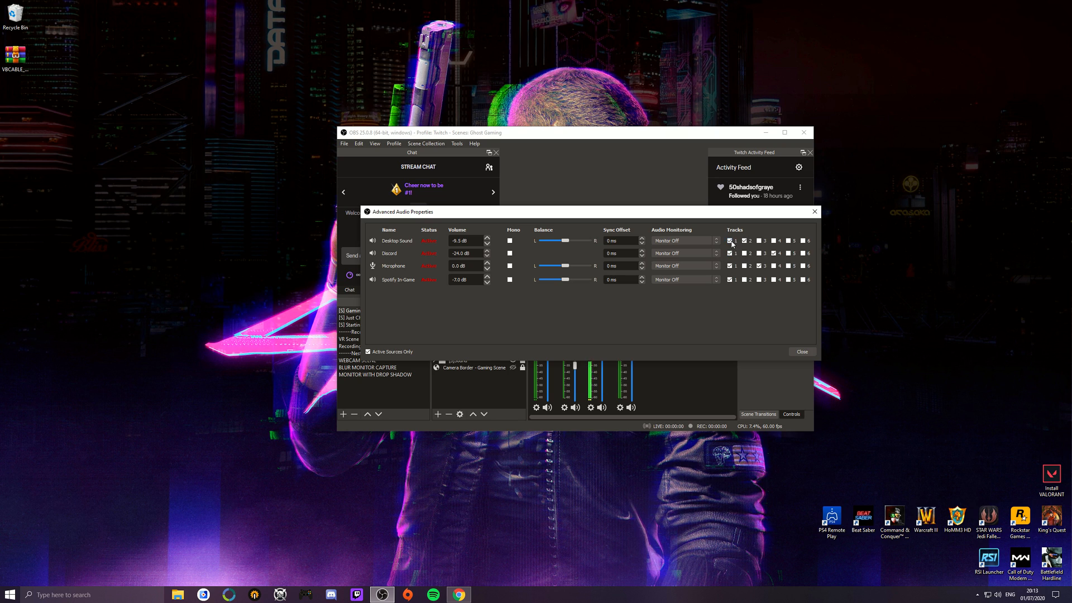
pyautogui.click(728, 253)
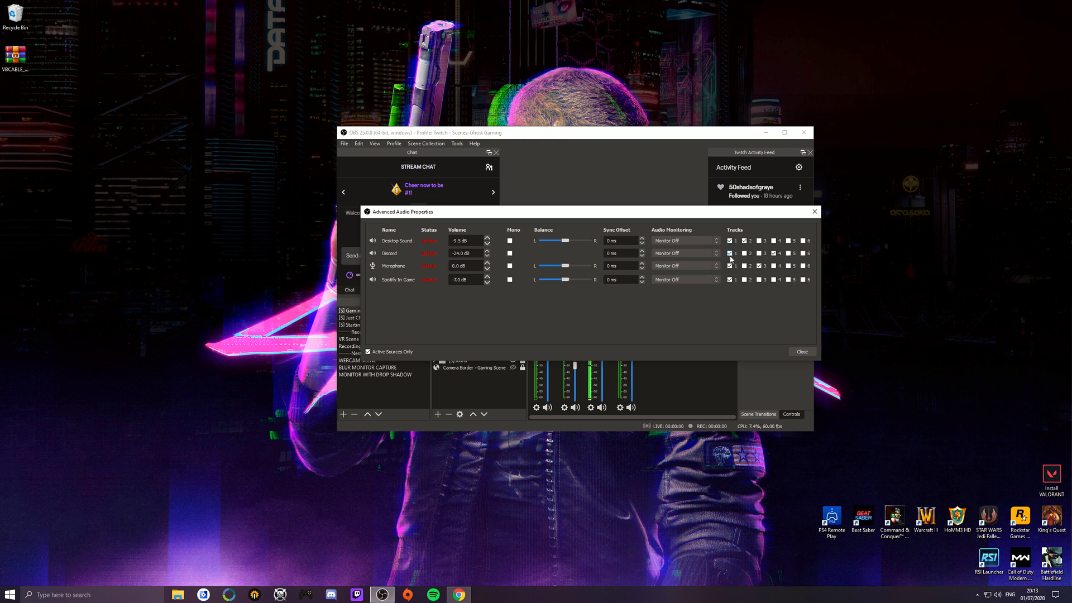
pyautogui.click(730, 253)
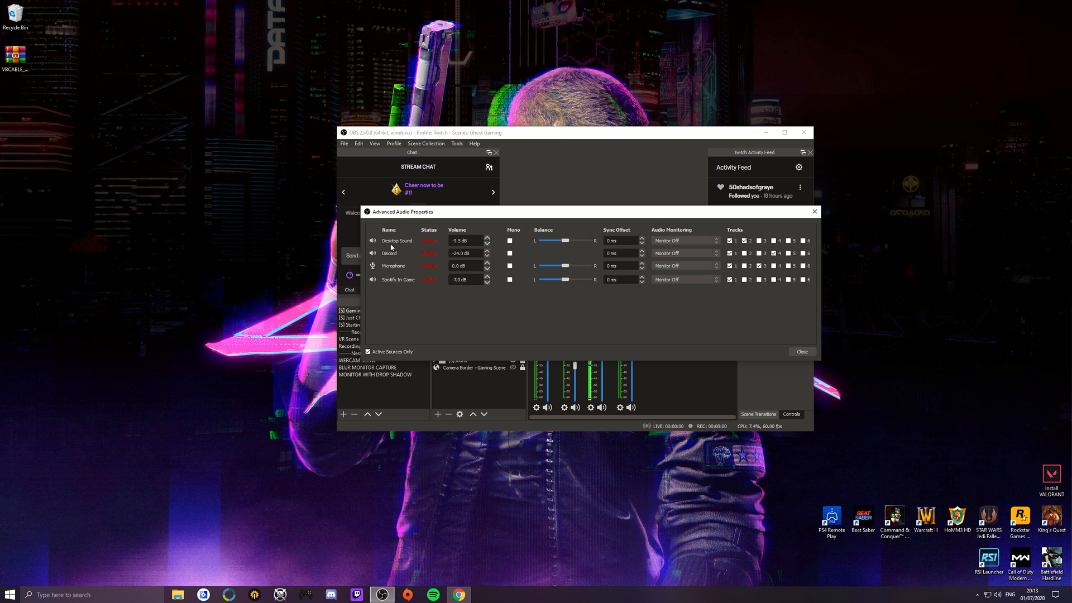
pyautogui.moveTo(381, 269)
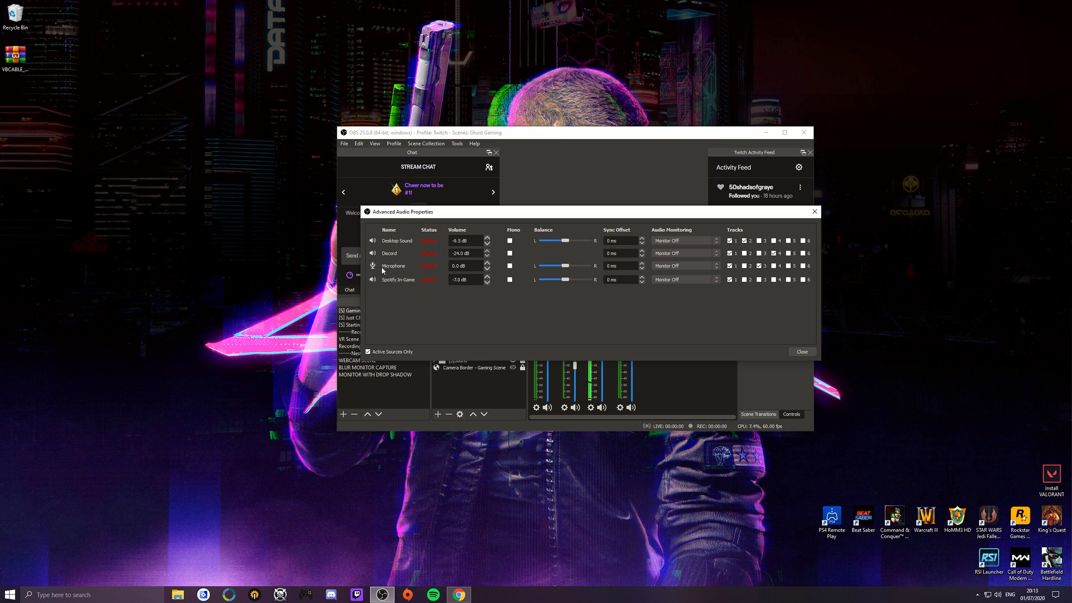
pyautogui.moveTo(395, 289)
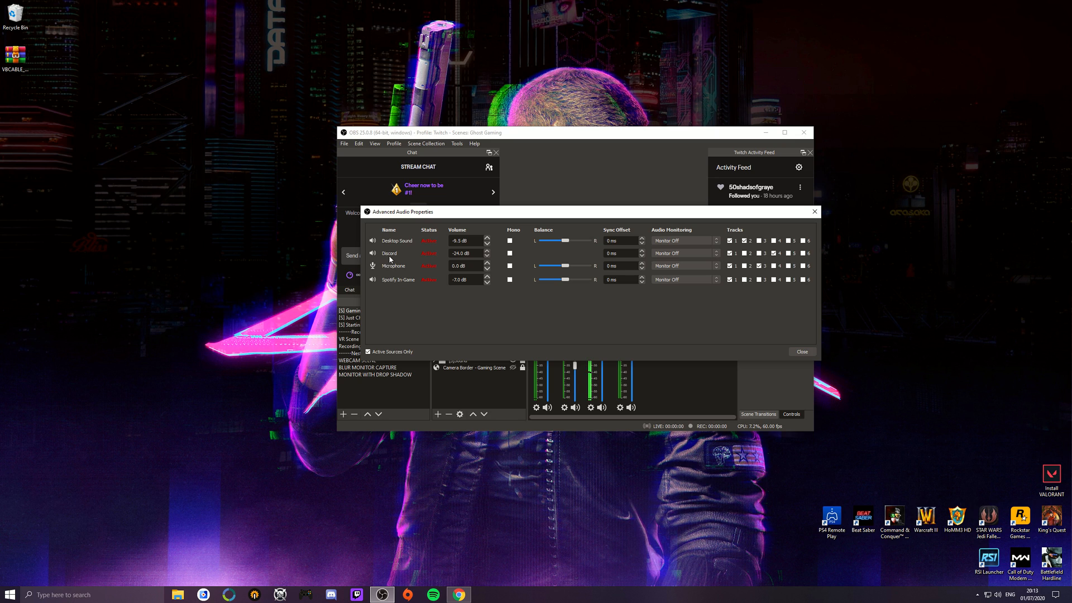
pyautogui.click(732, 253)
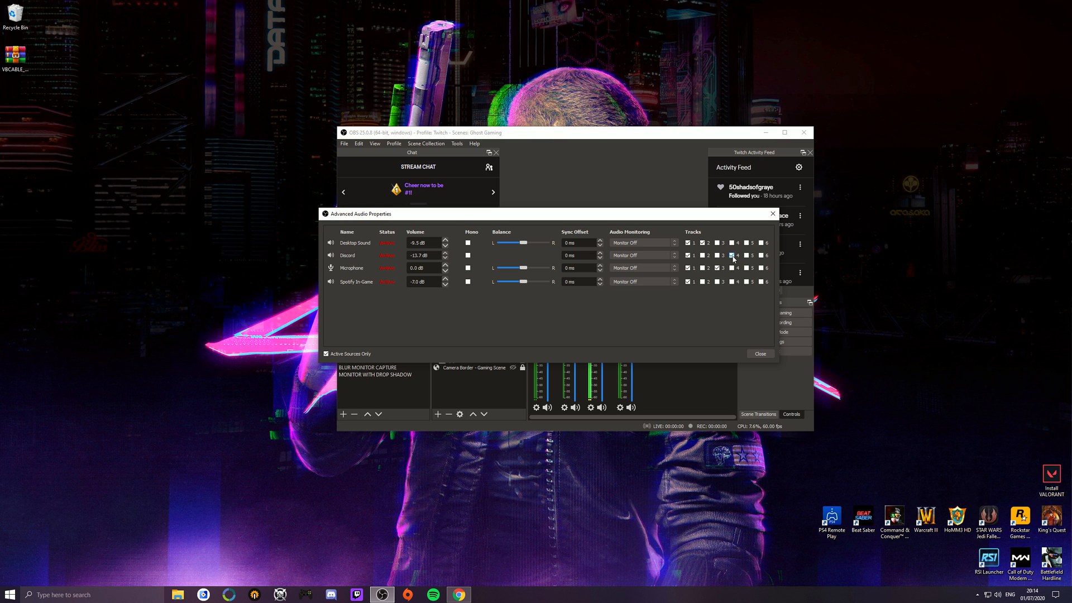
# - Close Advanced Audio Properties and start the Star Citizen beginners guide video in Chrome
pyautogui.click(458, 594)
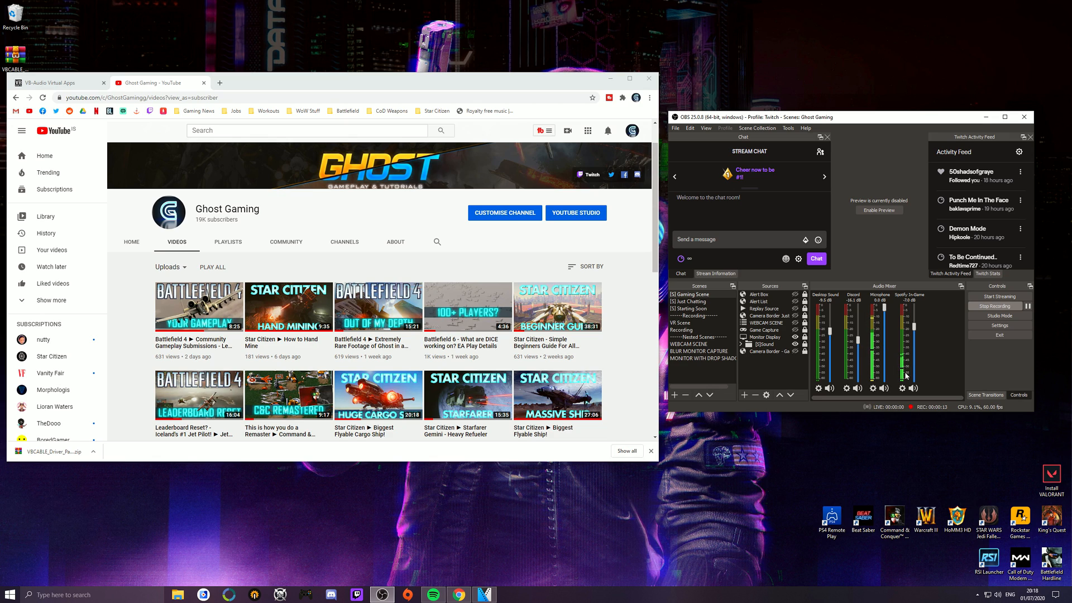
pyautogui.click(432, 594)
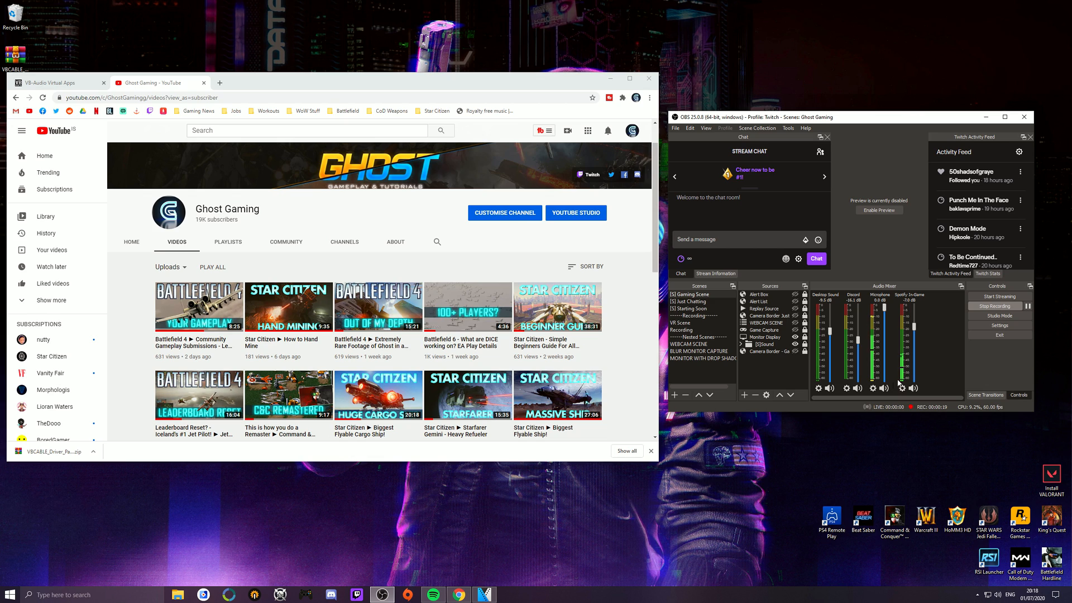
pyautogui.moveTo(707, 376)
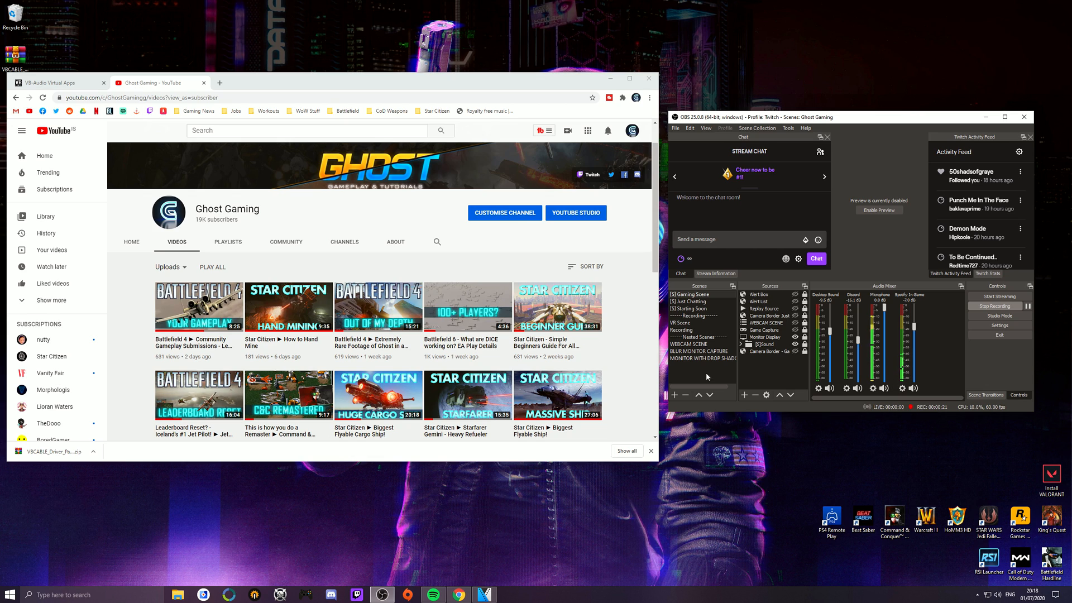
pyautogui.moveTo(556, 307)
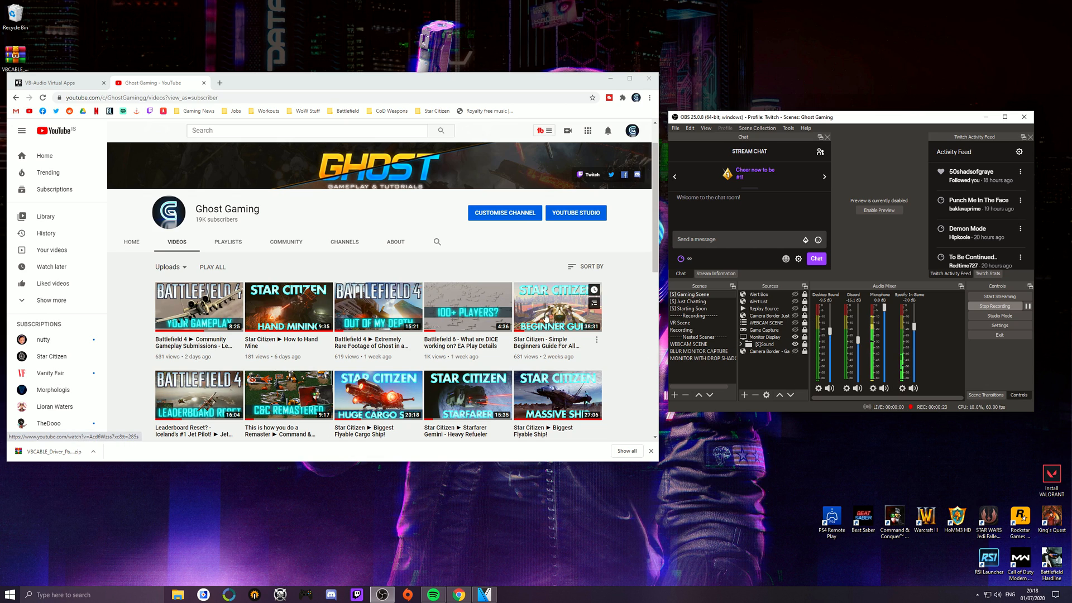
pyautogui.click(556, 306)
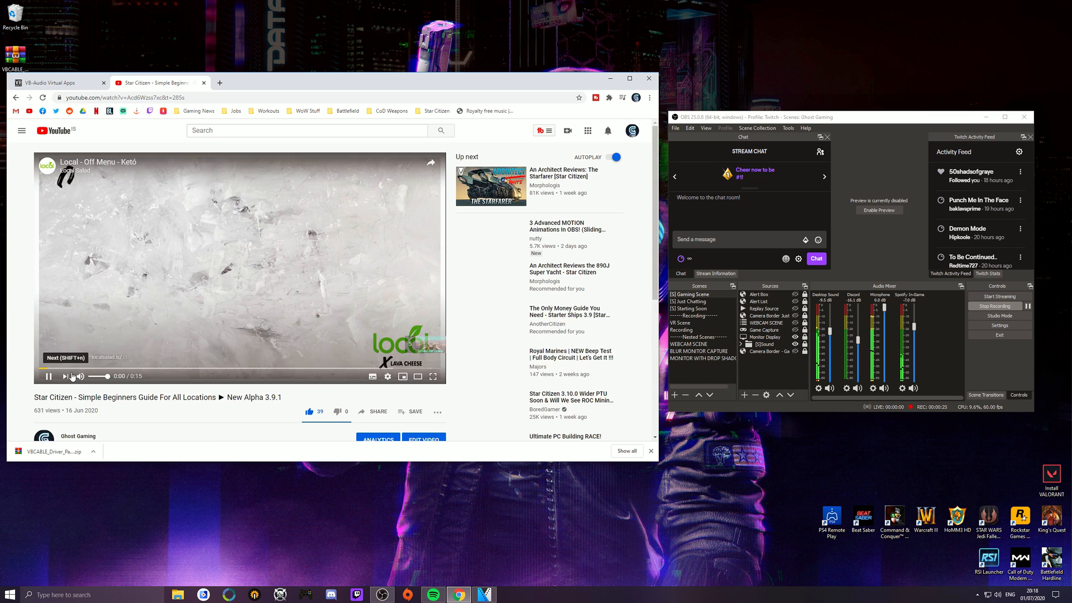
# - Skip the ad, seek further into the video, close the browser, and stop recording
pyautogui.click(49, 376)
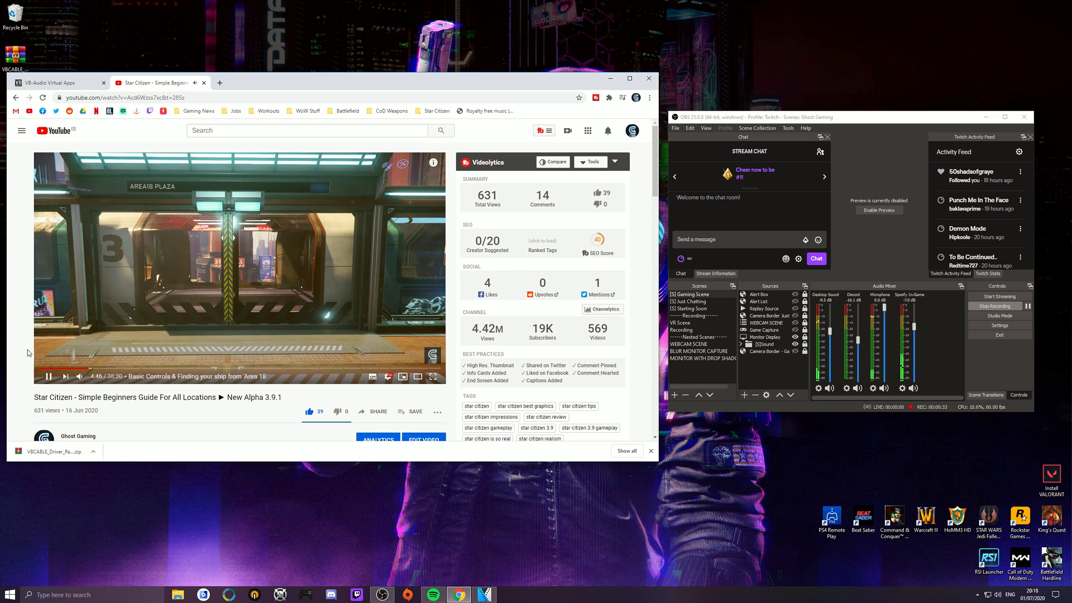
pyautogui.click(107, 368)
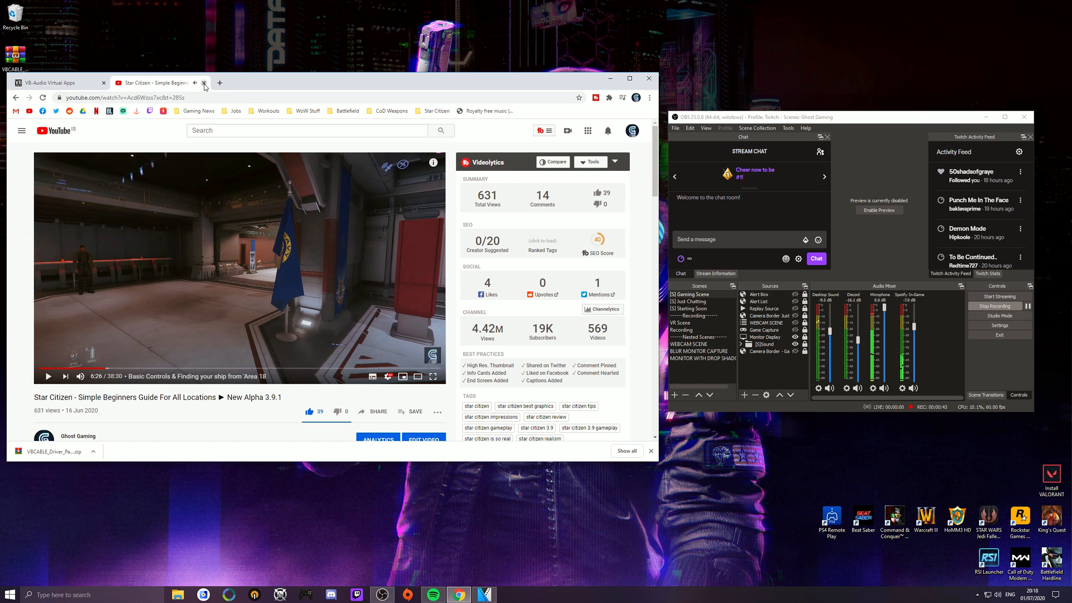
pyautogui.click(204, 82)
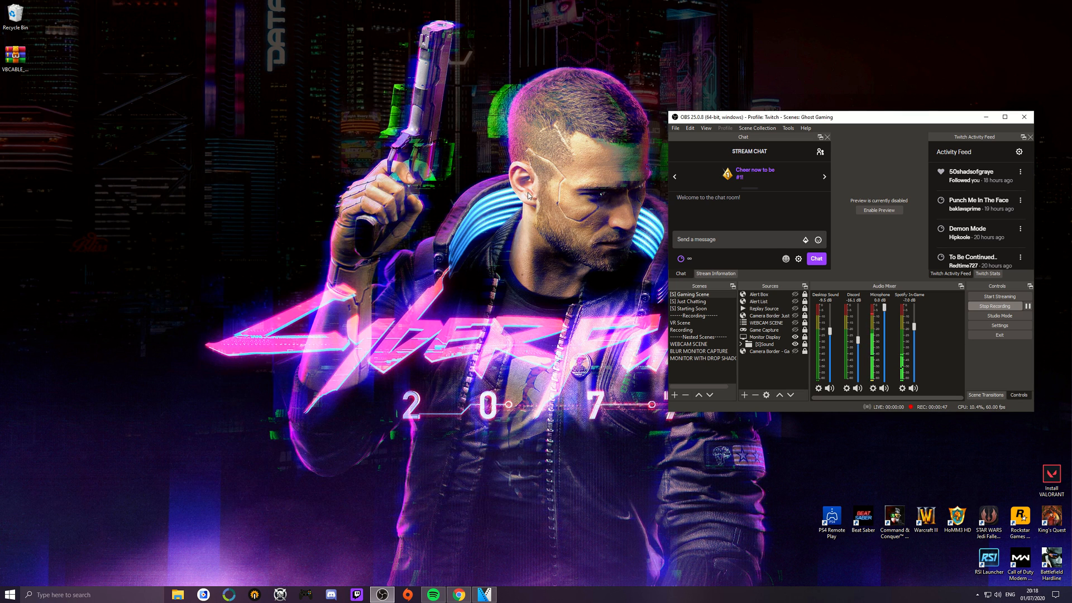
pyautogui.moveTo(852, 342)
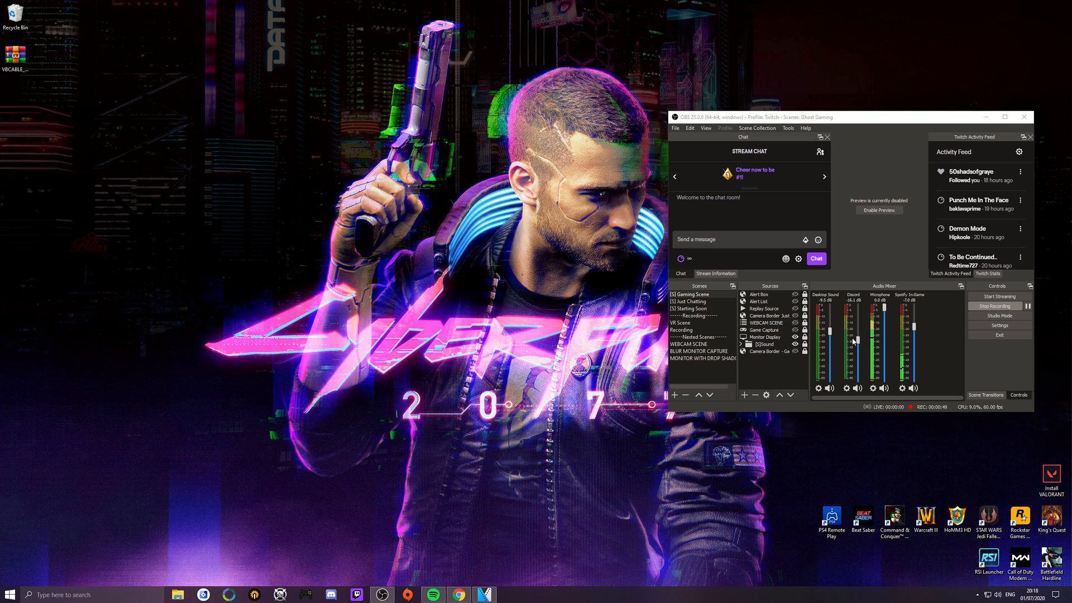
pyautogui.click(995, 306)
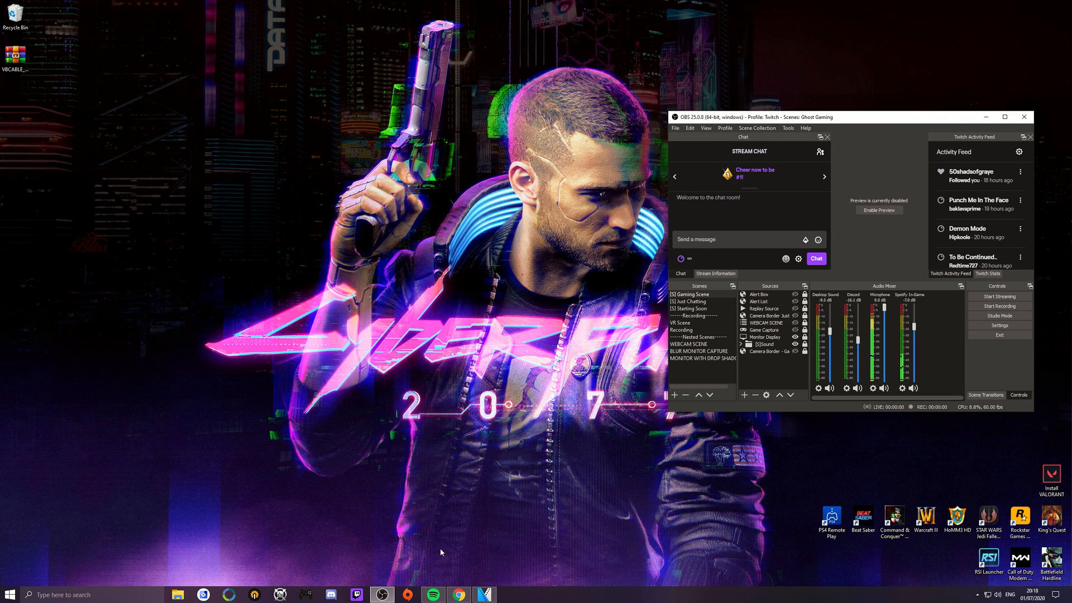
pyautogui.moveTo(920, 130)
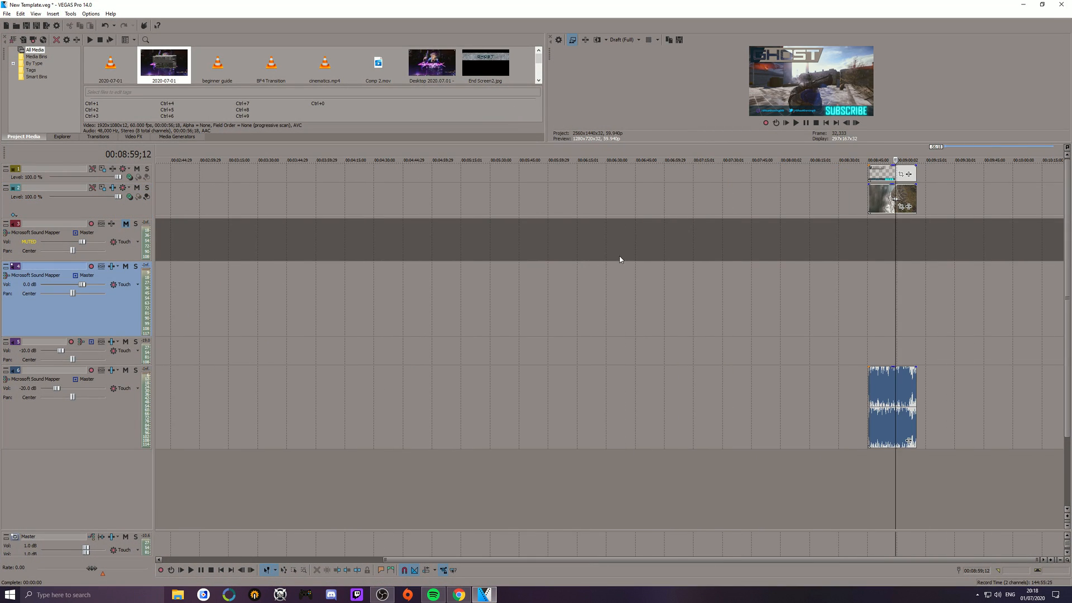
# - Open the recordings drive in the file explorer and place the new recording on the timeline
pyautogui.click(177, 594)
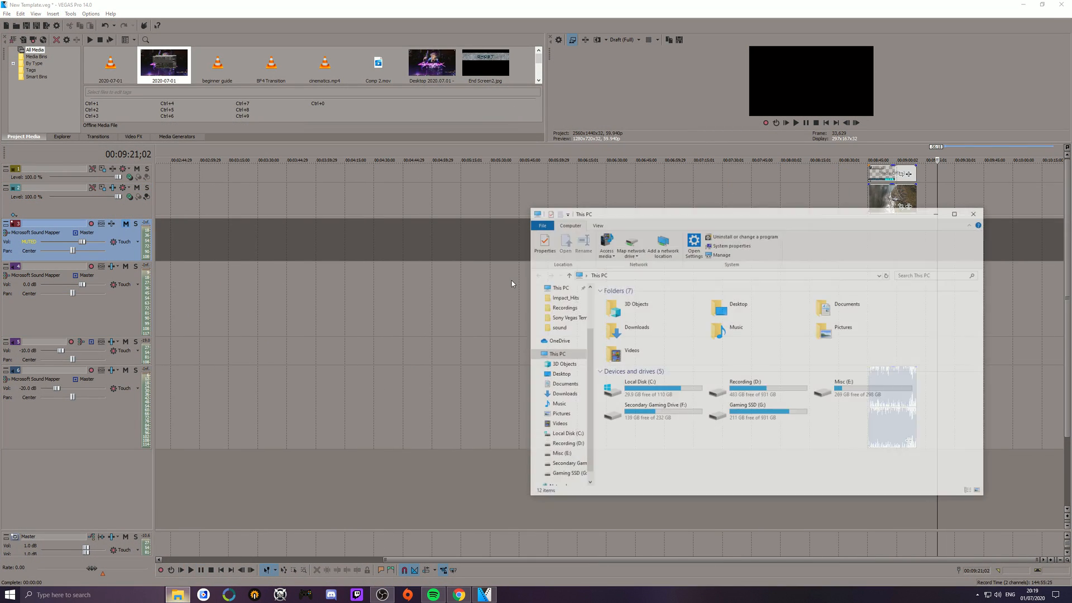
pyautogui.doubleClick(564, 307)
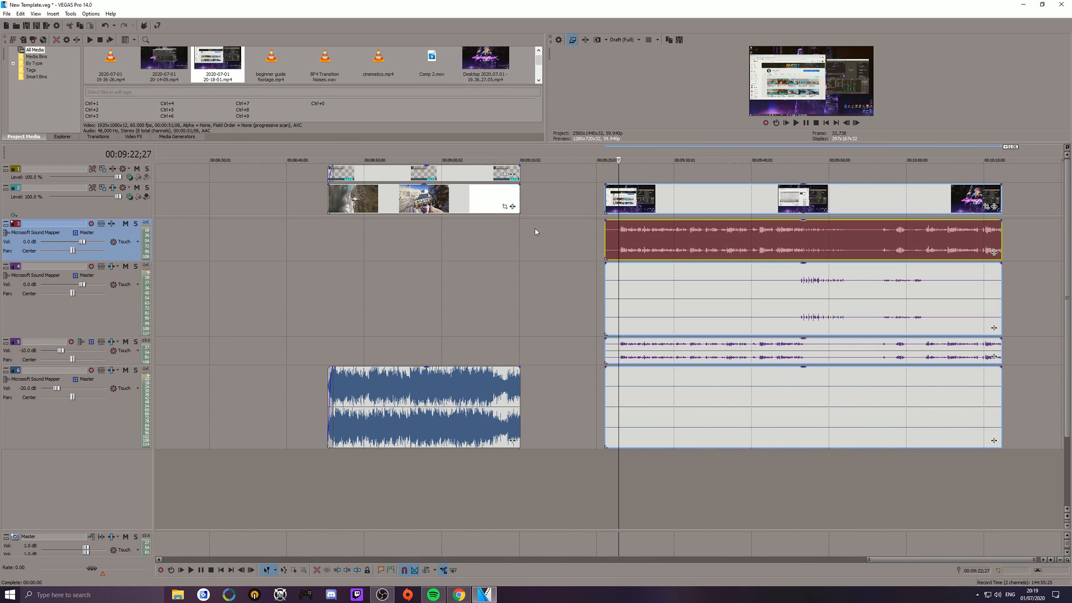
pyautogui.moveTo(35, 355)
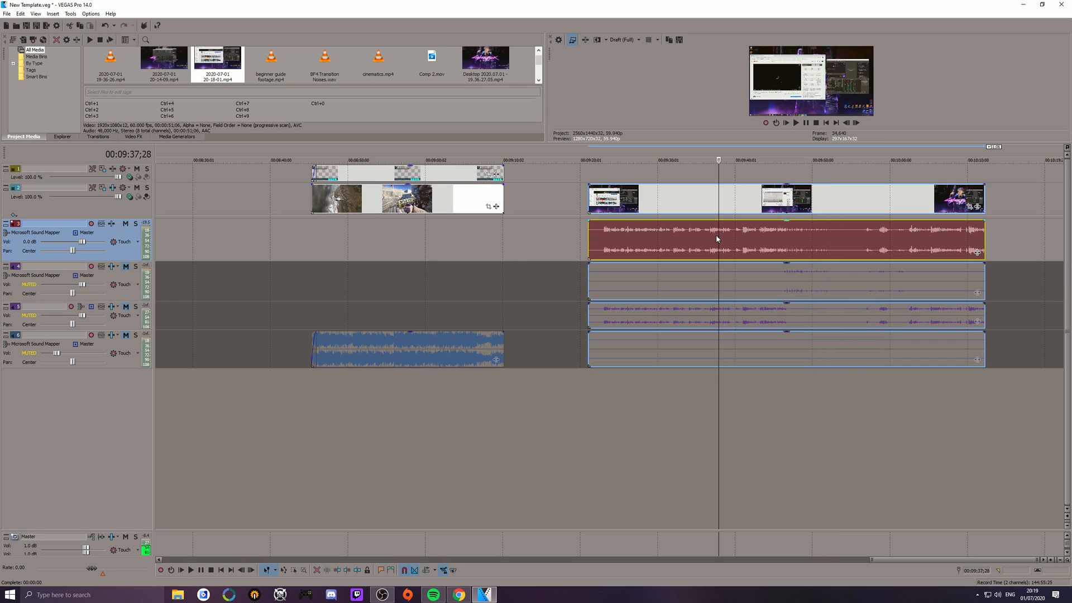
pyautogui.click(601, 160)
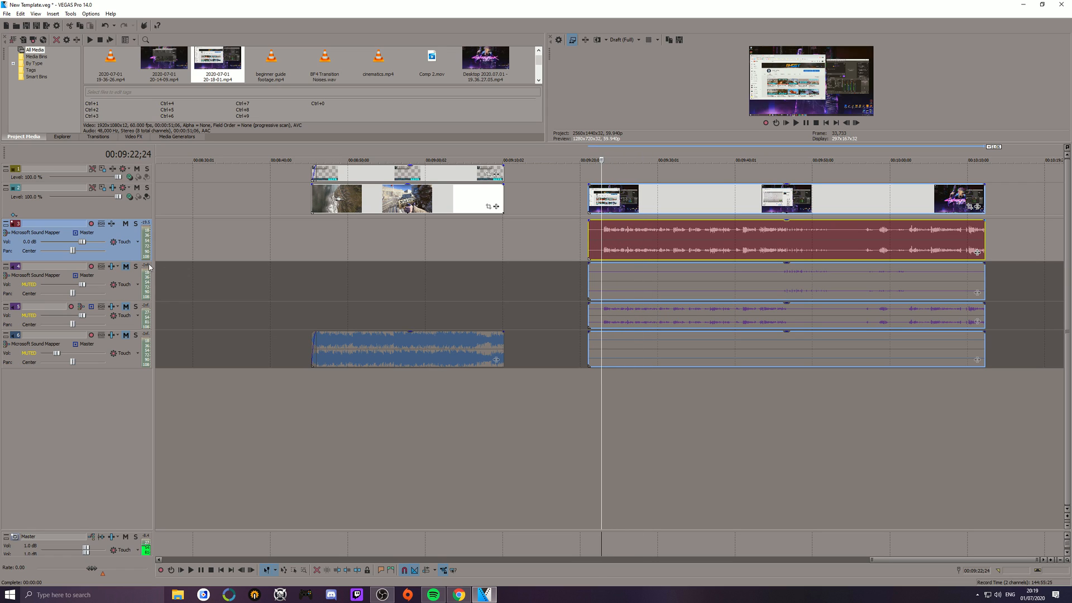
# - Toggle audio track mutes and play from mid-recording and near the start to hear each track
pyautogui.click(125, 224)
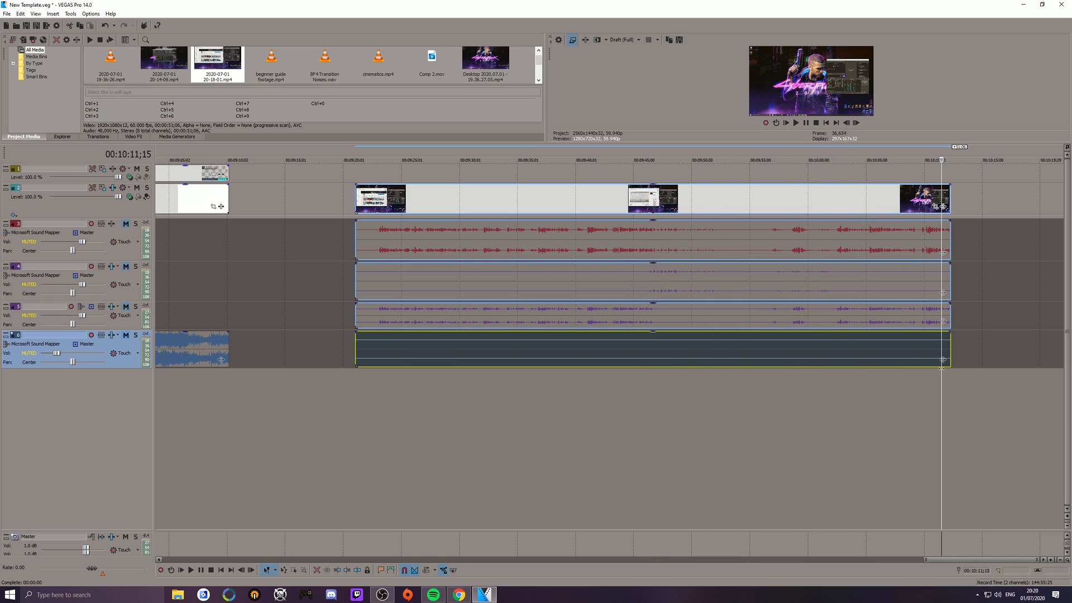
pyautogui.click(496, 160)
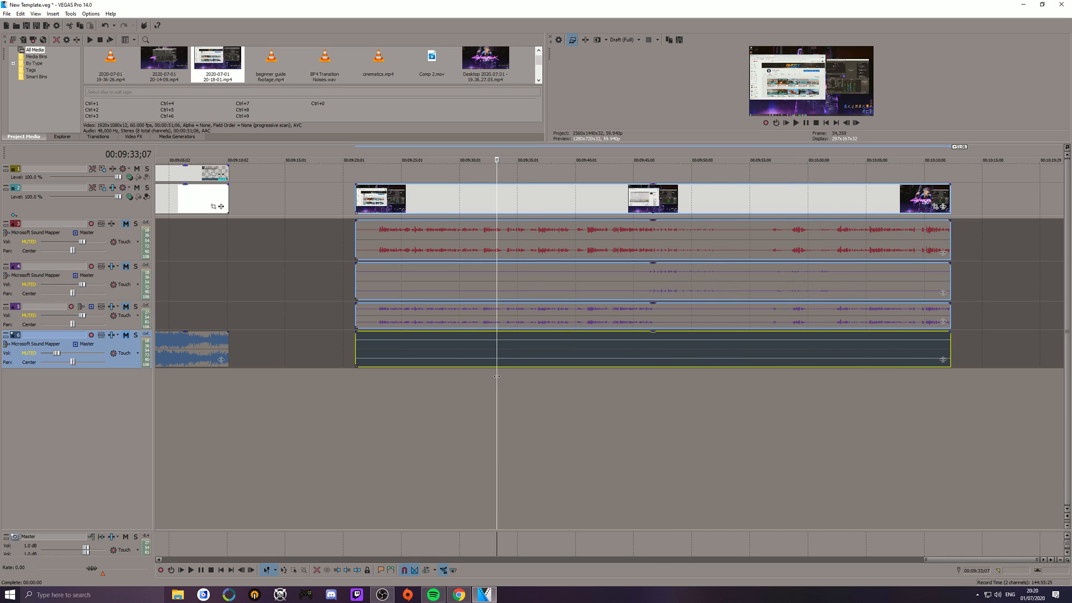
pyautogui.click(356, 160)
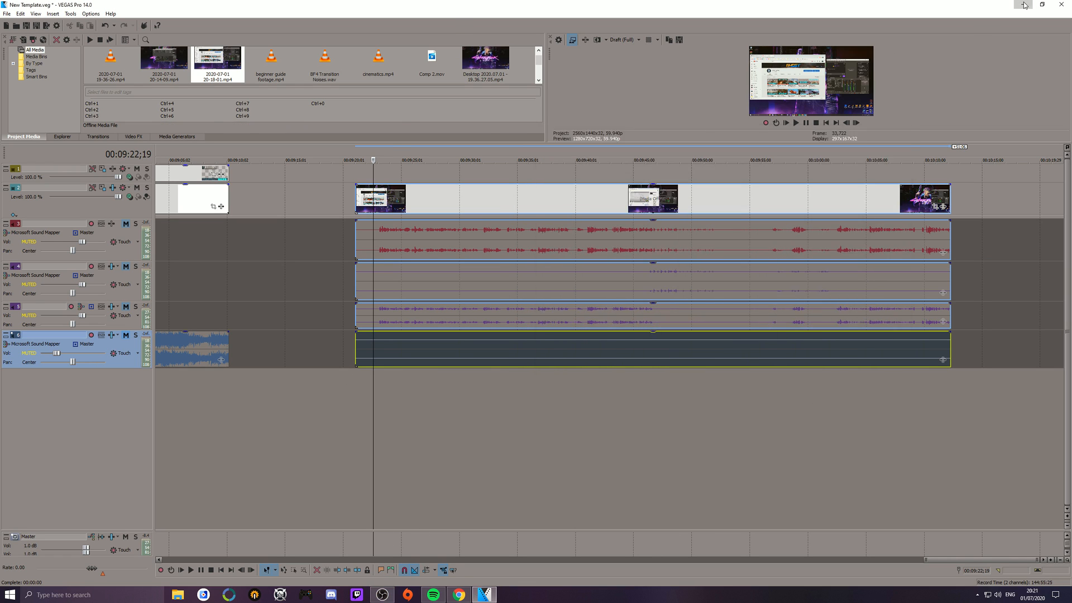
# - Minimize VEGAS Pro and view Starting Soon Music's properties, showing CABLE Input as its device
pyautogui.click(1023, 4)
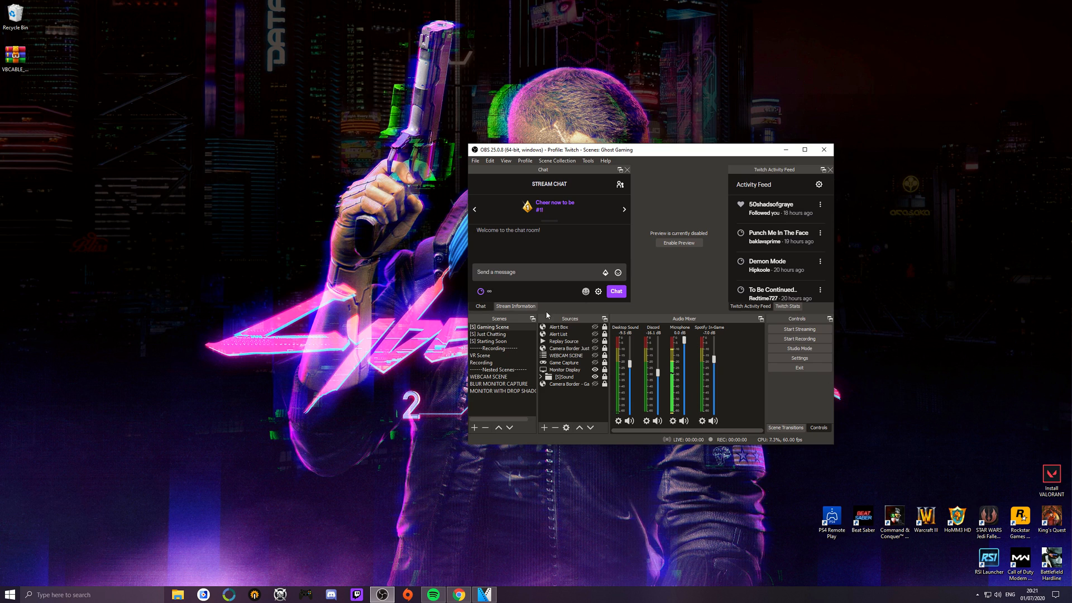
pyautogui.click(492, 341)
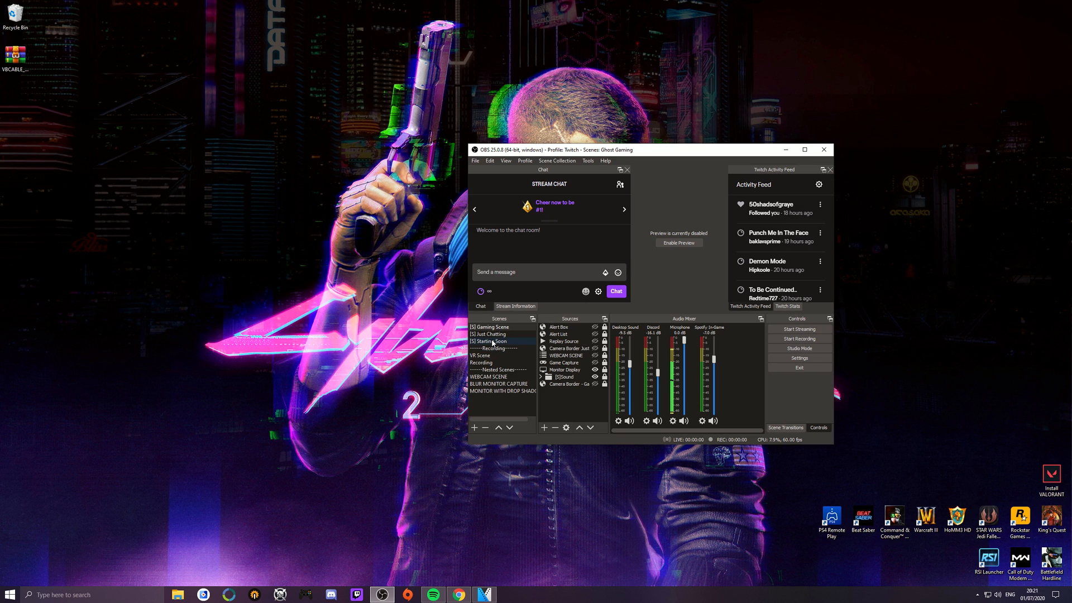
pyautogui.click(565, 384)
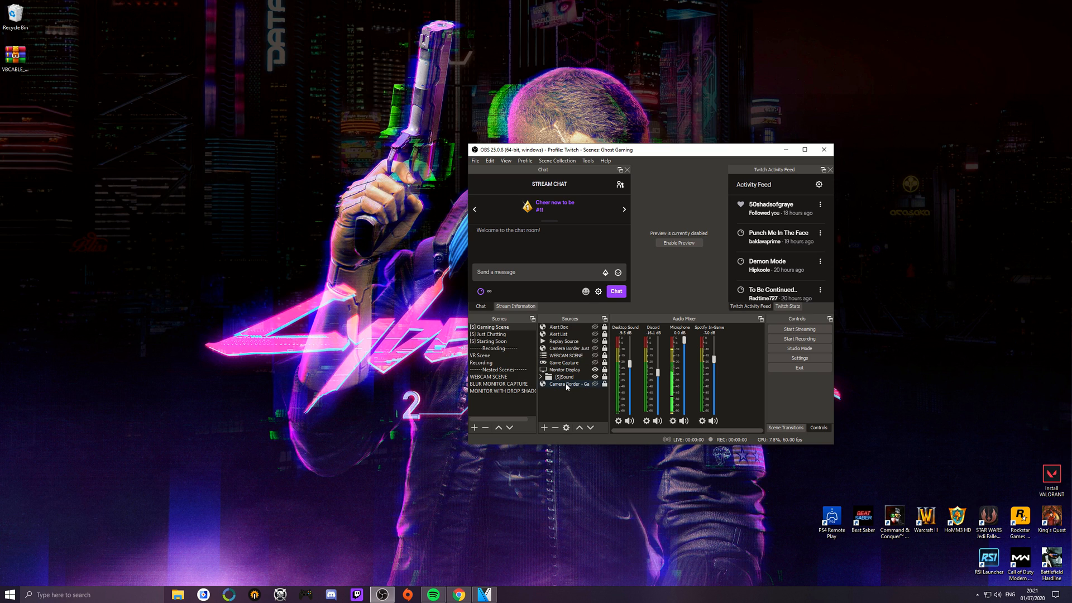
pyautogui.click(490, 341)
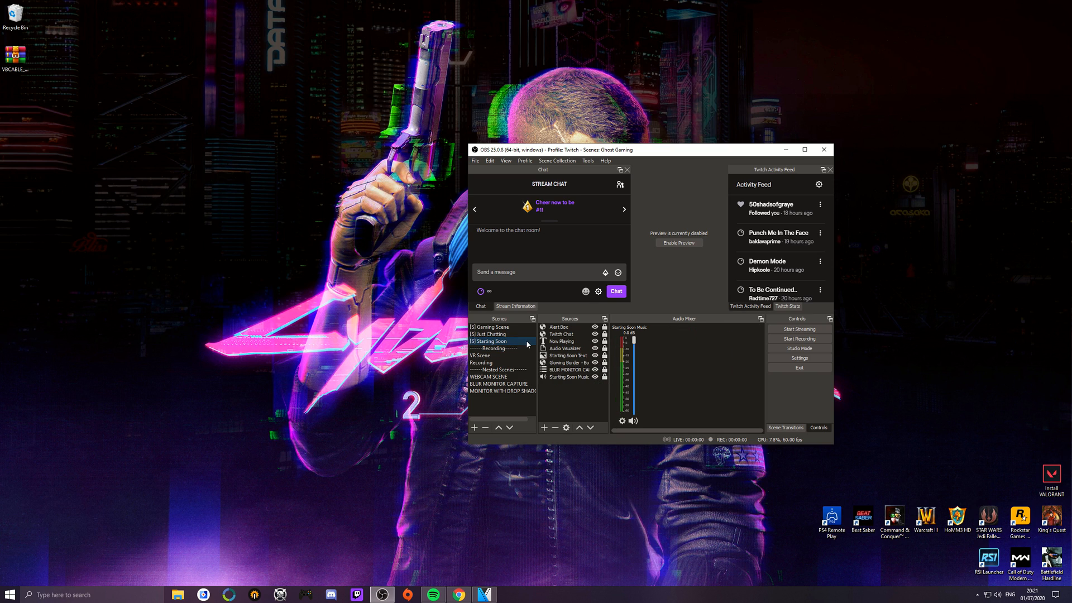
pyautogui.moveTo(632, 343)
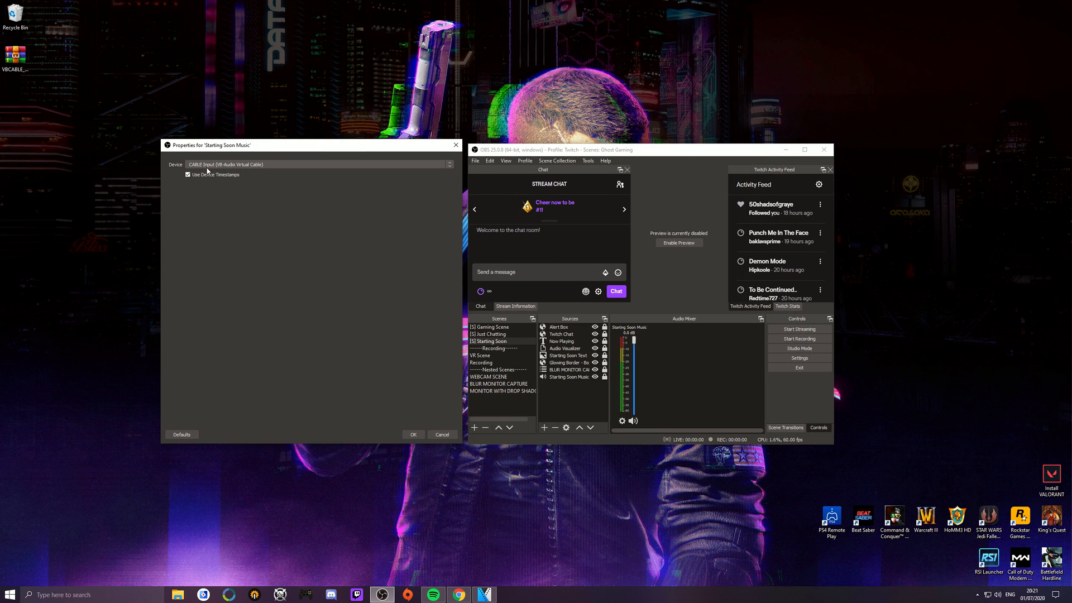
# - Close the music properties and switch between Just Chatting and Starting Soon, ending on Just Chatting
pyautogui.click(413, 434)
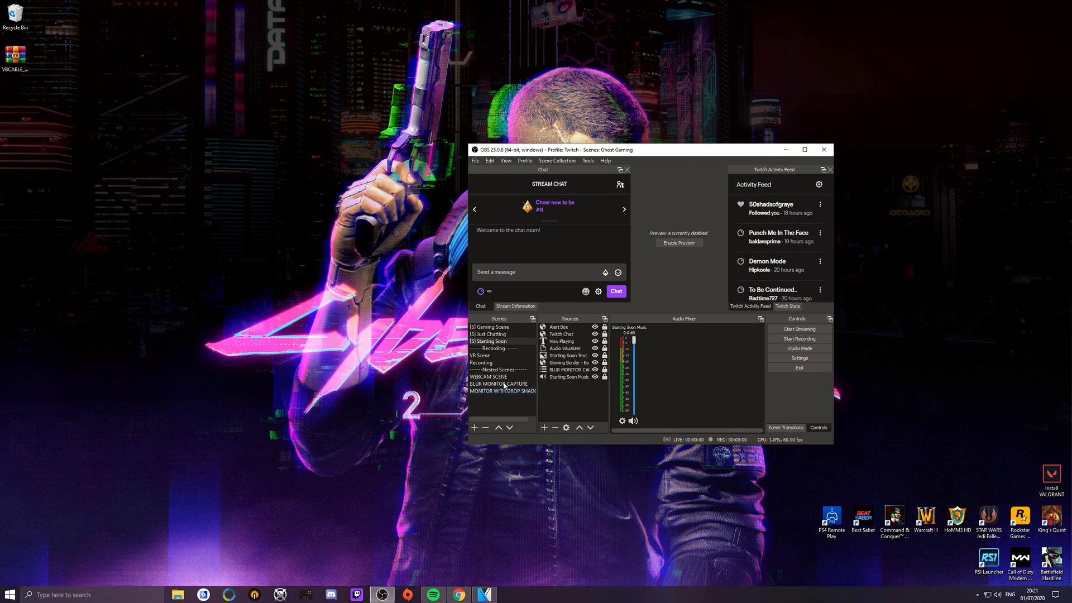
pyautogui.click(488, 334)
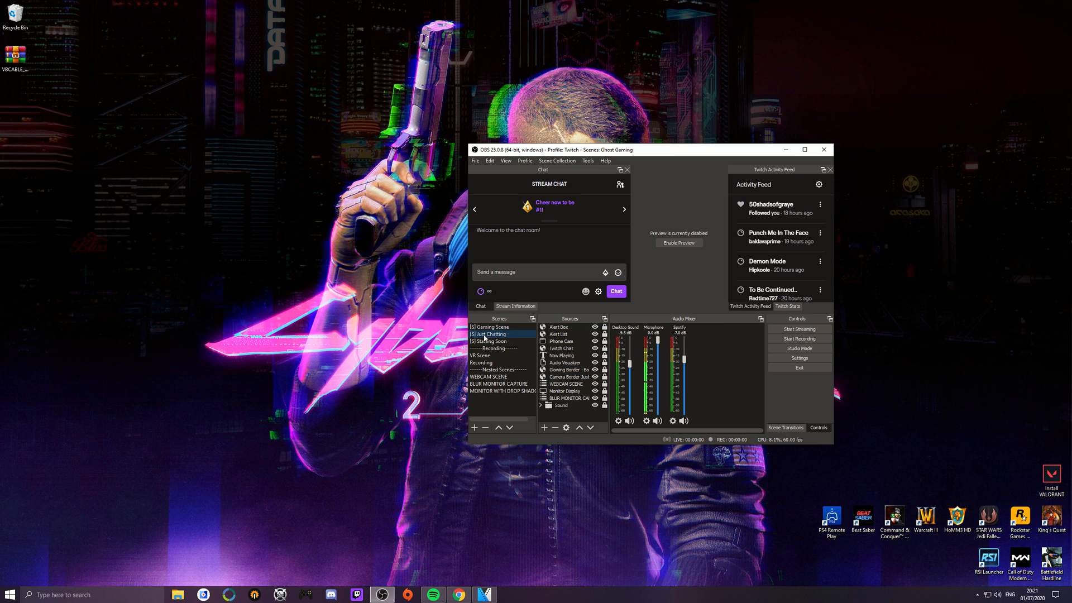
pyautogui.click(489, 341)
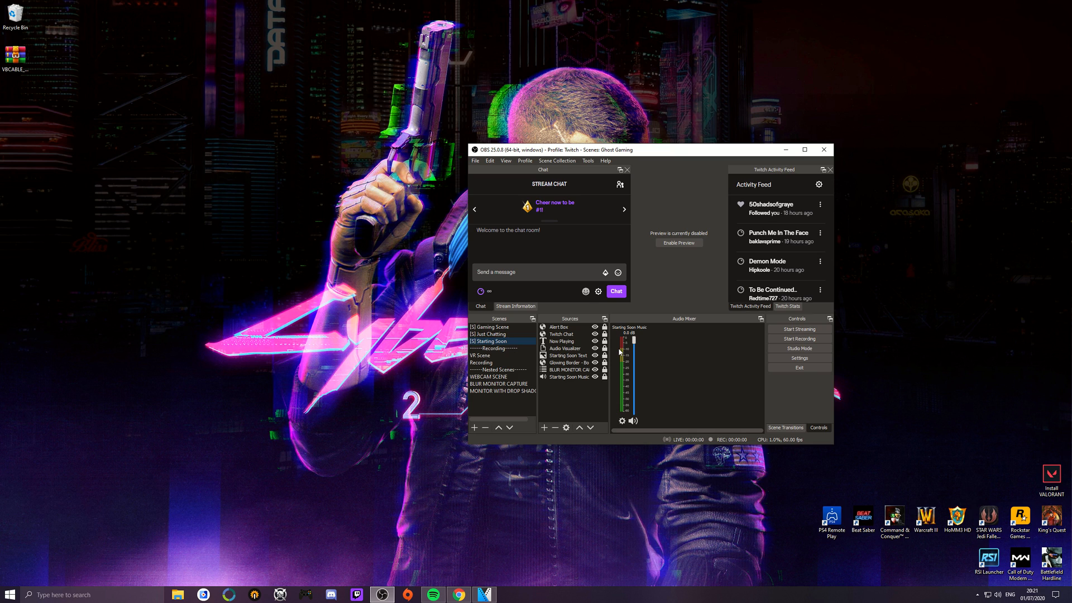
pyautogui.click(489, 334)
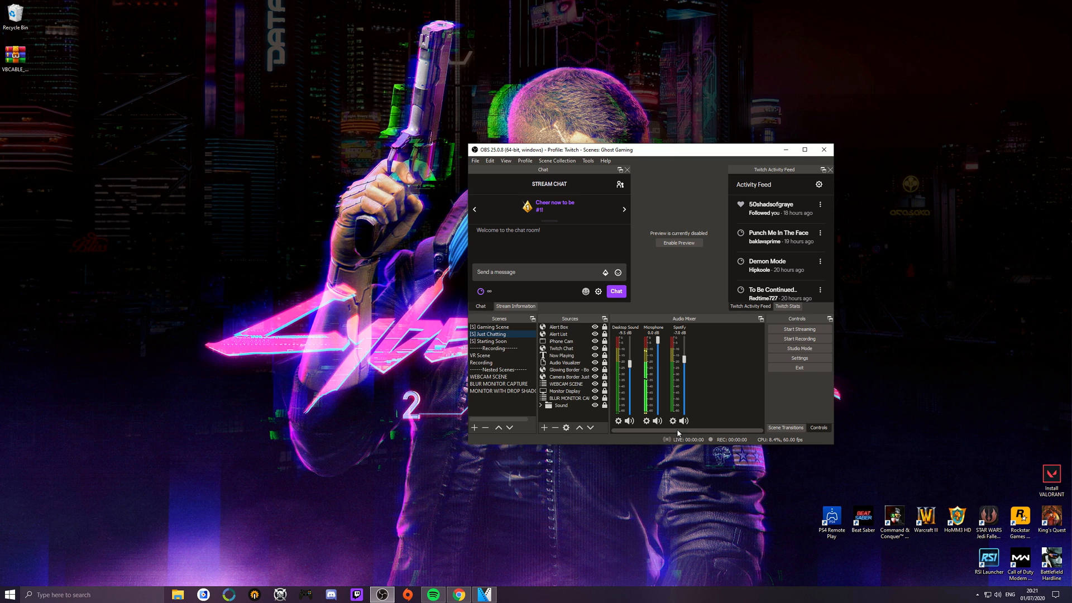
pyautogui.rightClick(672, 420)
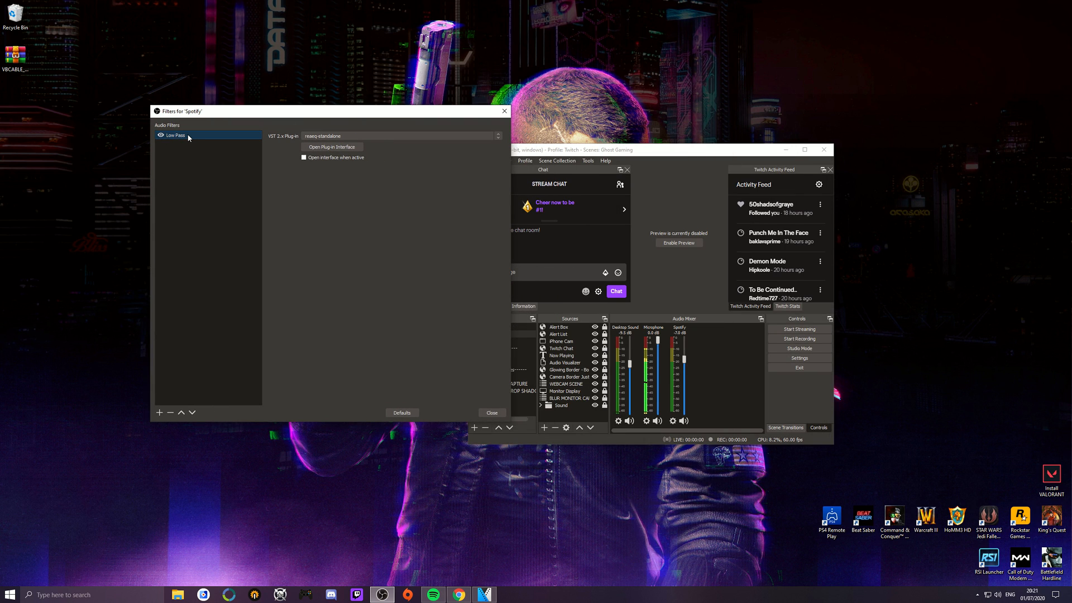
pyautogui.click(332, 146)
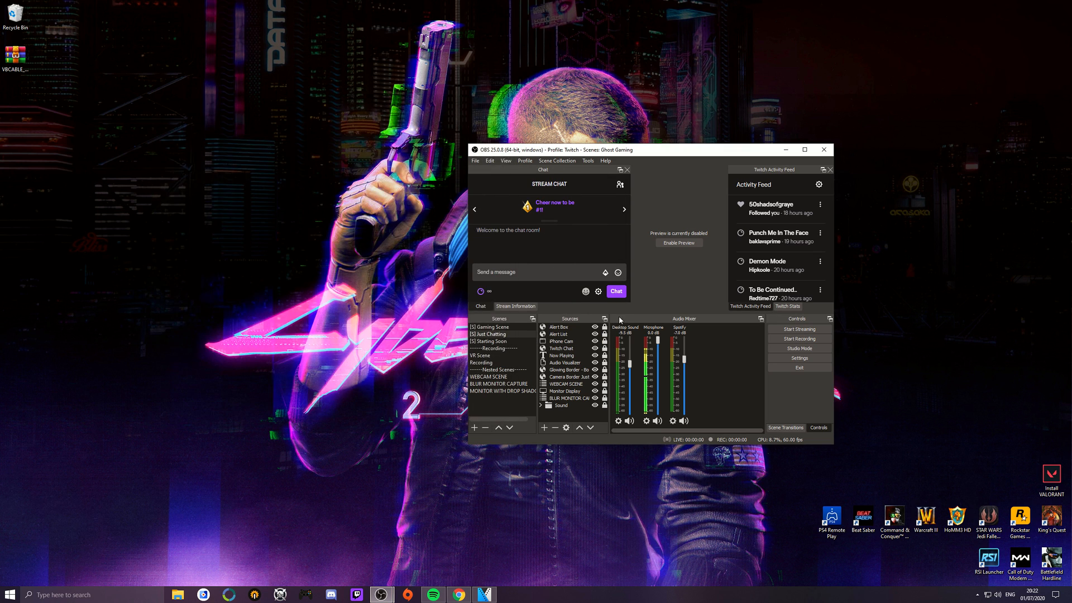
pyautogui.click(494, 340)
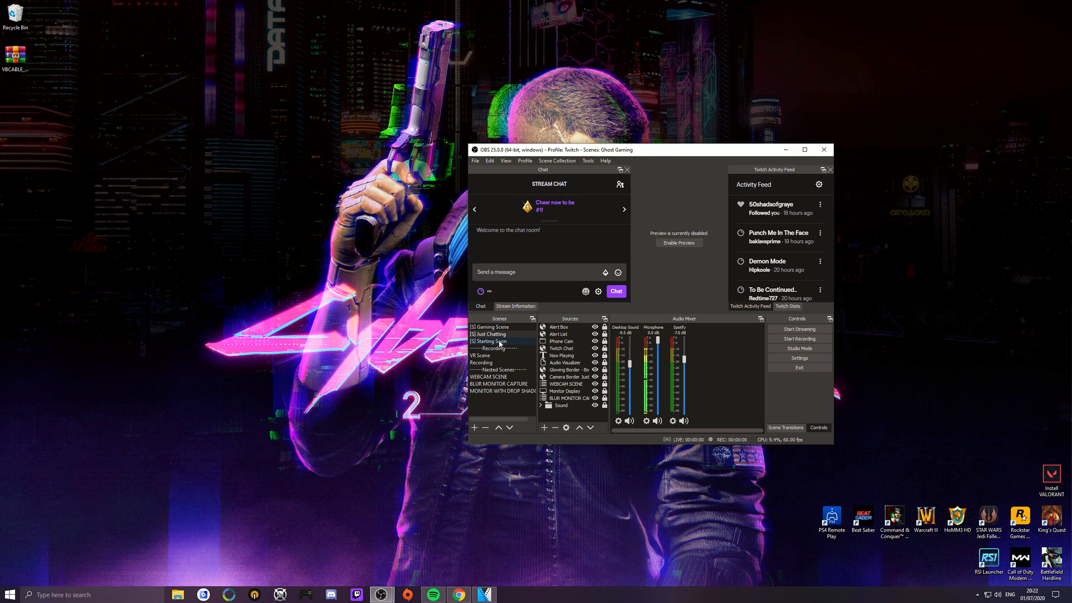
pyautogui.click(490, 341)
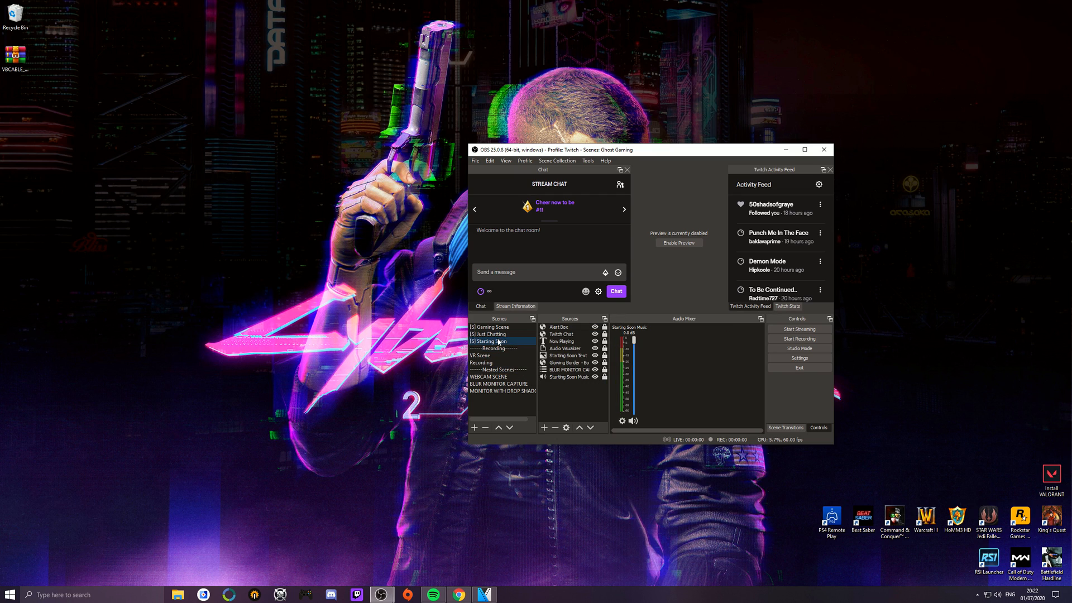
pyautogui.click(489, 334)
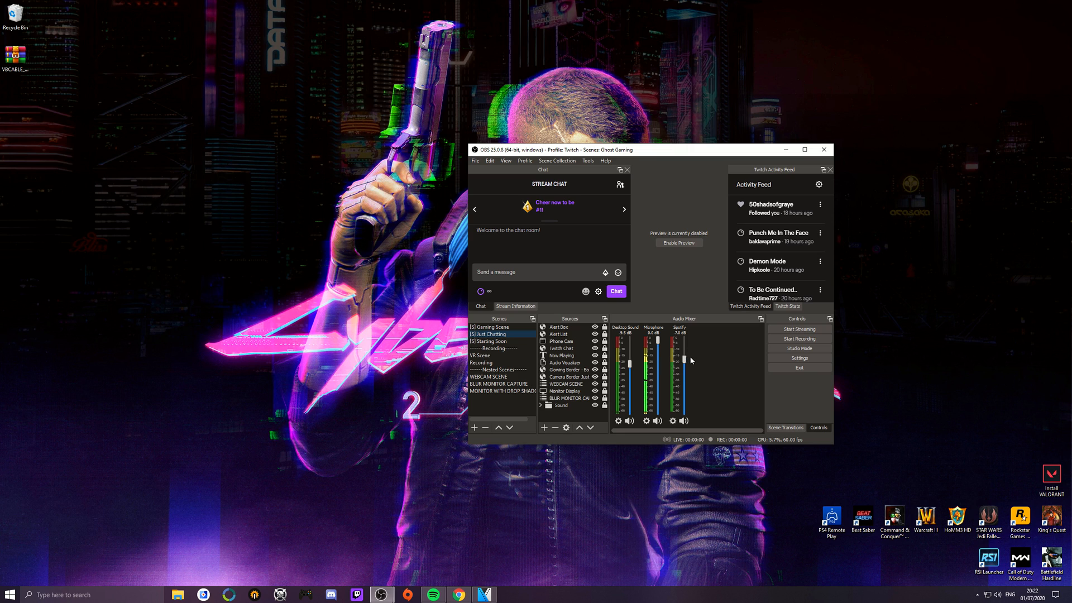
pyautogui.moveTo(700, 359)
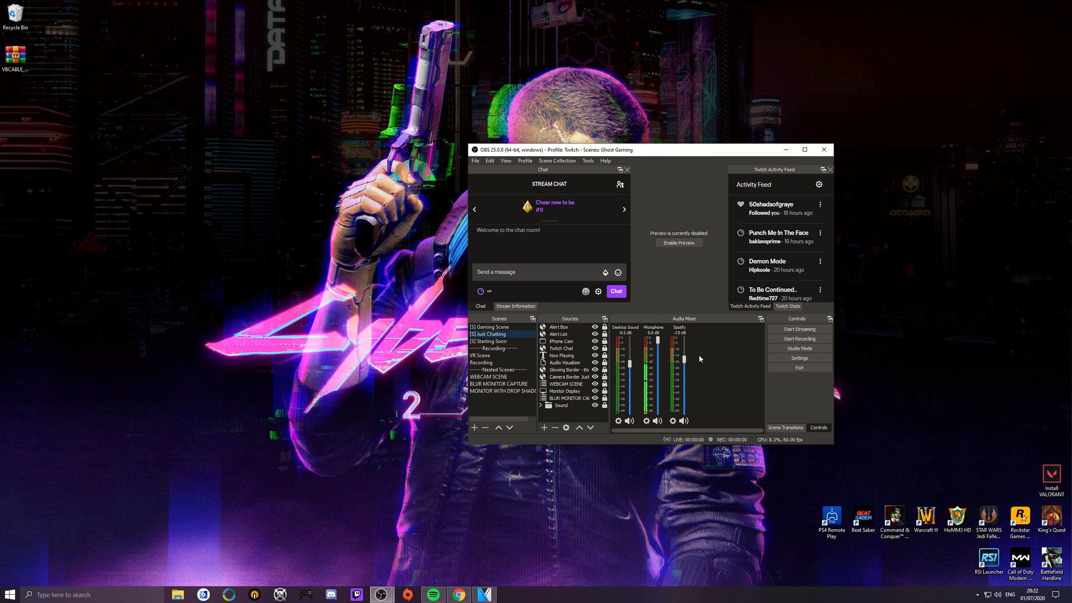
pyautogui.moveTo(571, 419)
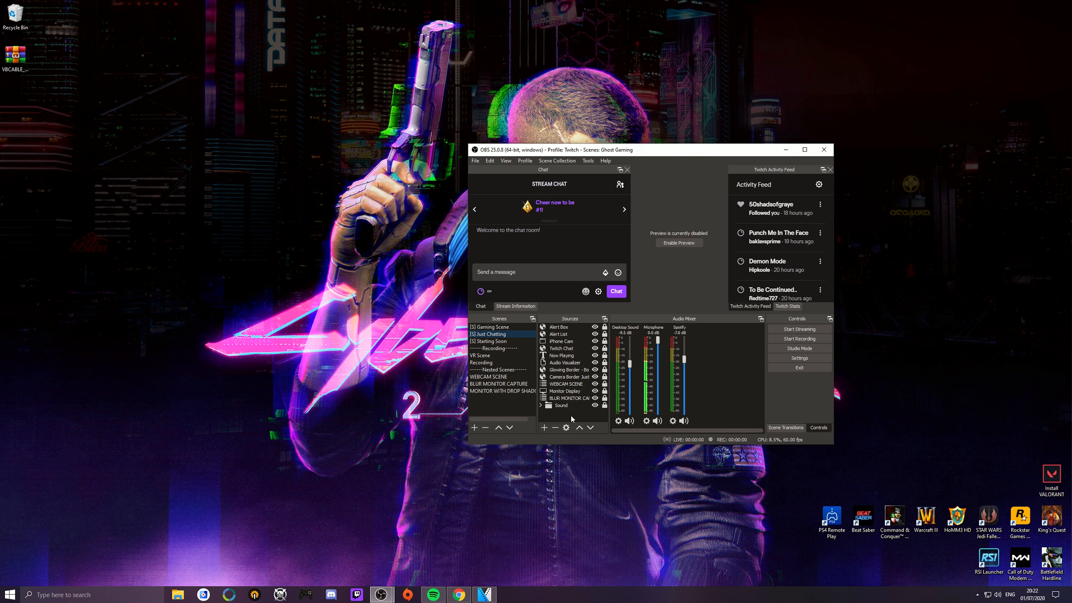
pyautogui.moveTo(747, 392)
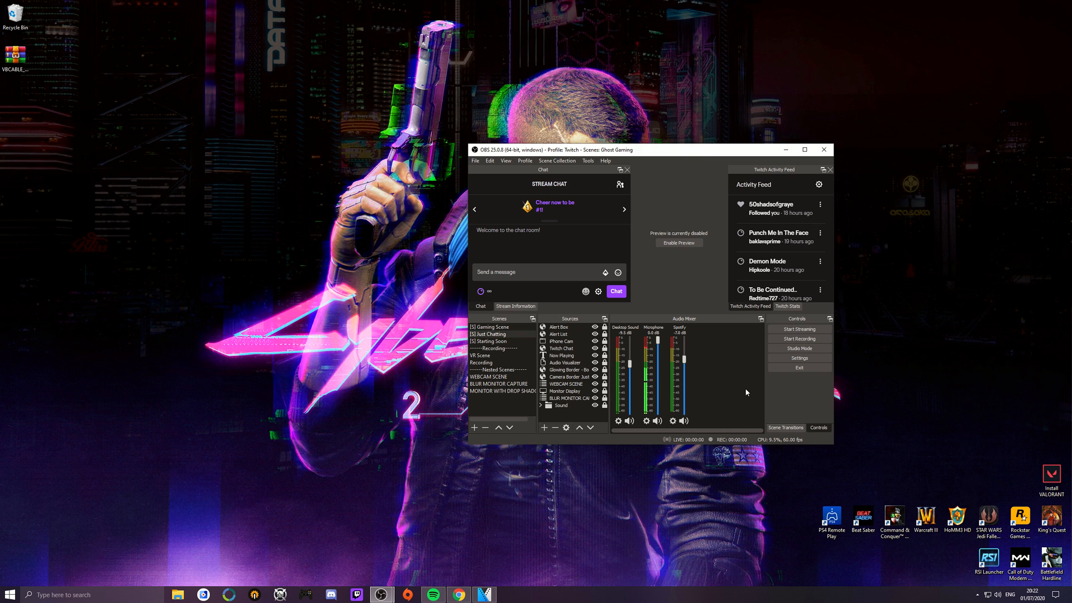
pyautogui.click(798, 359)
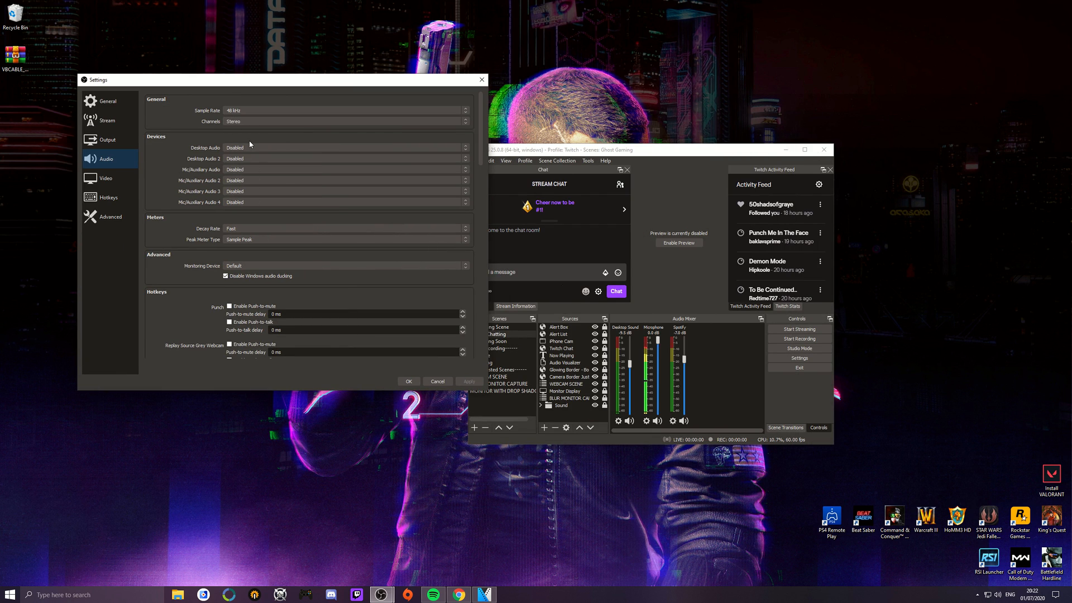
pyautogui.click(436, 382)
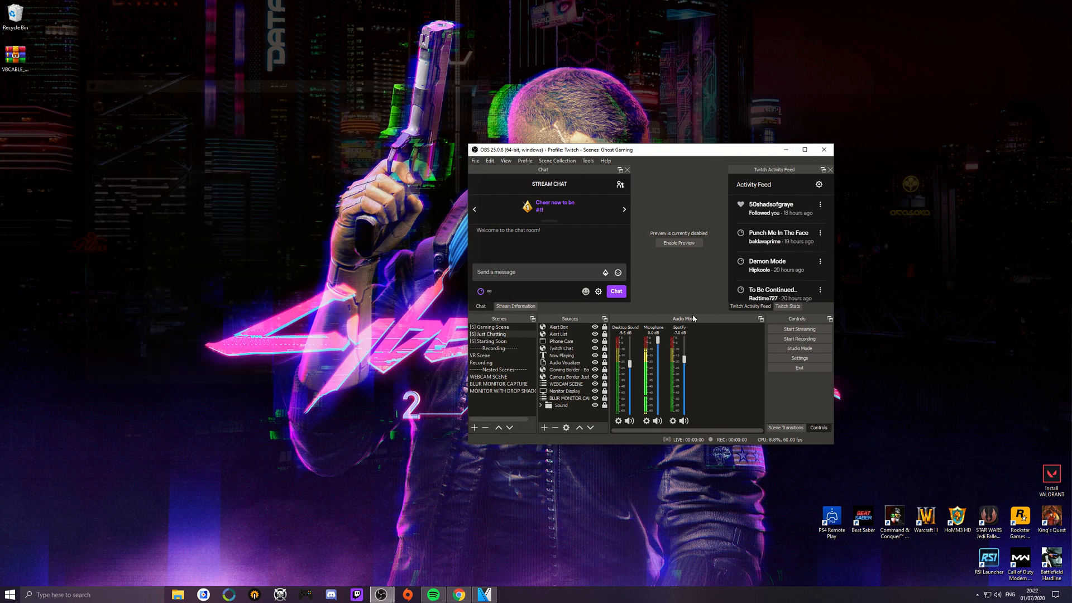
pyautogui.moveTo(706, 359)
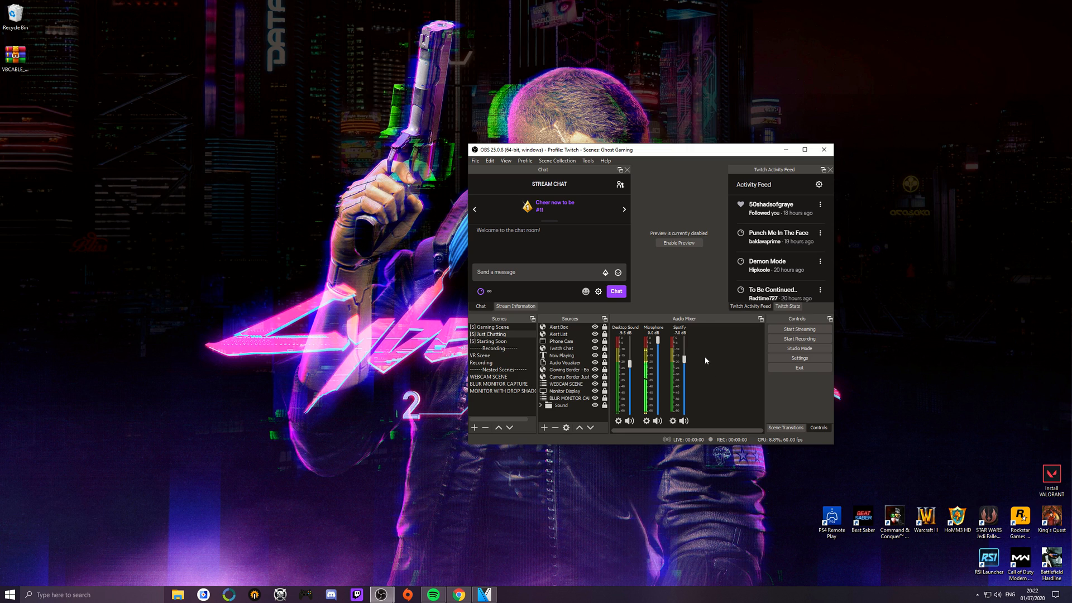
pyautogui.moveTo(694, 375)
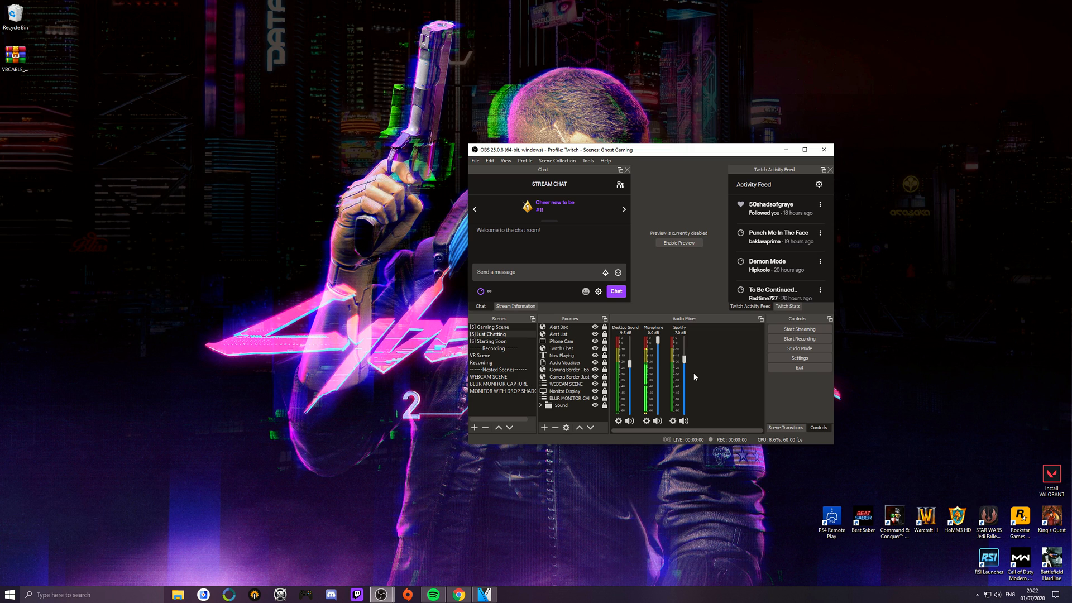
pyautogui.moveTo(697, 378)
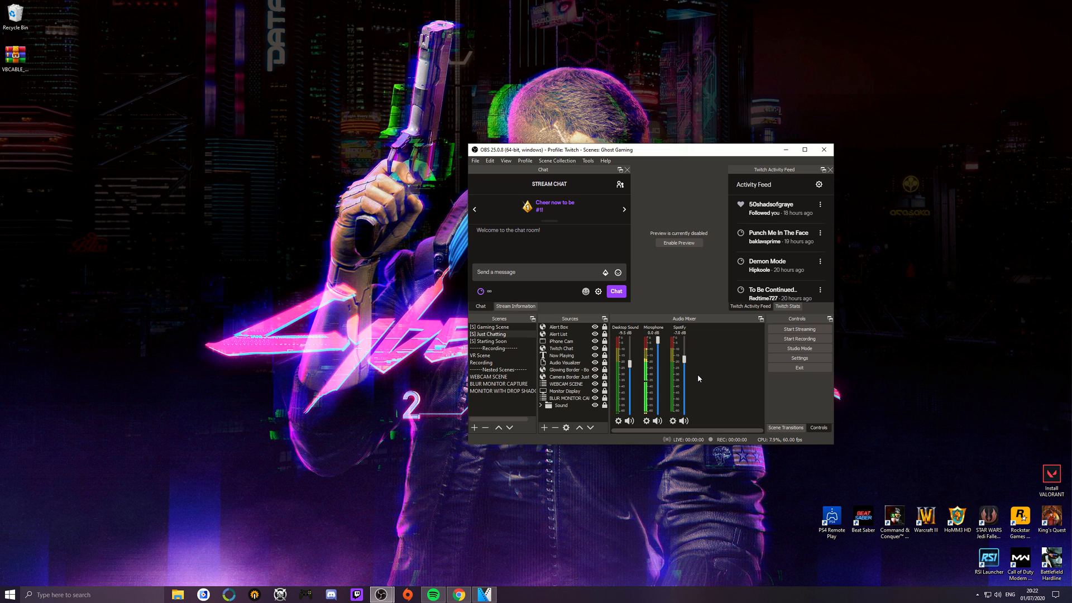